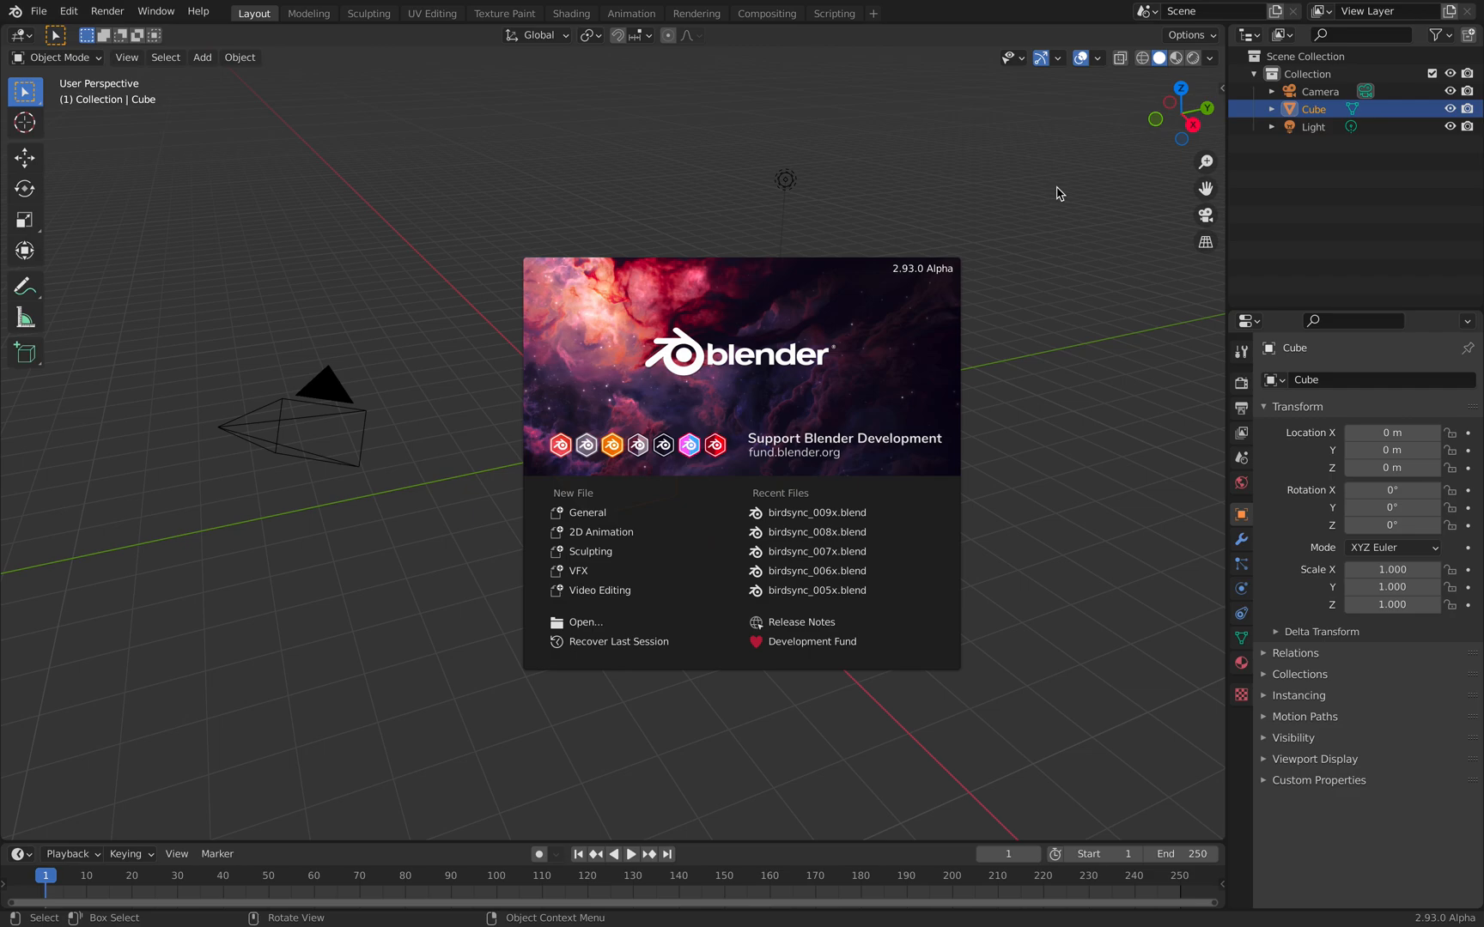
mouse_move(846, 258)
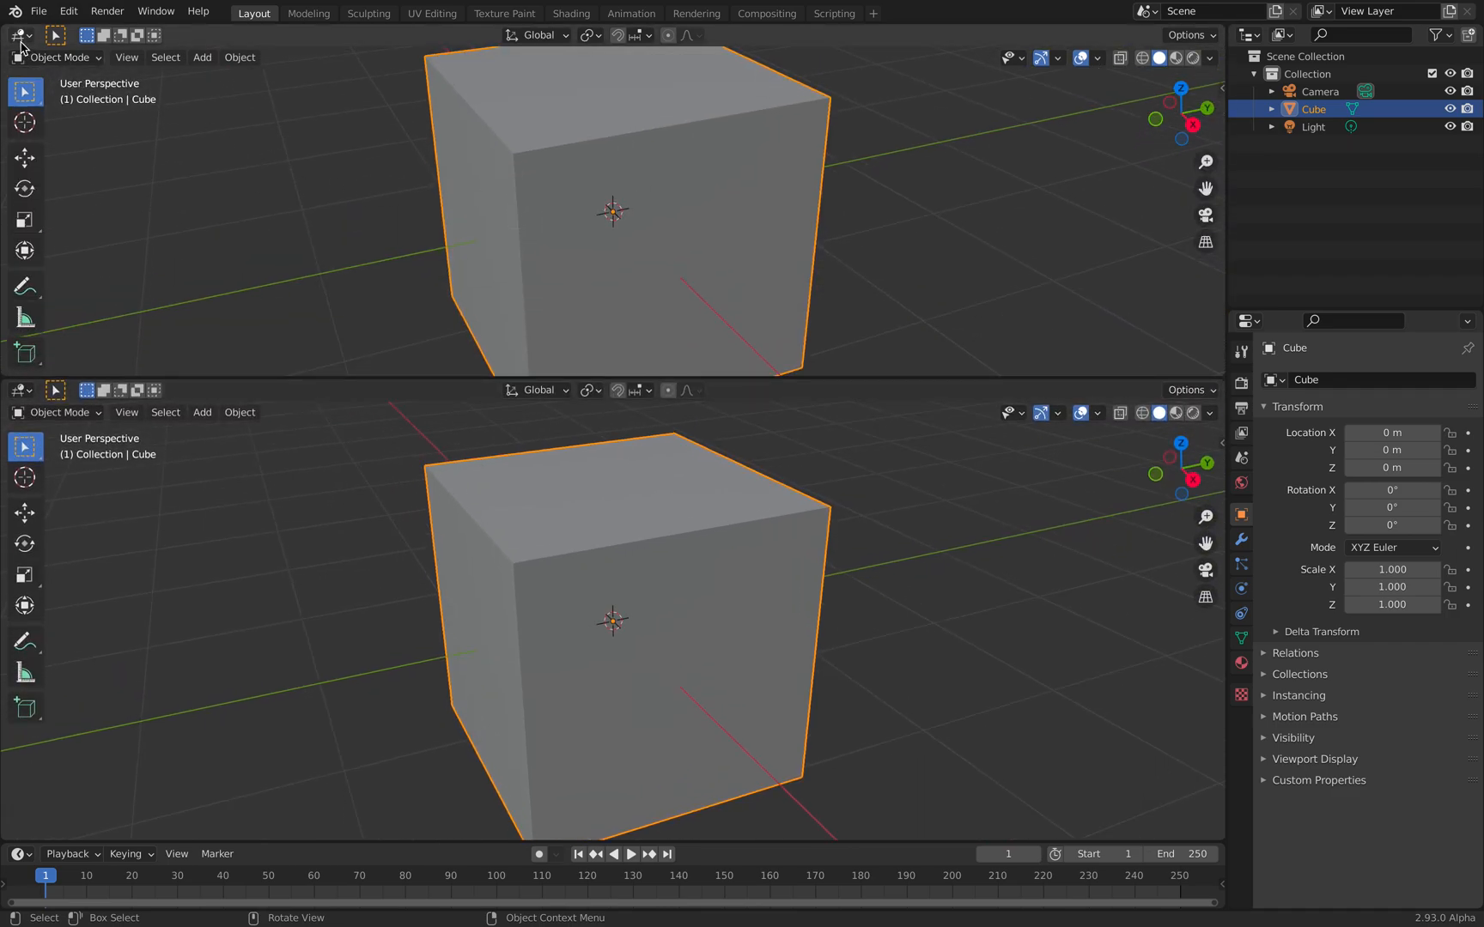
- Make the top area a Geometry Node Editor and add a Point Distribute node
click(19, 36)
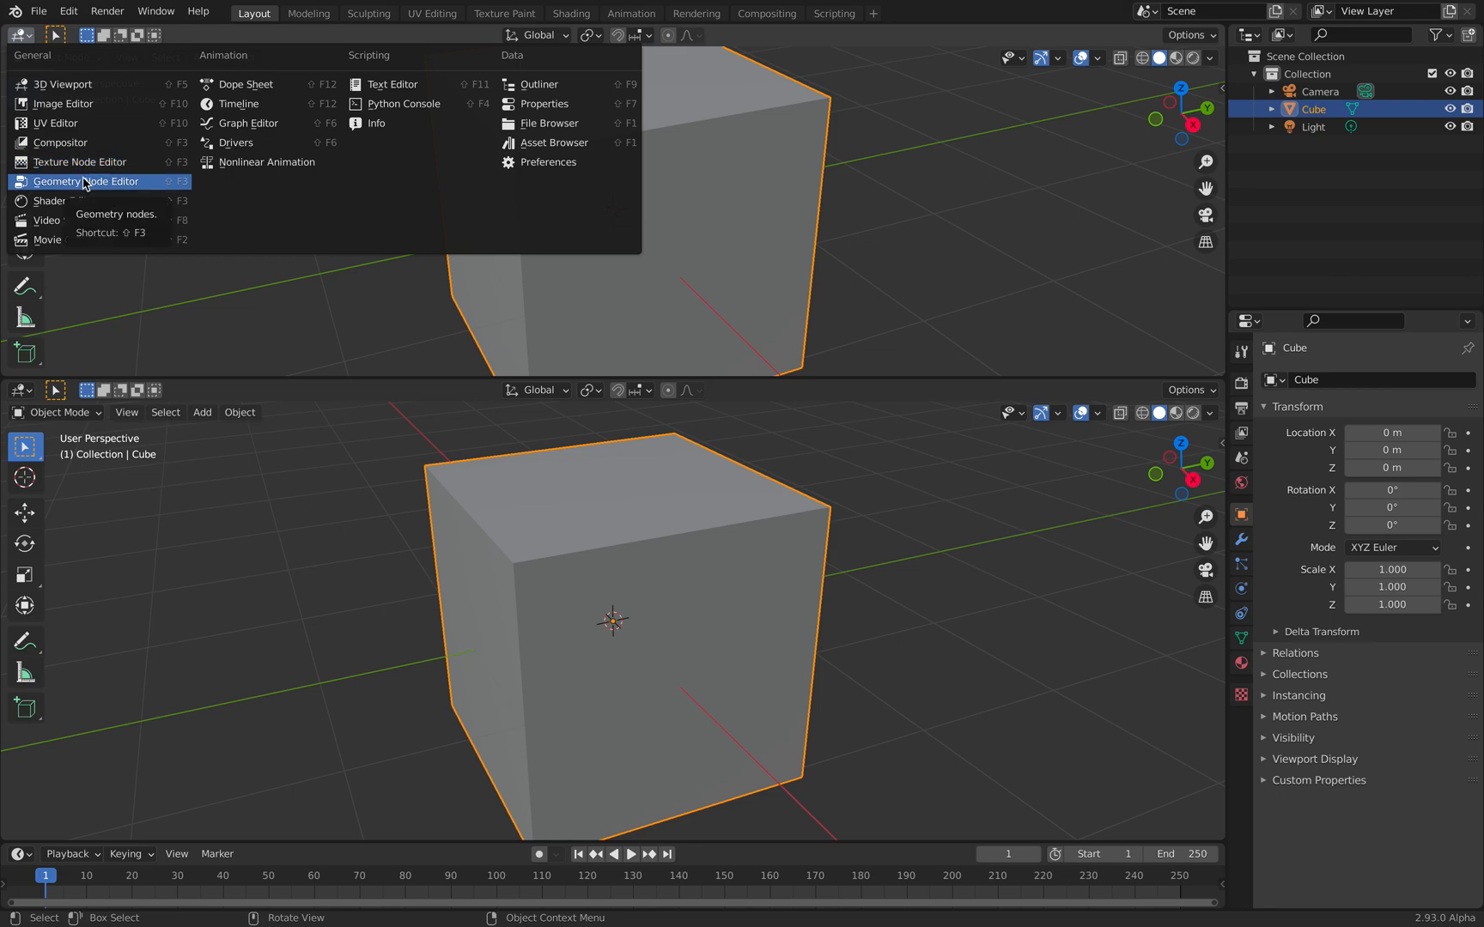
mouse_move(114, 185)
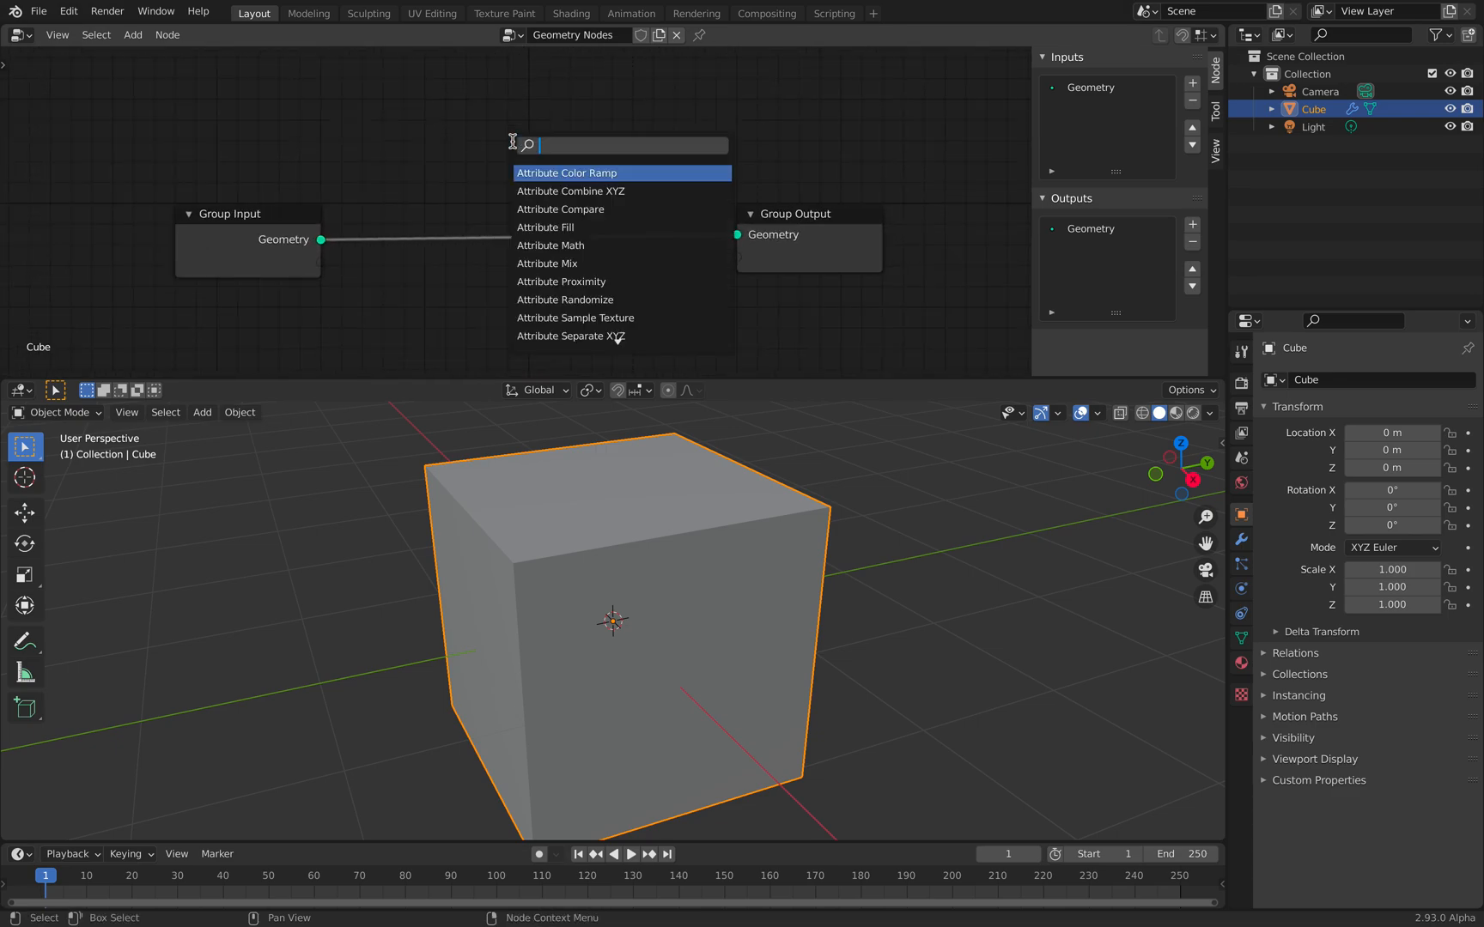
text(di)
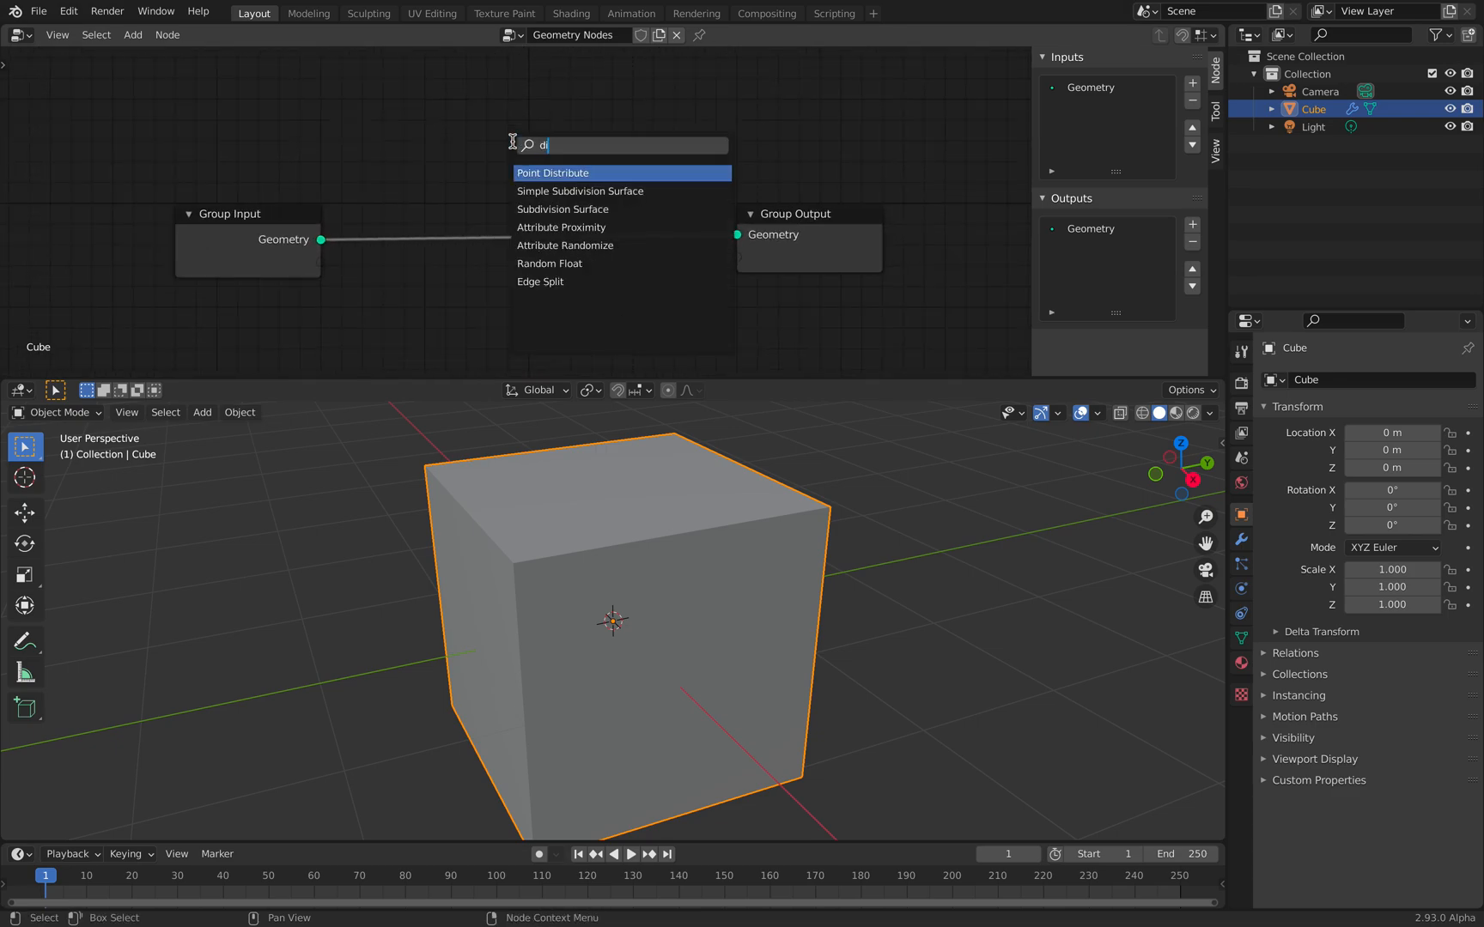
text(d)
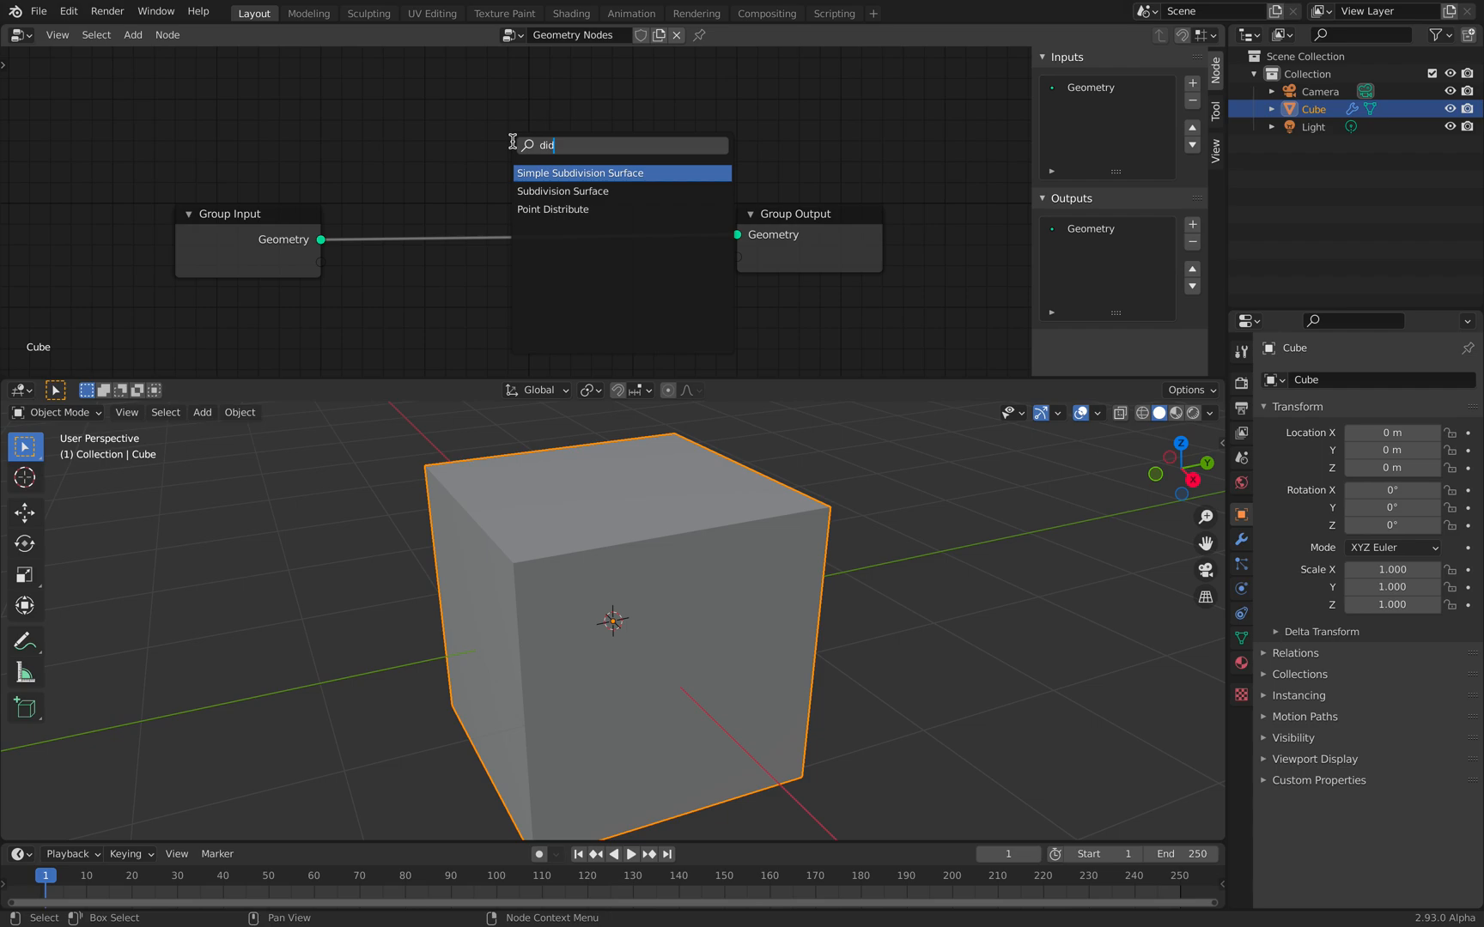
click(553, 209)
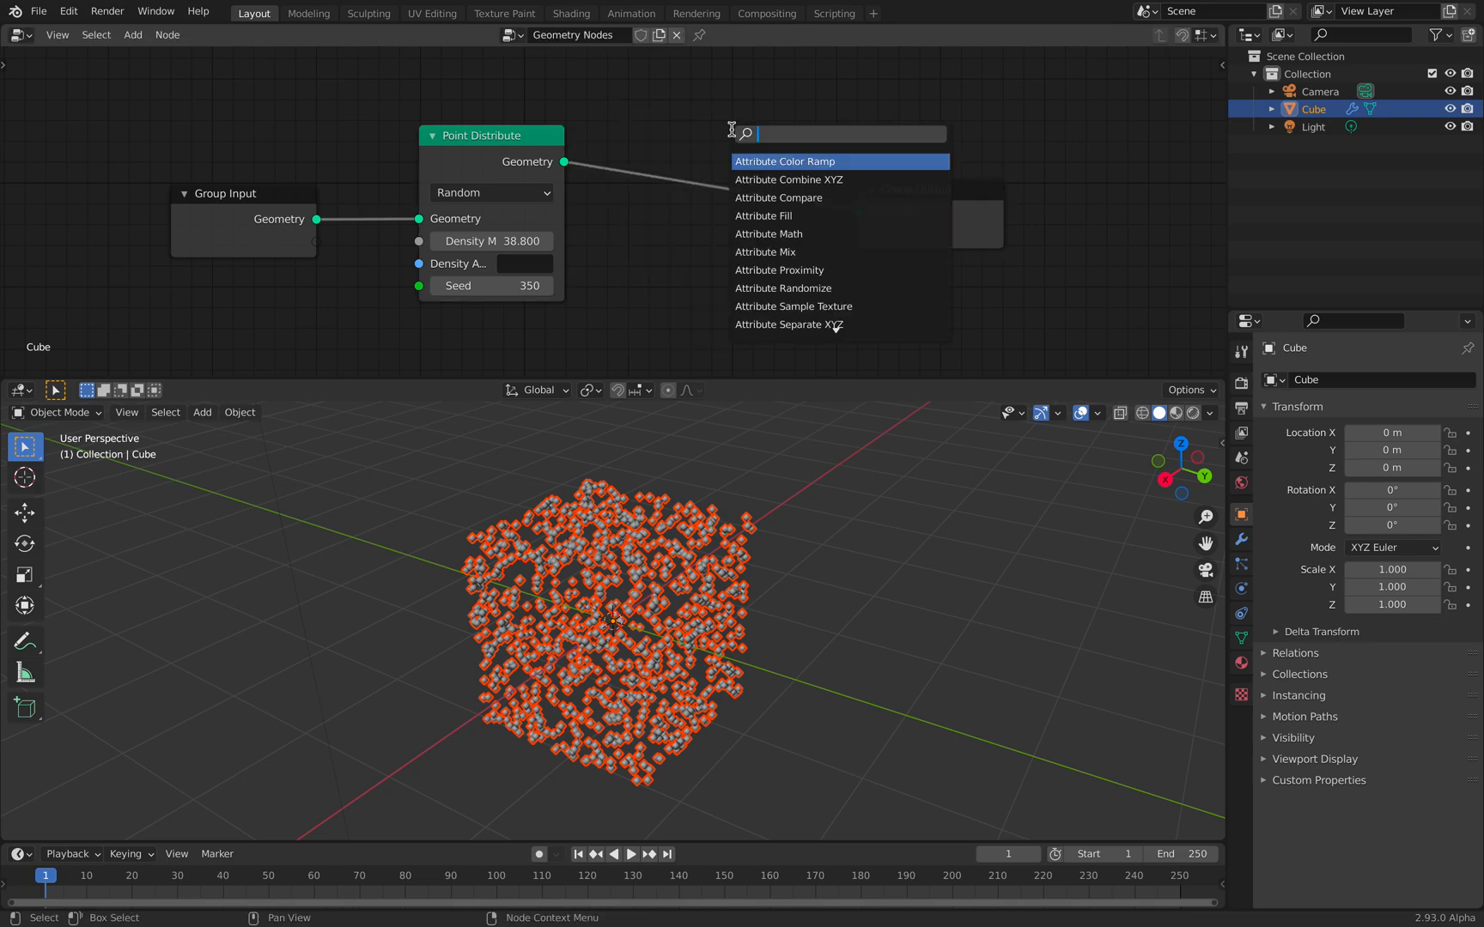
text(random)
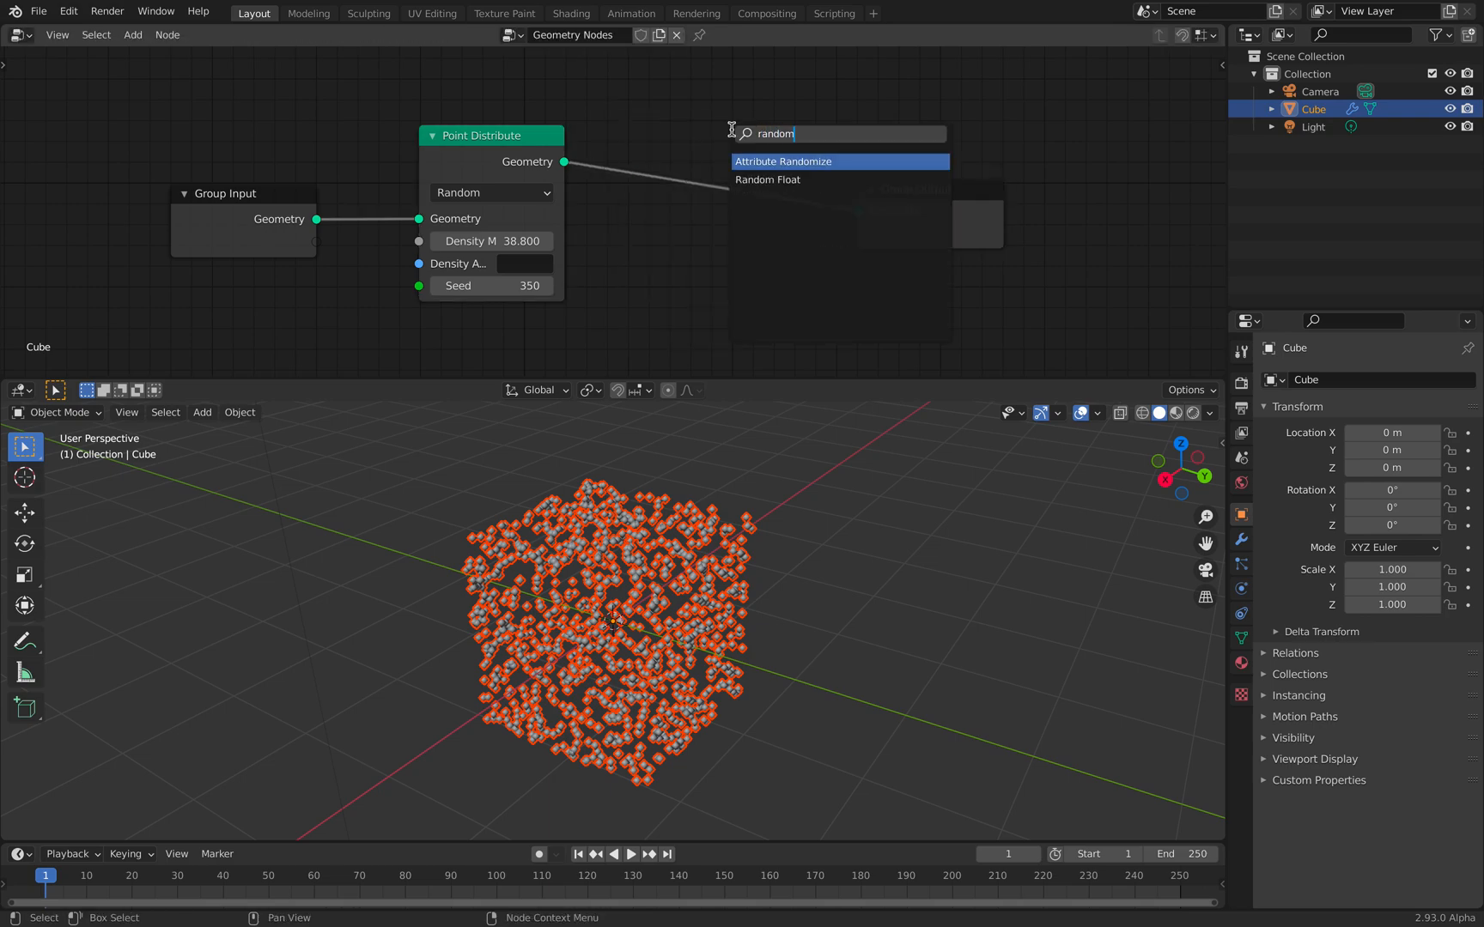
- Add an Attribute Randomize node on Vector position with Min -0.34, Max 1.18, Replace operation
click(781, 161)
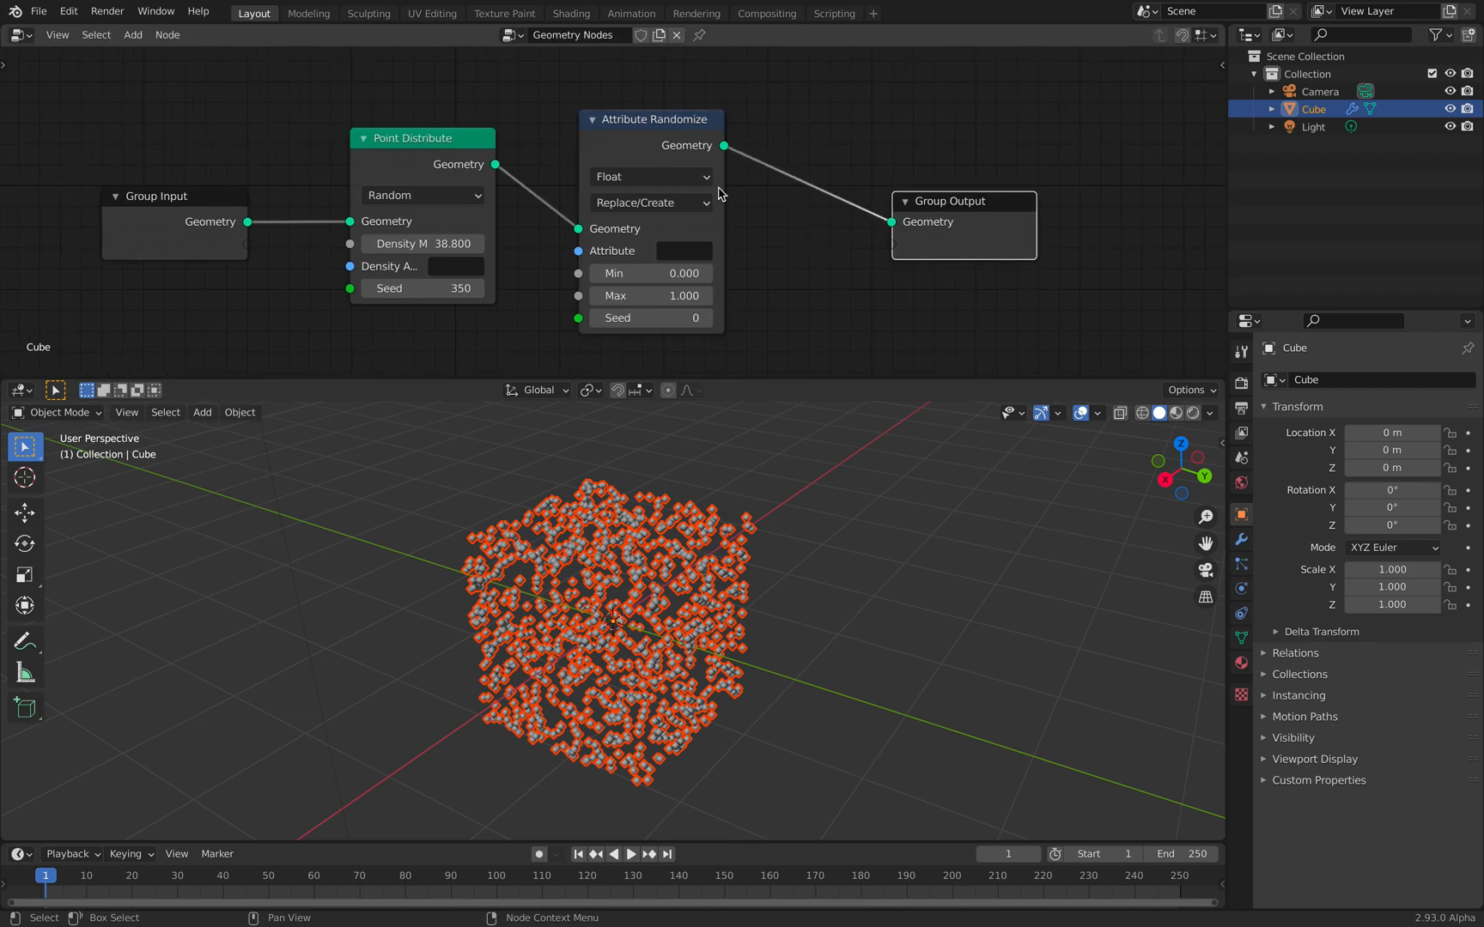
click(651, 177)
text(position)
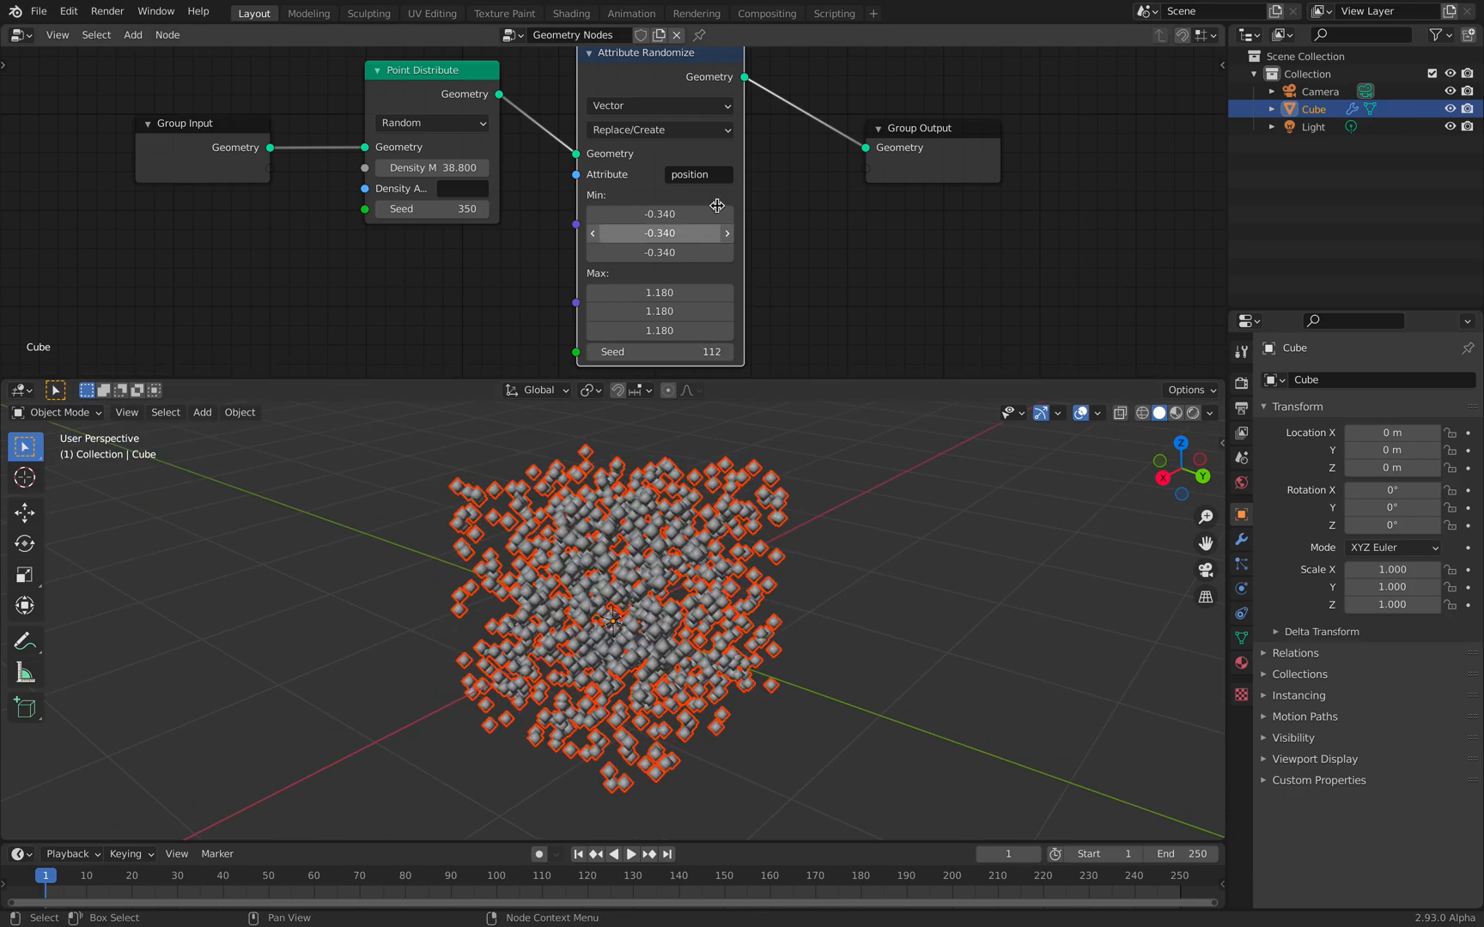
click(658, 129)
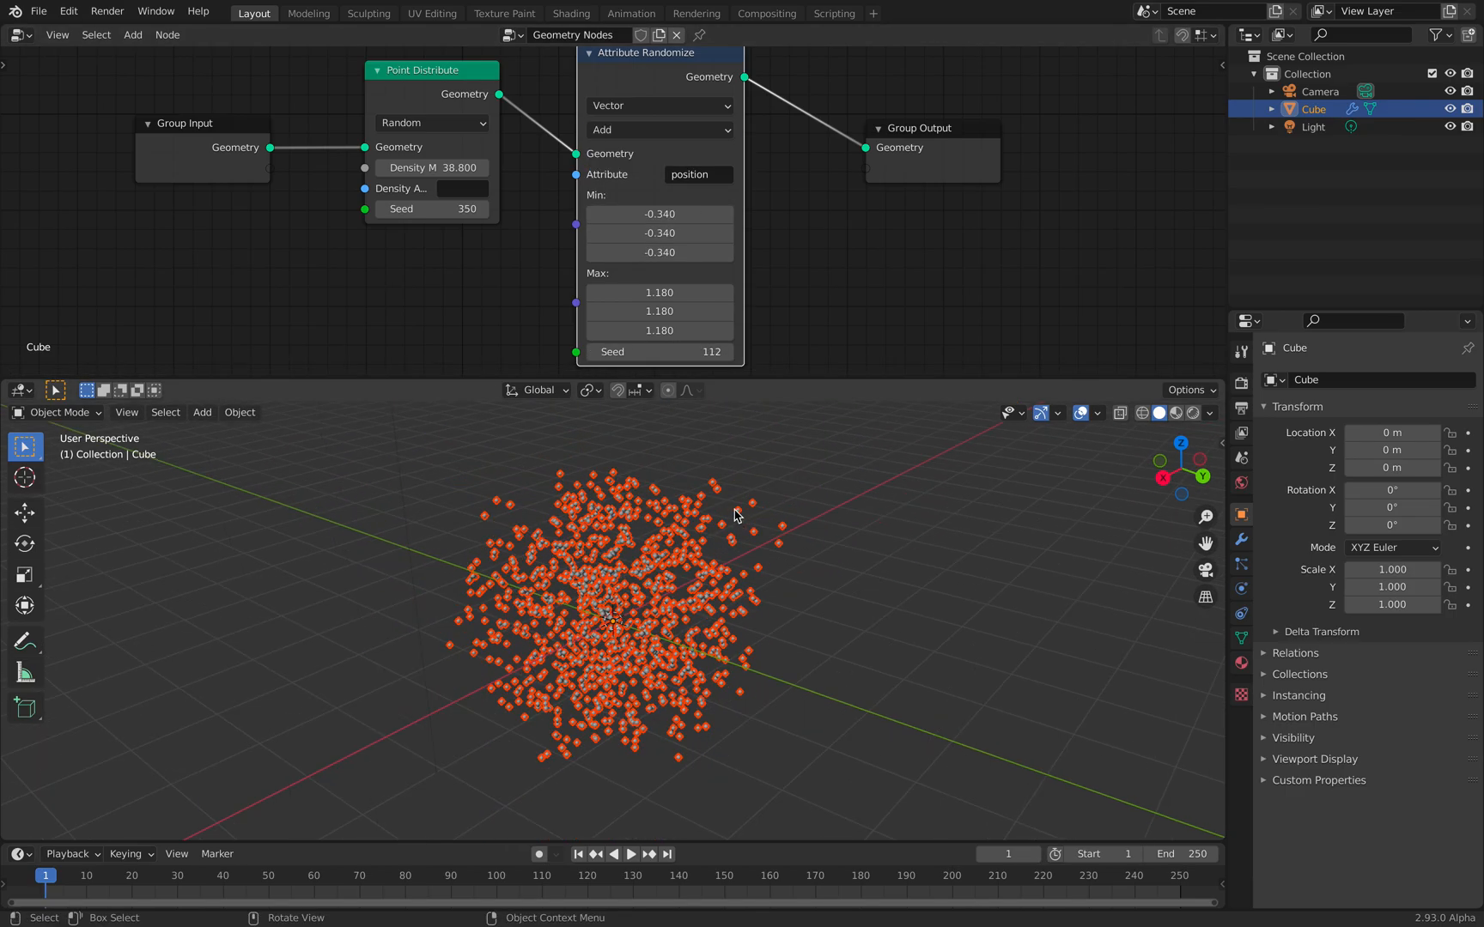
click(657, 130)
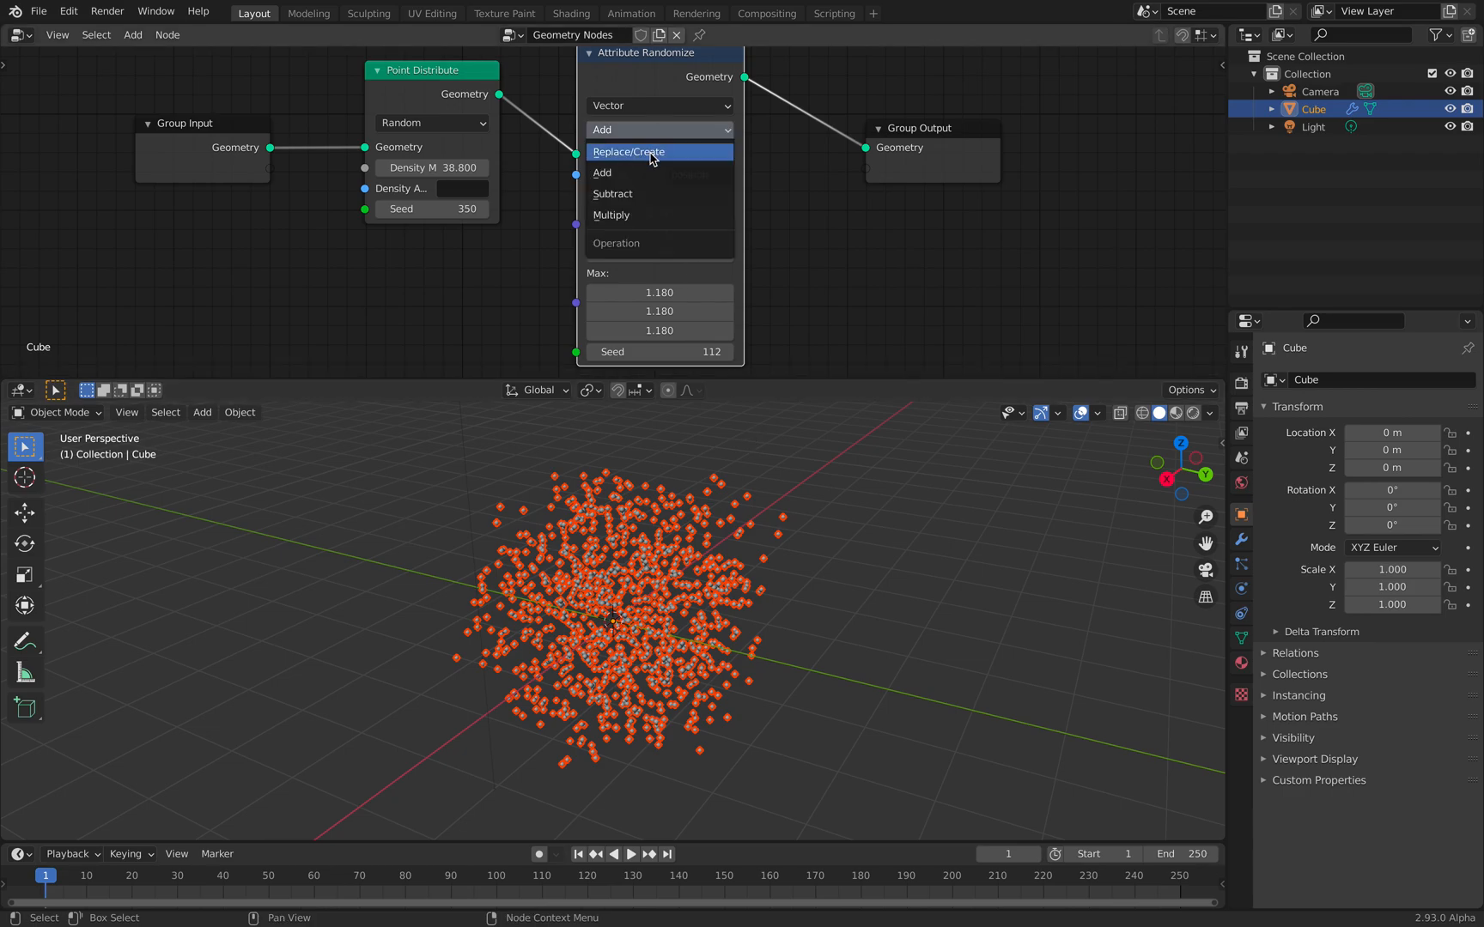
click(627, 151)
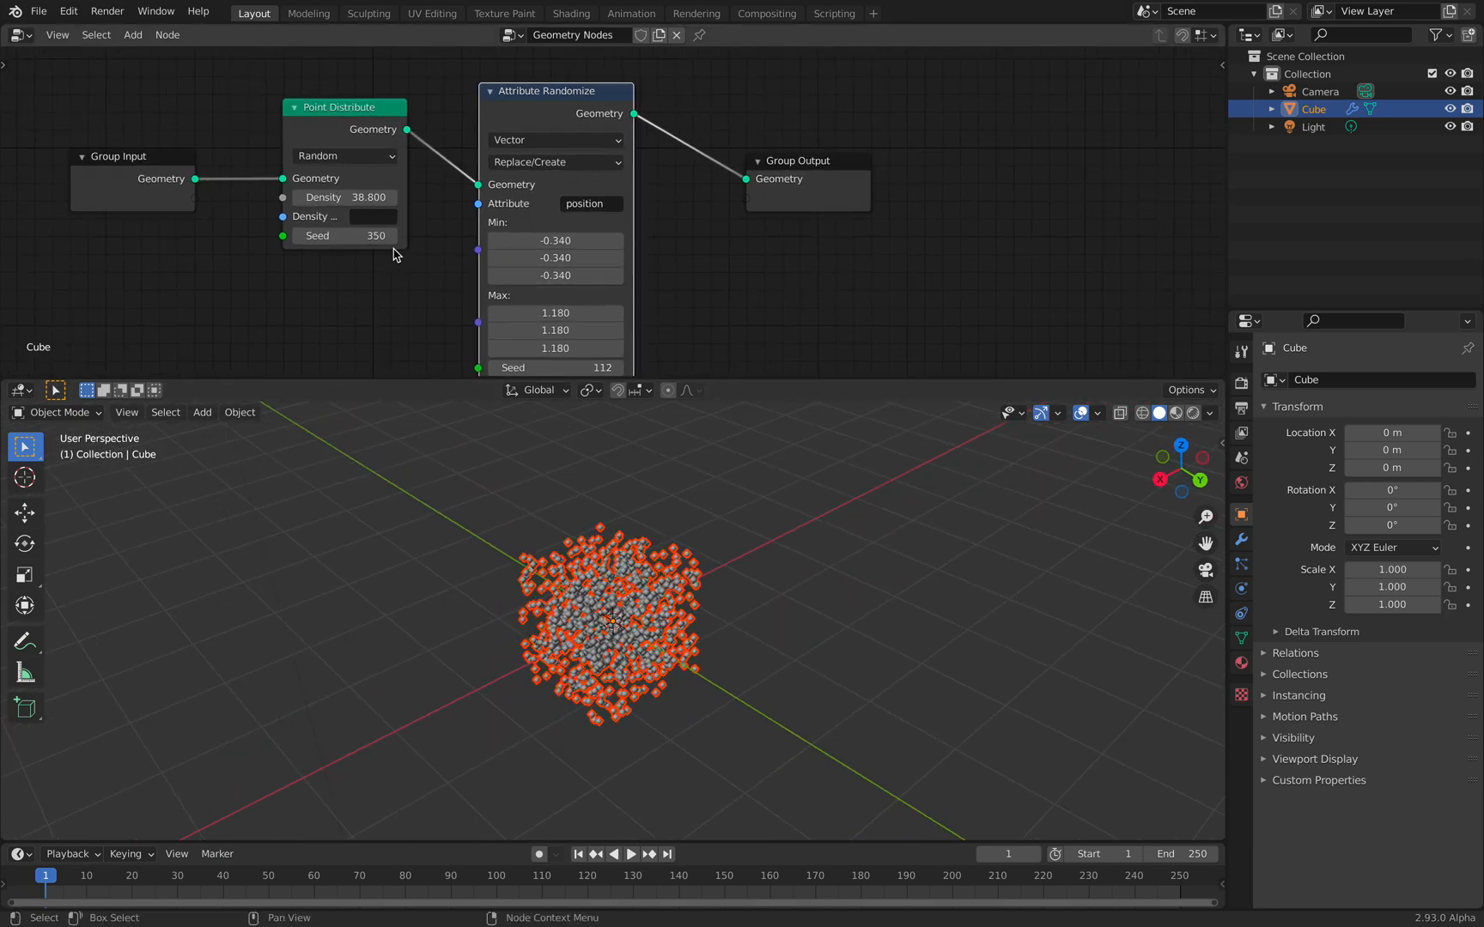
click(39, 10)
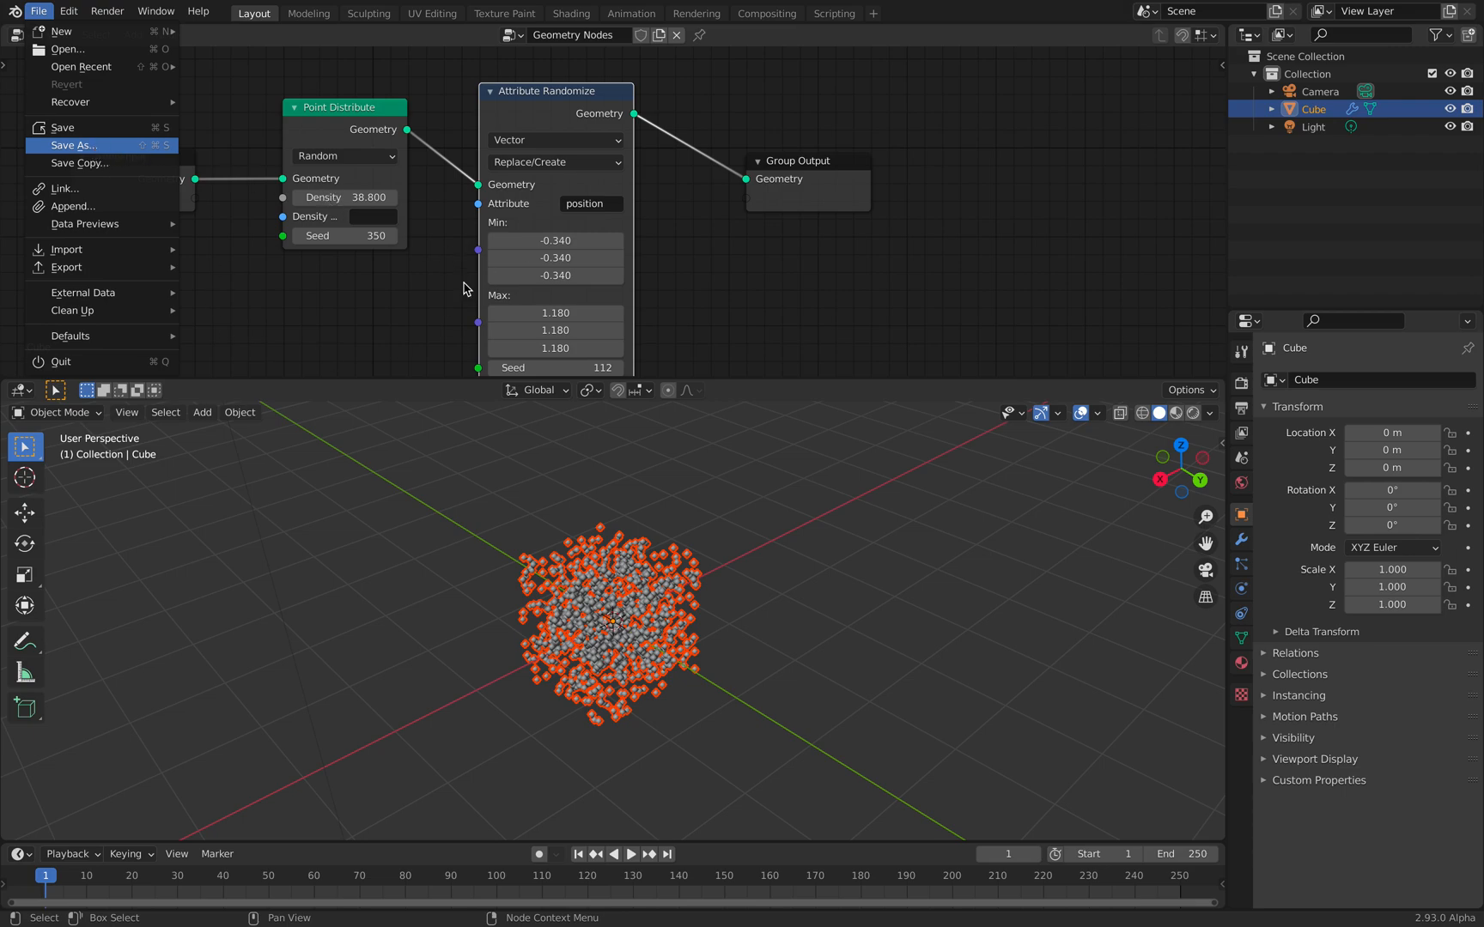
mouse_move(653, 310)
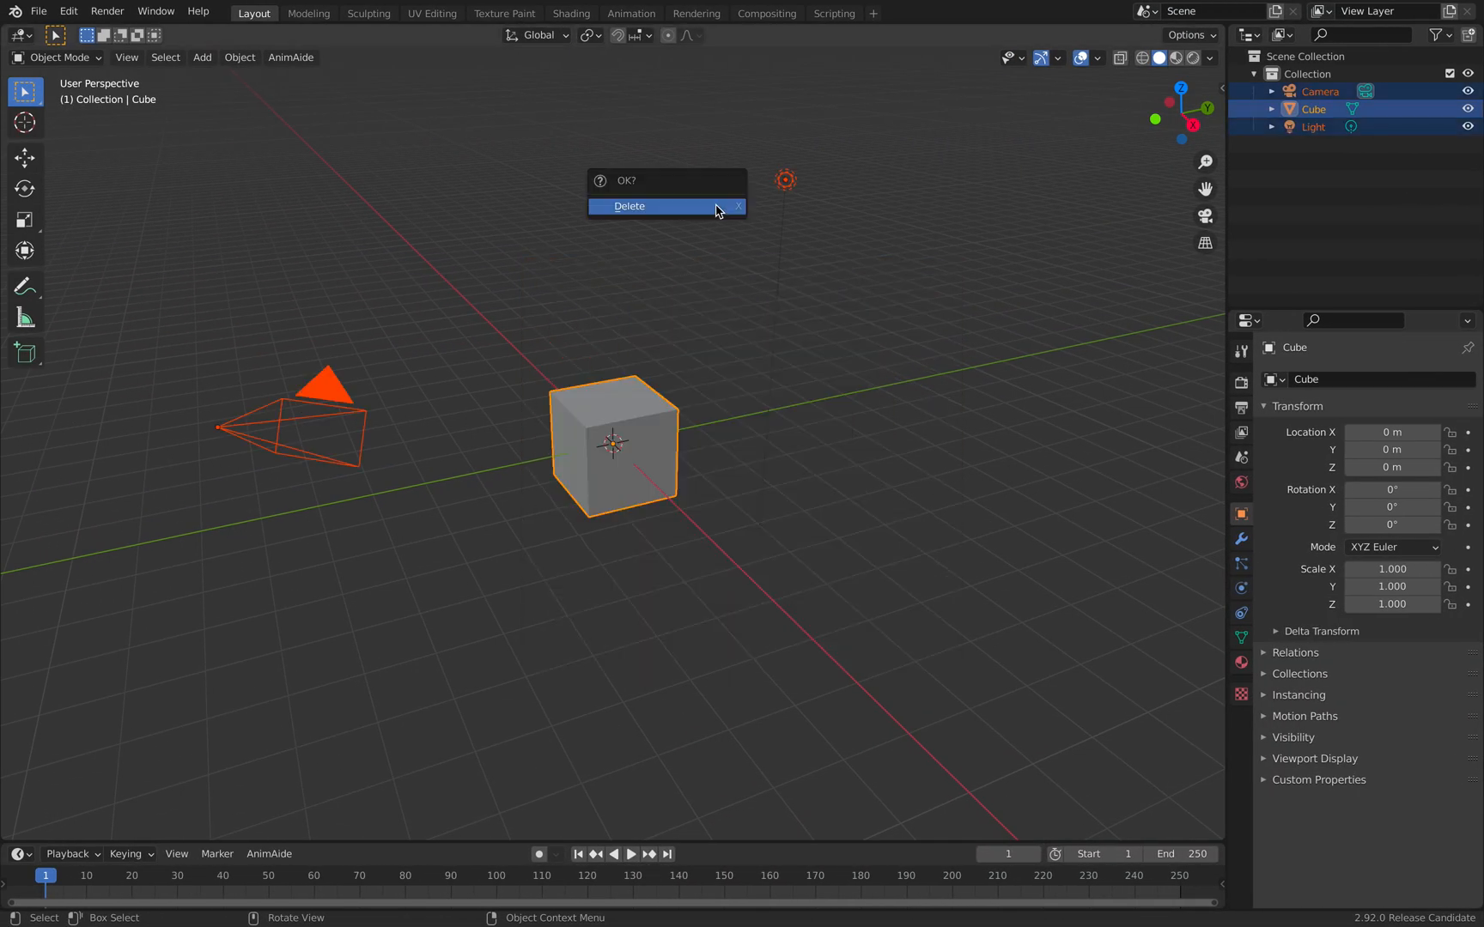
- Delete the new file's camera, cube and light
click(628, 206)
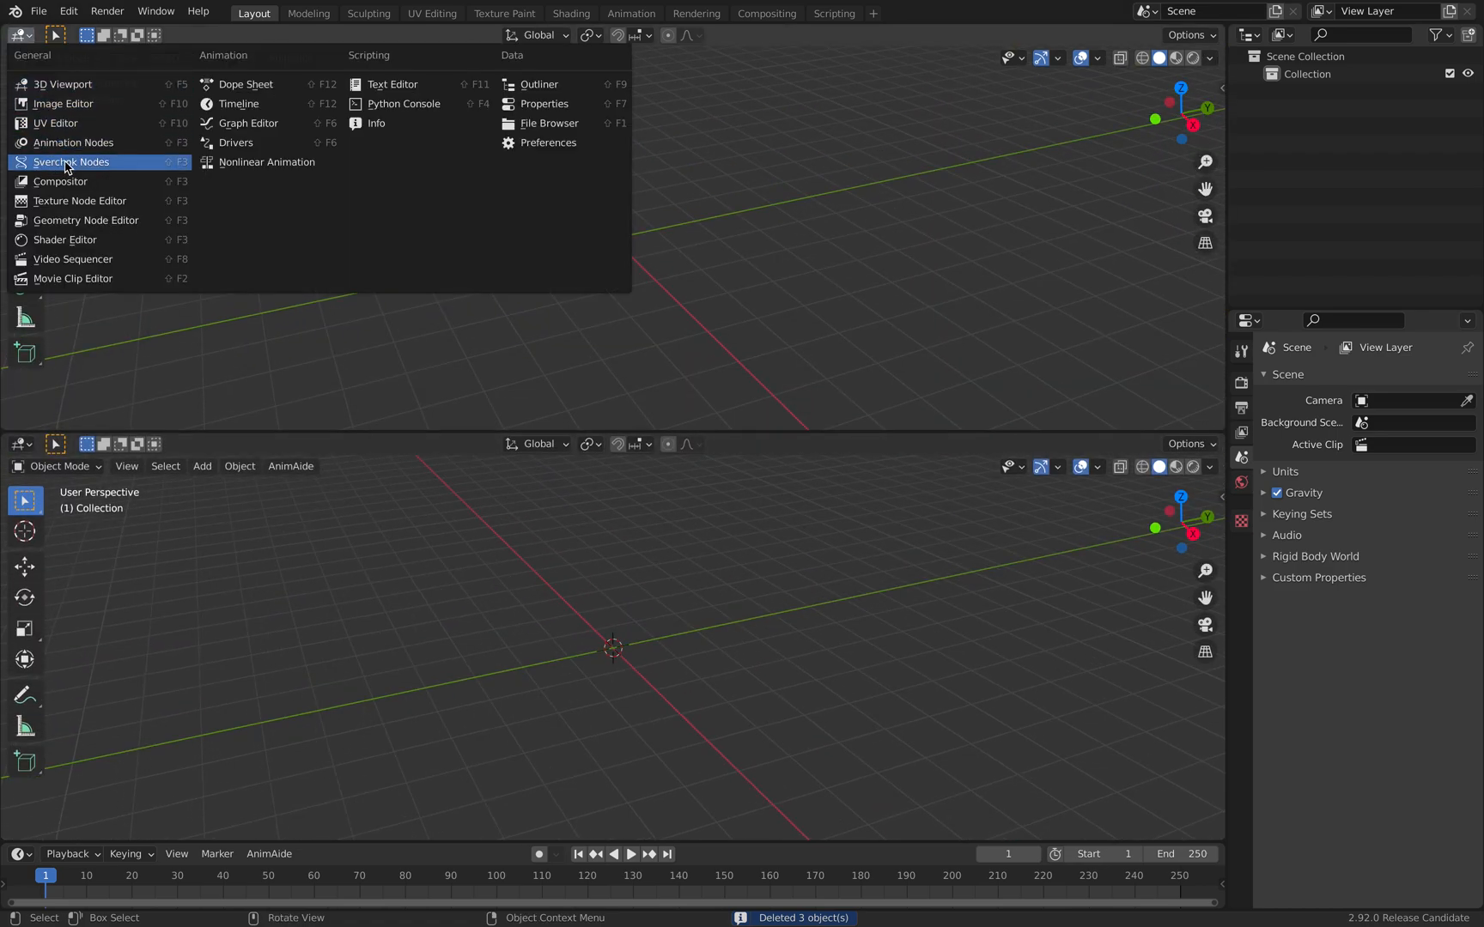
- Switch the upper area to Sverchok Nodes, add a Random Vector node, and start playback
click(70, 161)
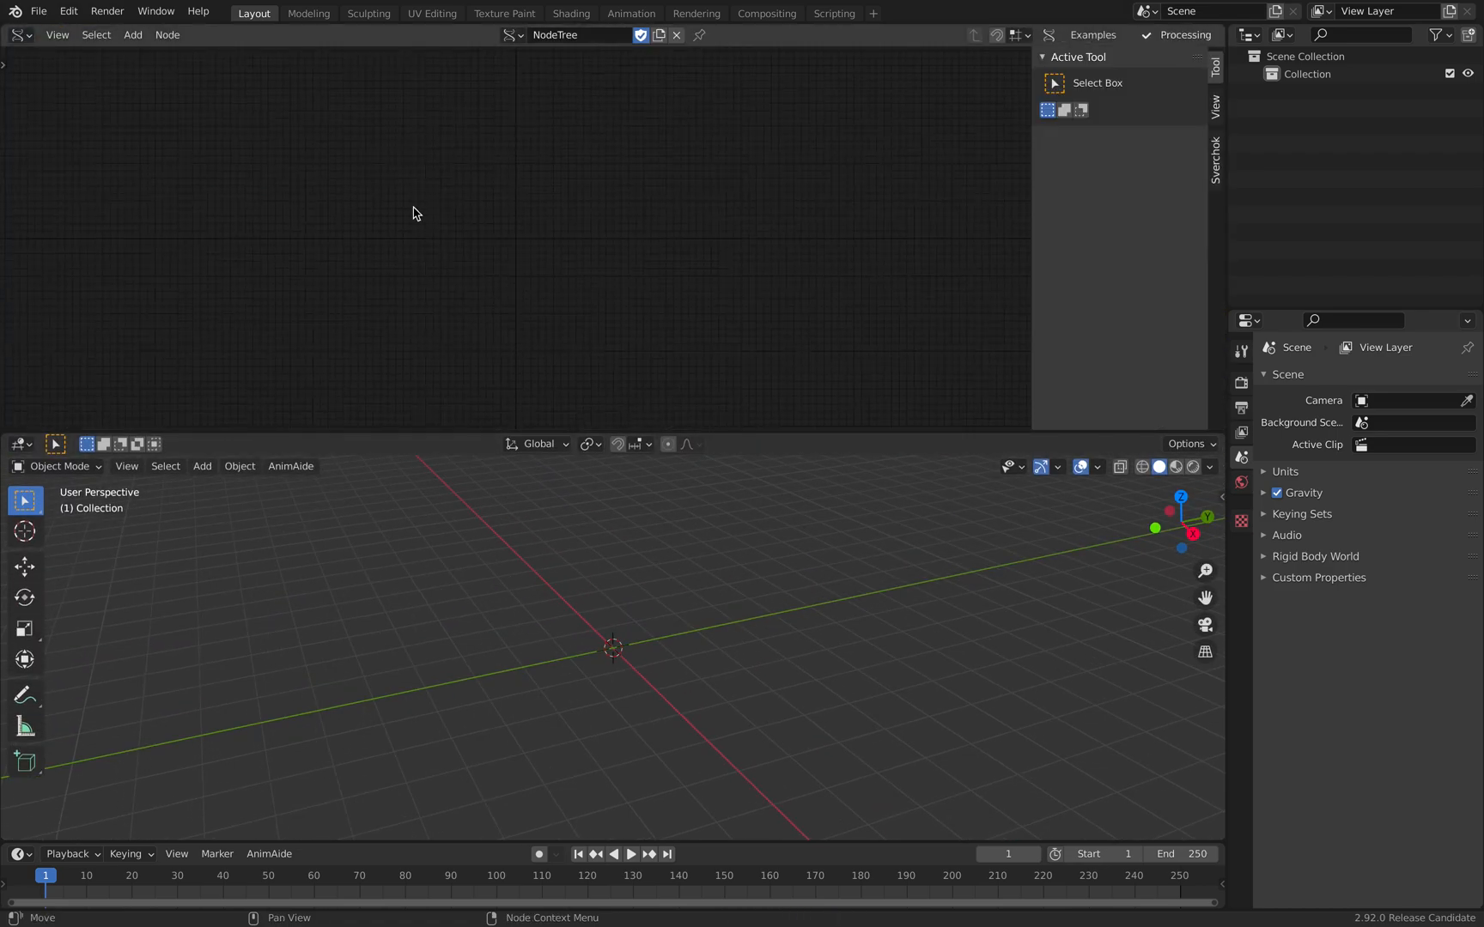
text(random)
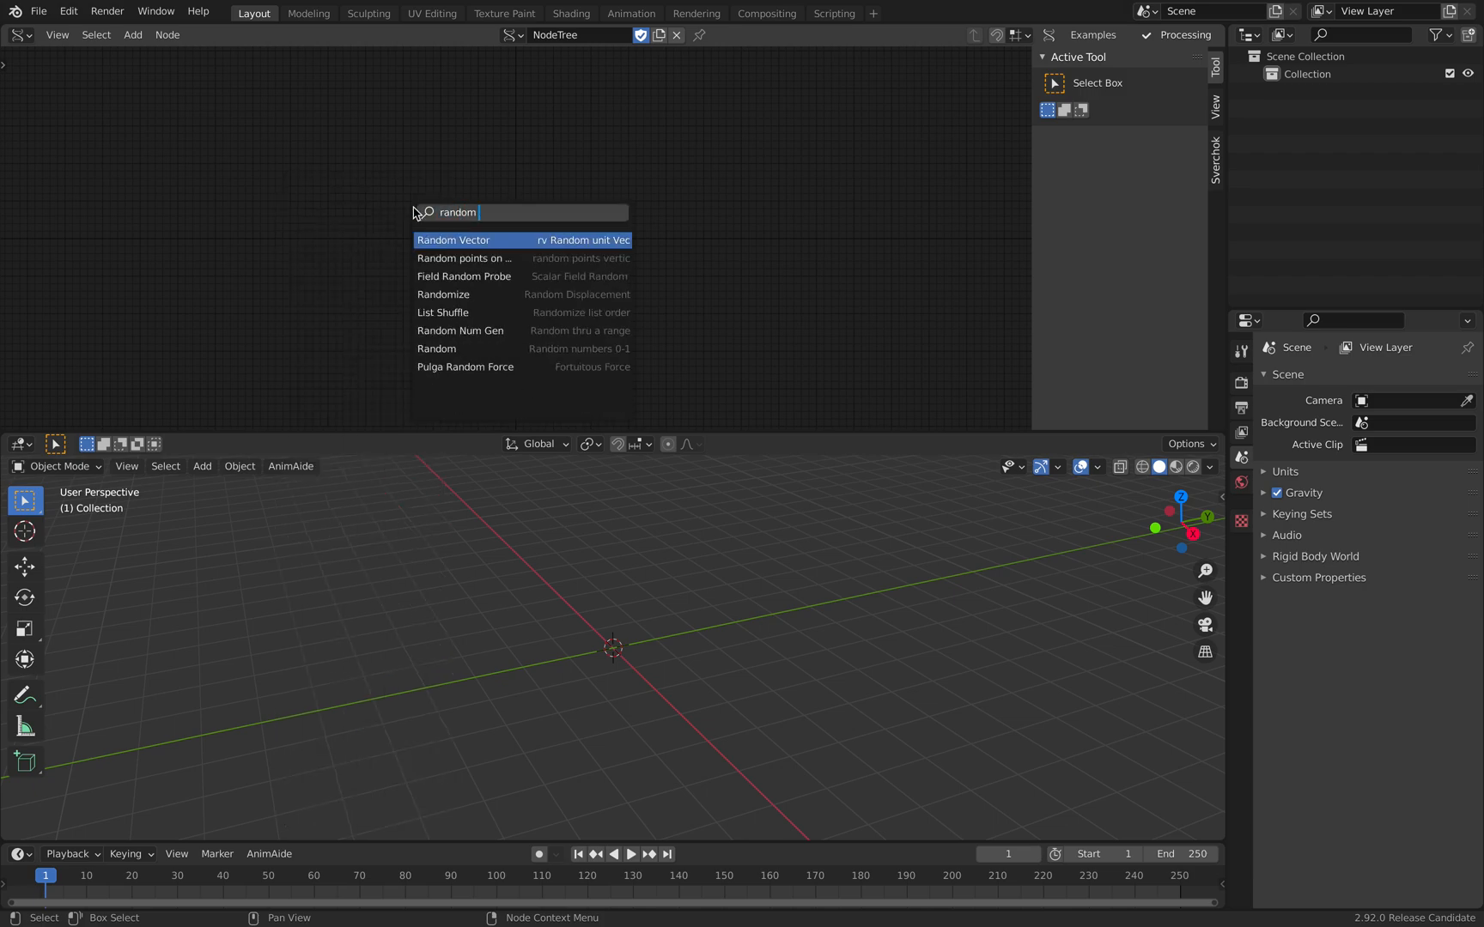
click(453, 240)
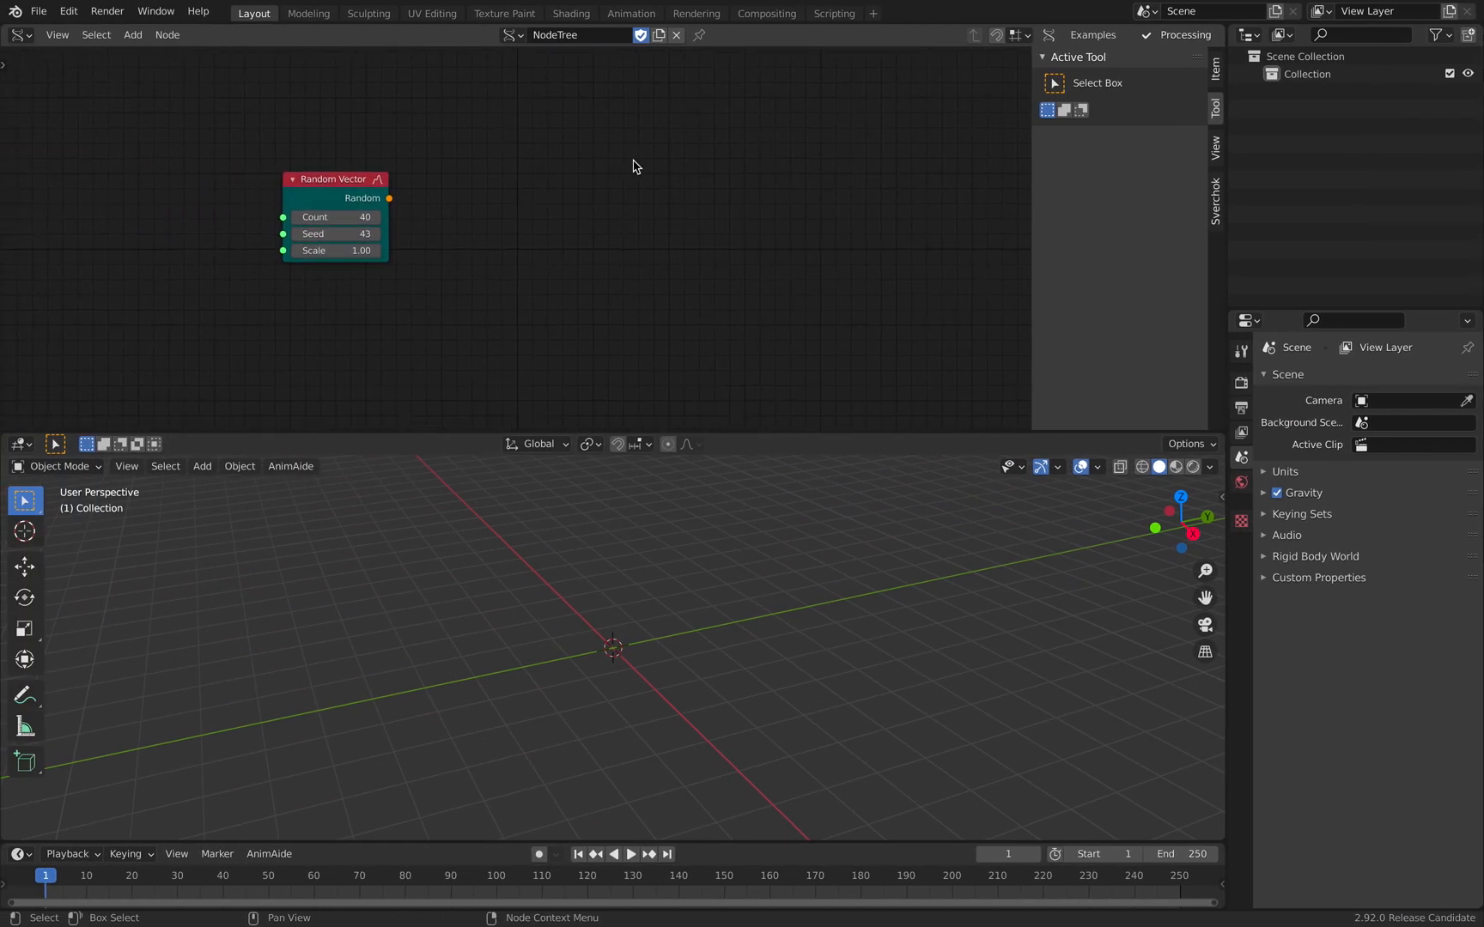
click(630, 855)
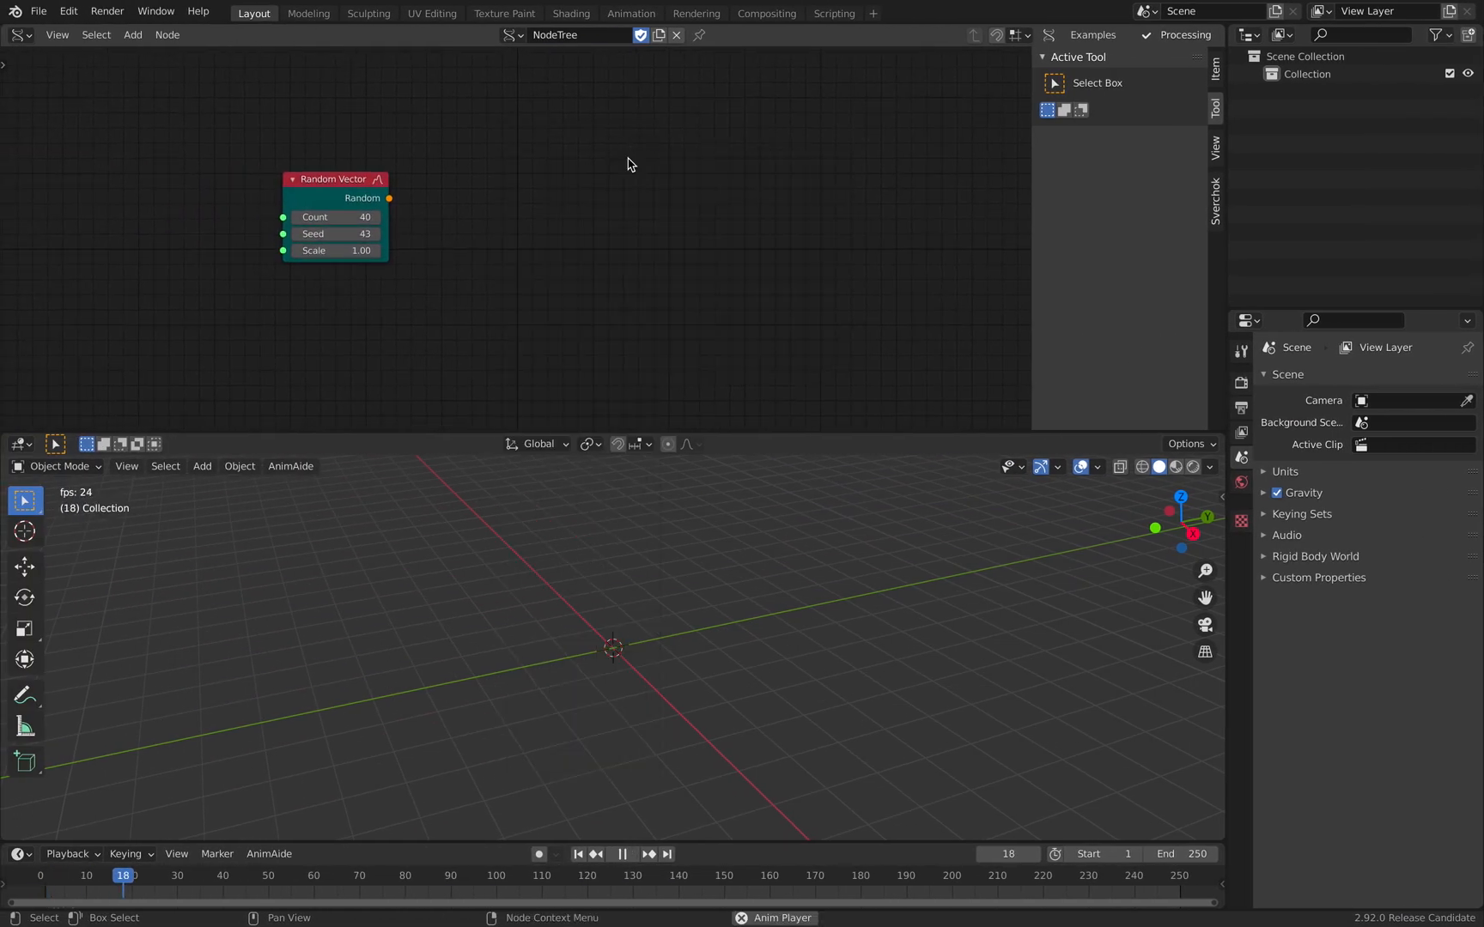
- Add Mesh viewer and Randomize nodes to the Sverchok tree
text(mesh vi)
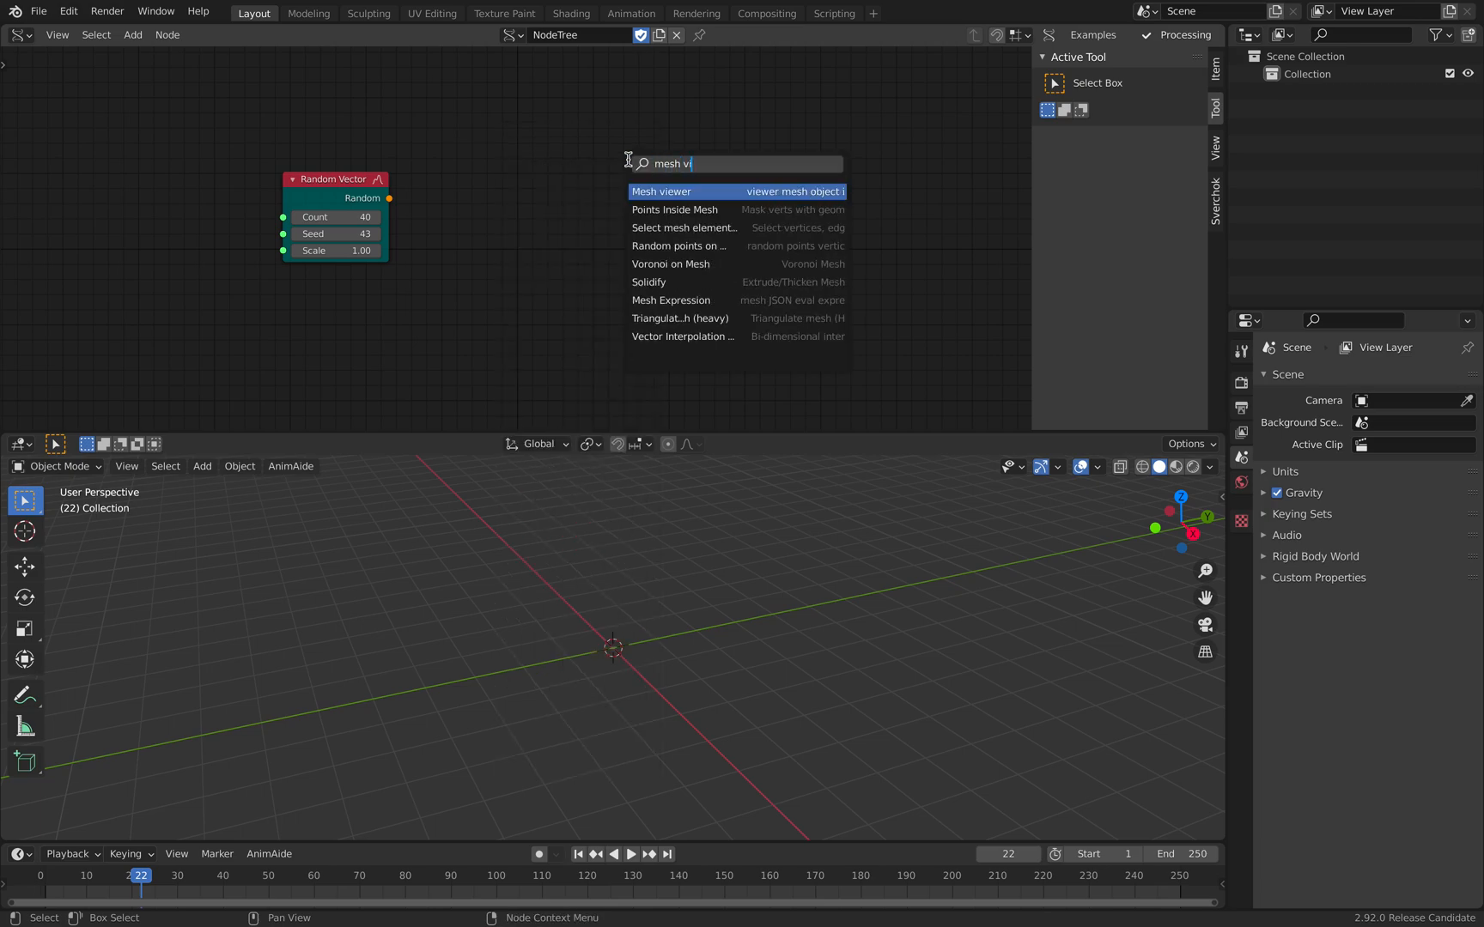
click(661, 192)
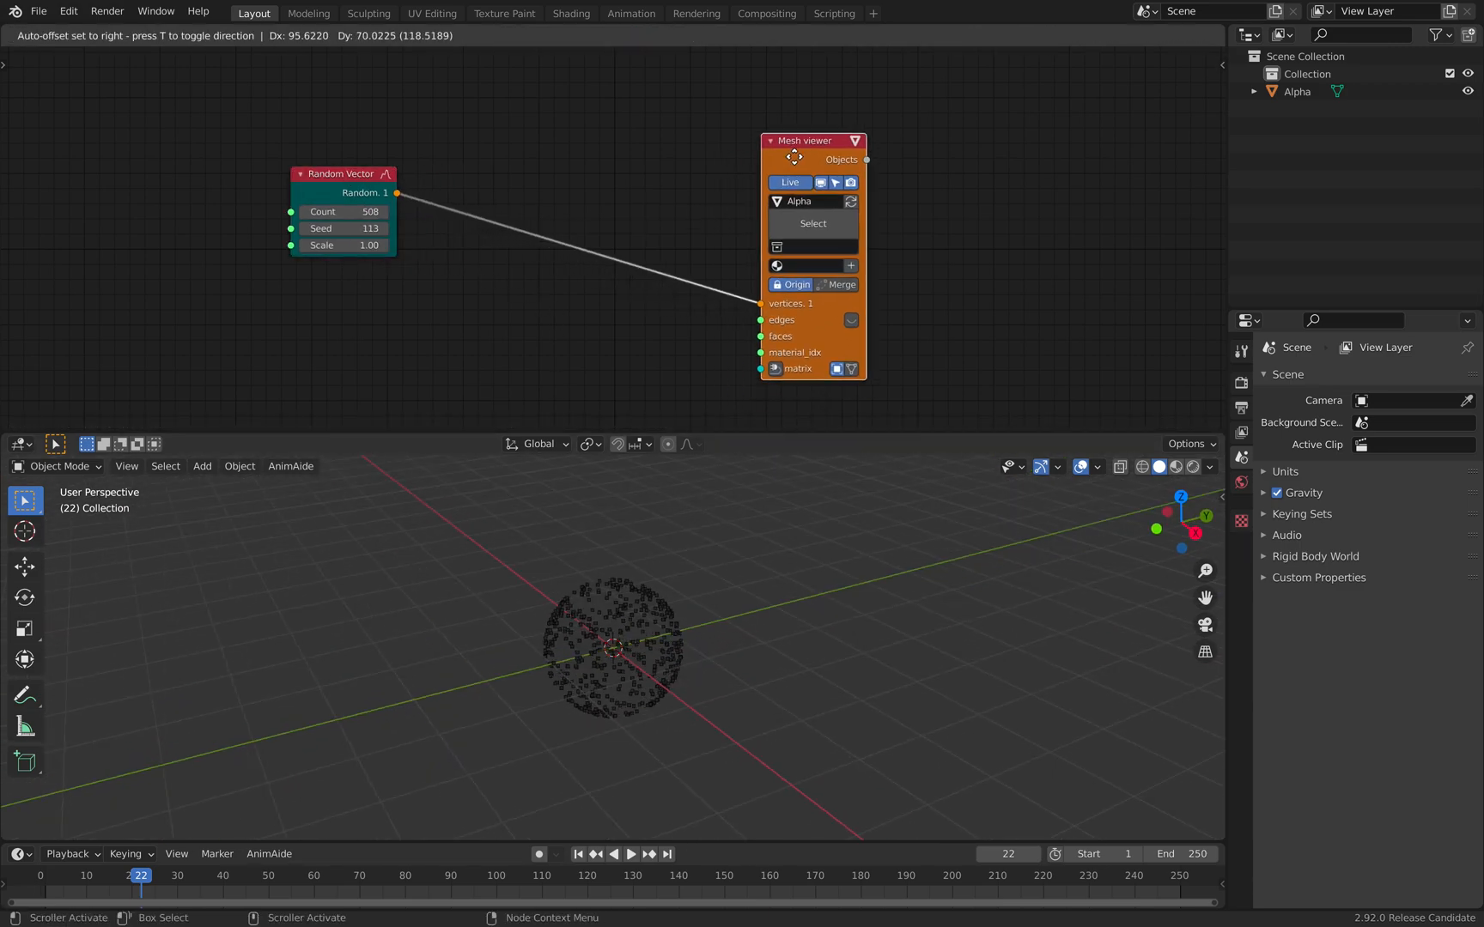
text(ran)
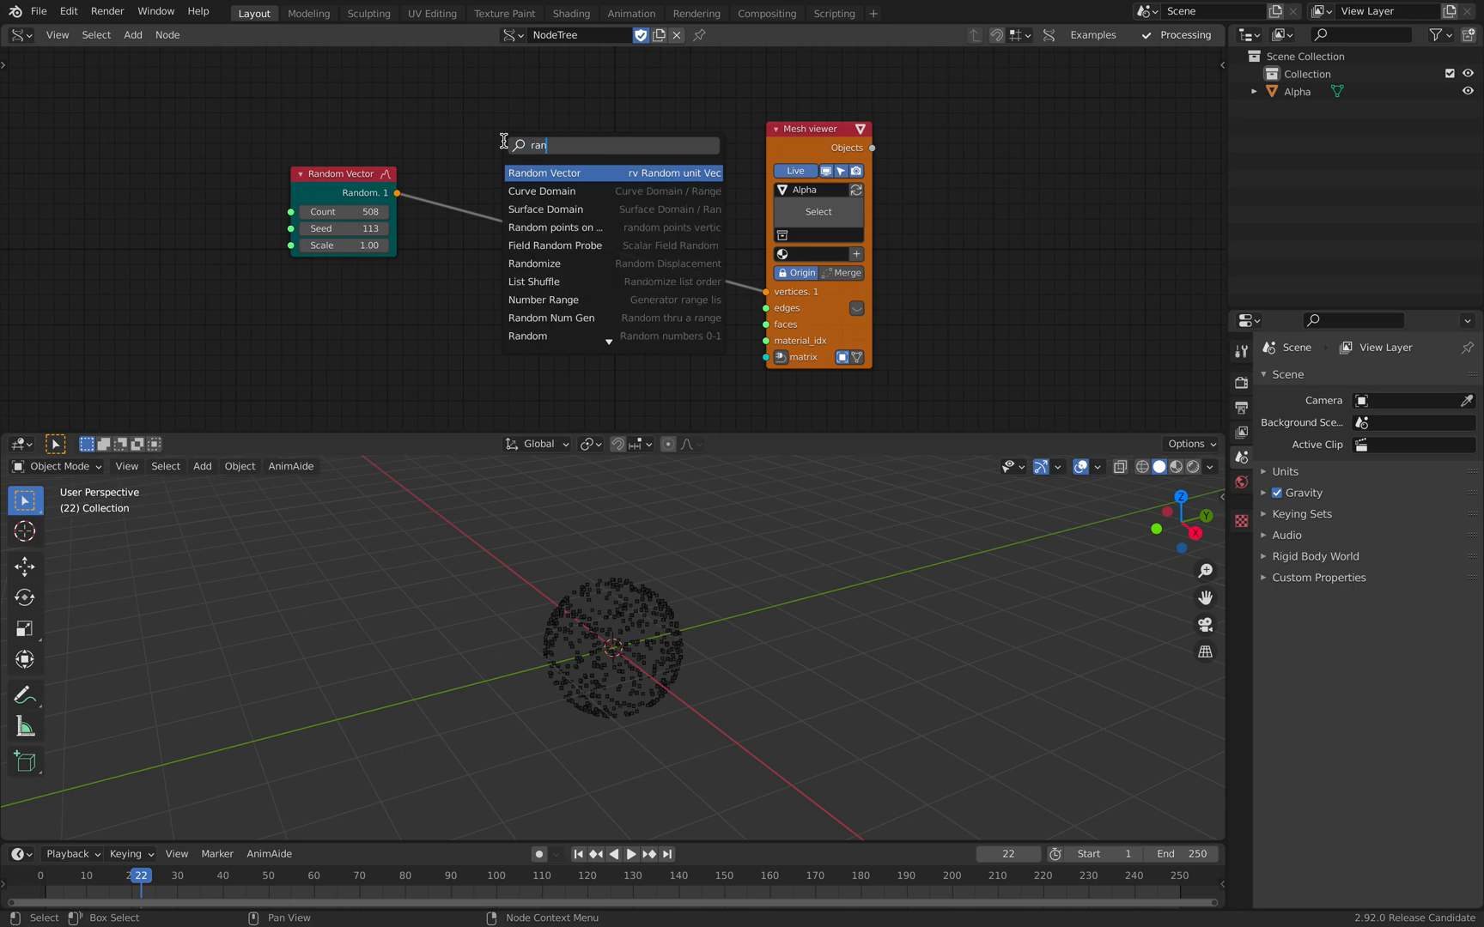
click(534, 264)
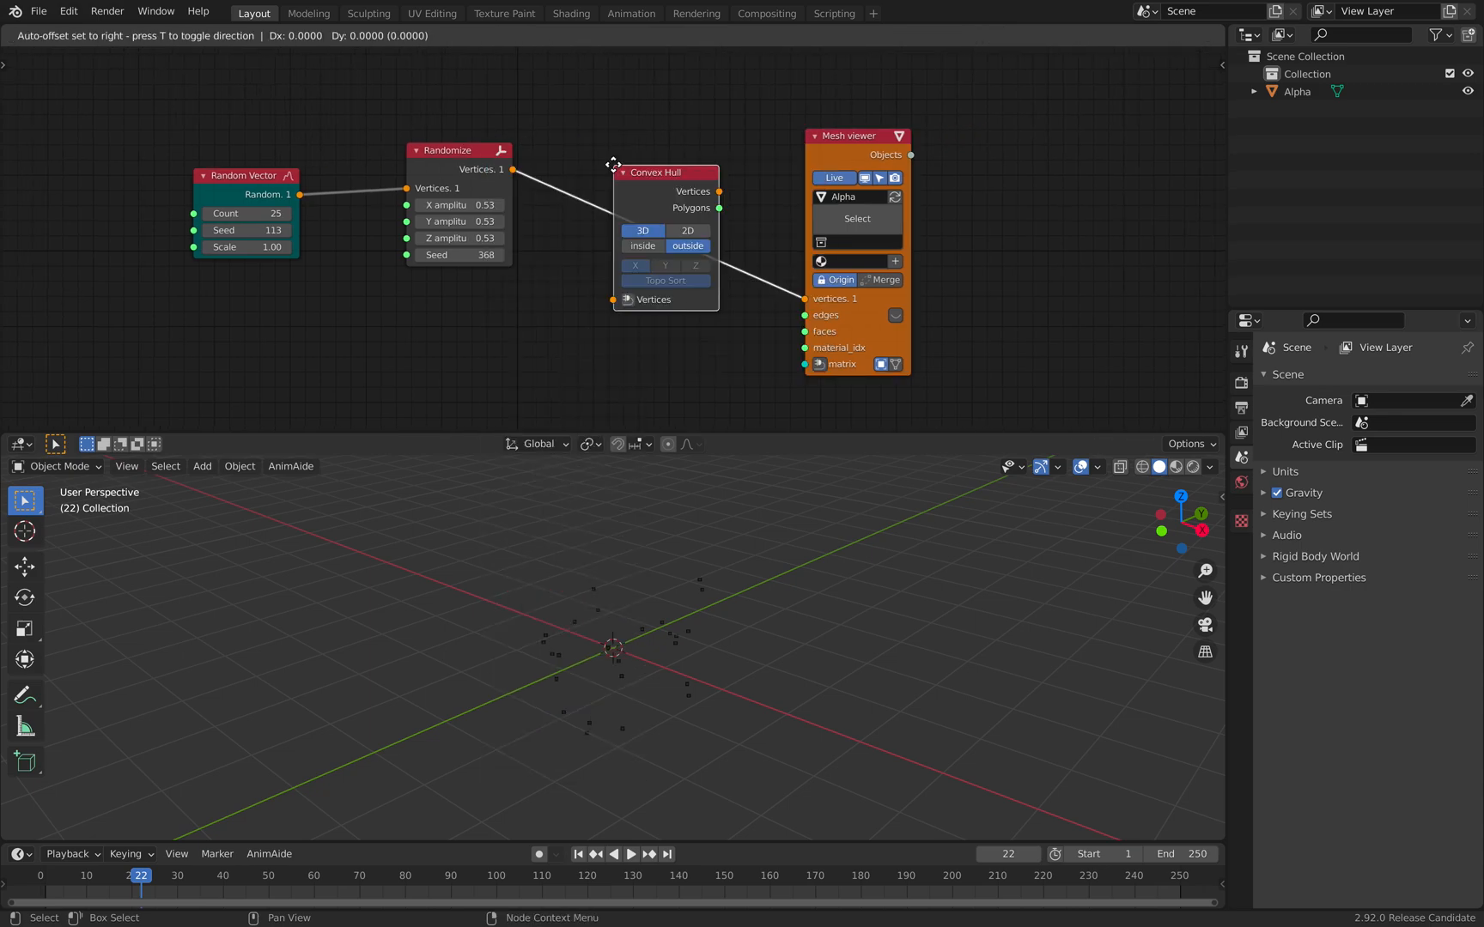
- Insert a Convex Hull node before the Mesh viewer to form one faceted stone
click(612, 171)
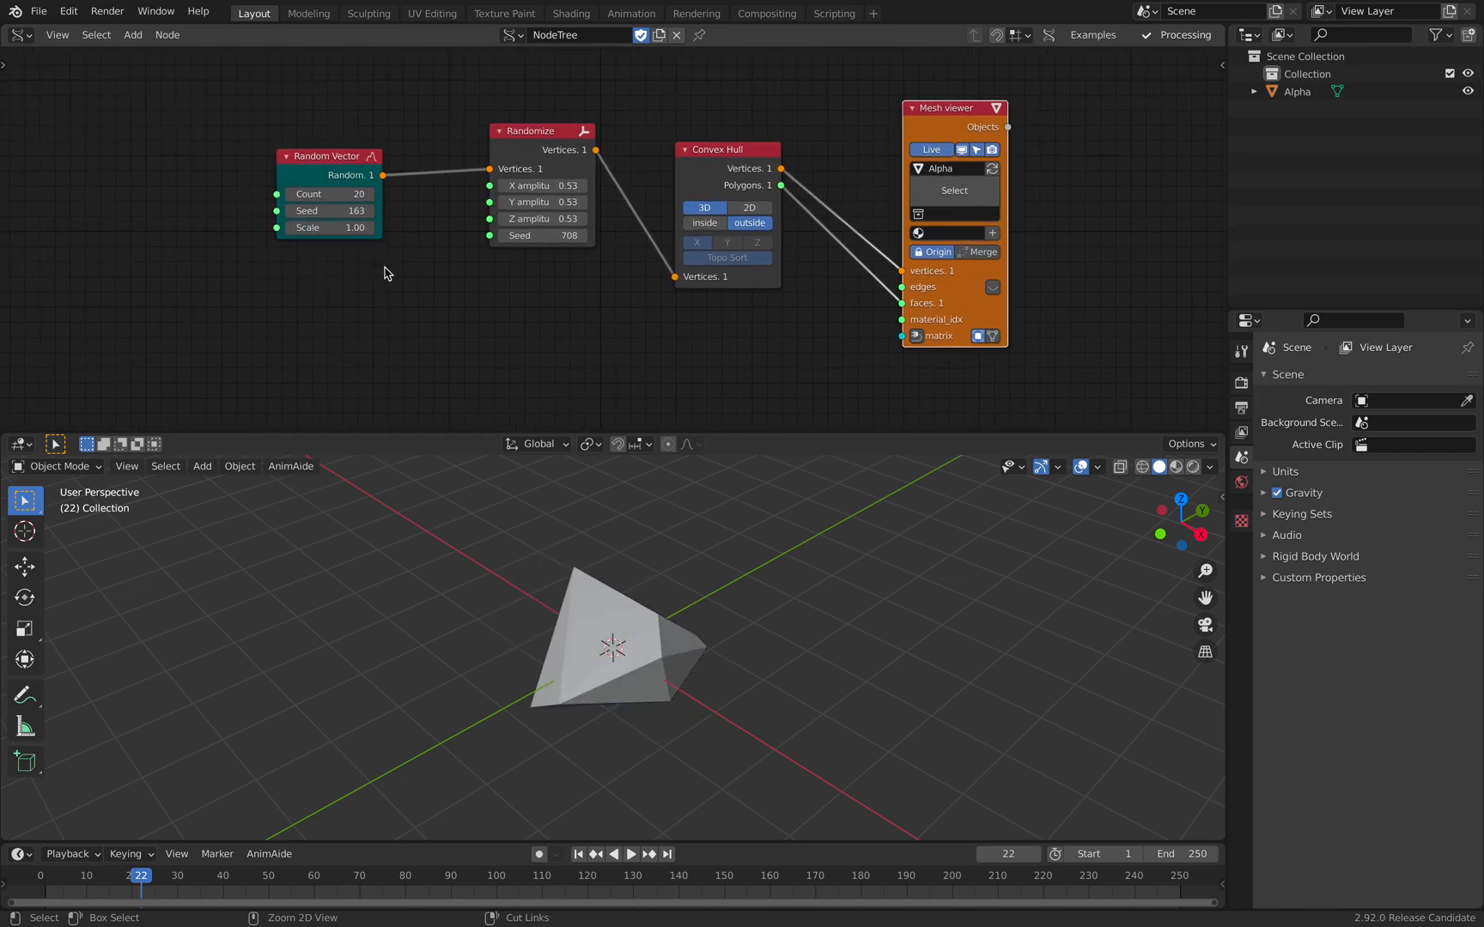
mouse_move(423, 302)
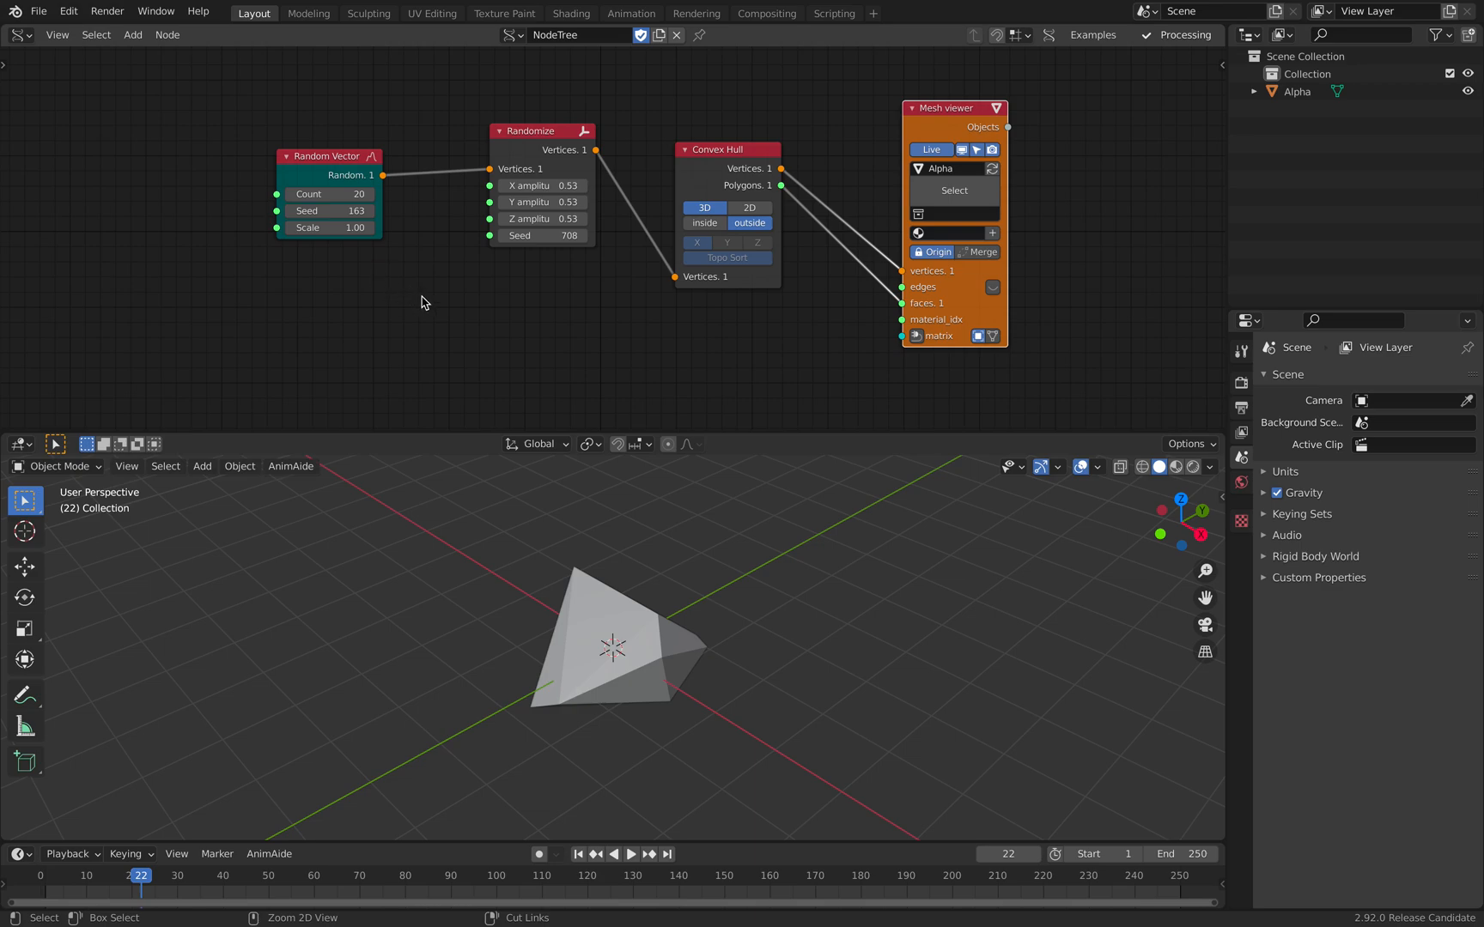
mouse_move(518, 345)
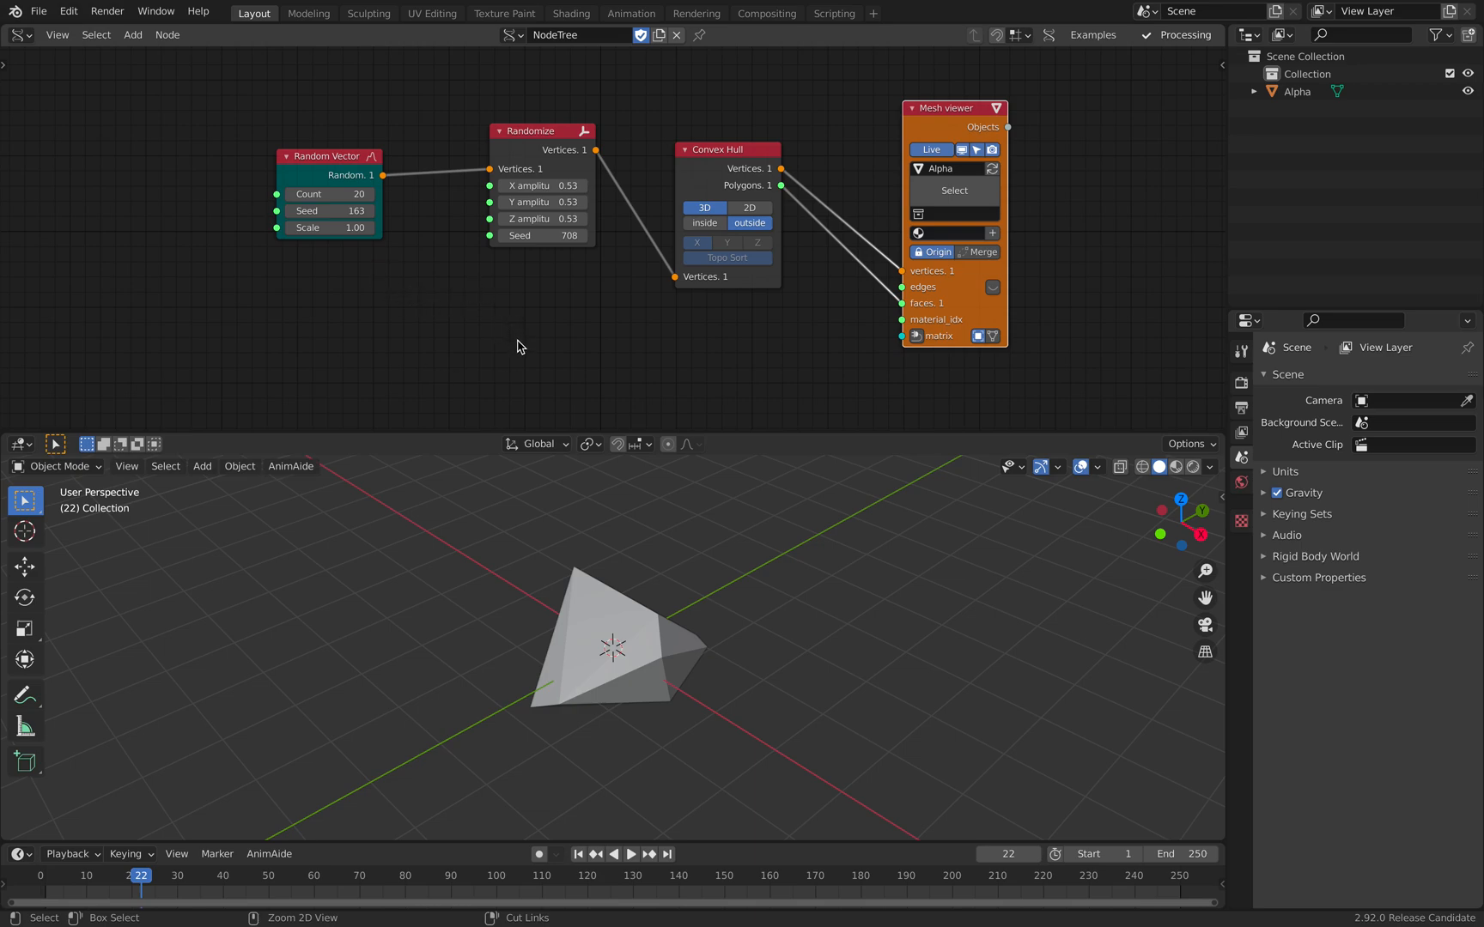
mouse_move(610, 451)
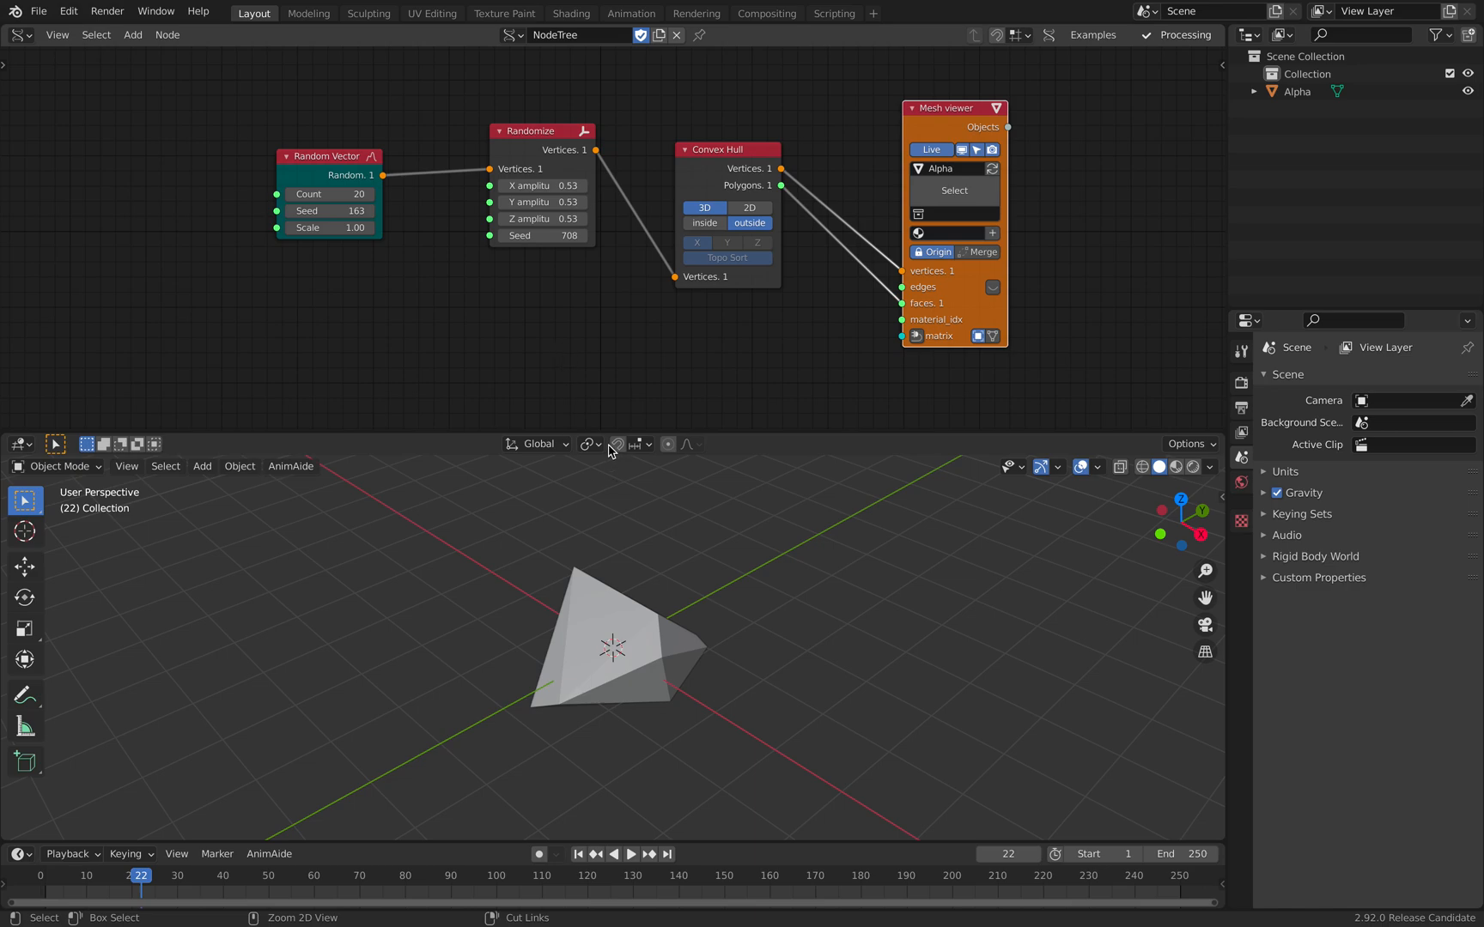
mouse_move(732, 448)
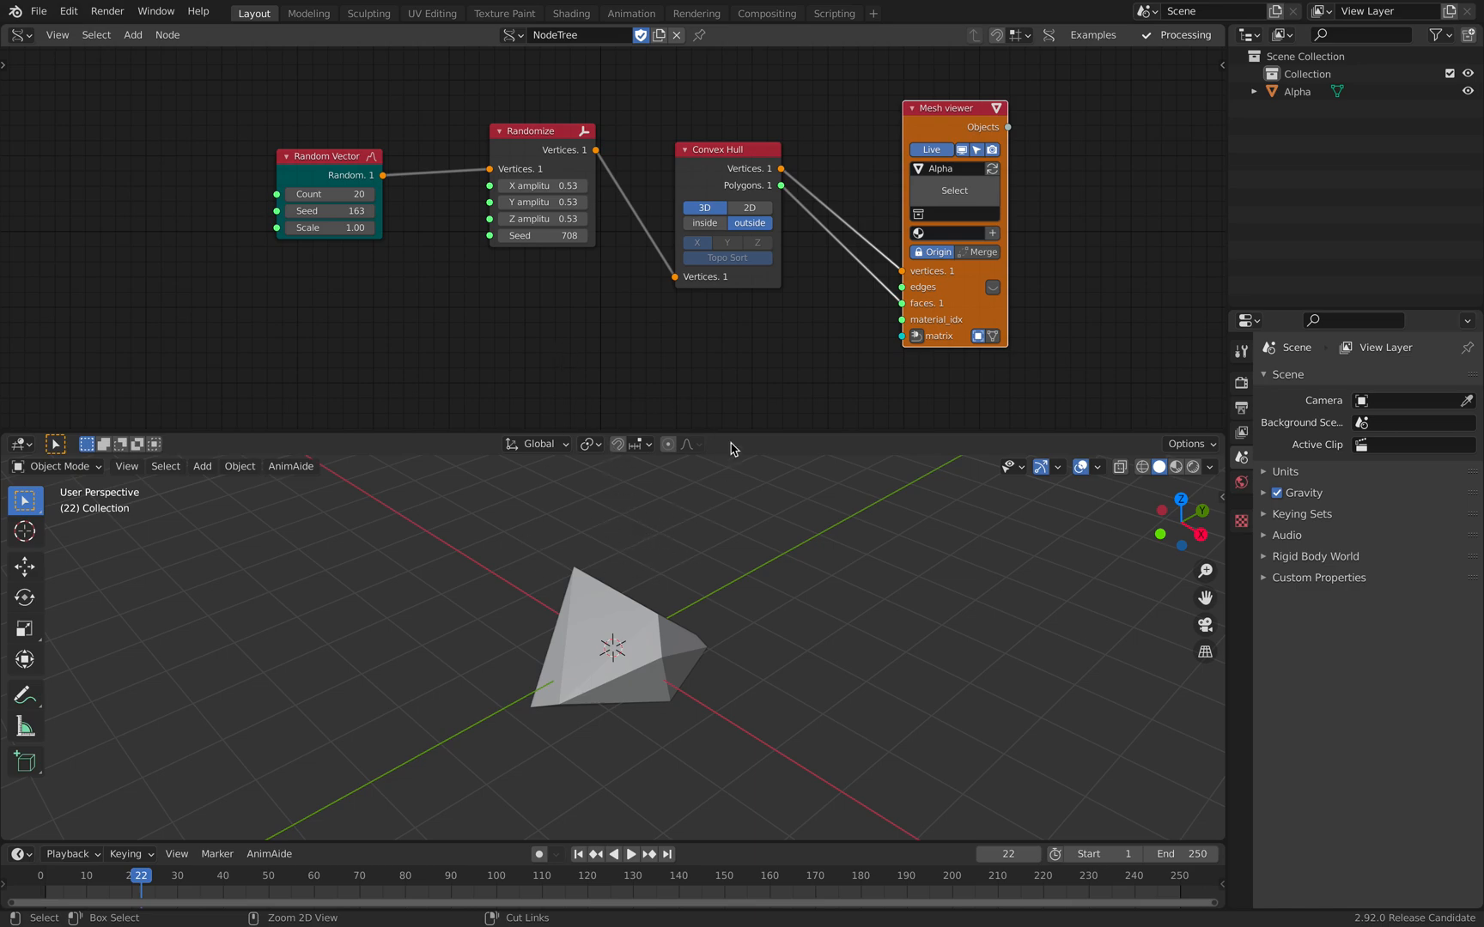
mouse_move(671, 445)
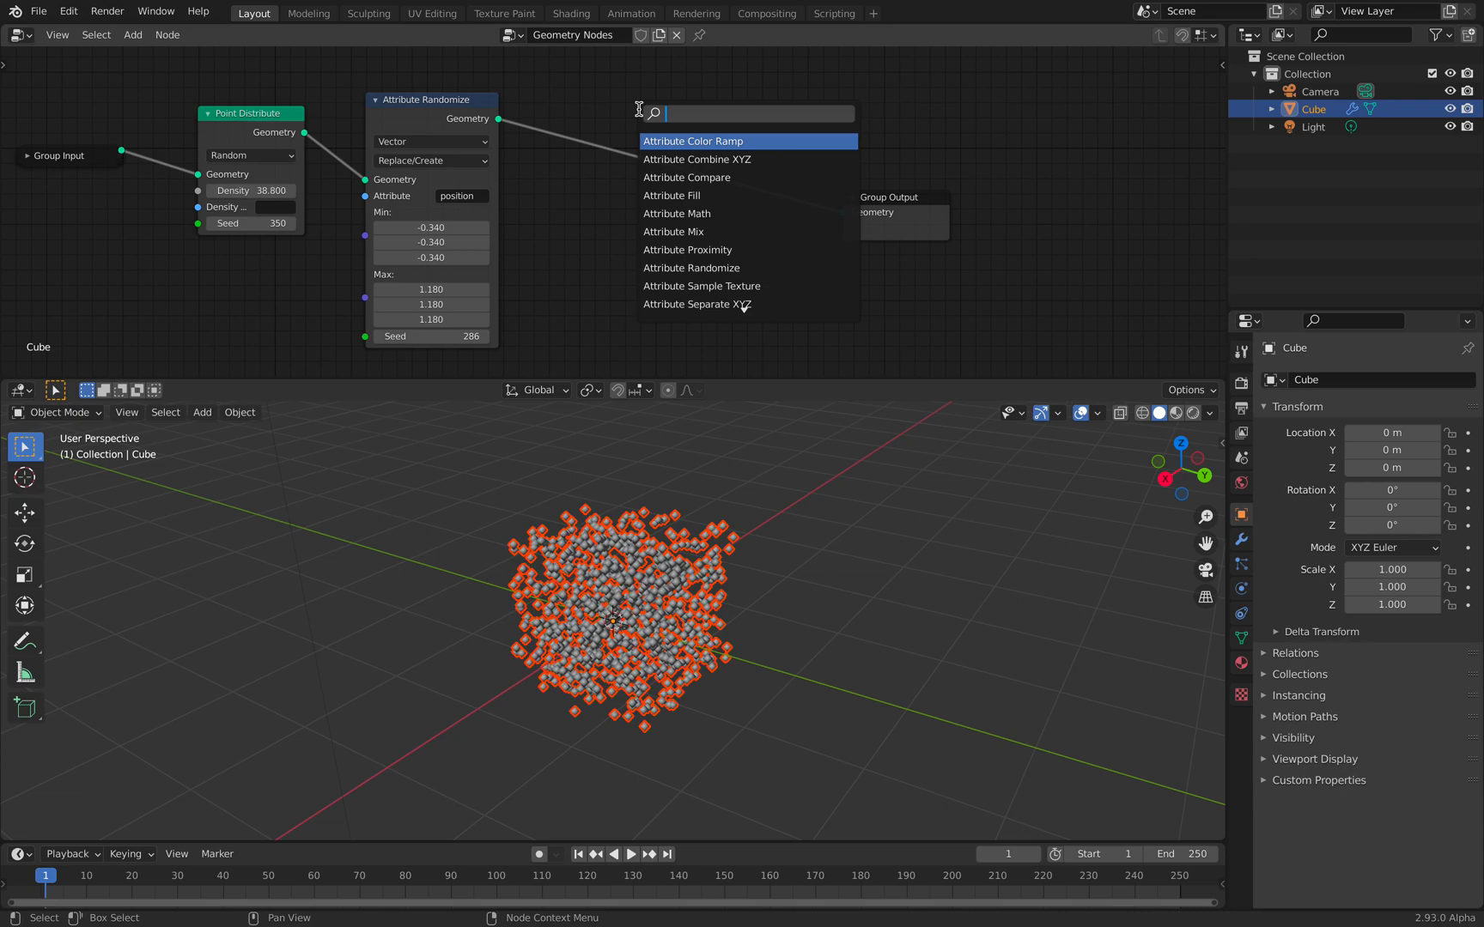
- Add Points to Volume and Volume to Mesh nodes and adjust the volume density
text(point)
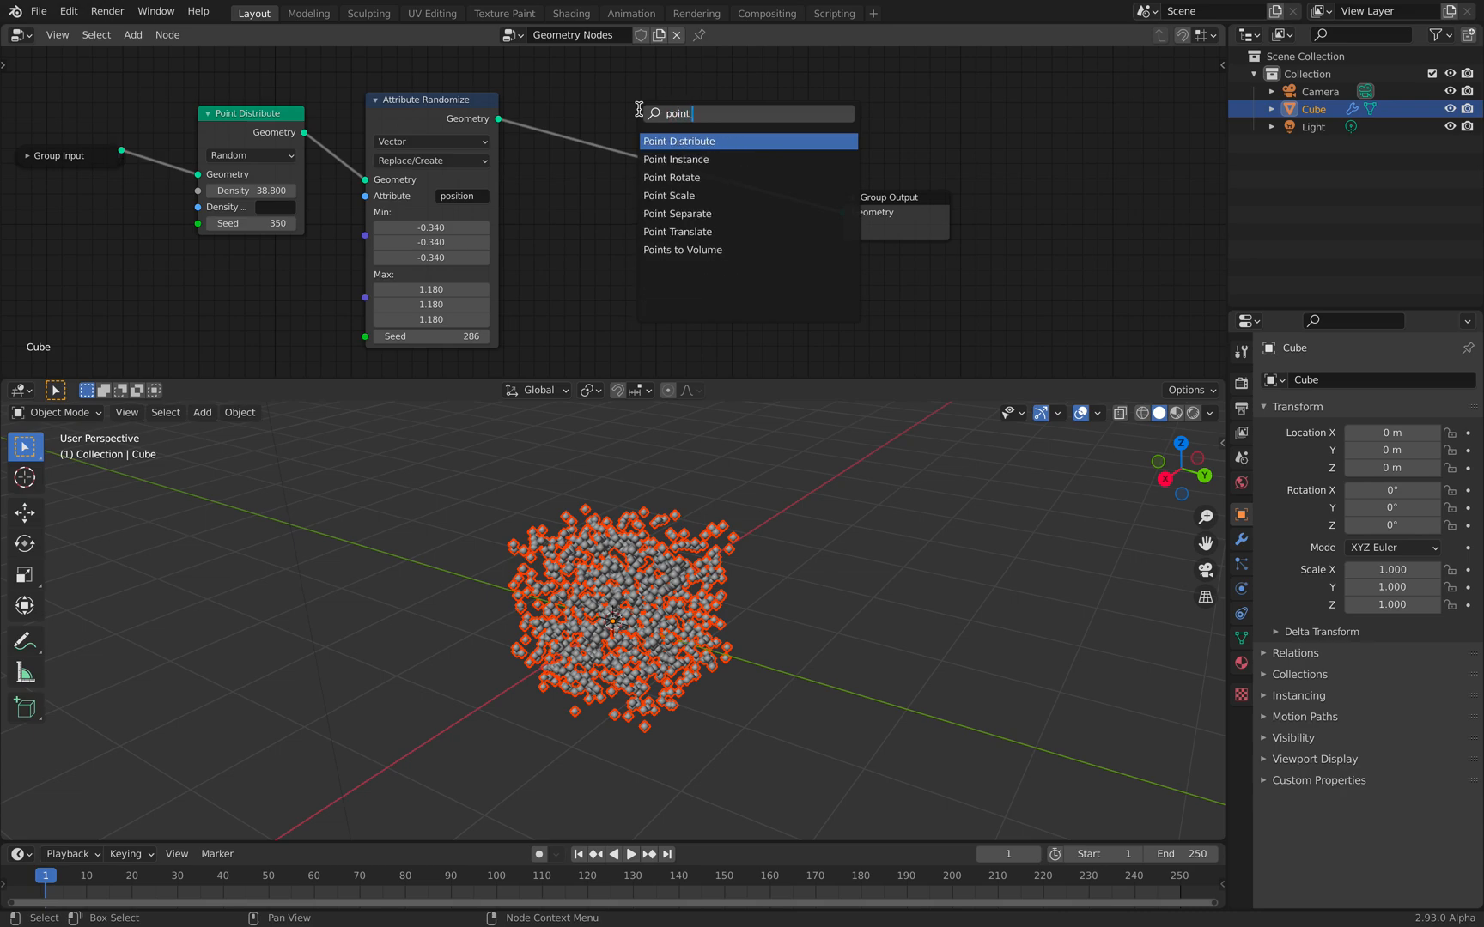
click(683, 250)
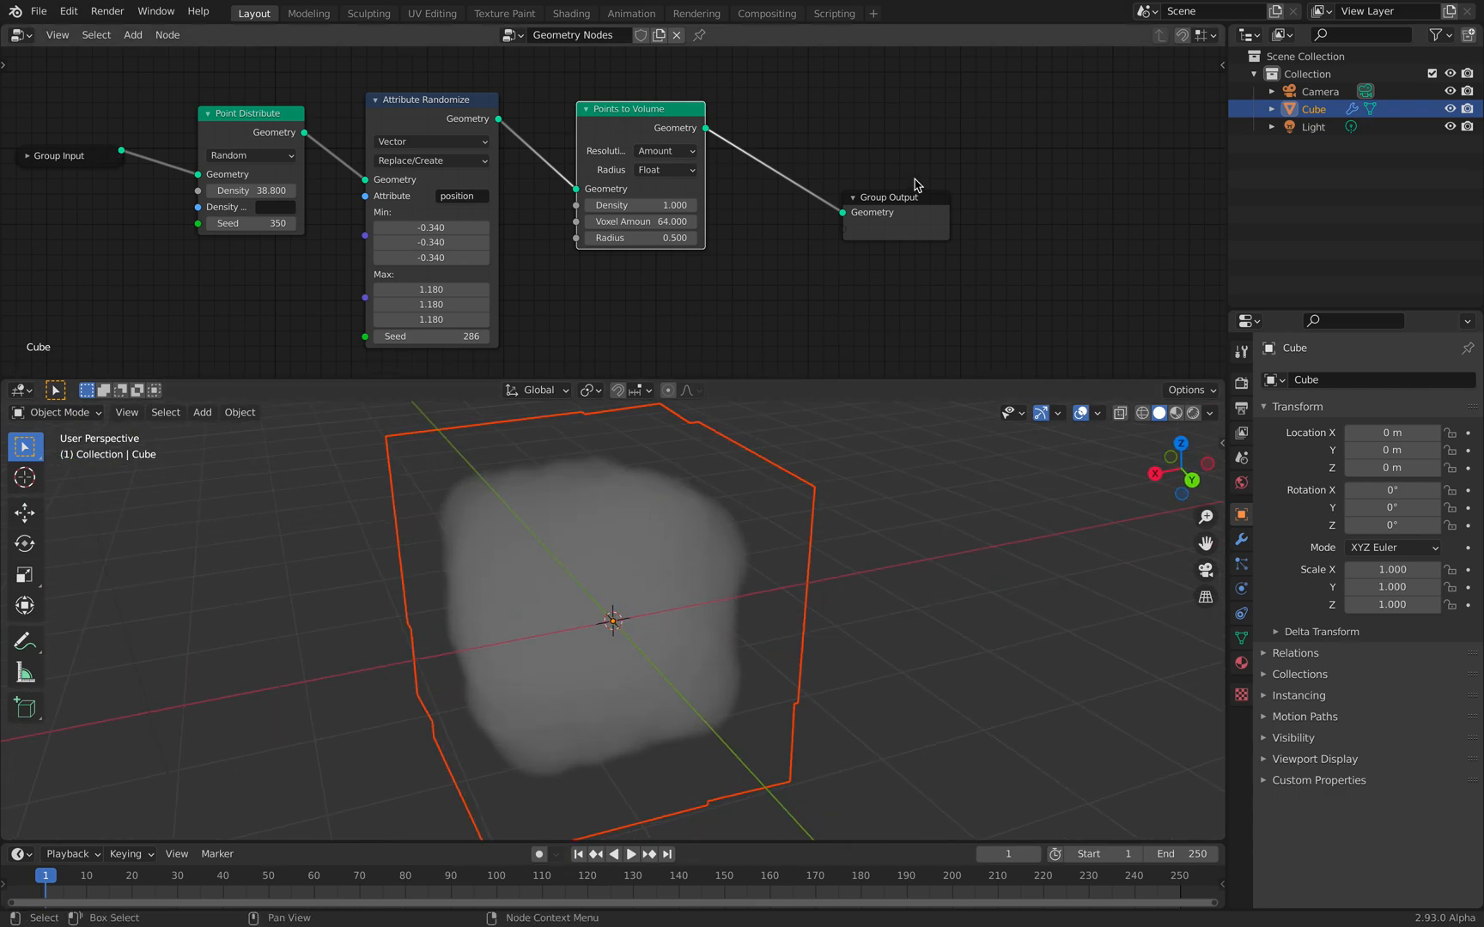
text(volume)
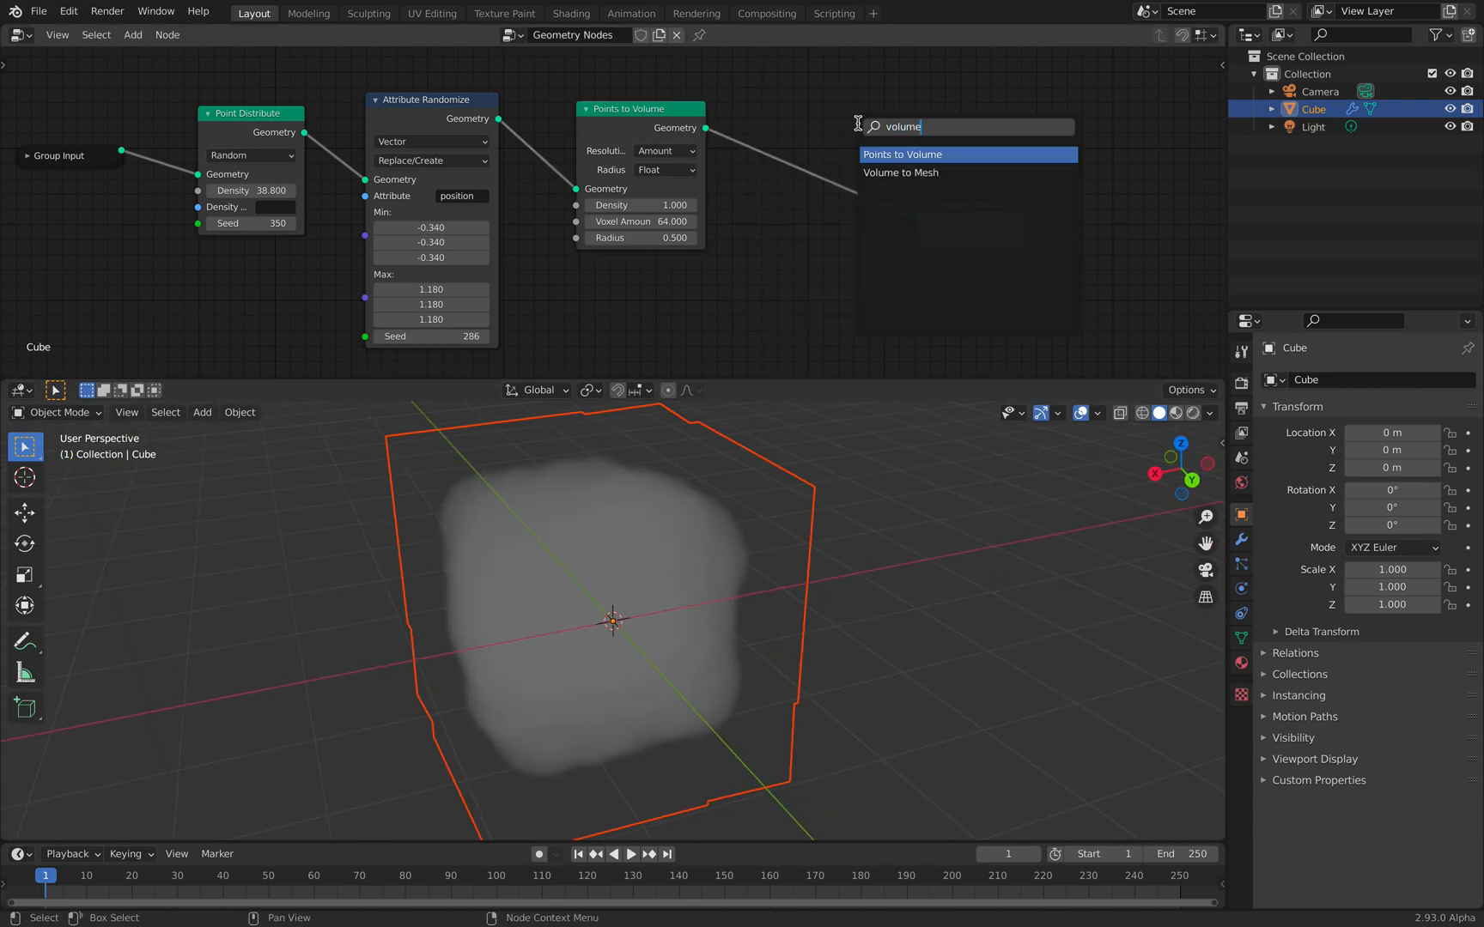
click(900, 173)
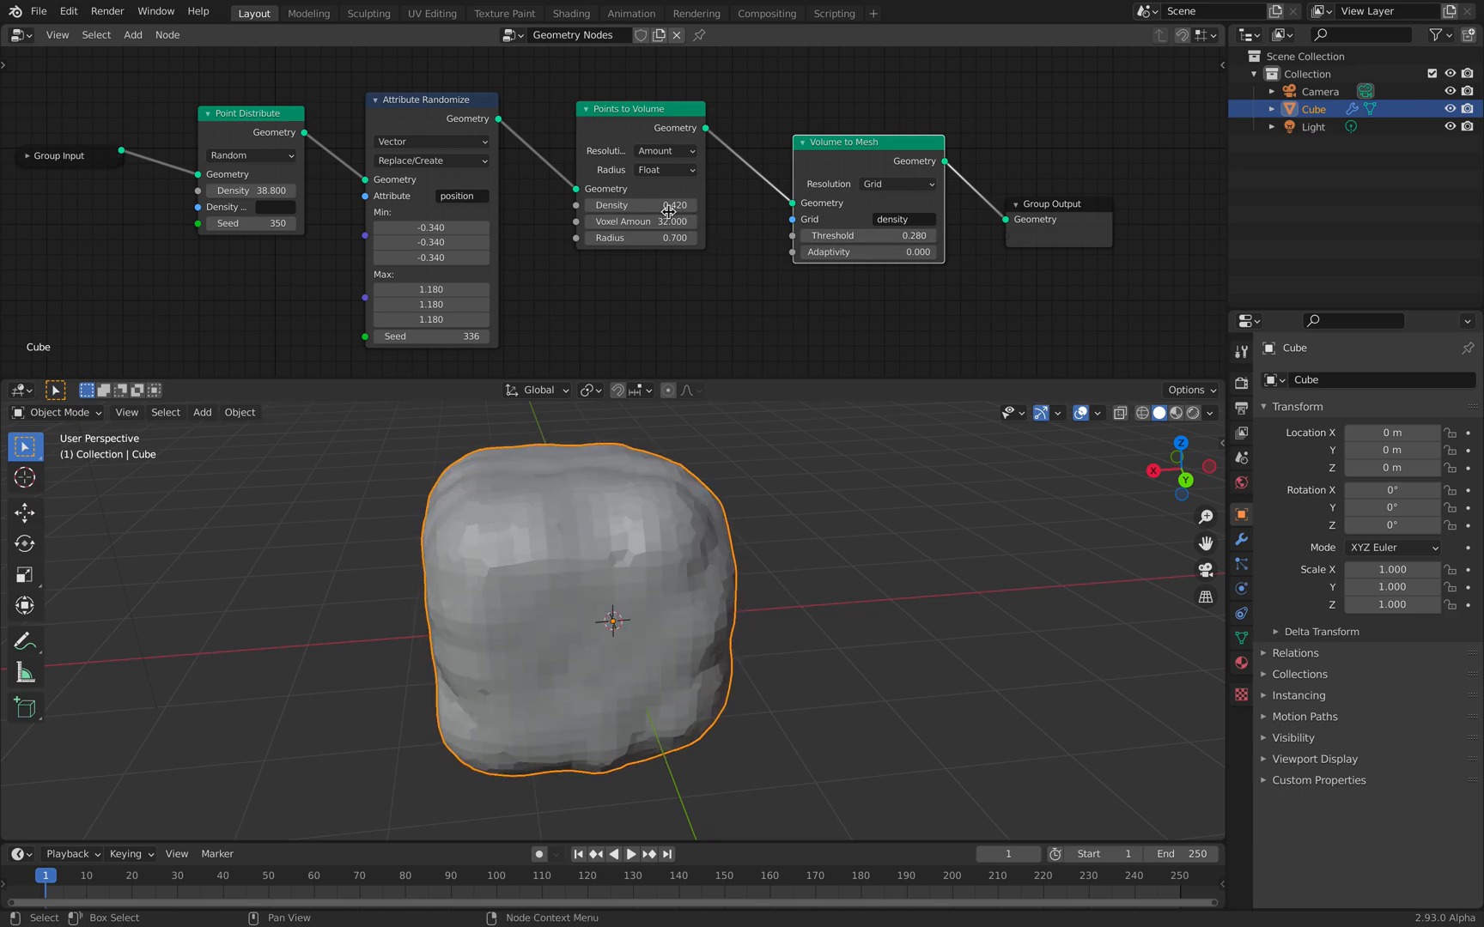
click(639, 205)
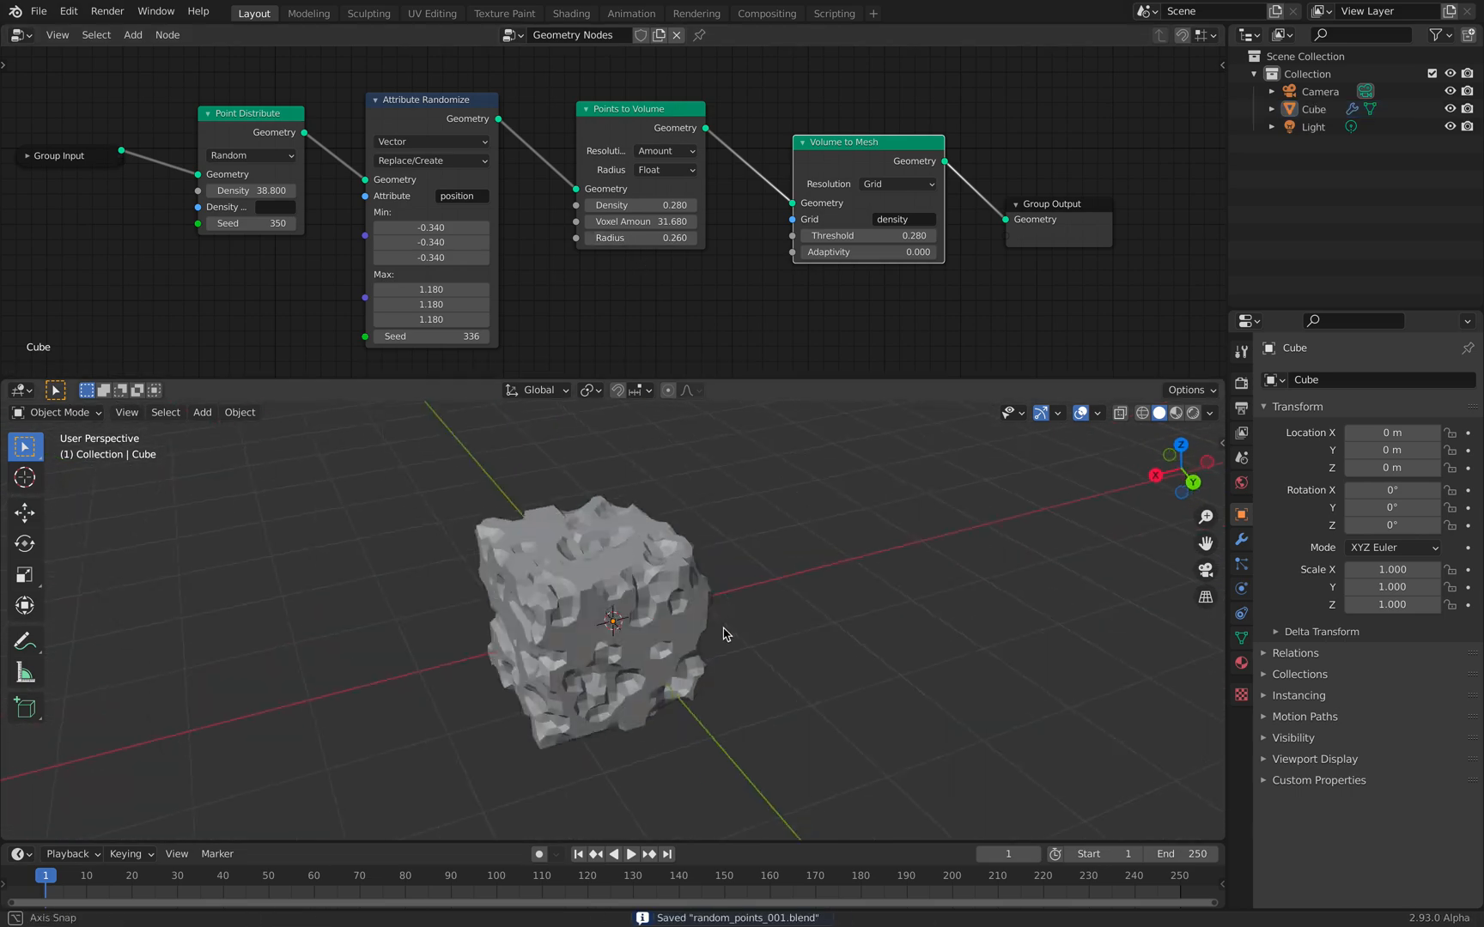
click(429, 160)
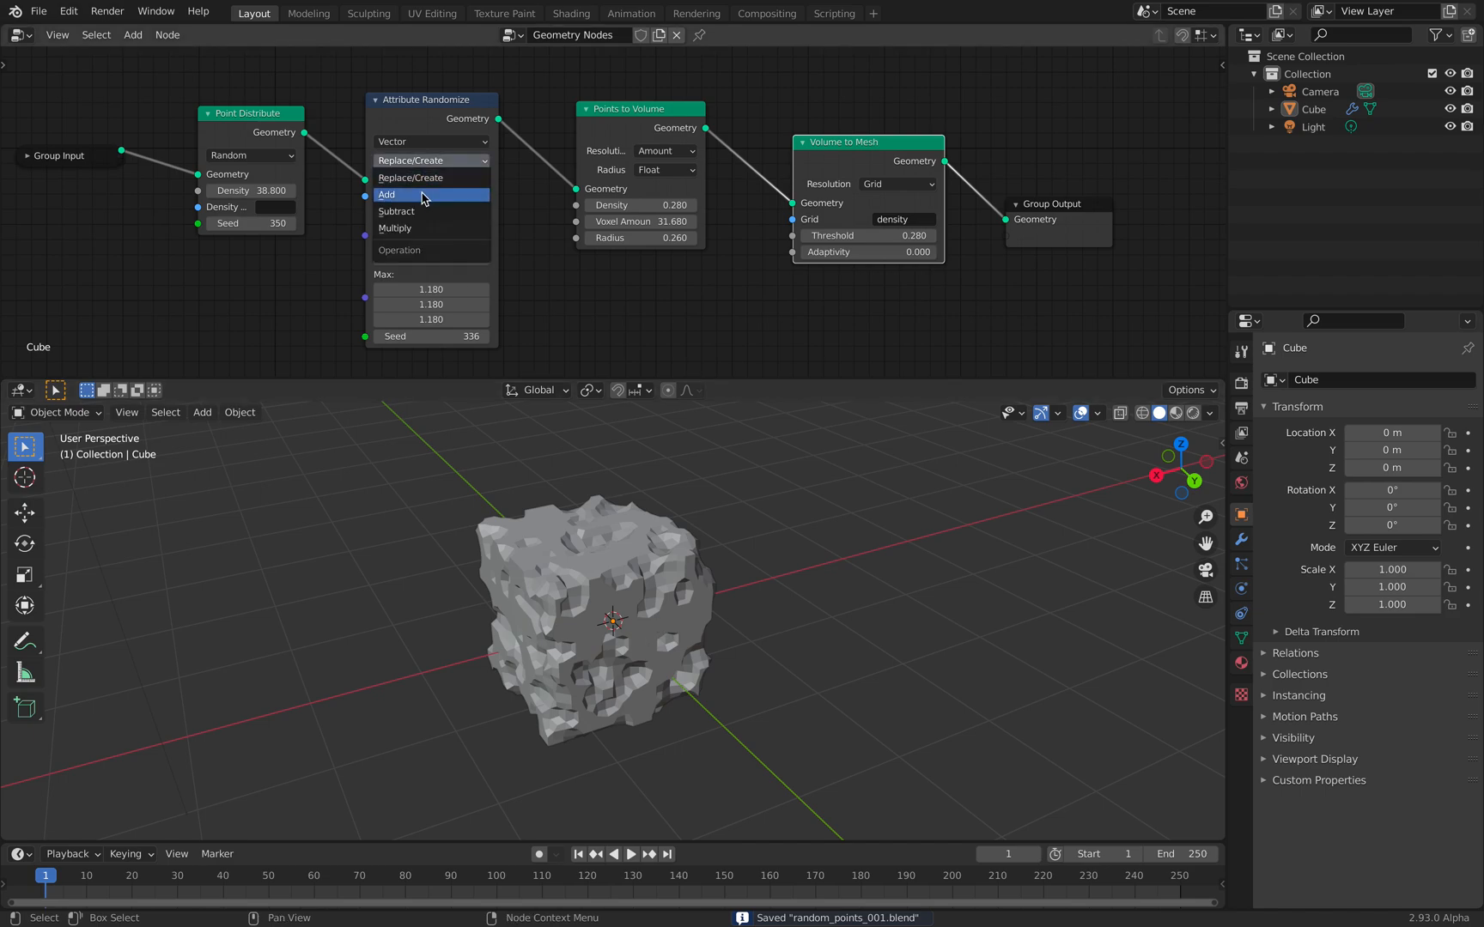
- Set the Attribute Randomize operation to Add and adjust its values
click(387, 194)
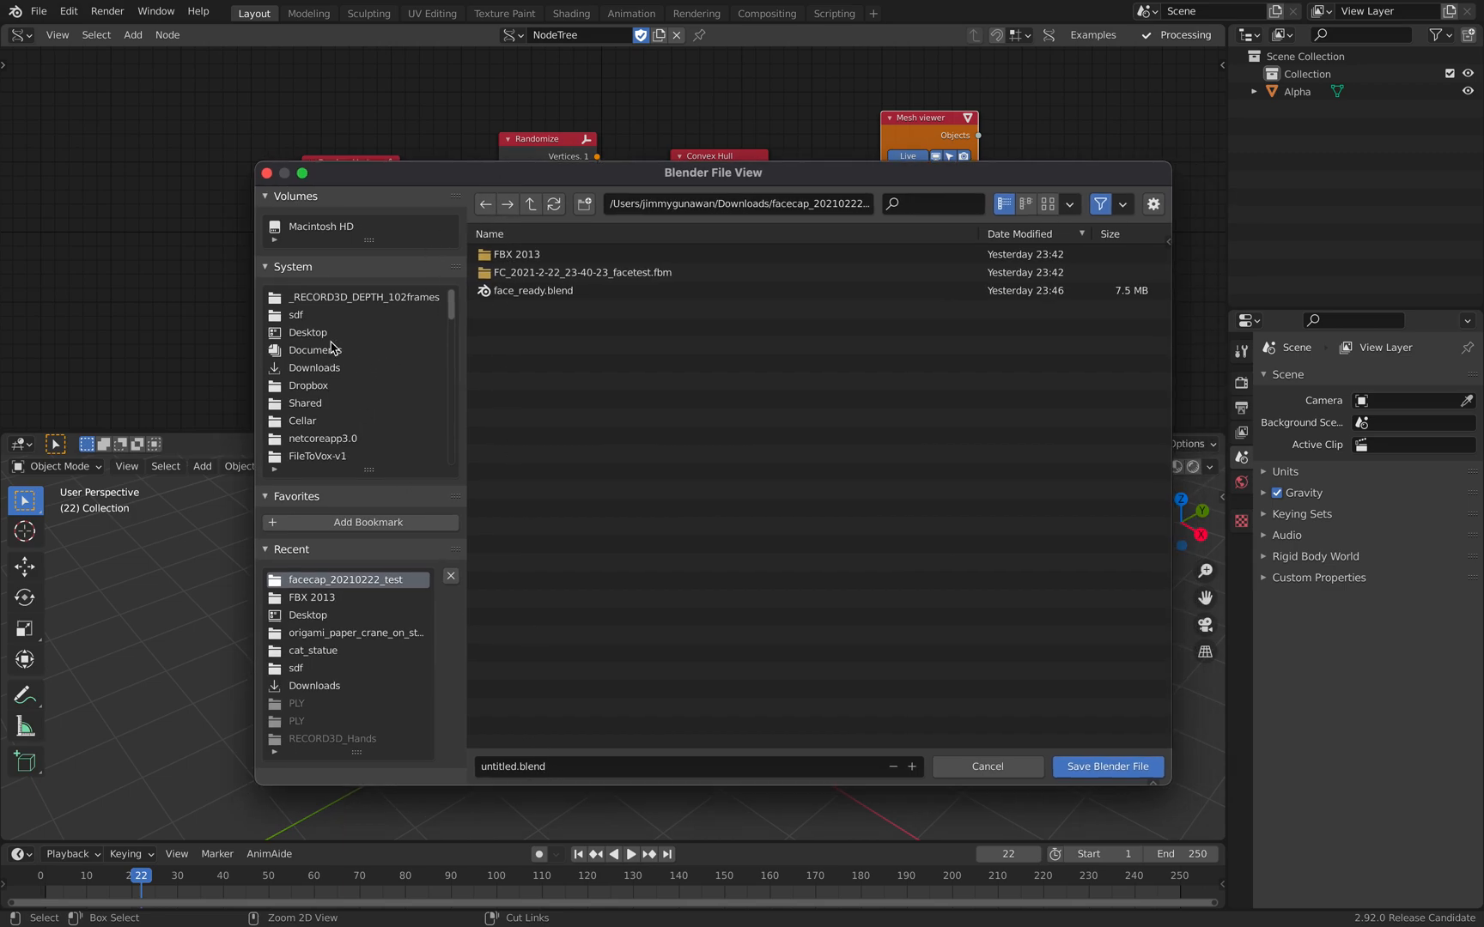
mouse_move(396, 316)
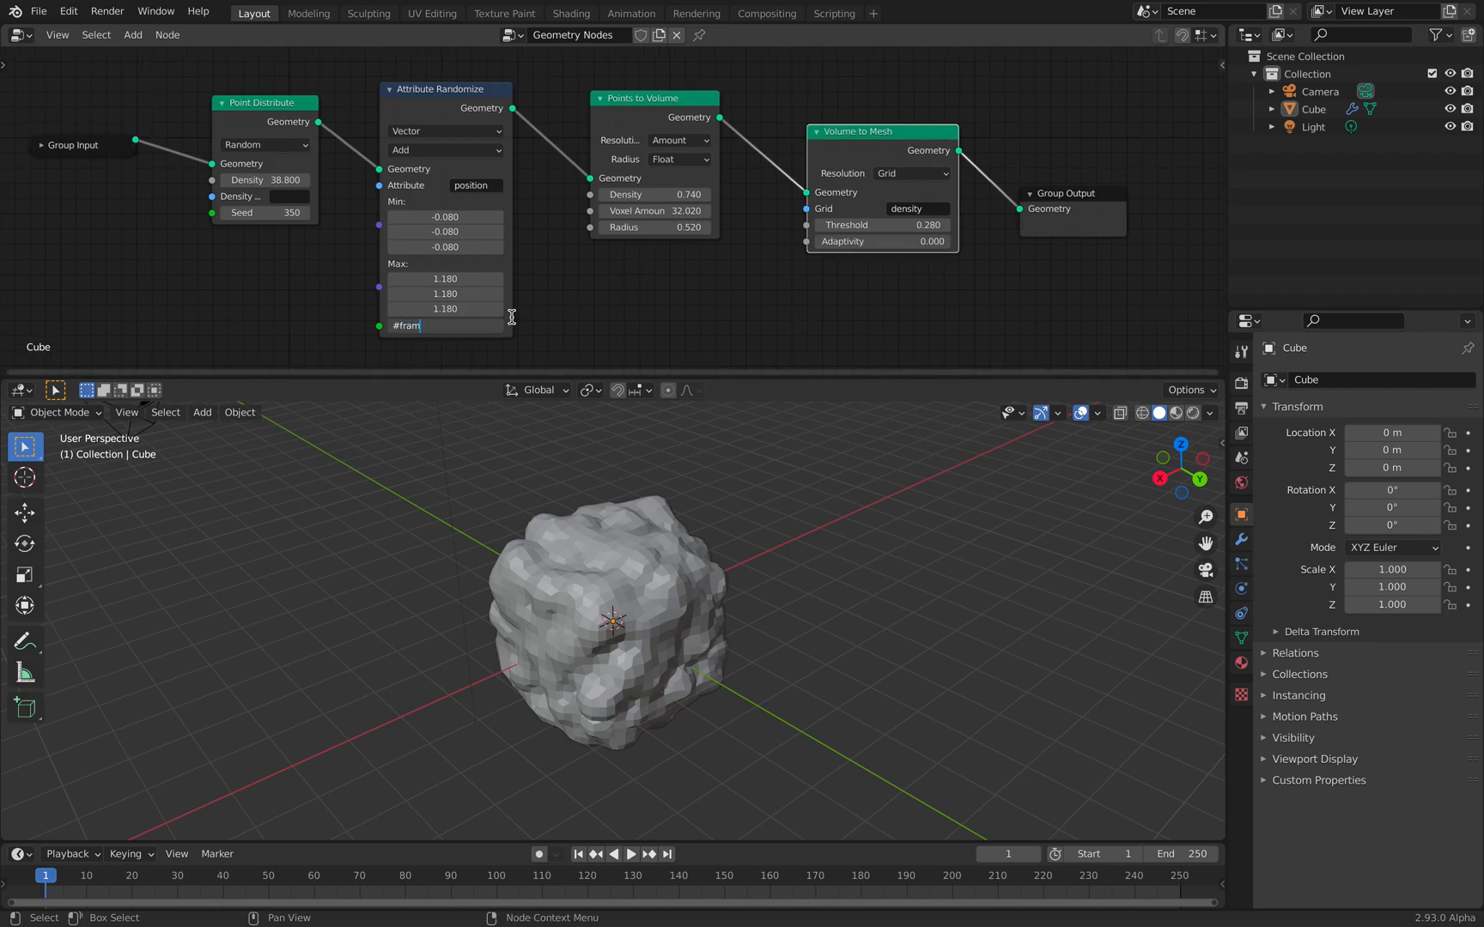
text(e)
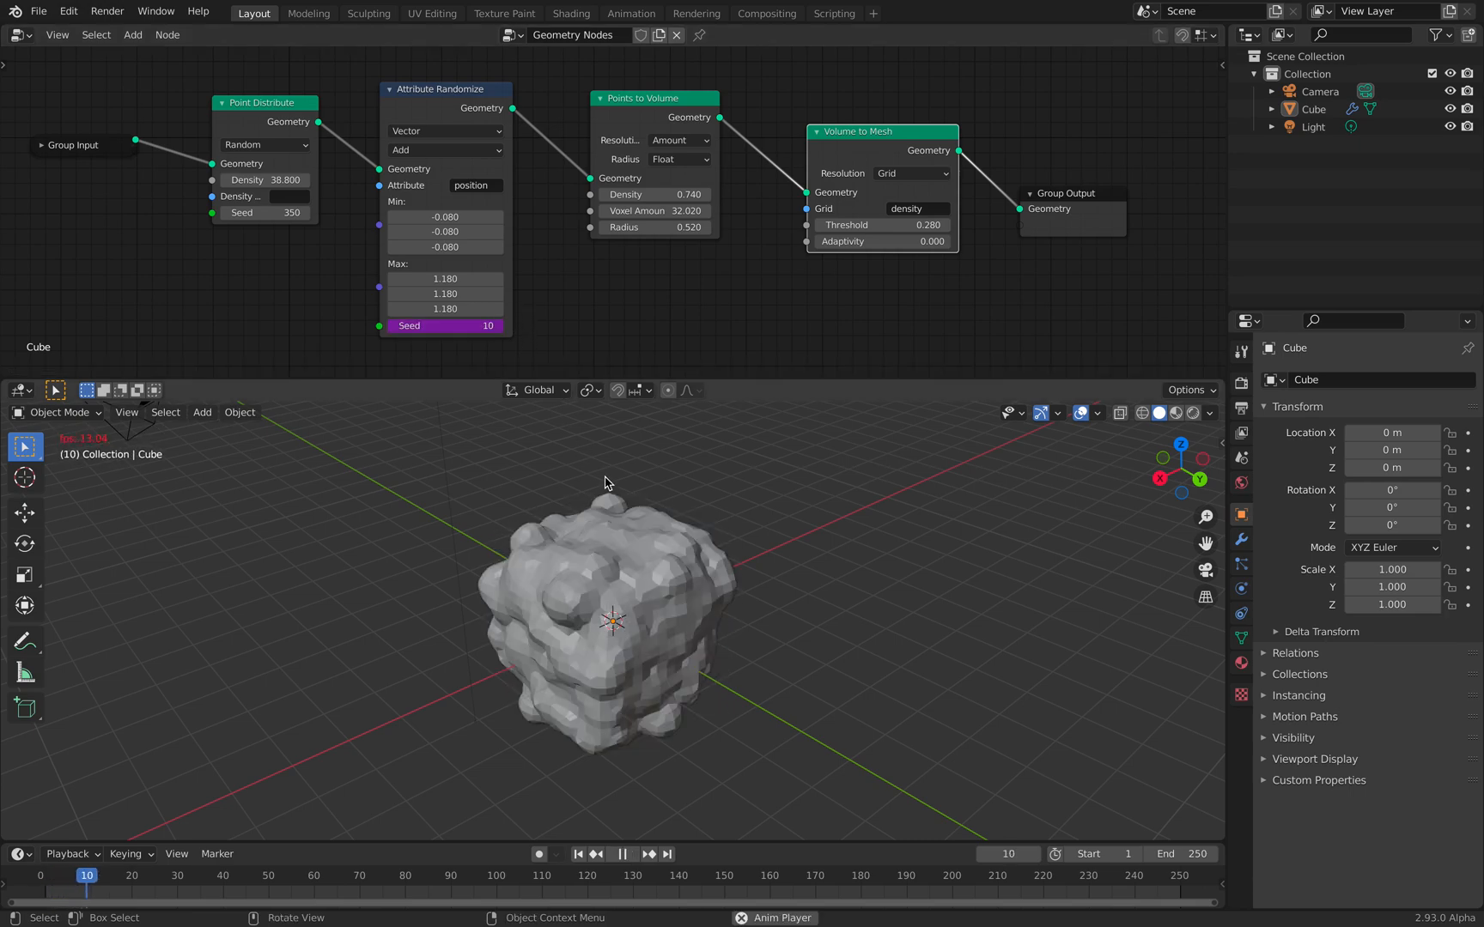
- Stop playback and drive the Randomize seed with the expression #frame//5
click(622, 853)
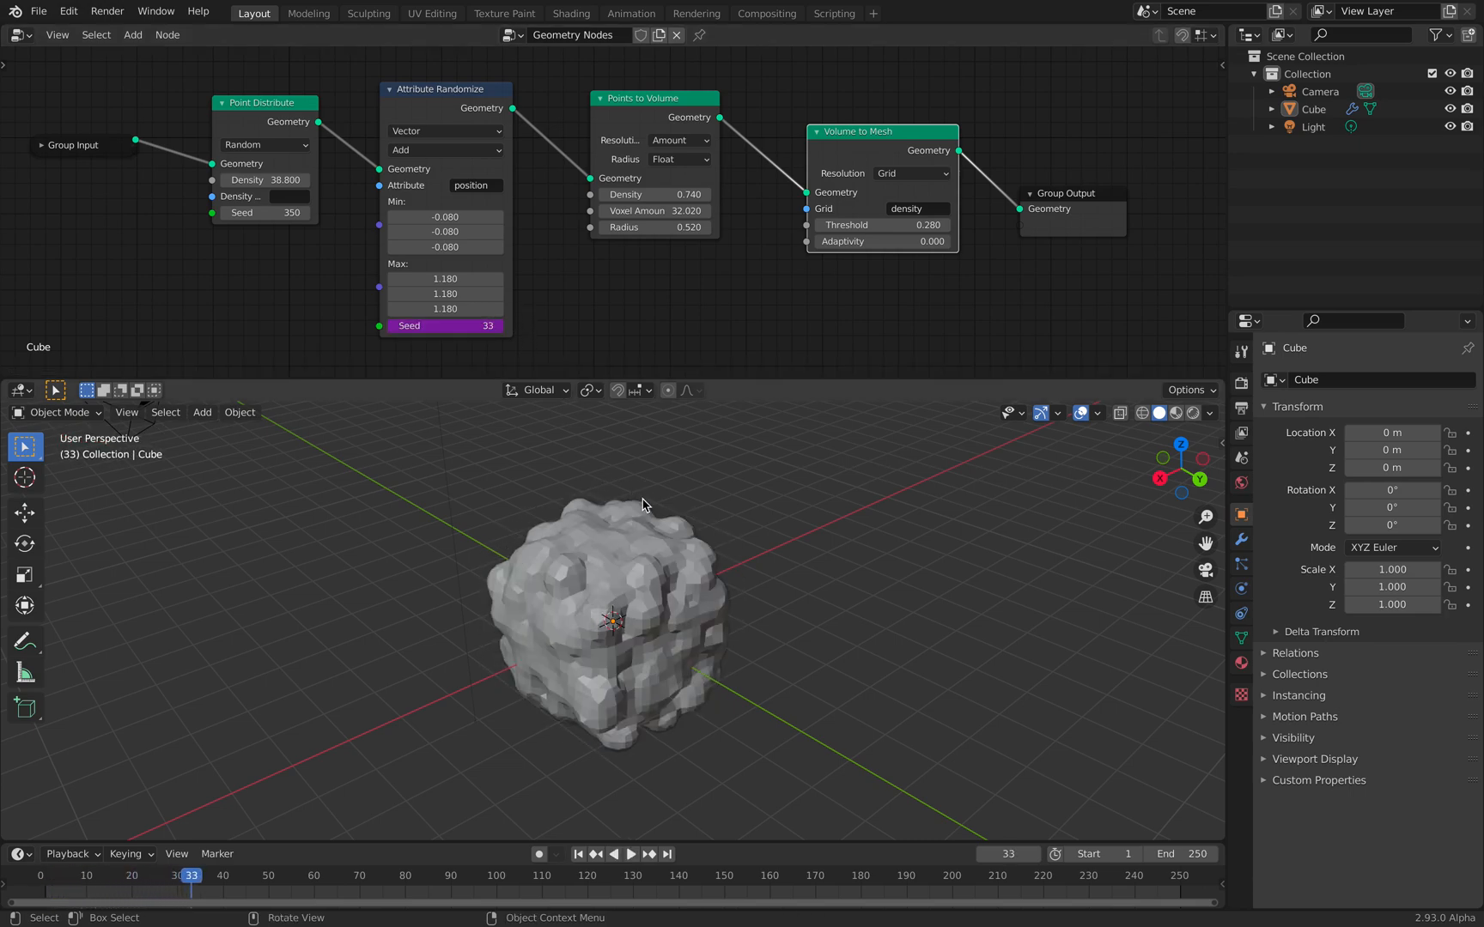
click(630, 854)
text(frame)
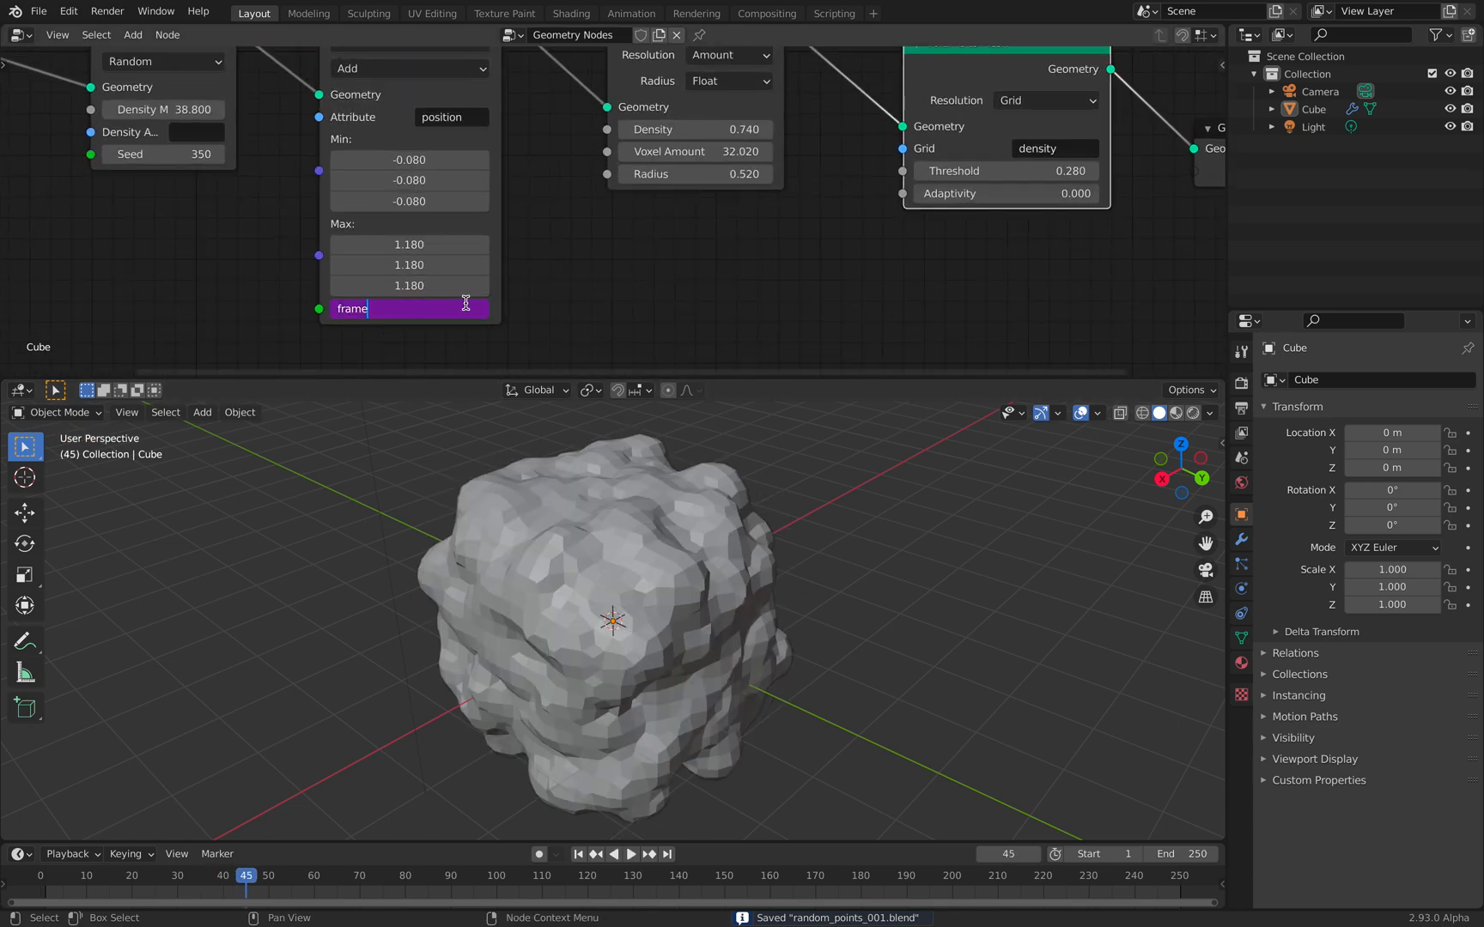
text(//45)
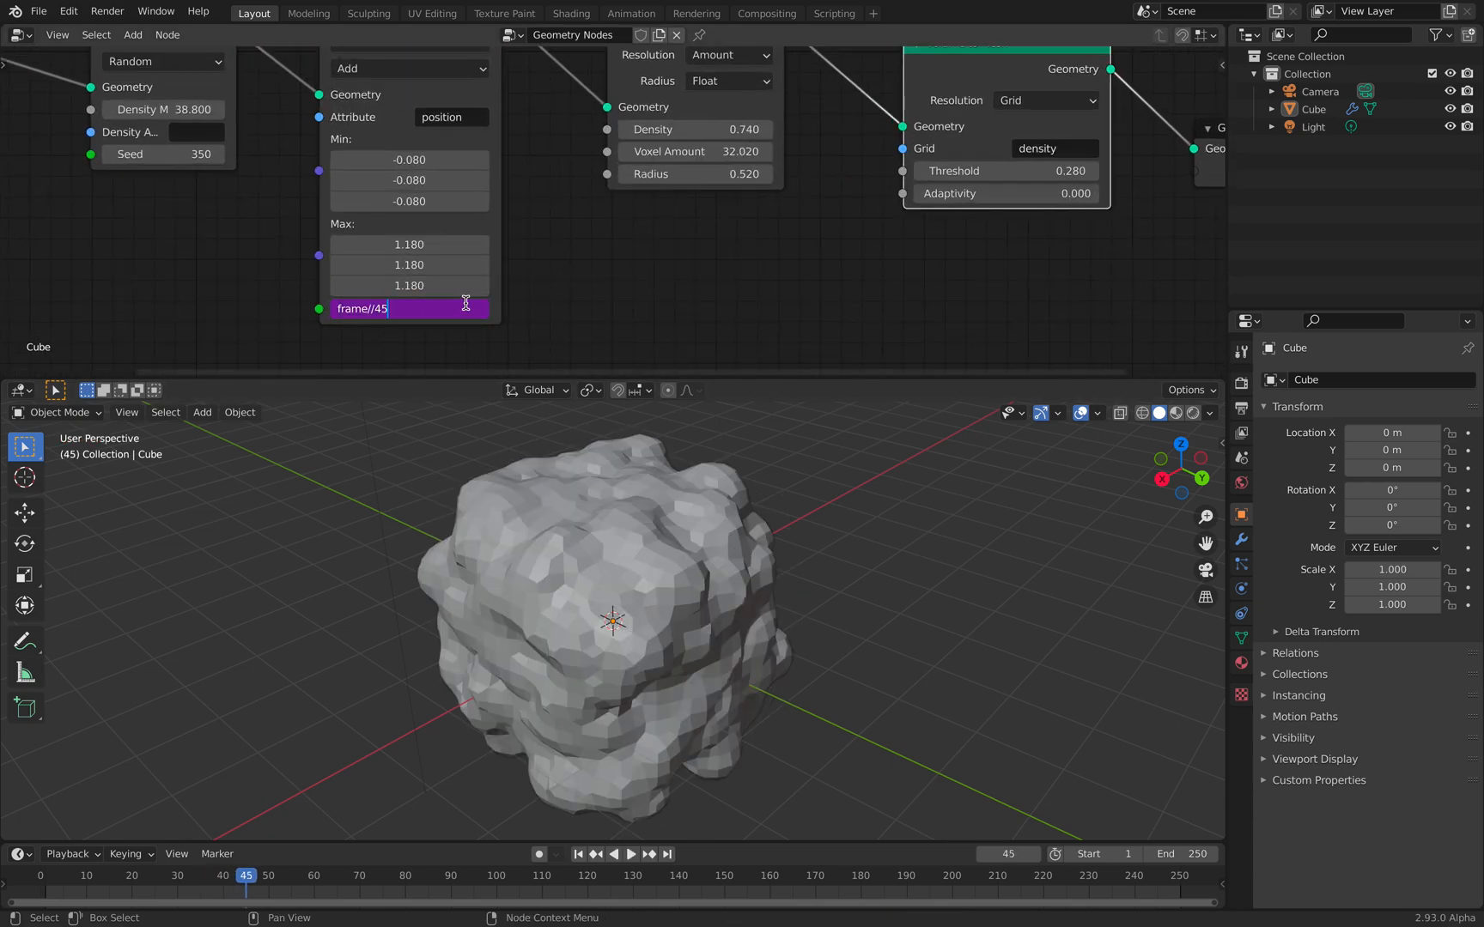
key(Backspace)
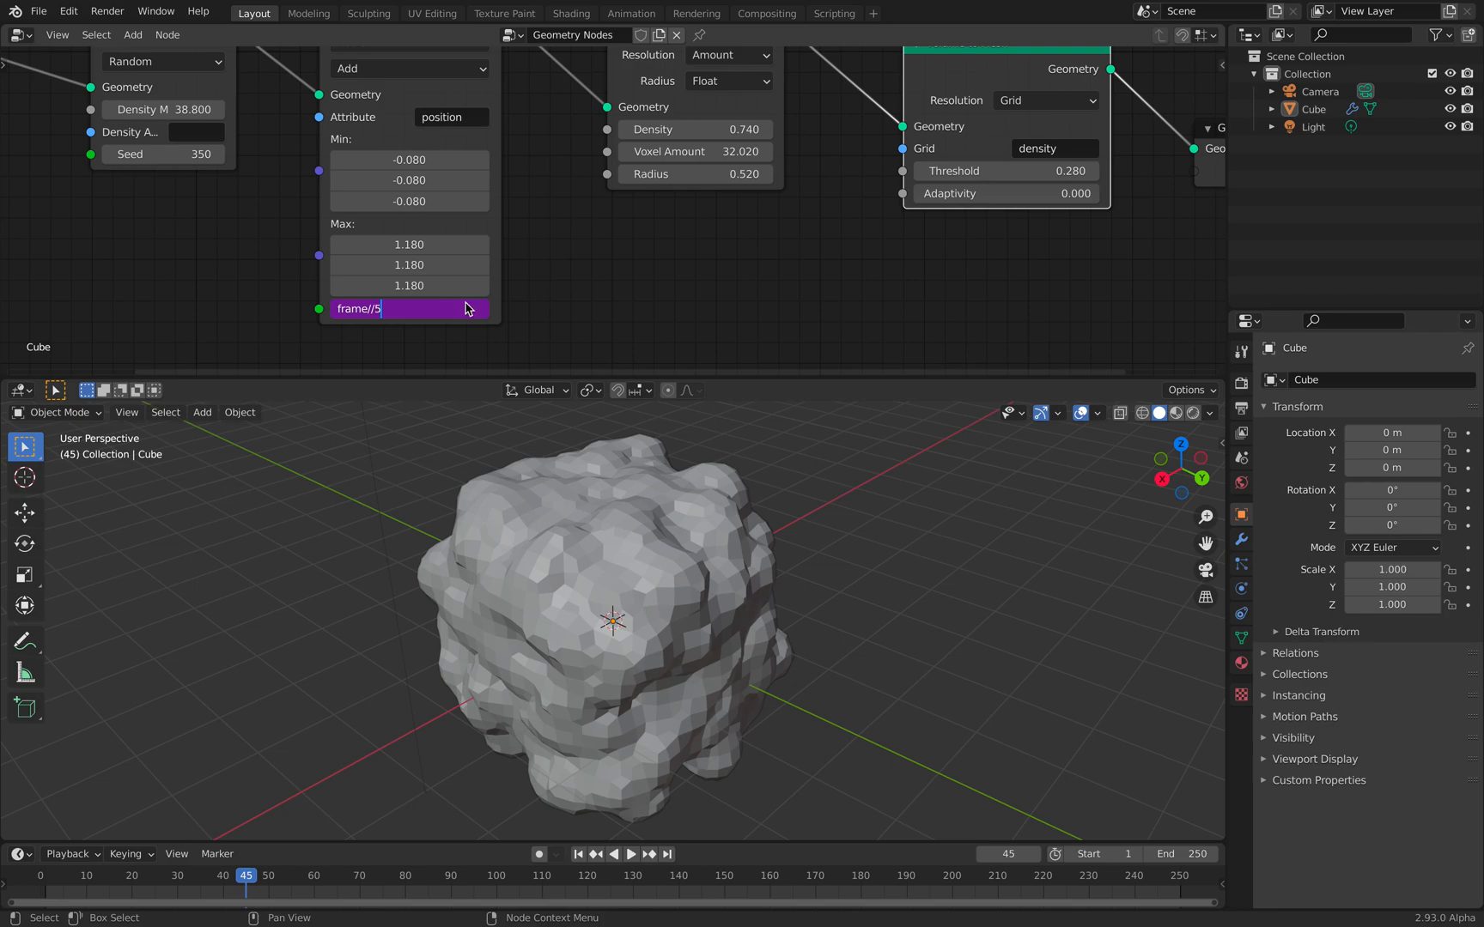
click(630, 853)
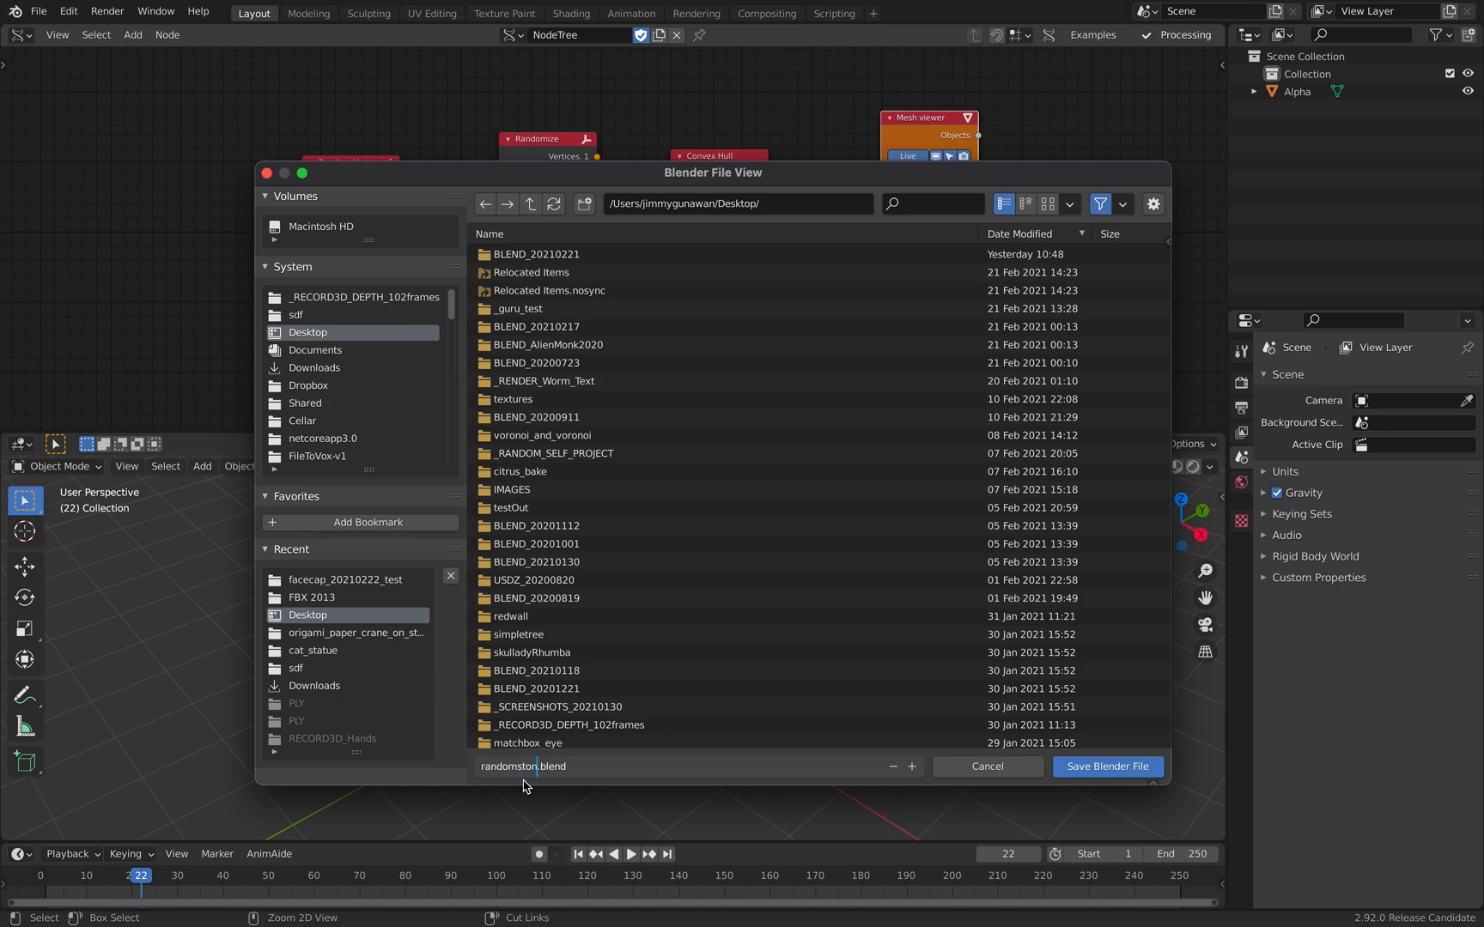
- Save randomstones.blend, seed Randomize from an integer Number Range, and collect stones into STONES
click(1106, 767)
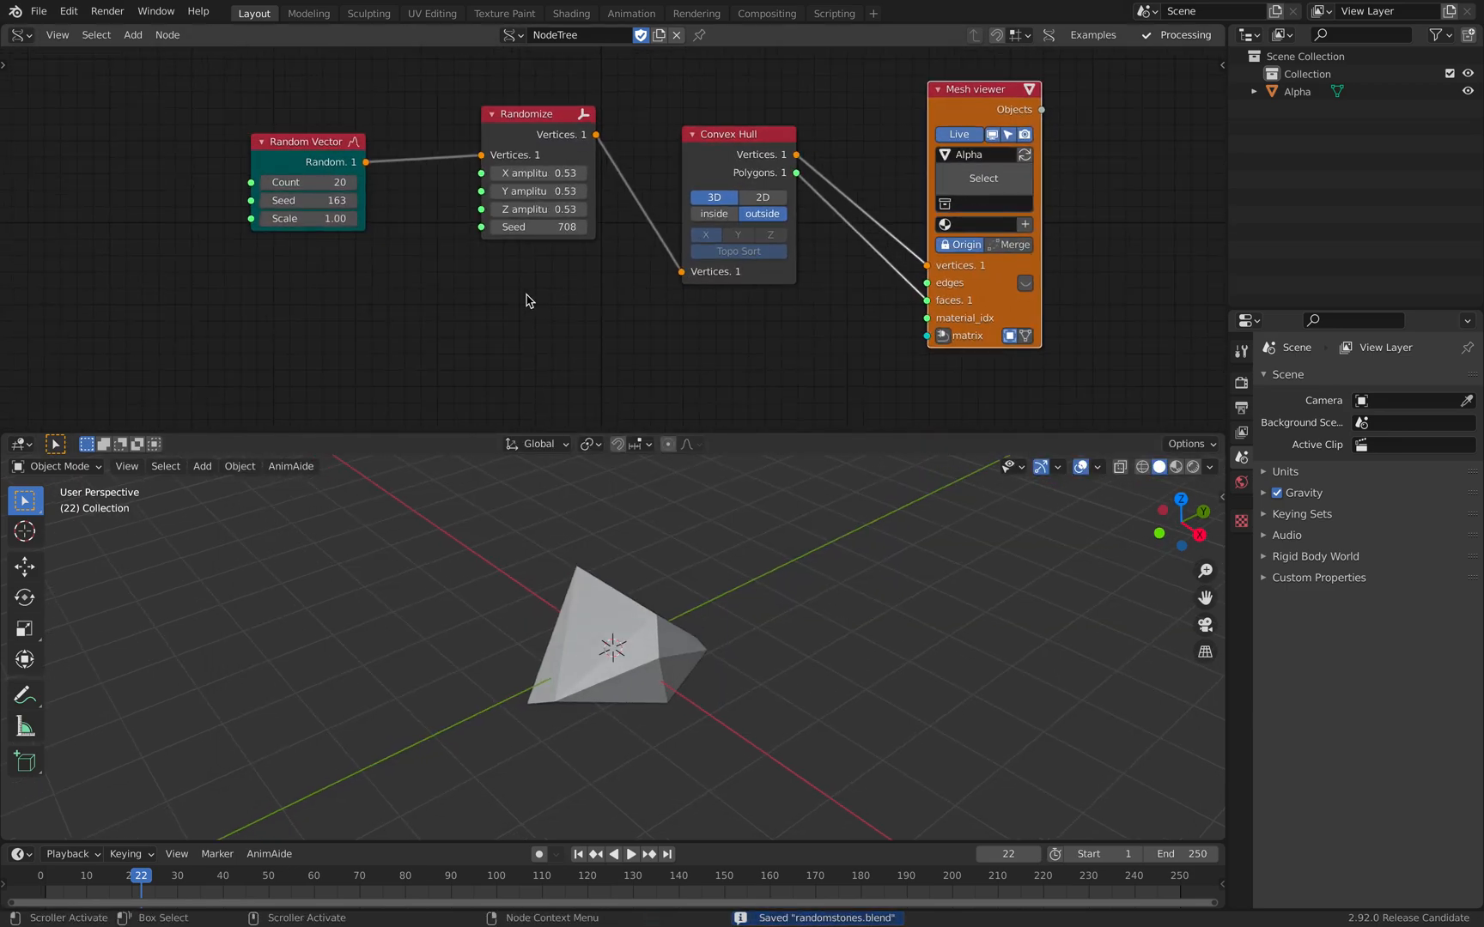
text(range in)
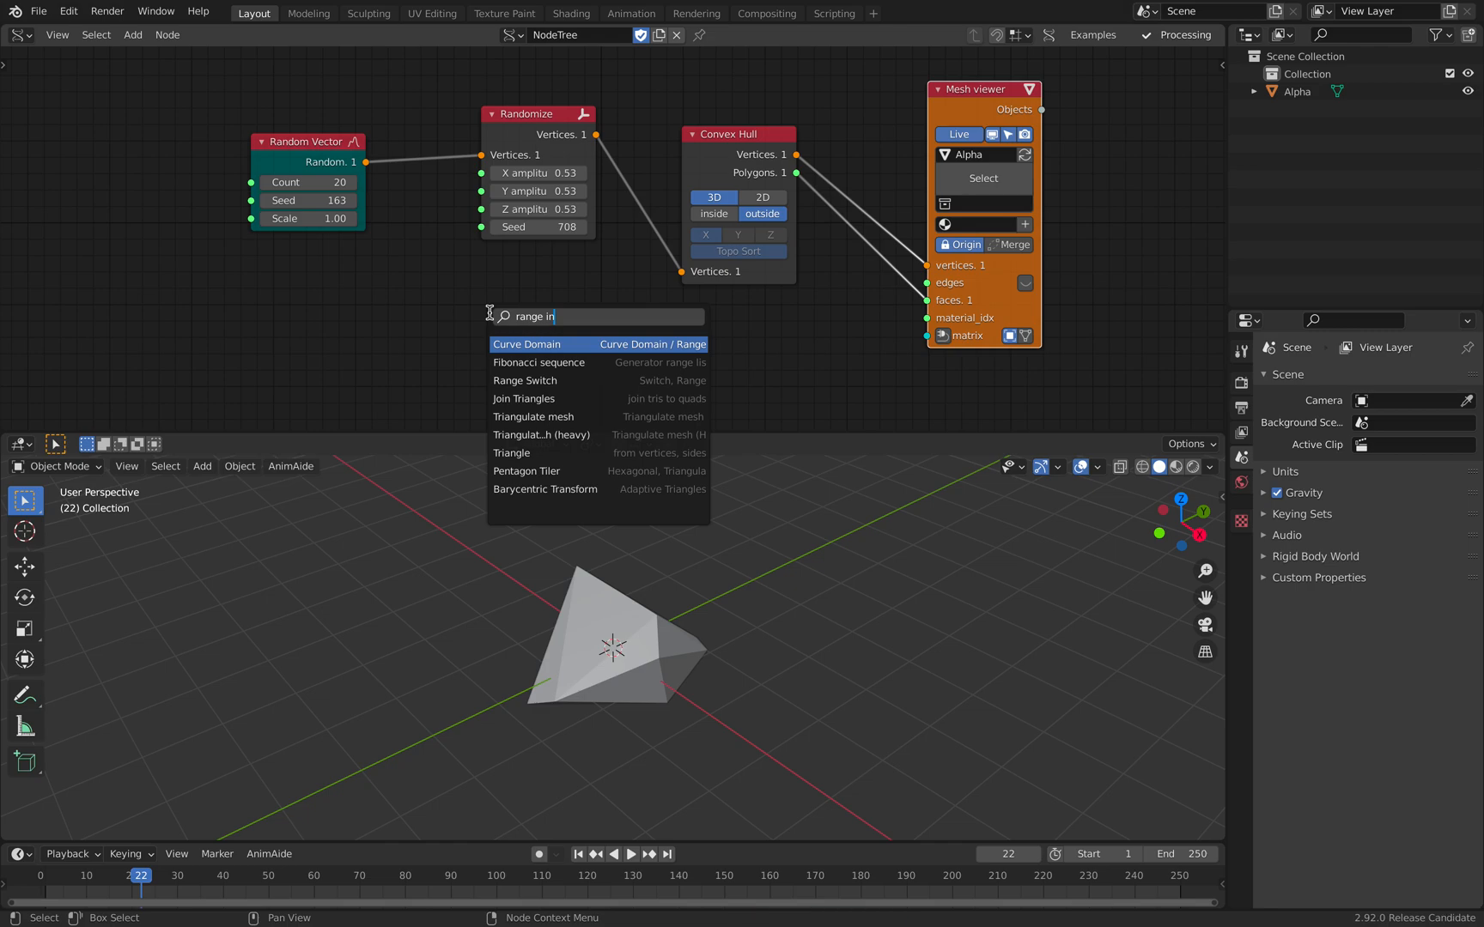
key(backspace)
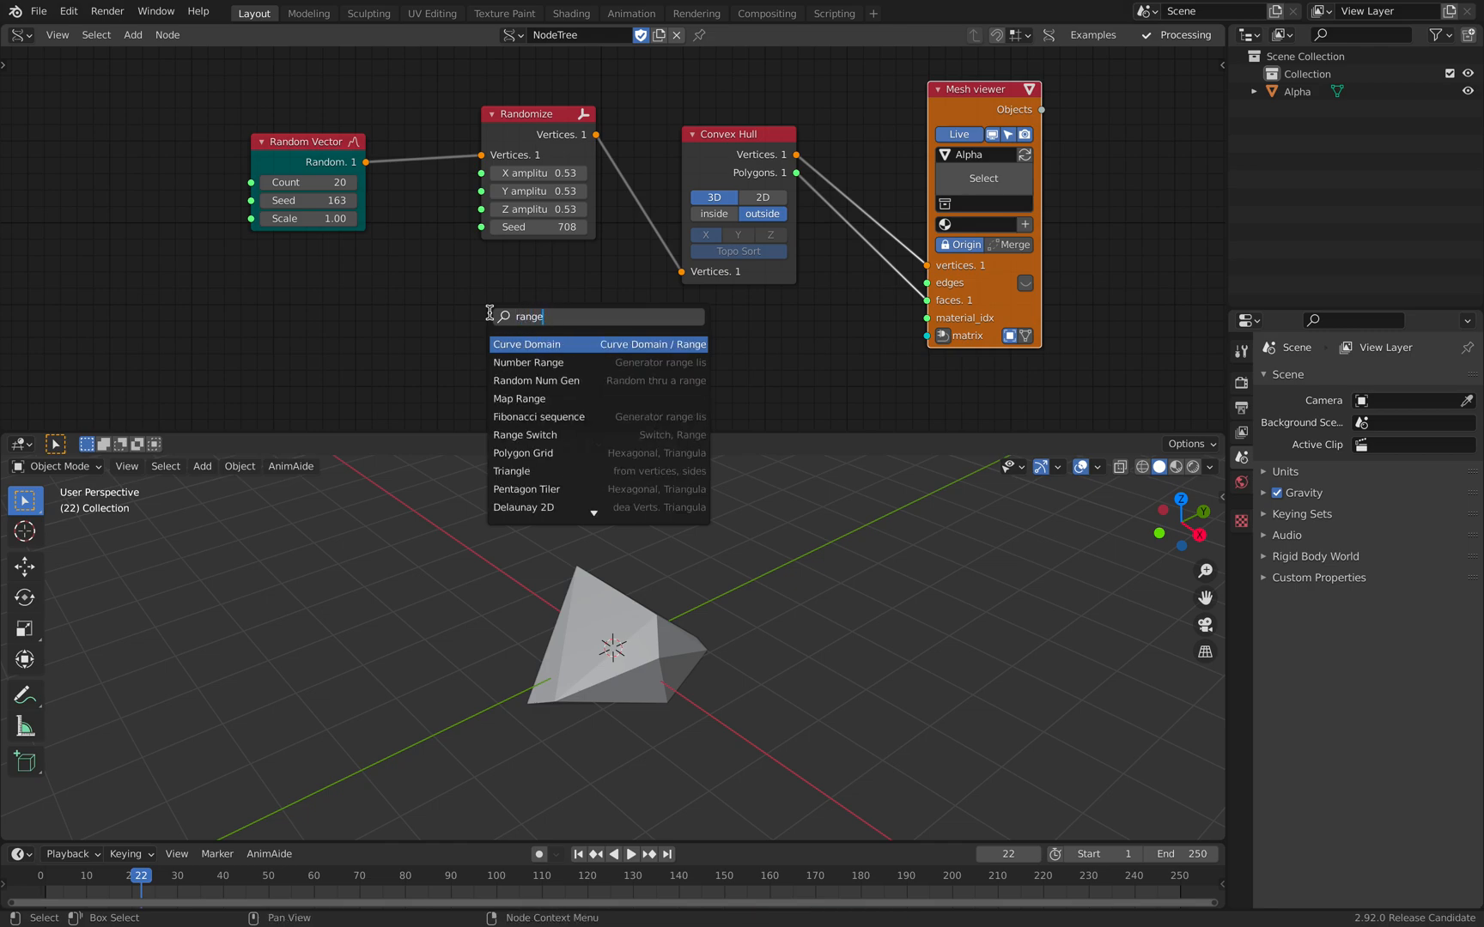
click(528, 362)
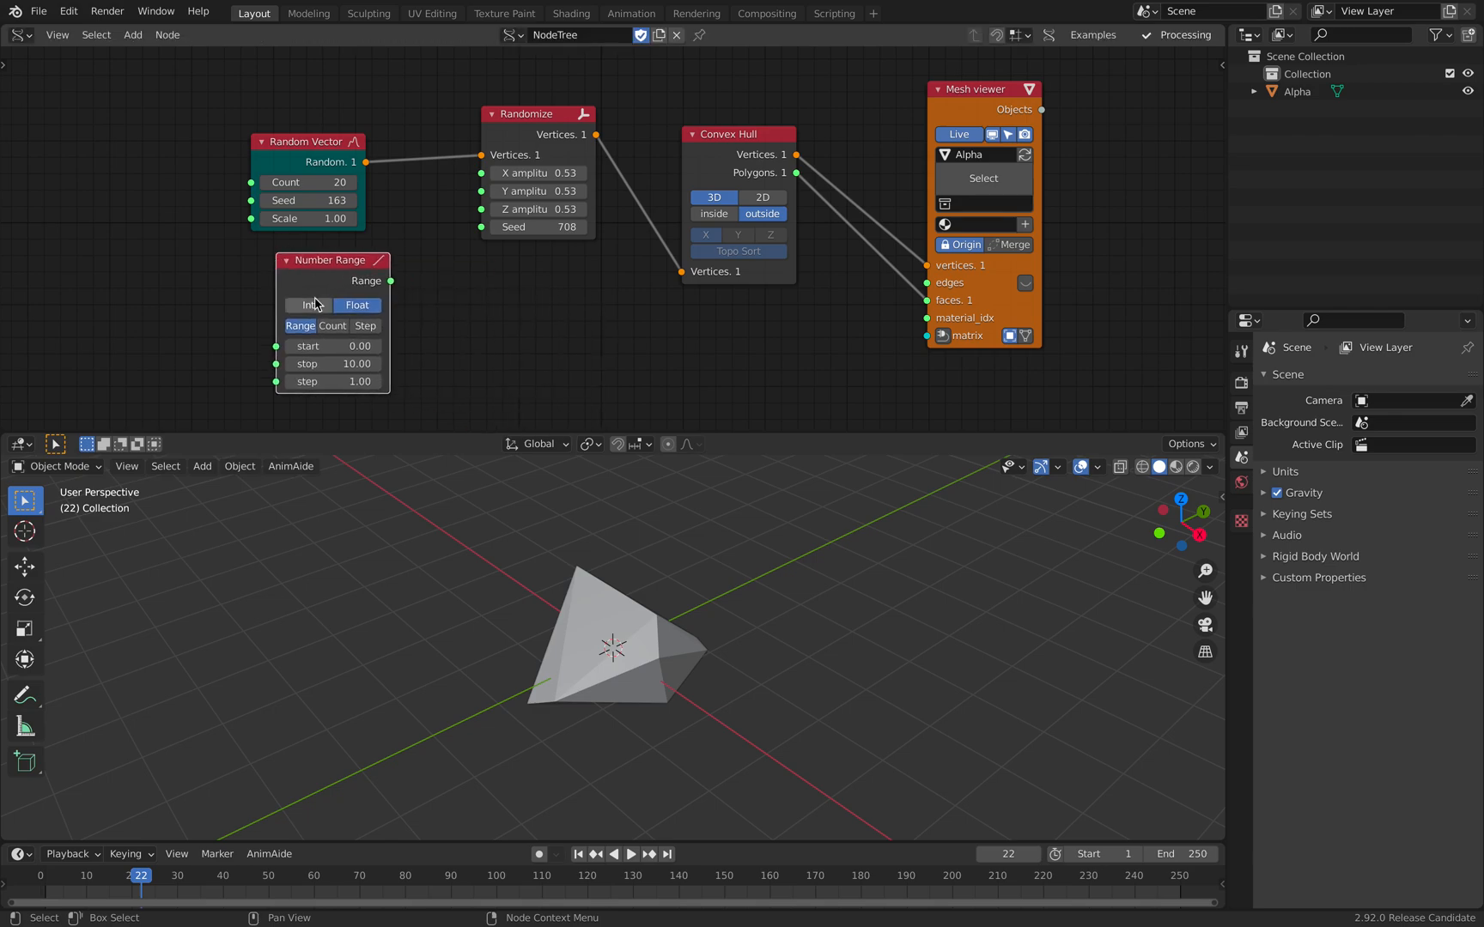
click(309, 305)
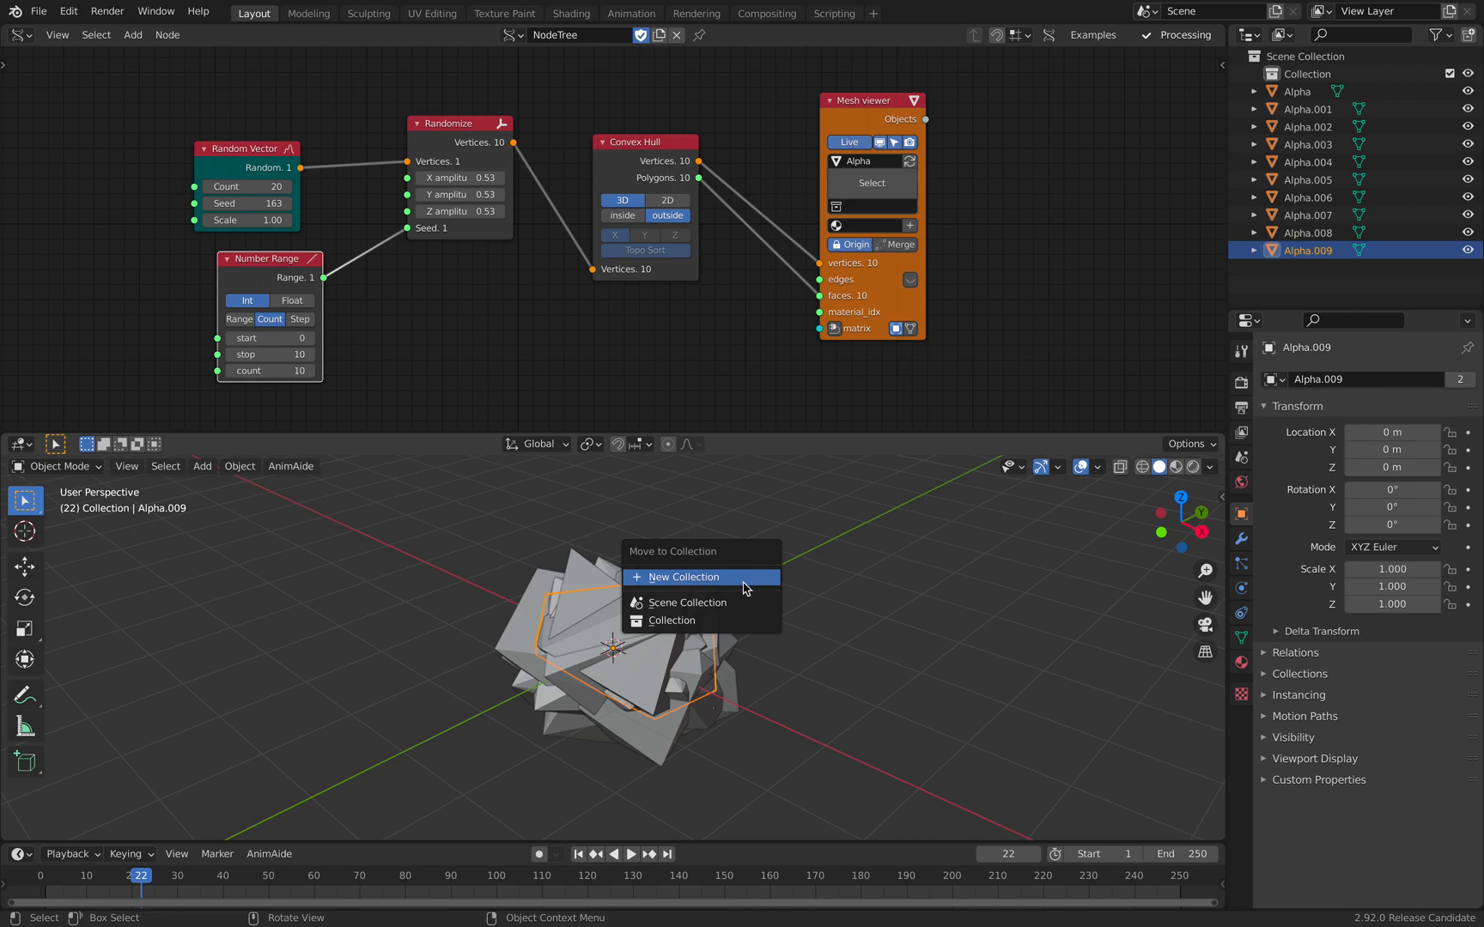
click(682, 576)
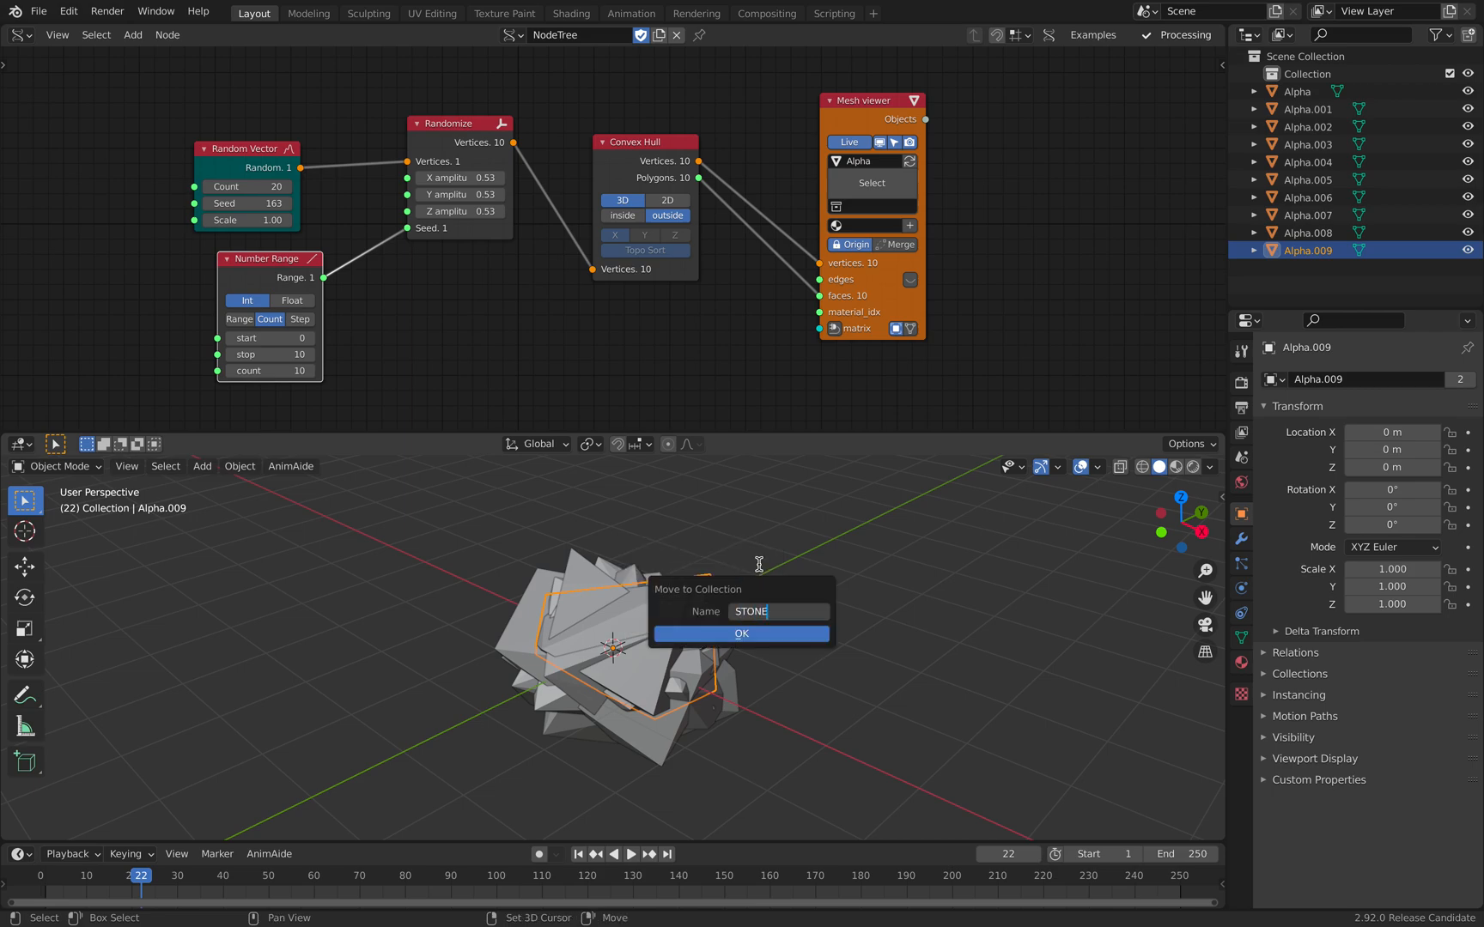
click(741, 633)
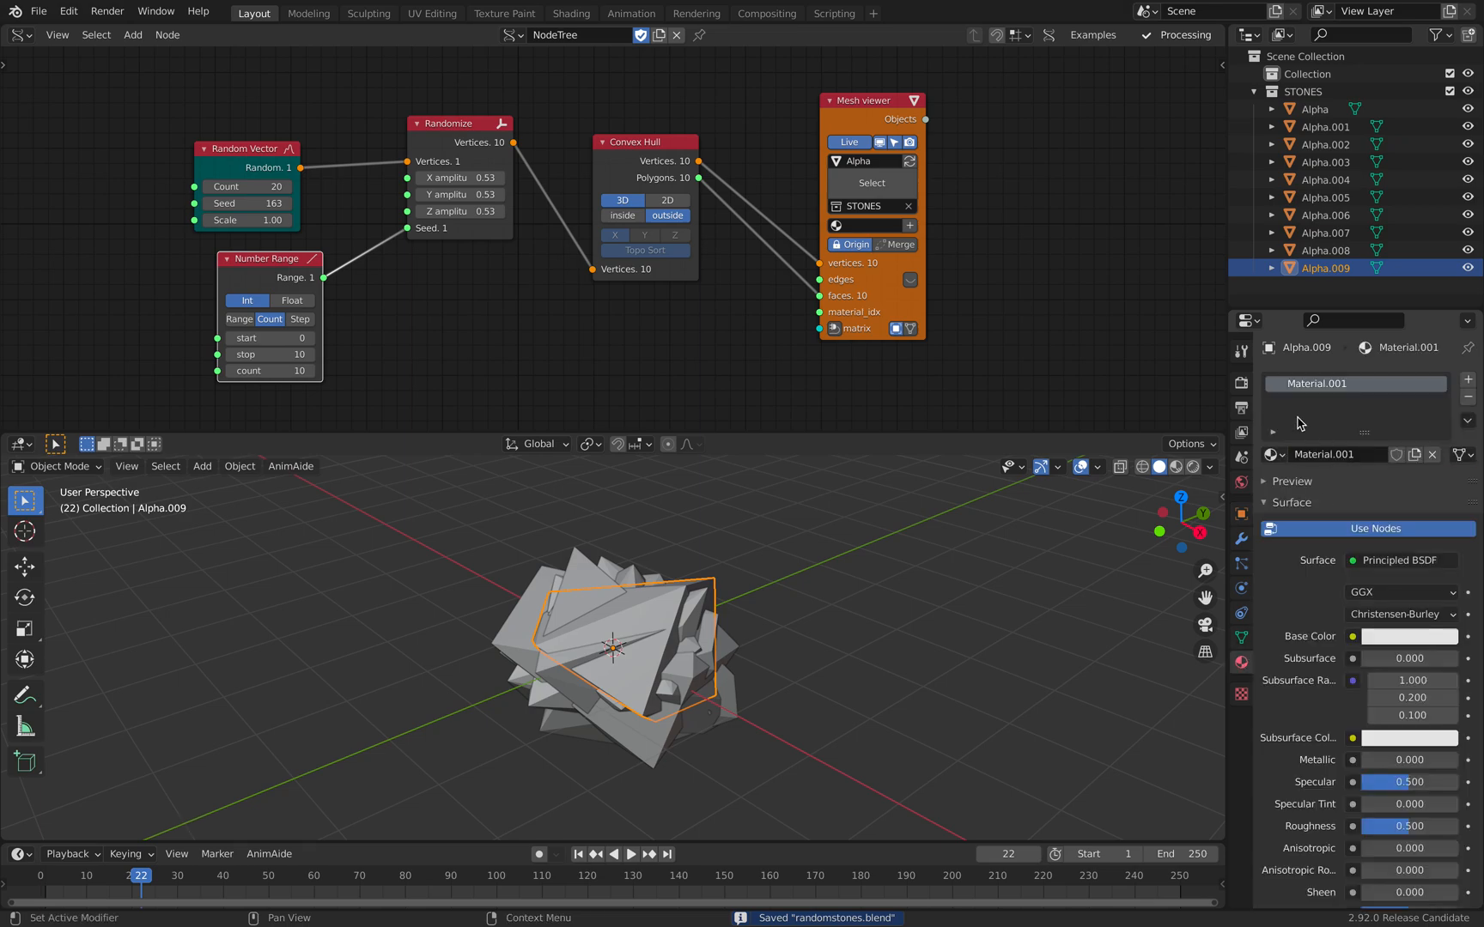
mouse_move(1166, 101)
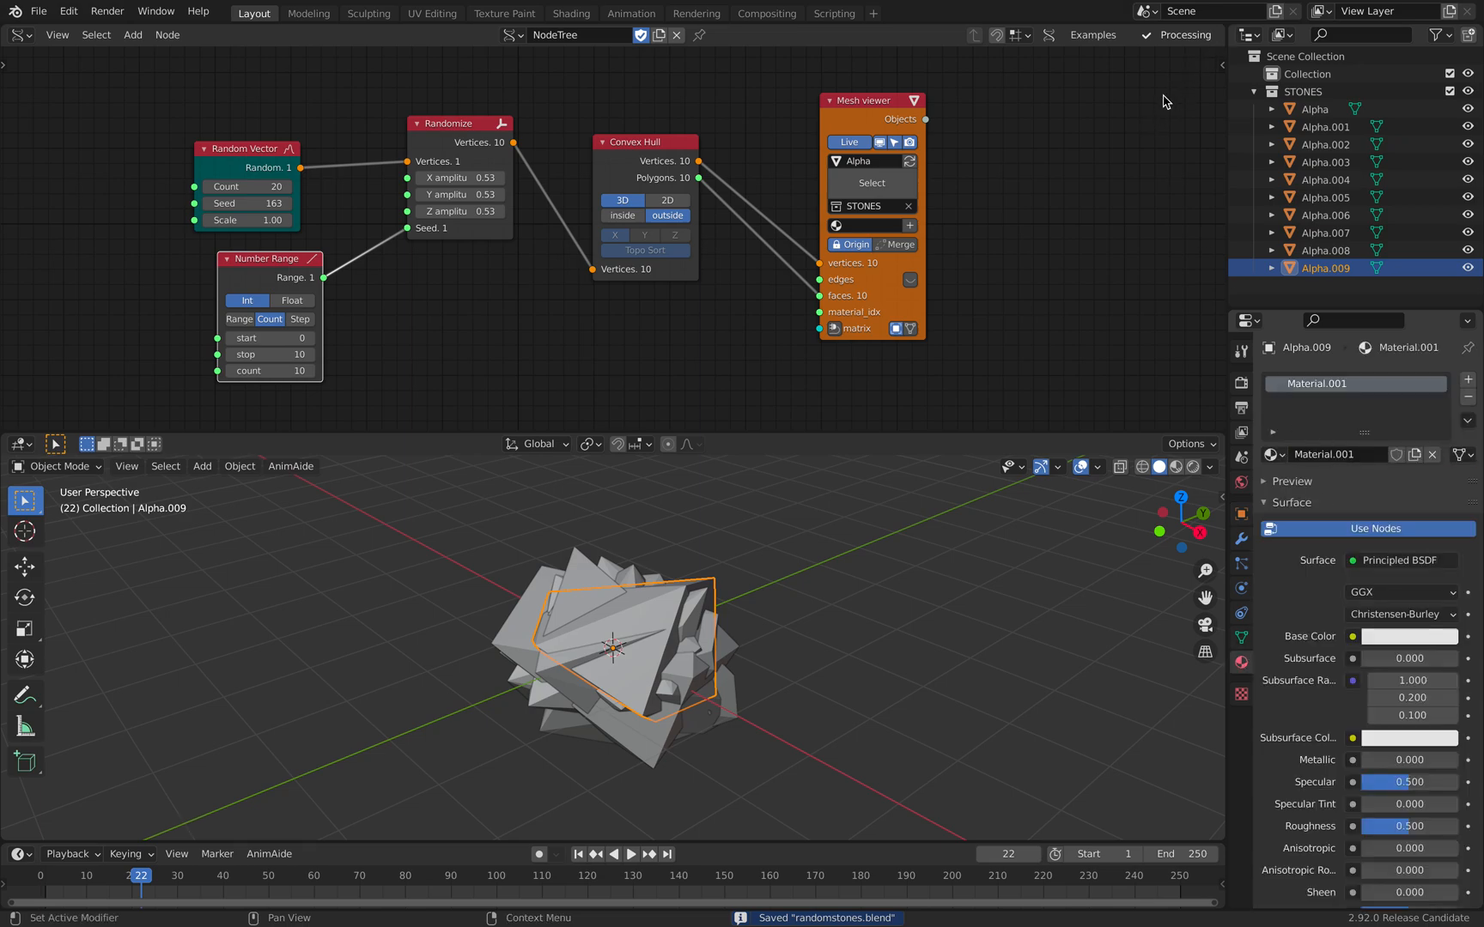
mouse_move(1221, 575)
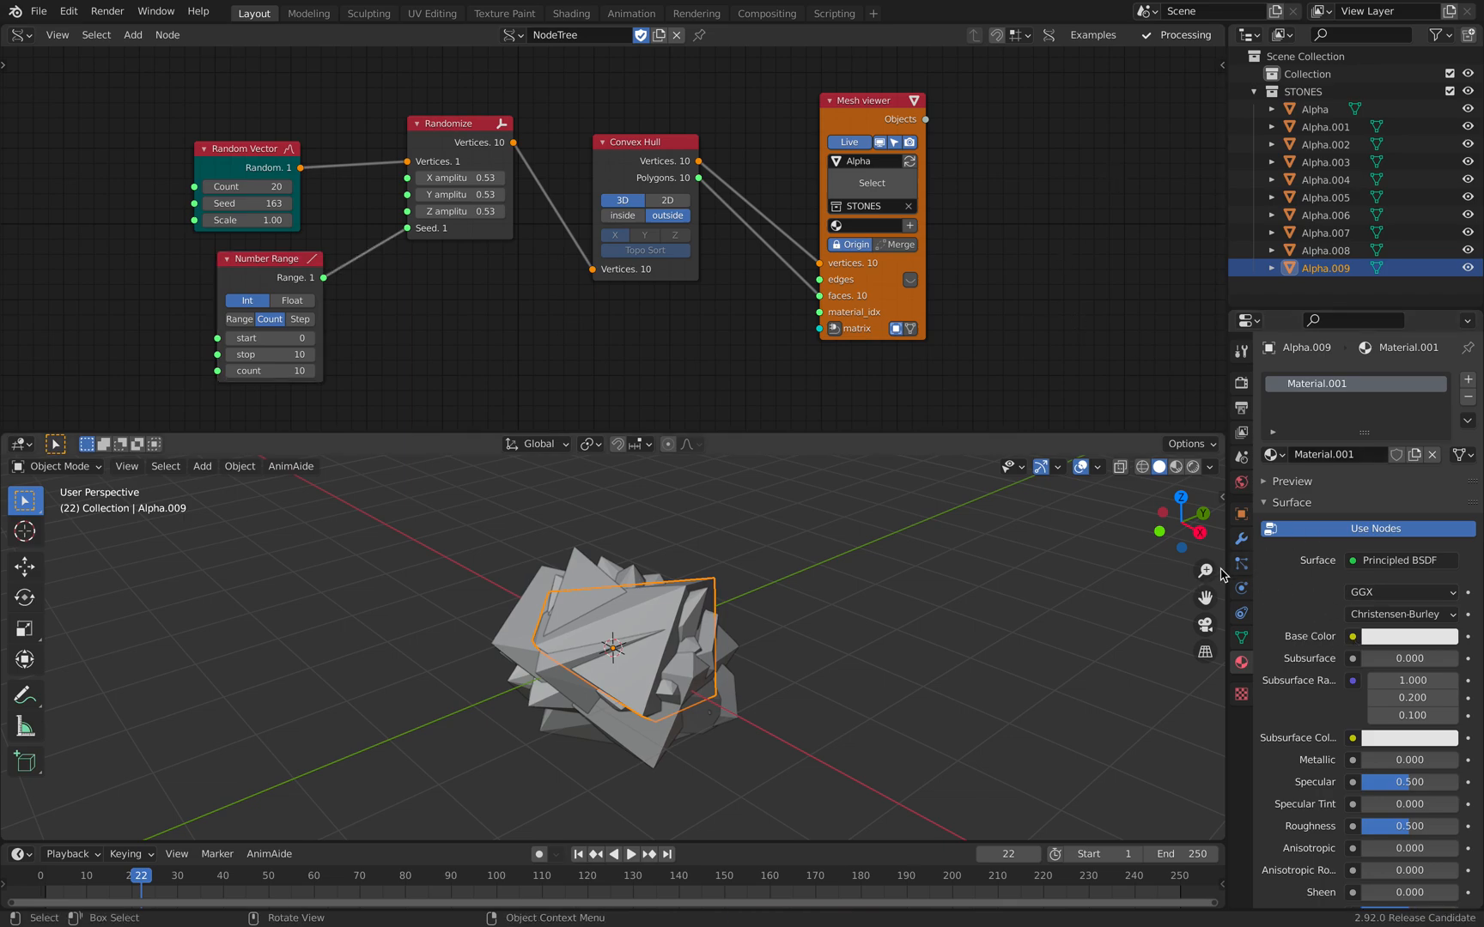
mouse_move(1226, 45)
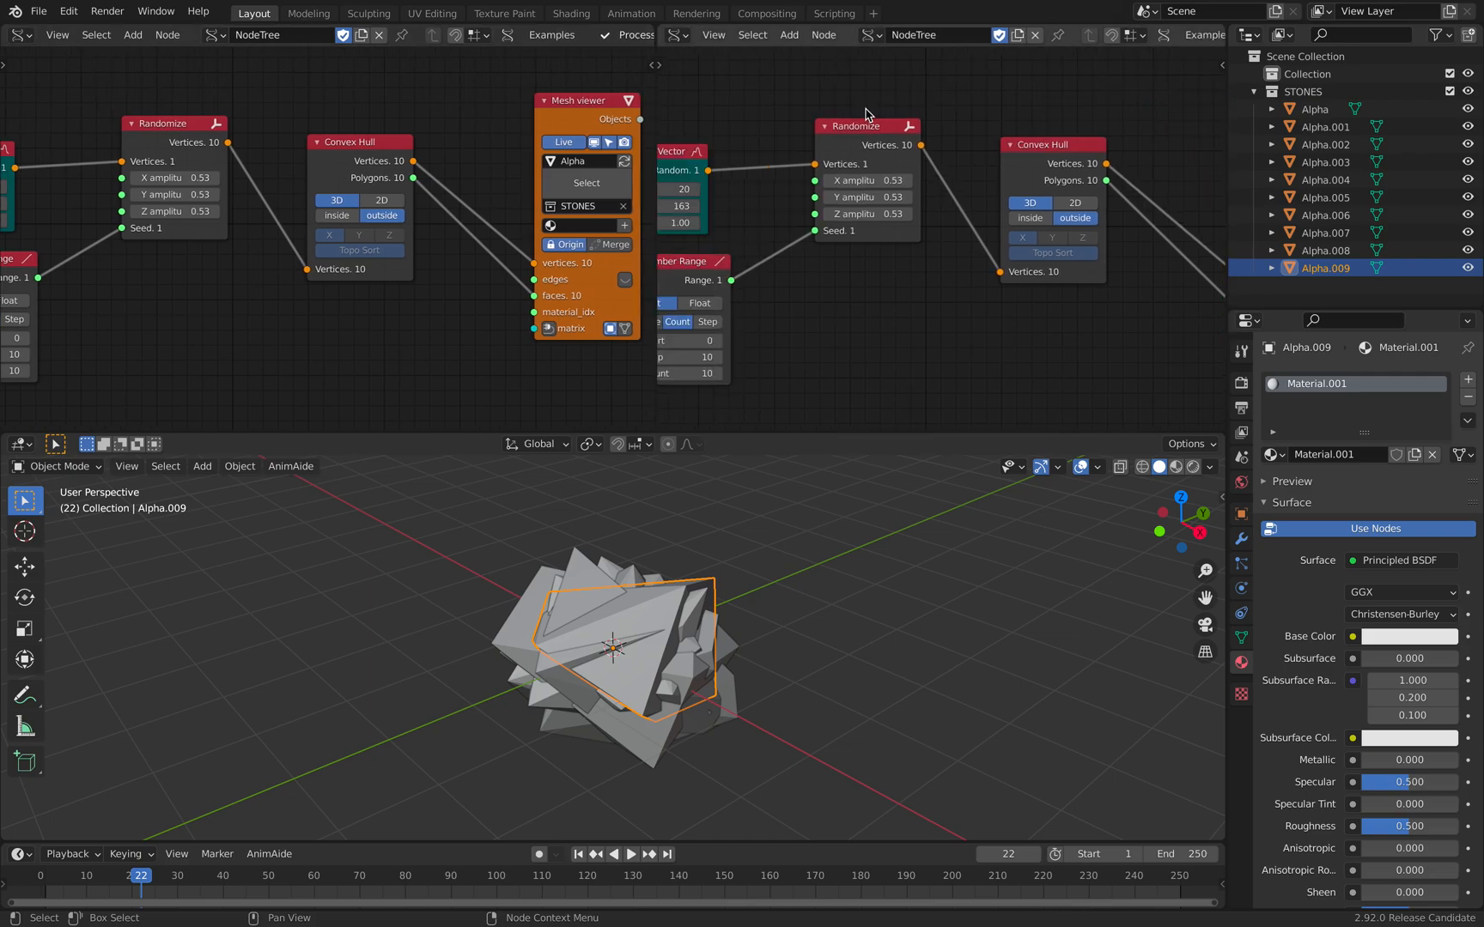
- Show the stone material's shader nodes in the new area
click(678, 35)
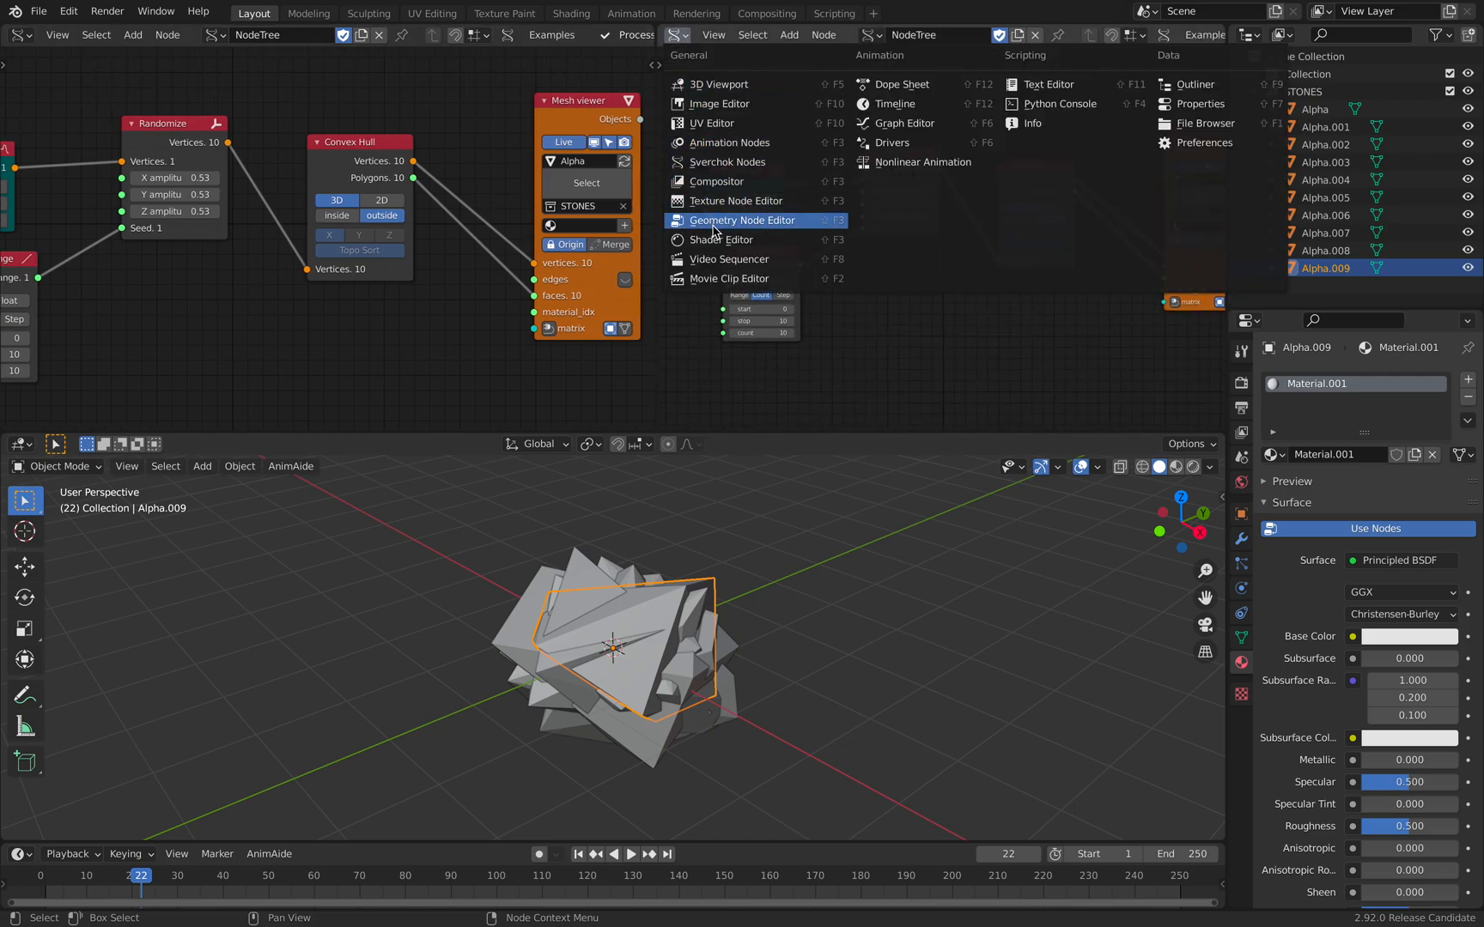
click(725, 240)
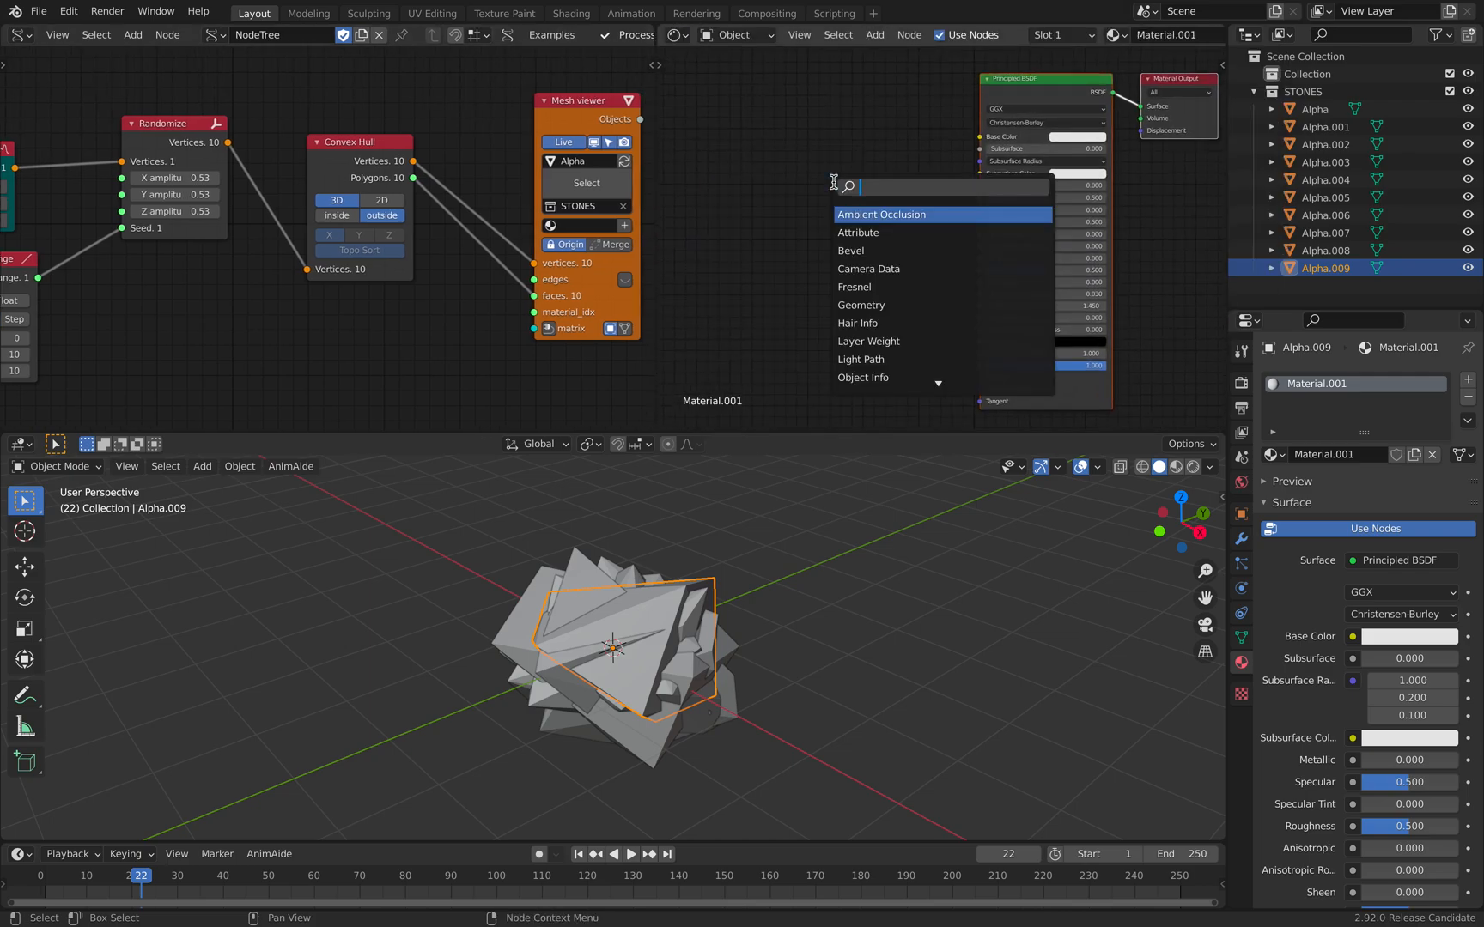
click(862, 377)
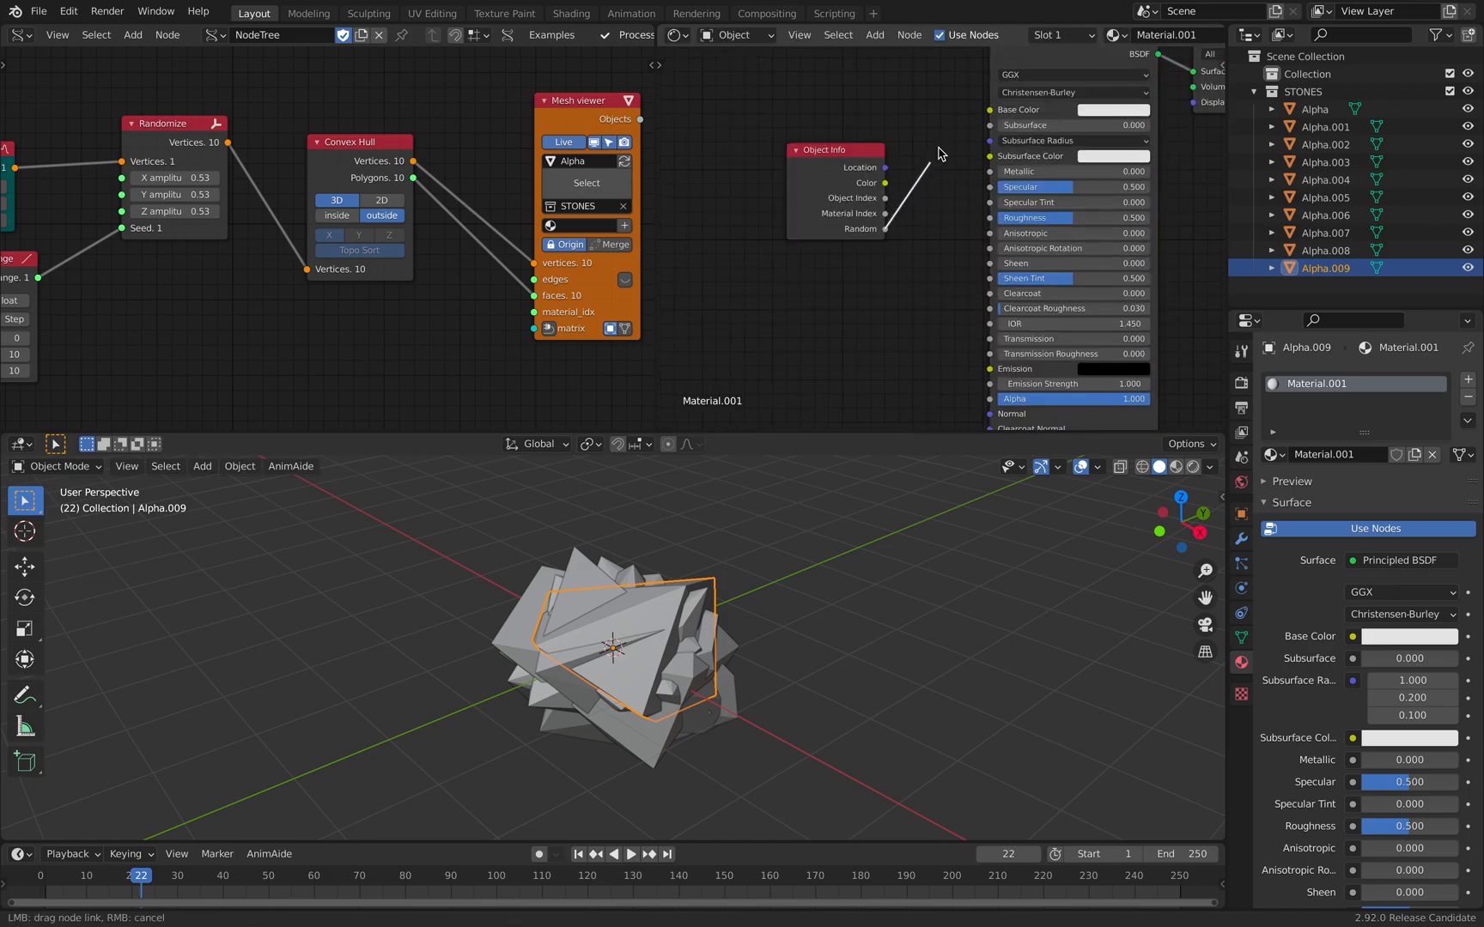
- Add a red Hue/Saturation node, driven by Object Info Random, into Base Color
text(hu)
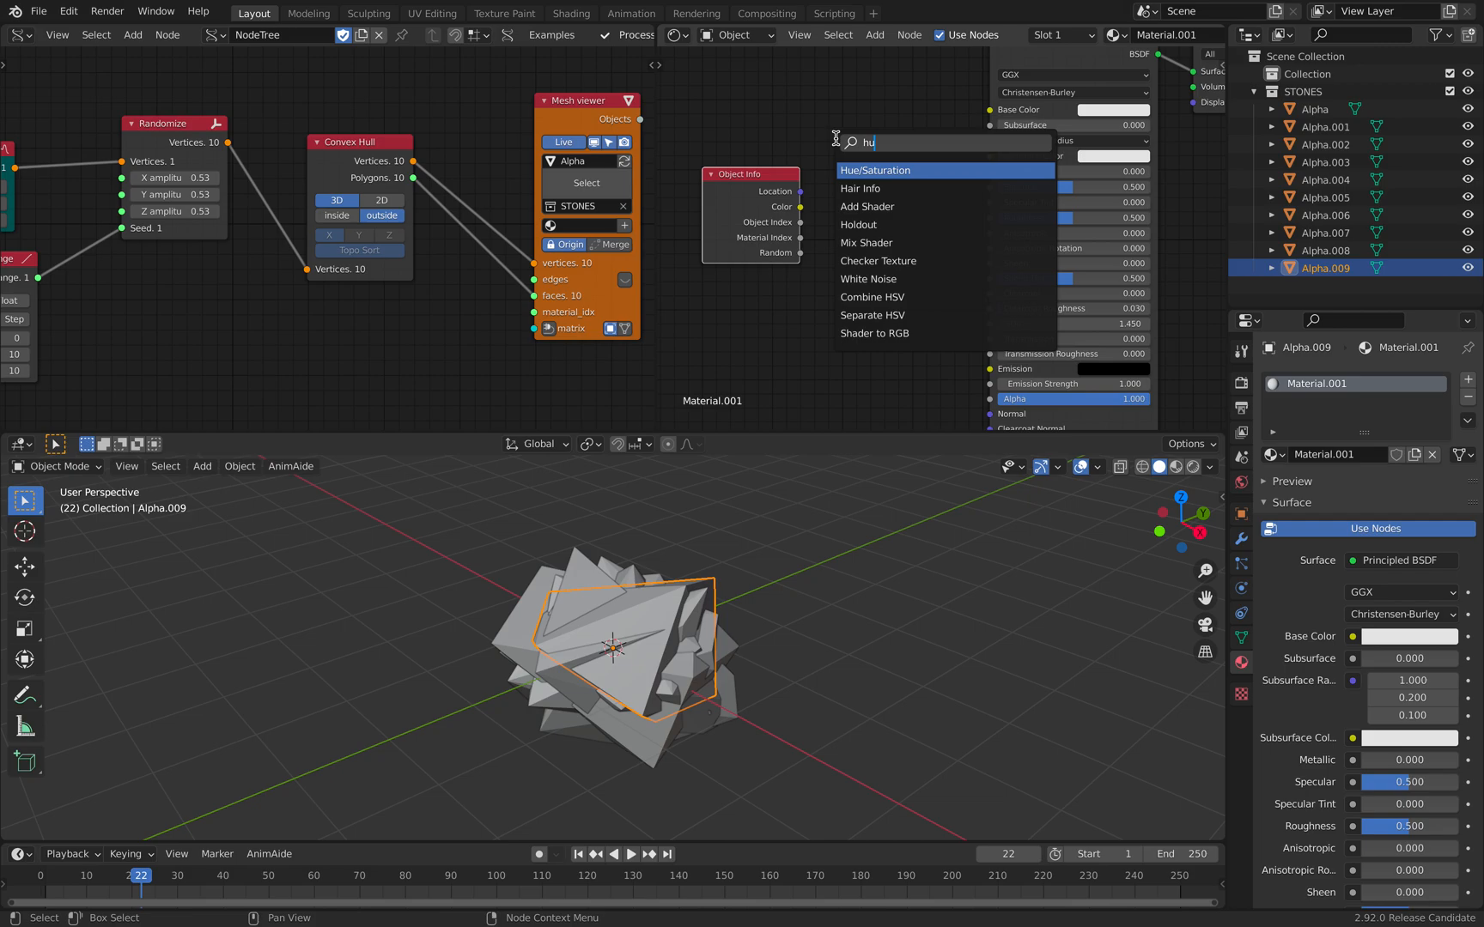
text(e)
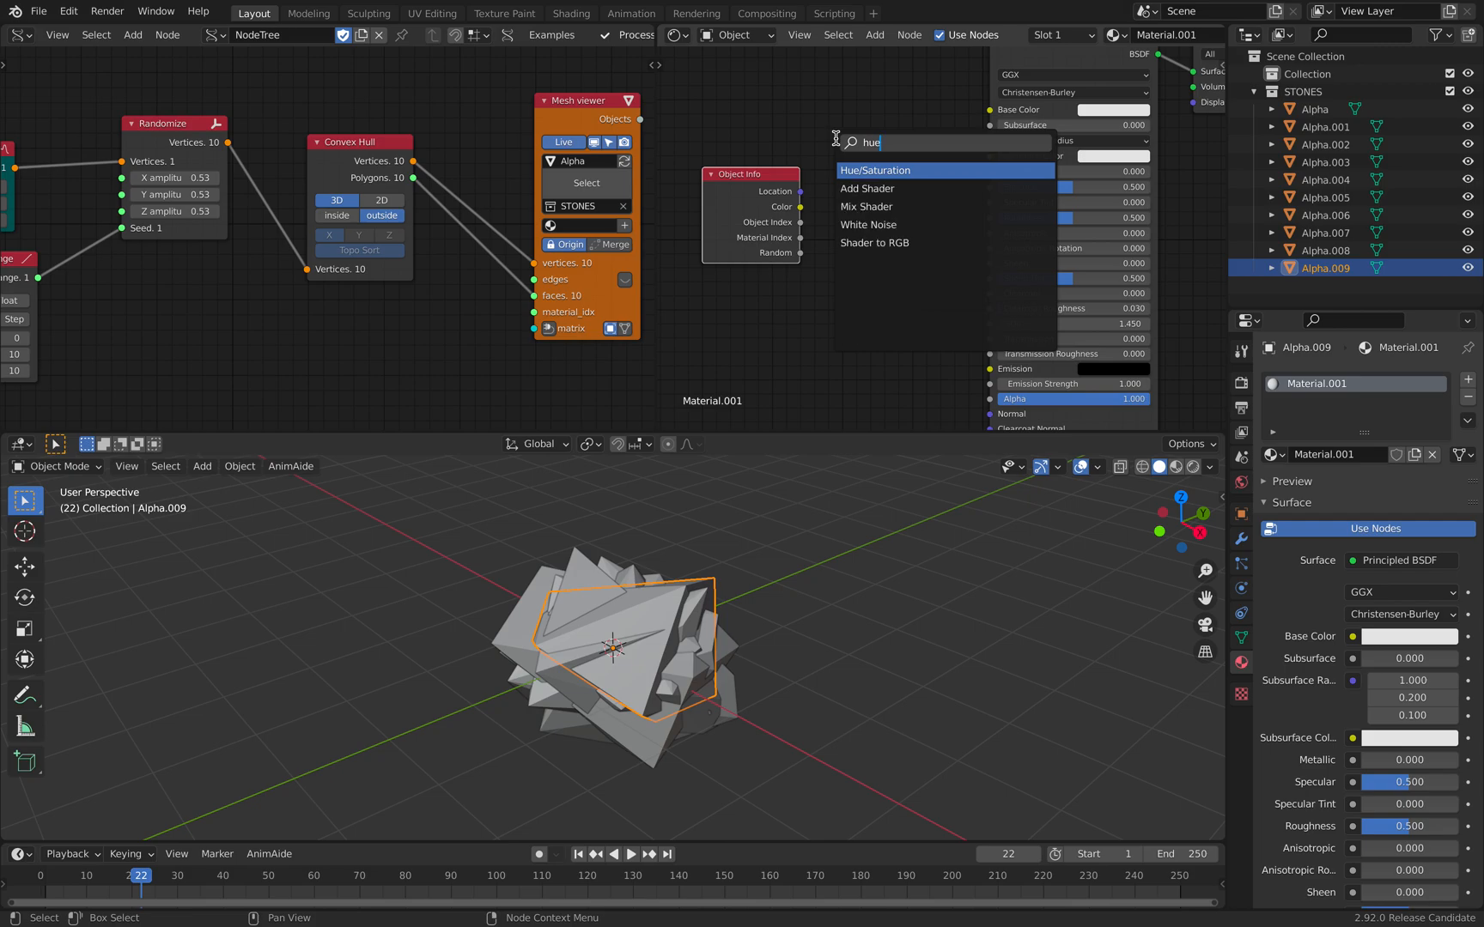
click(874, 170)
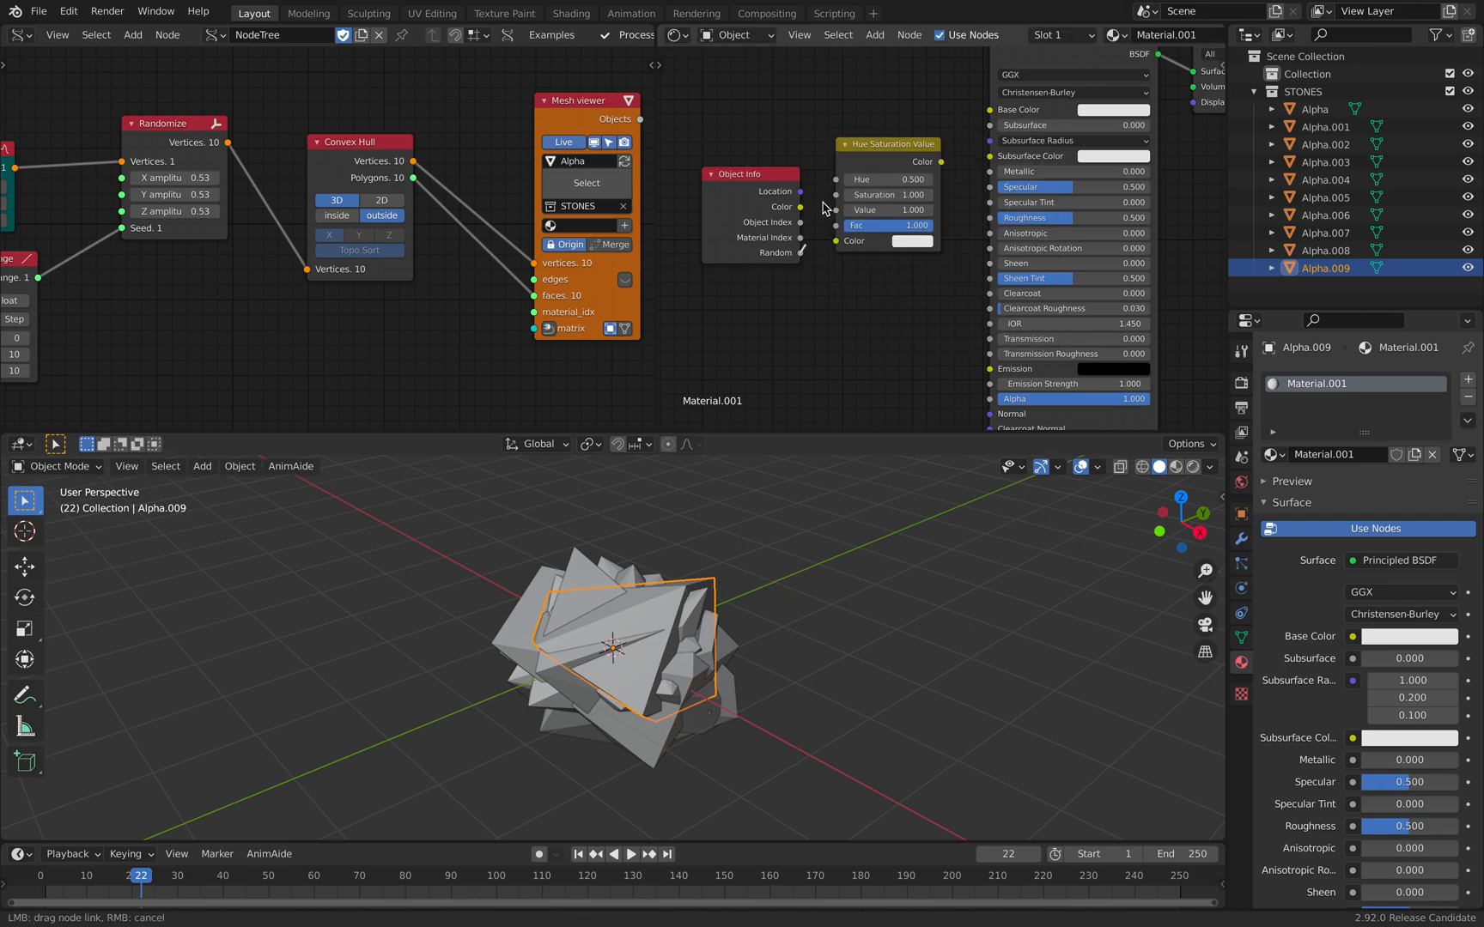
mouse_move(837, 206)
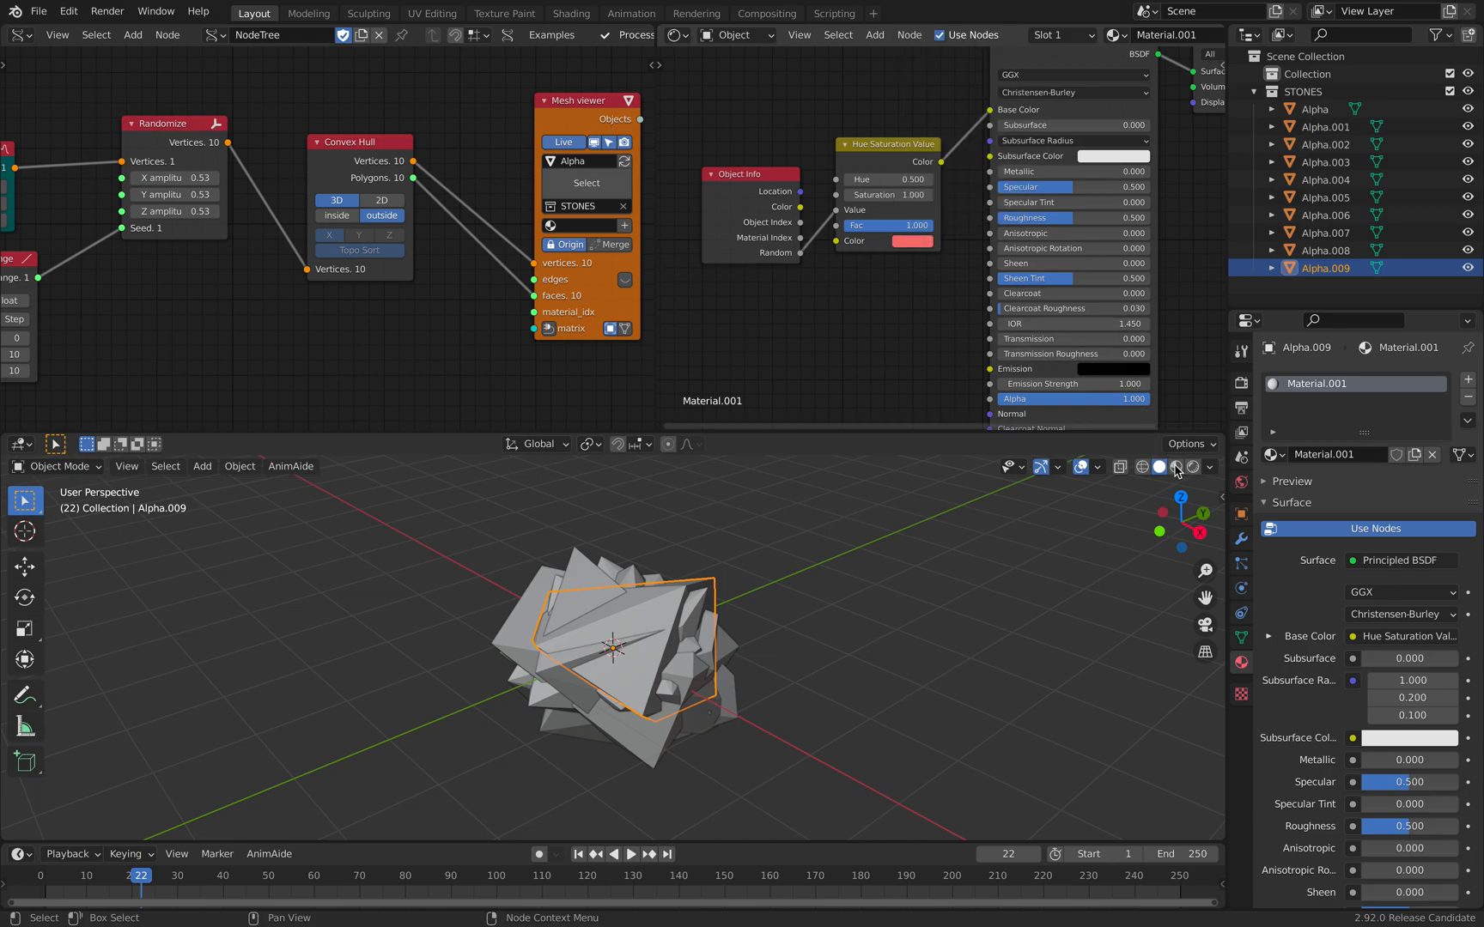
mouse_move(1176, 473)
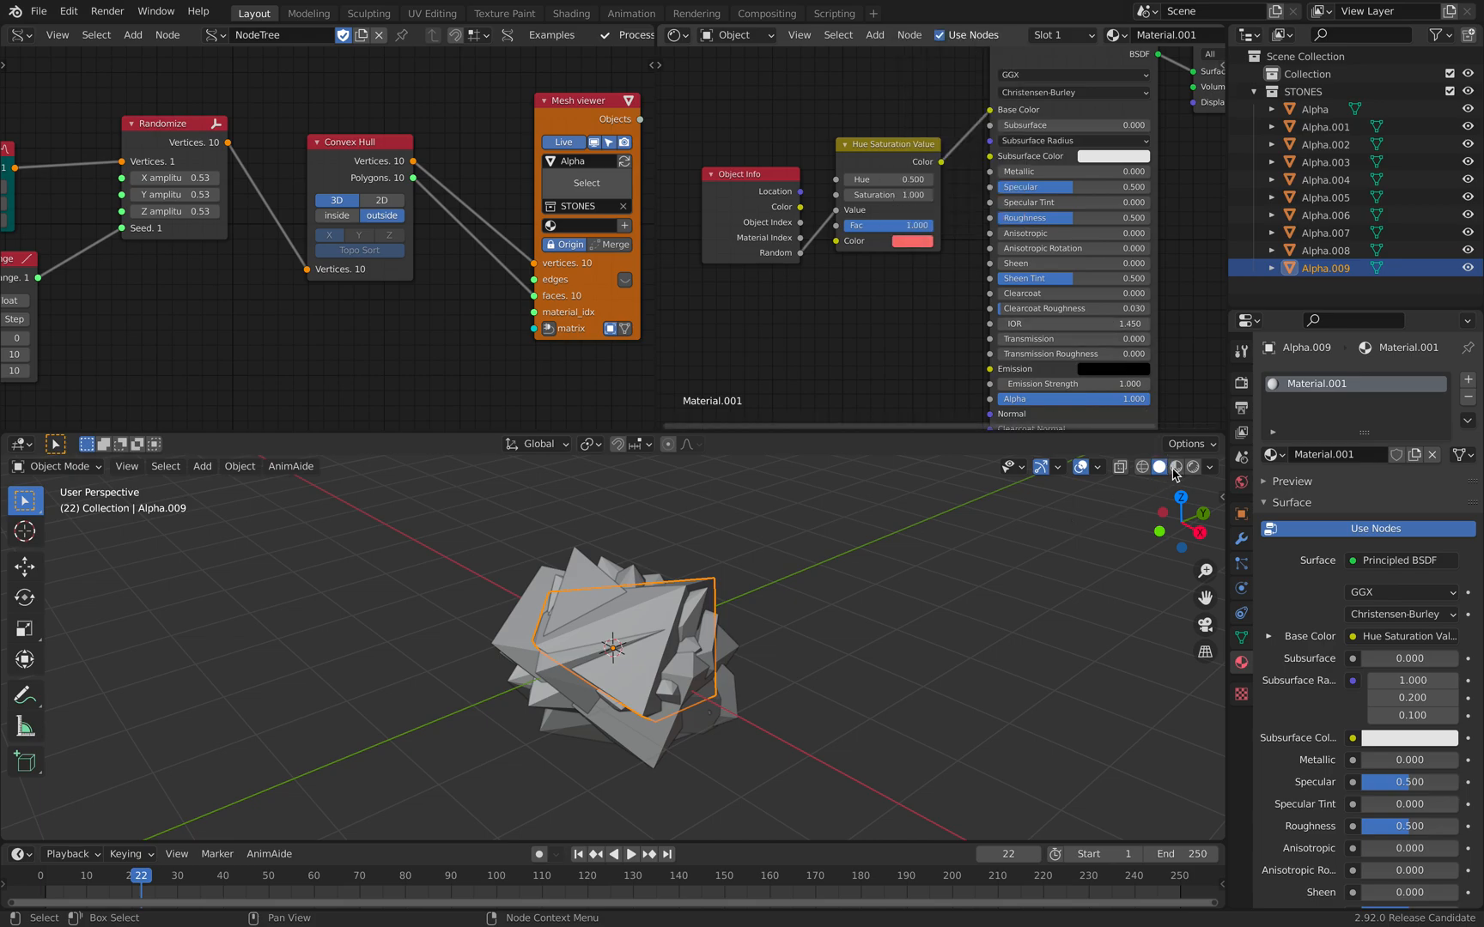
click(1175, 466)
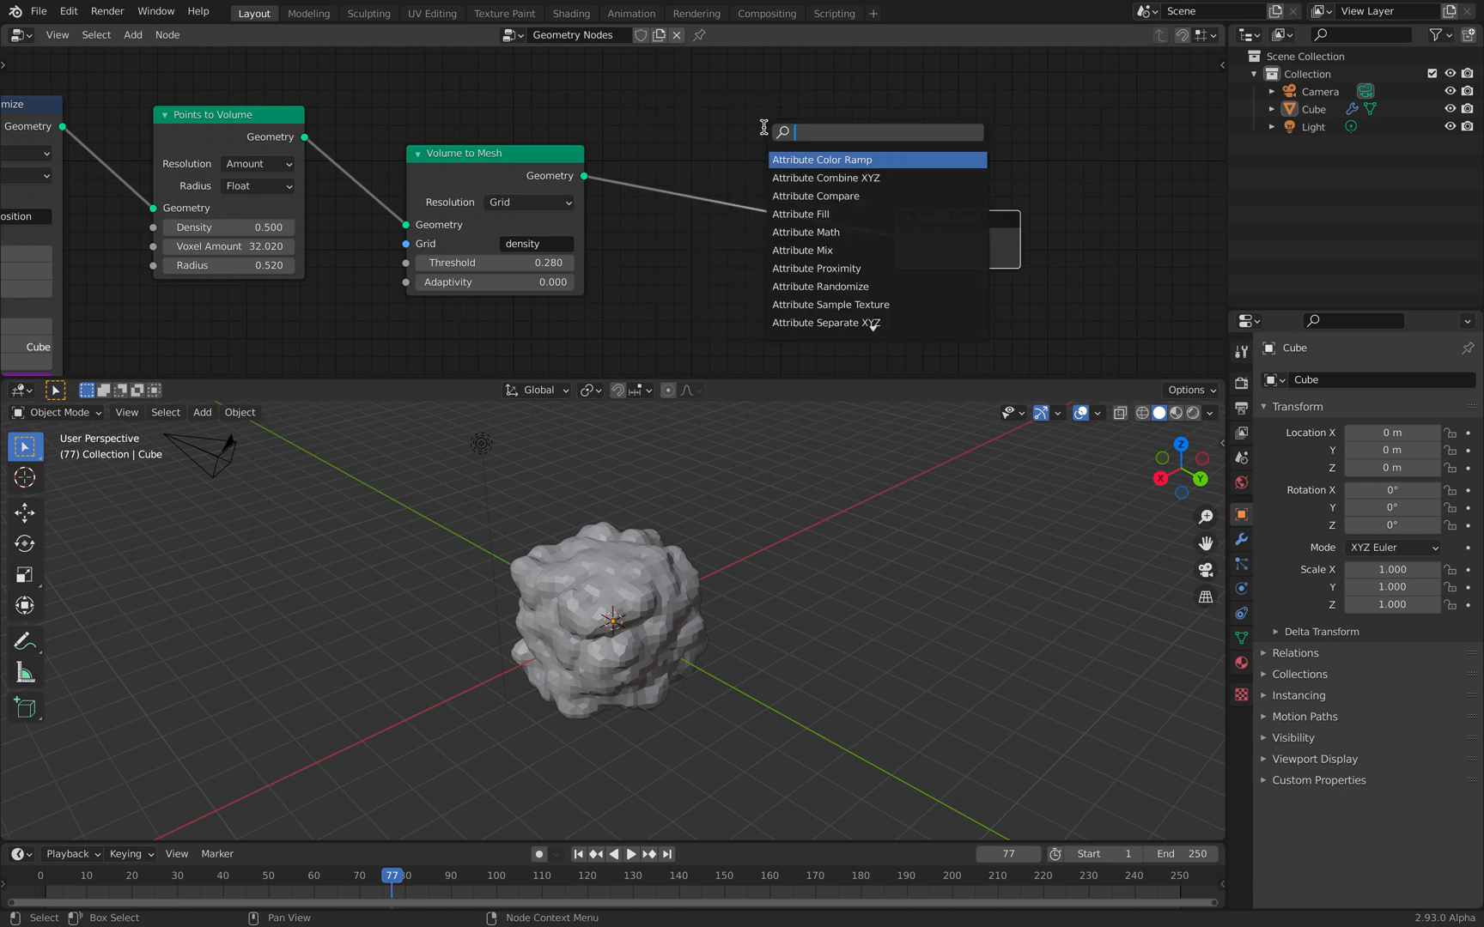
- Add a collection-mode Point Instance node and link STONES from randomstones.blend
text(point)
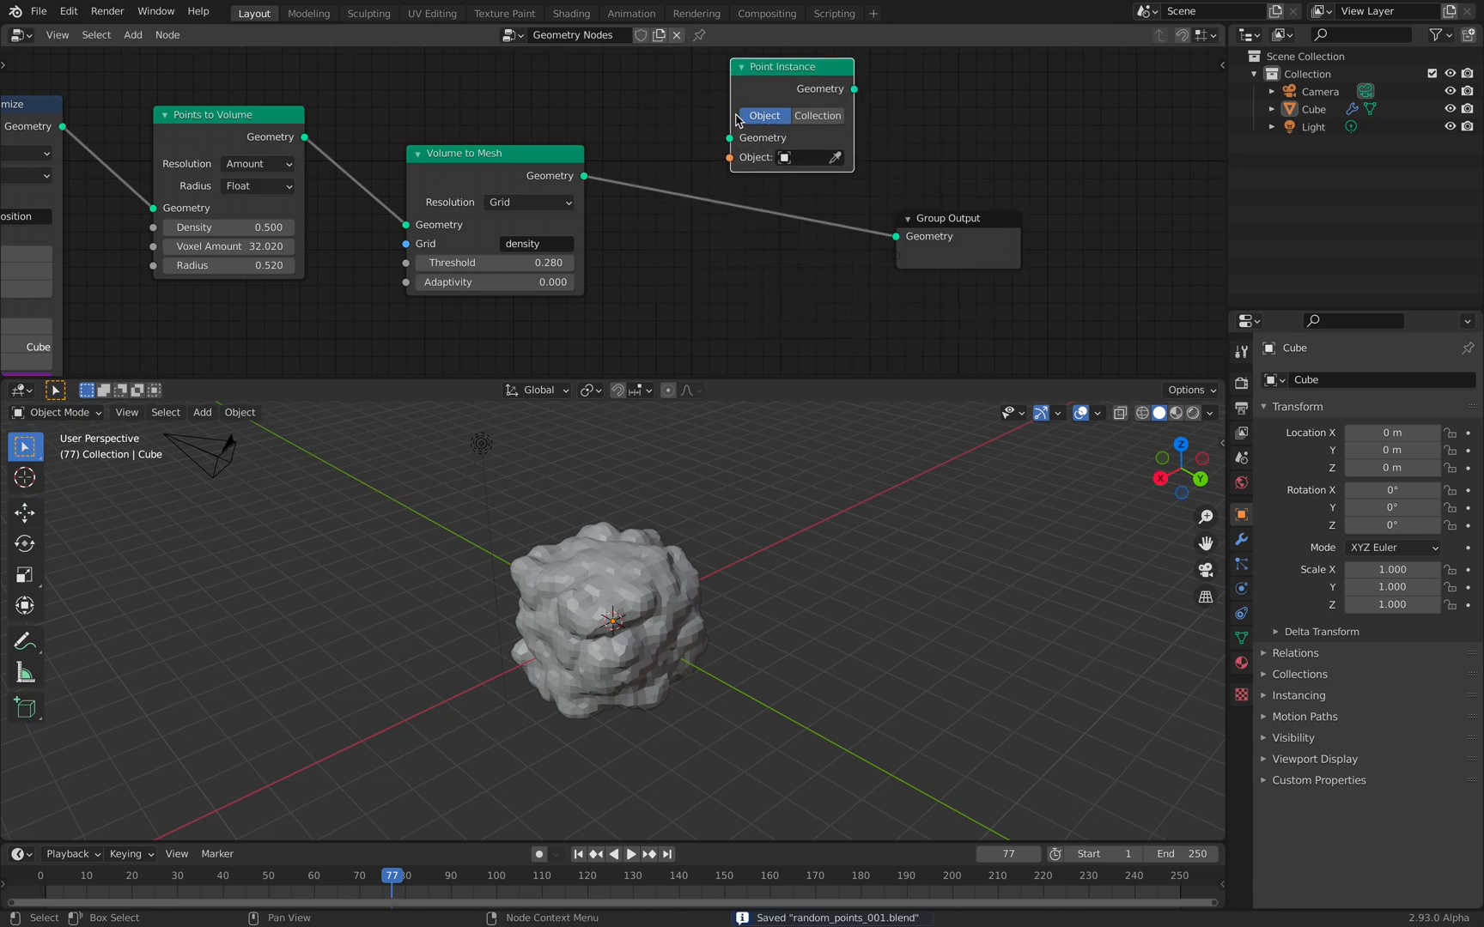
click(817, 115)
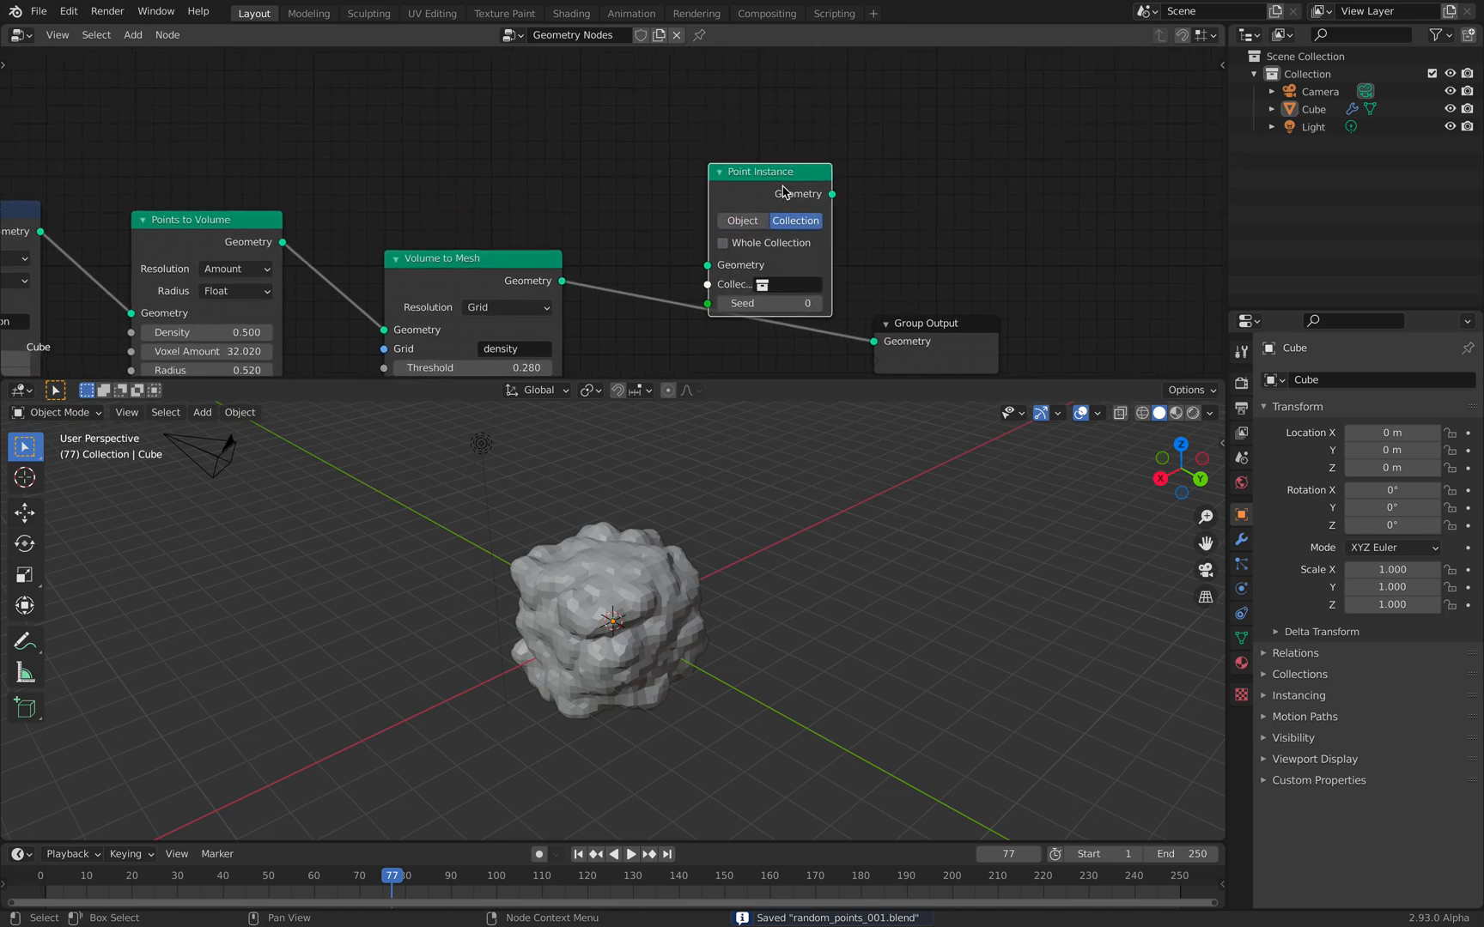
click(39, 11)
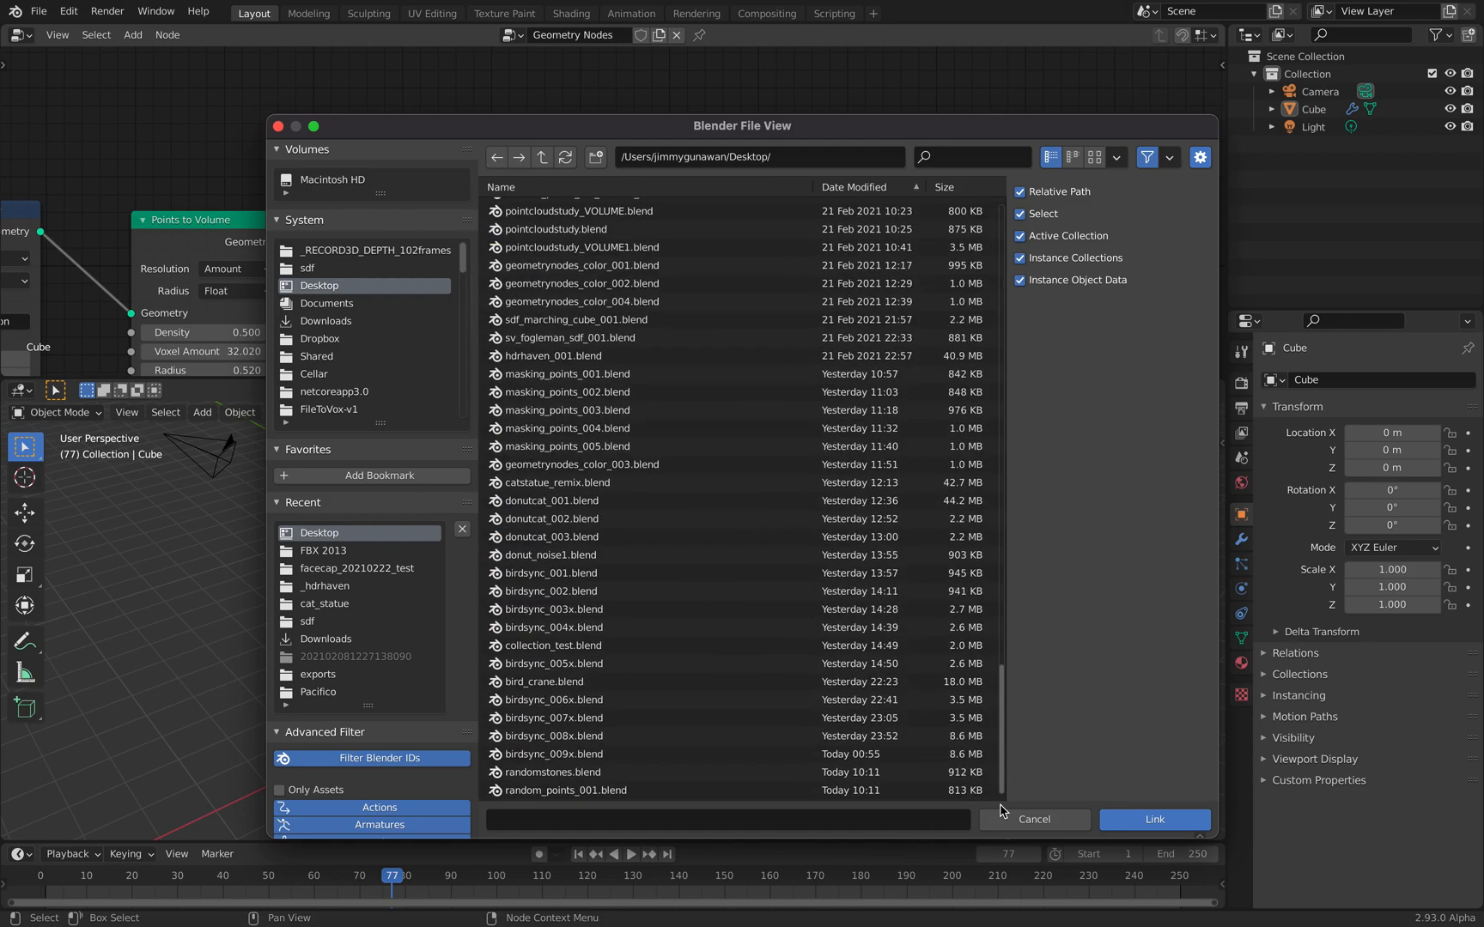
click(564, 772)
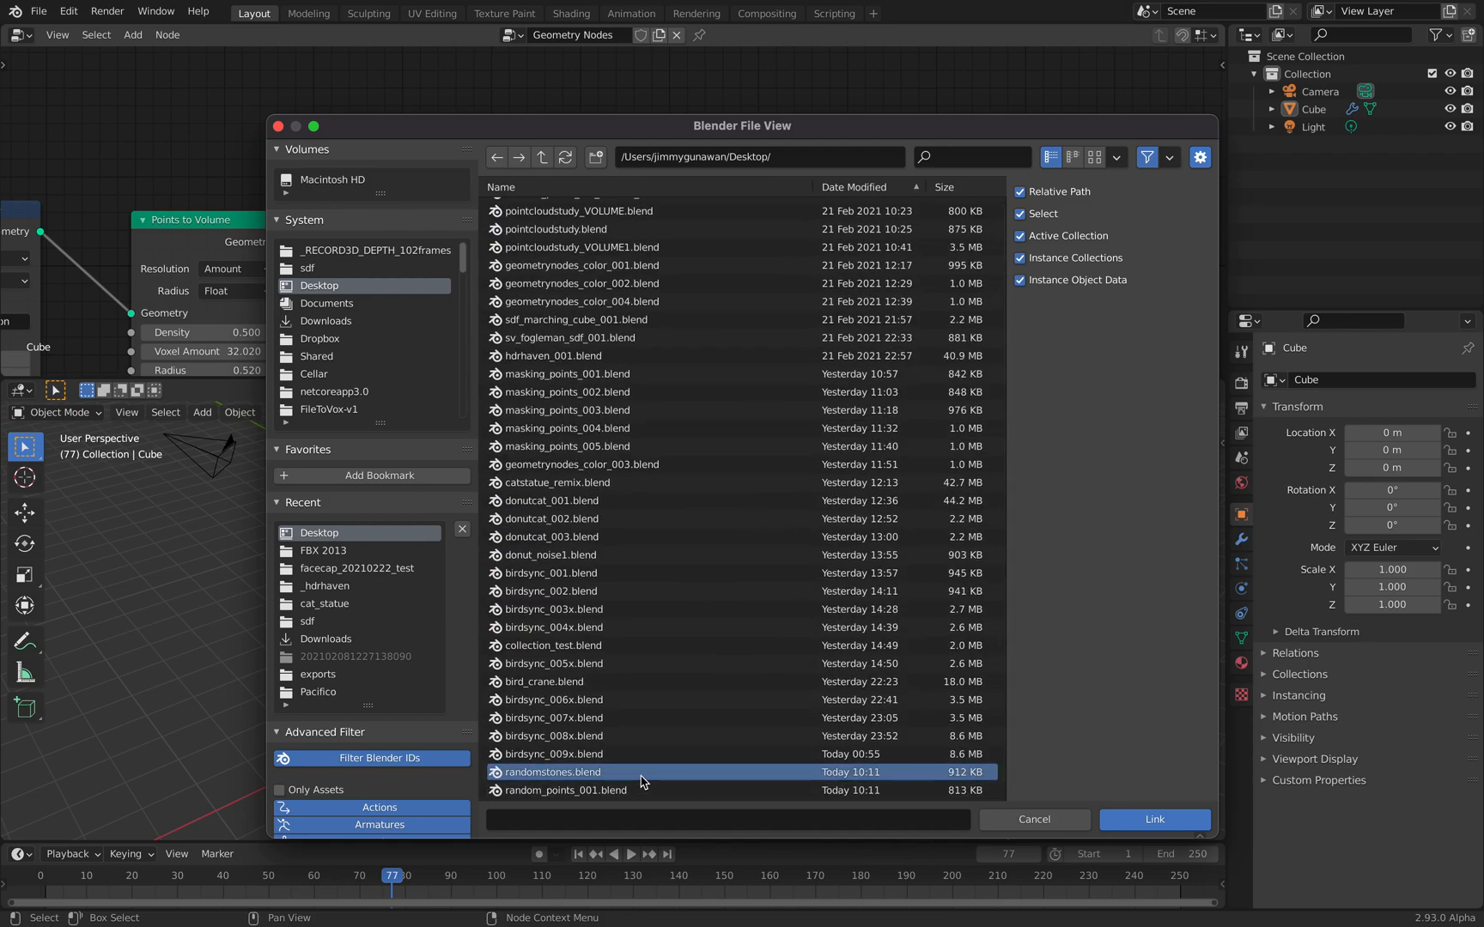
double_click(550, 772)
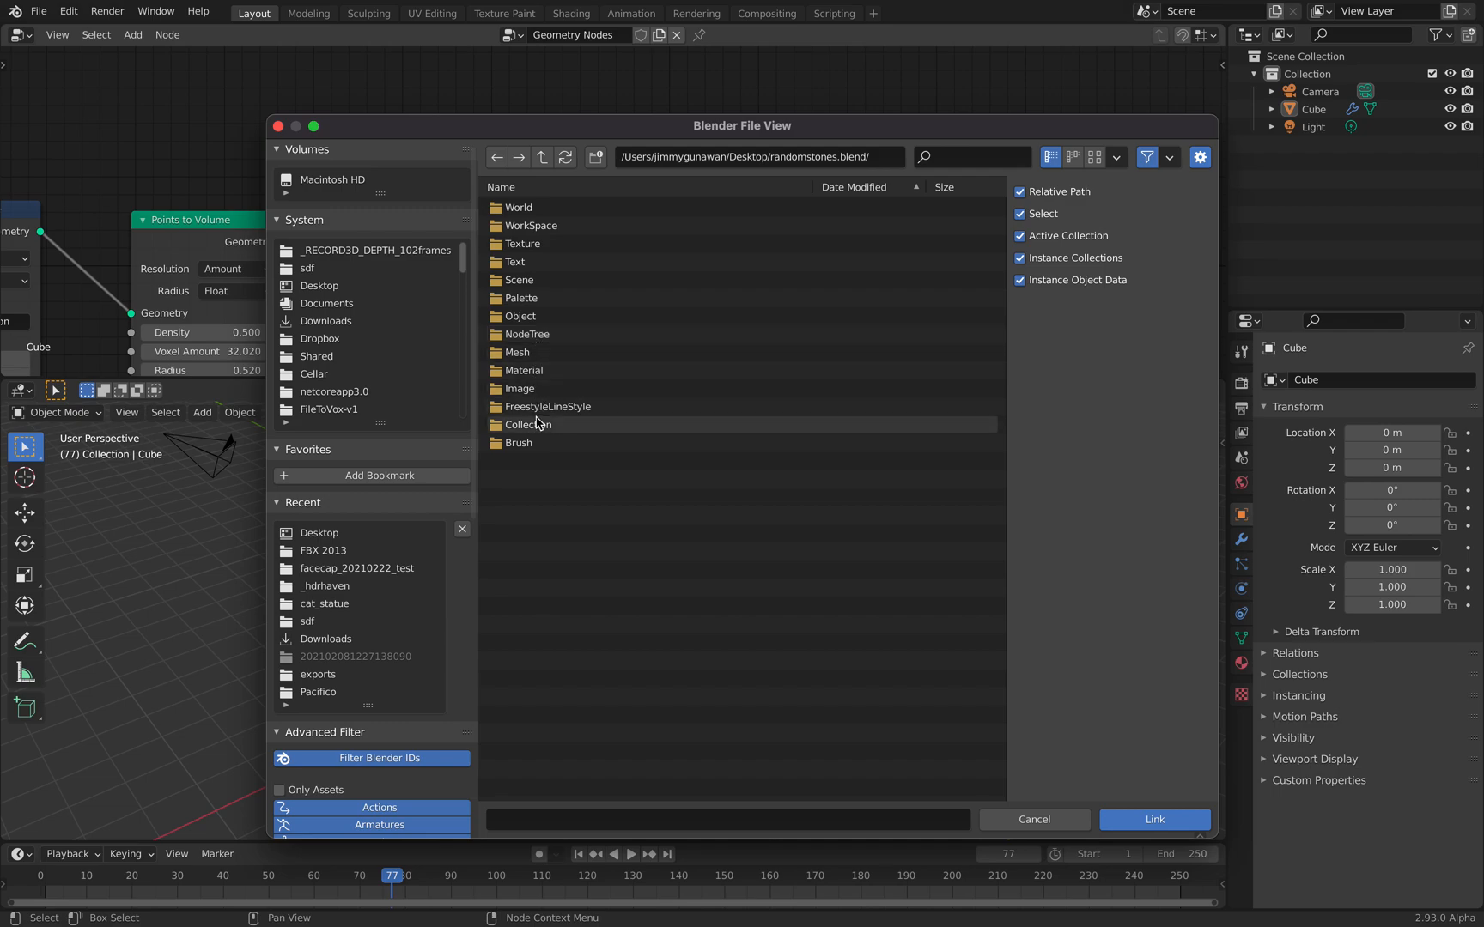
double_click(528, 424)
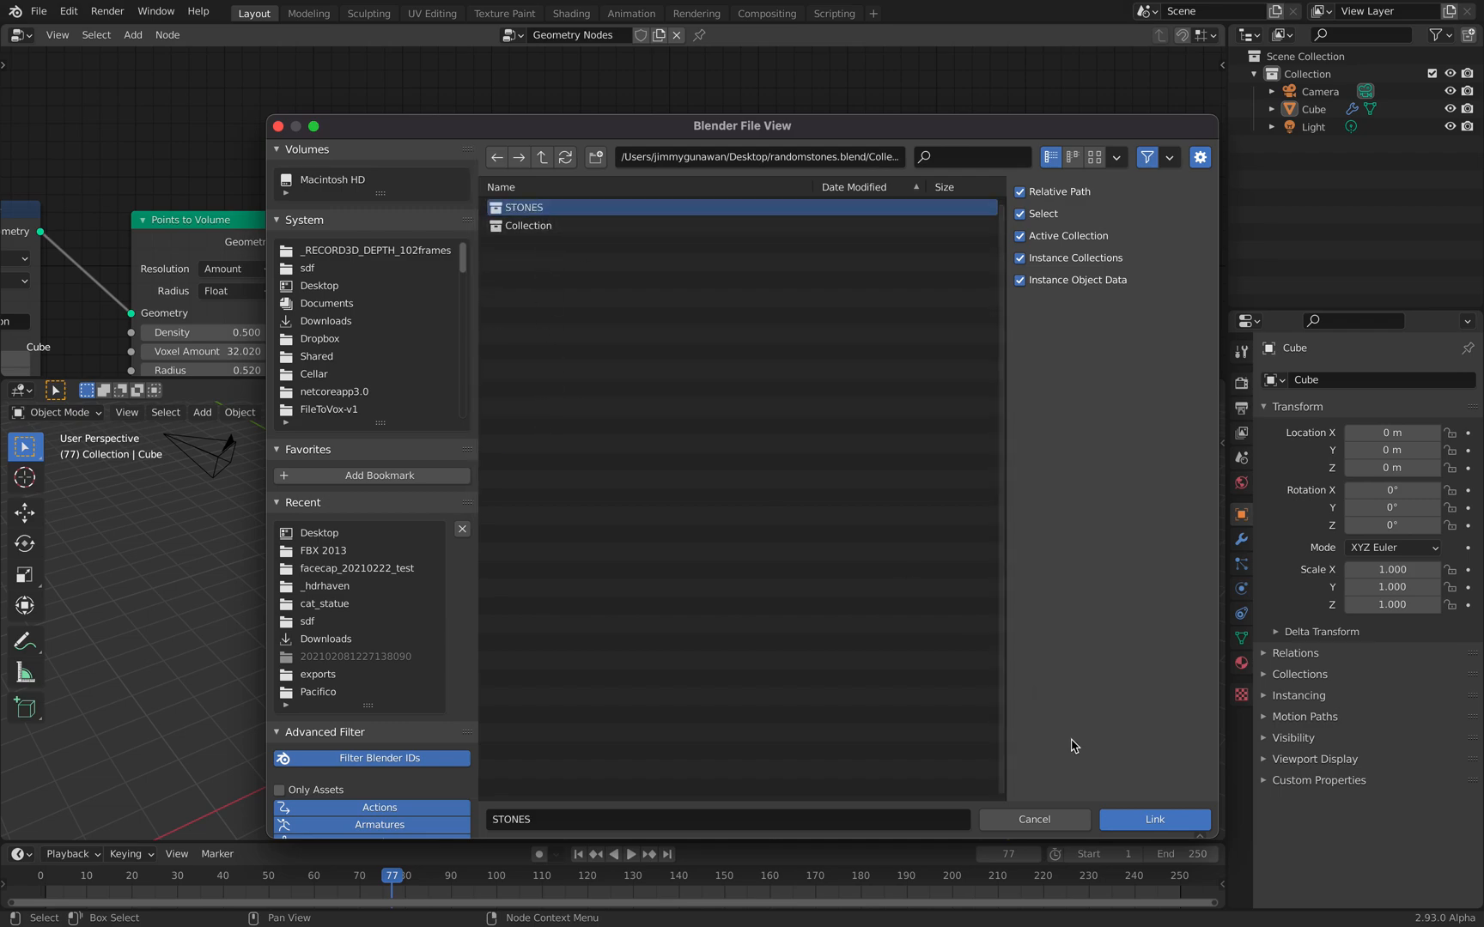
click(1152, 819)
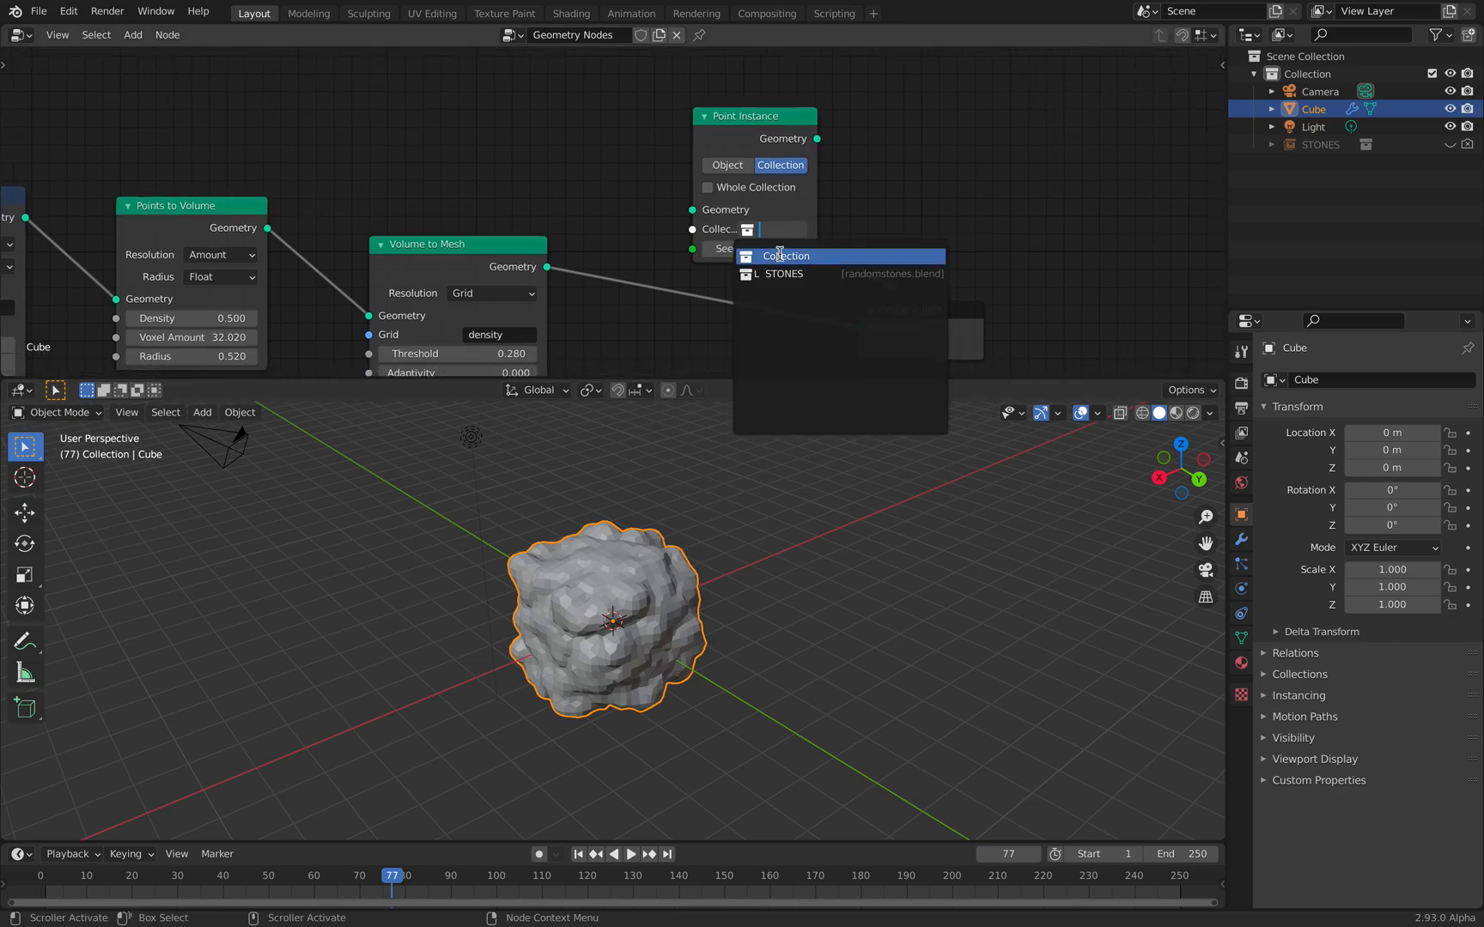
- Instance the STONES collection, show Blender File data in the outliner, and add Point Scale
click(786, 256)
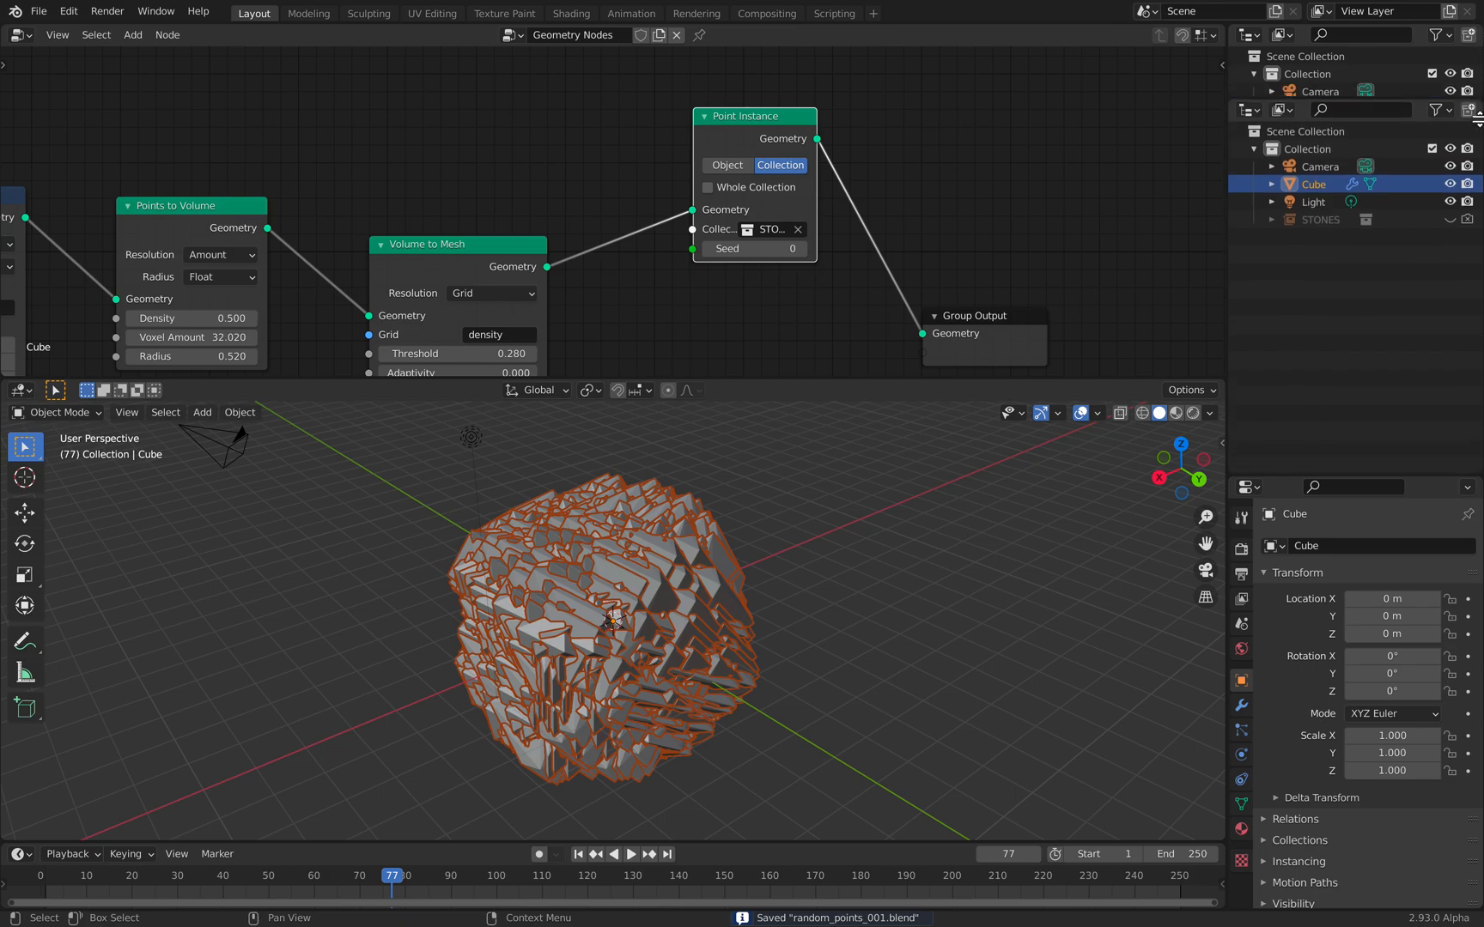
click(1280, 315)
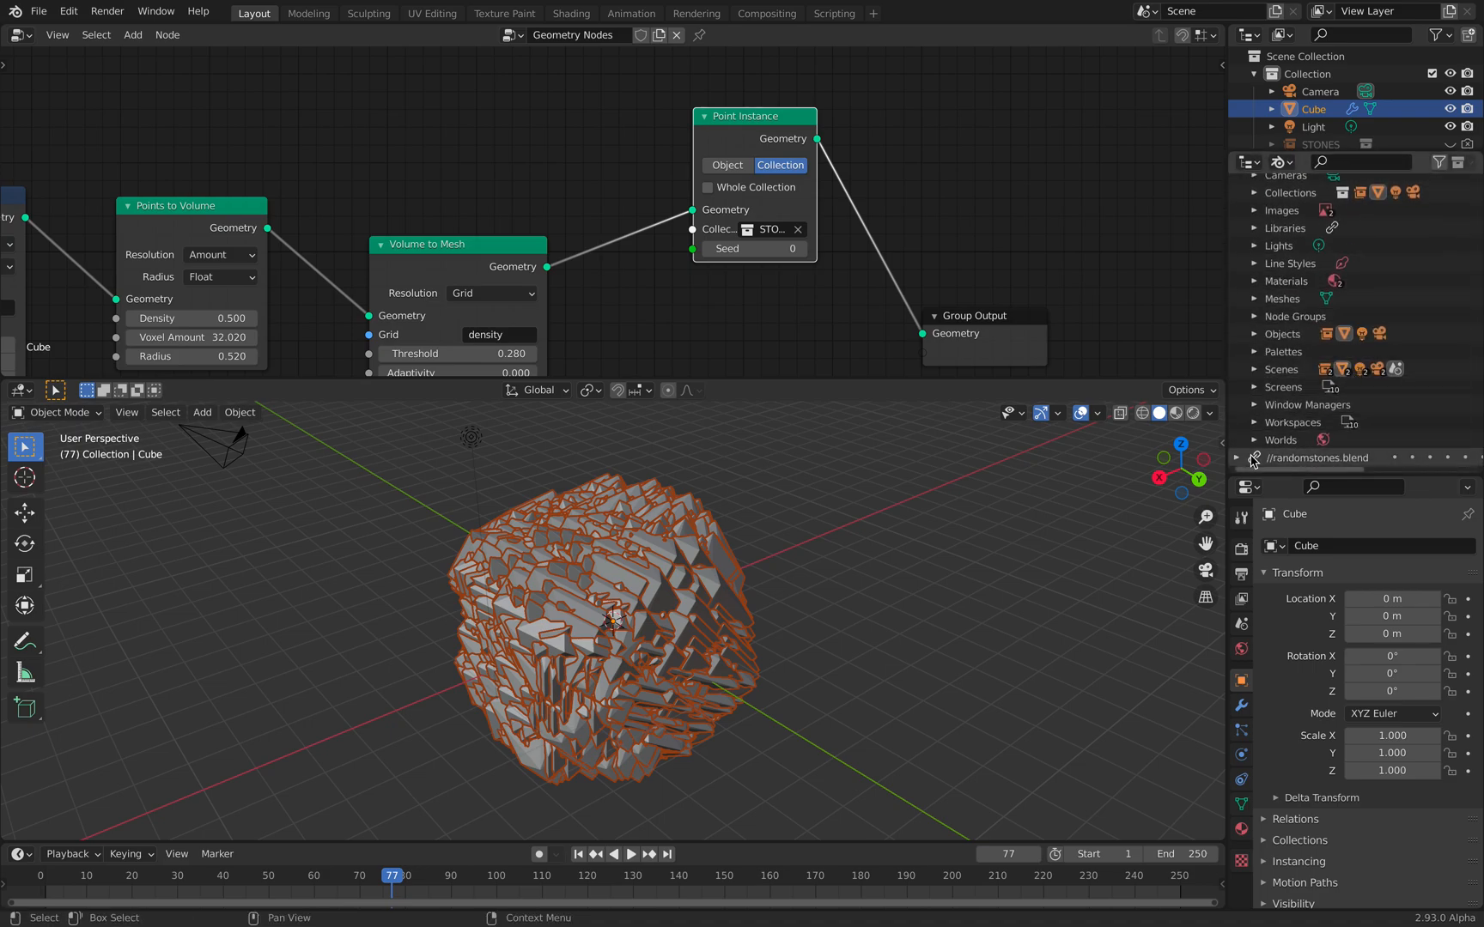
right_click(1316, 456)
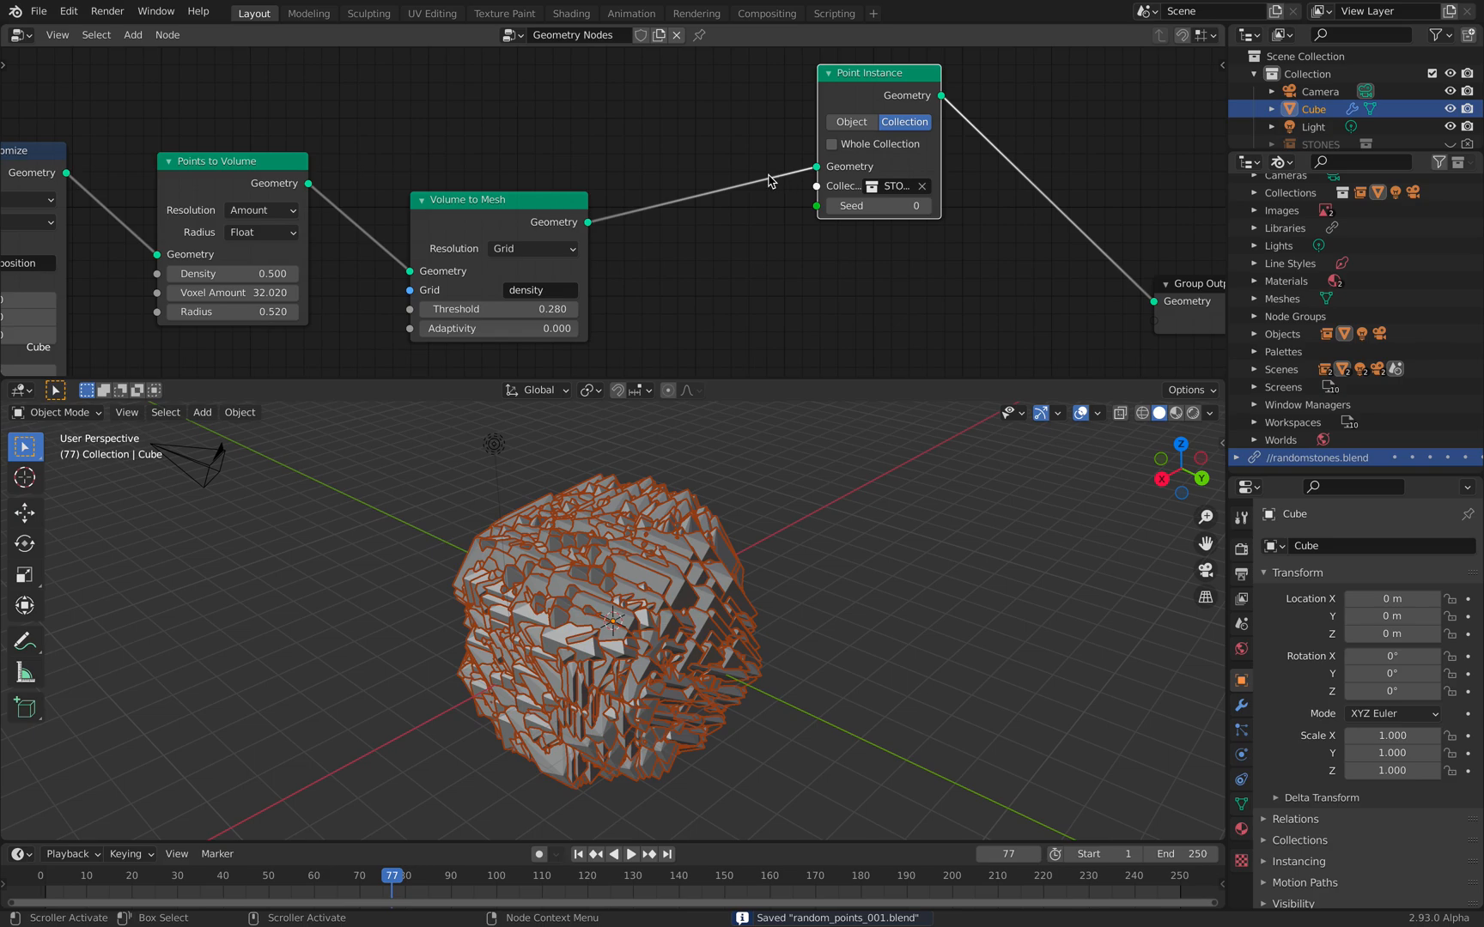
text(pd)
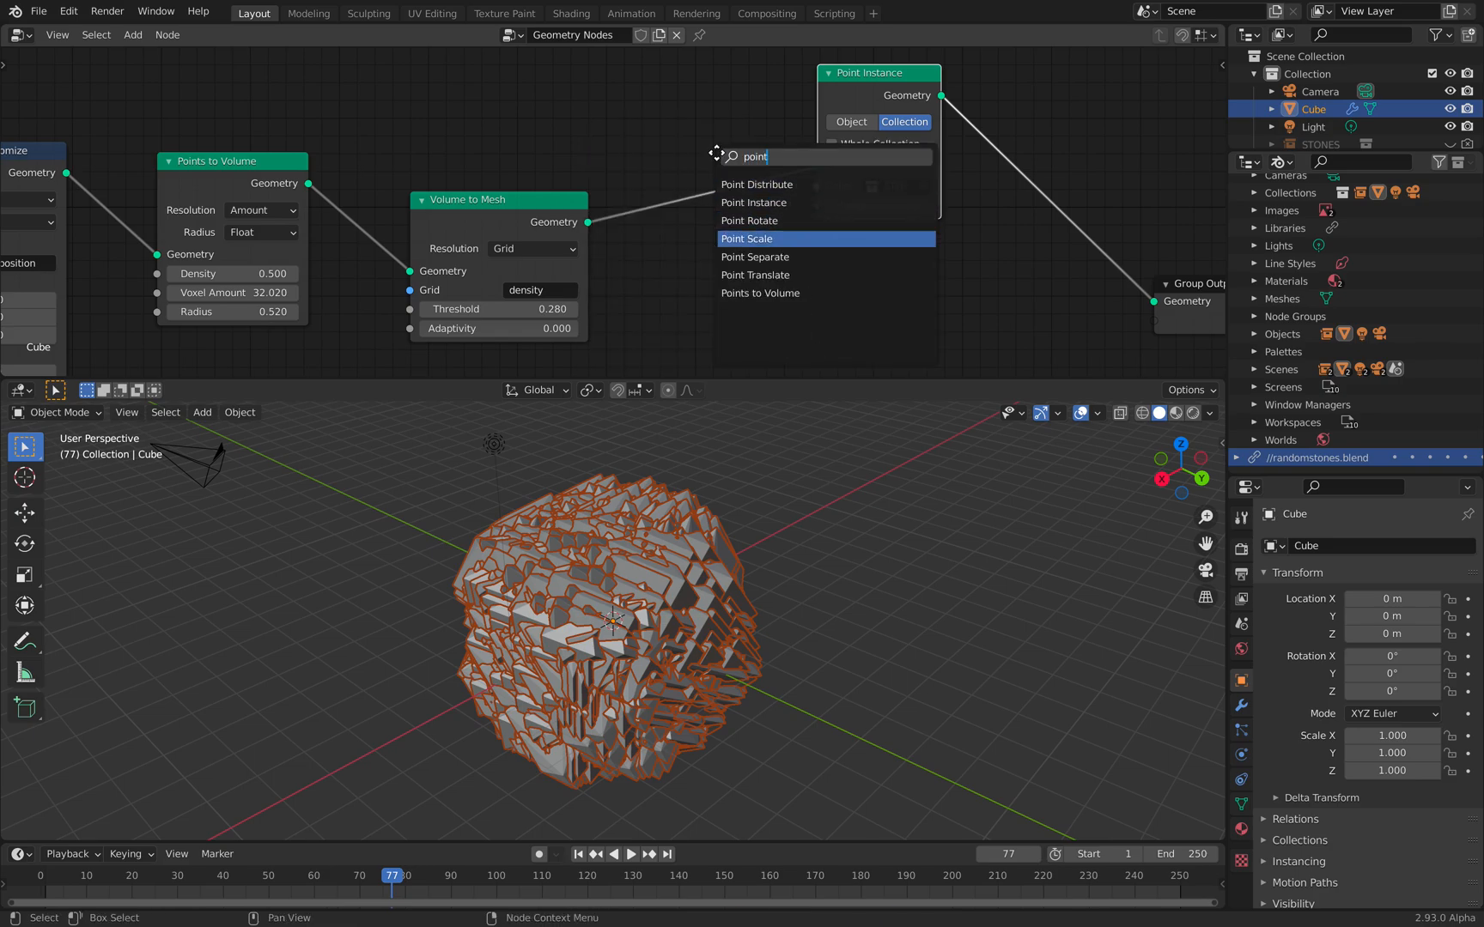
click(747, 238)
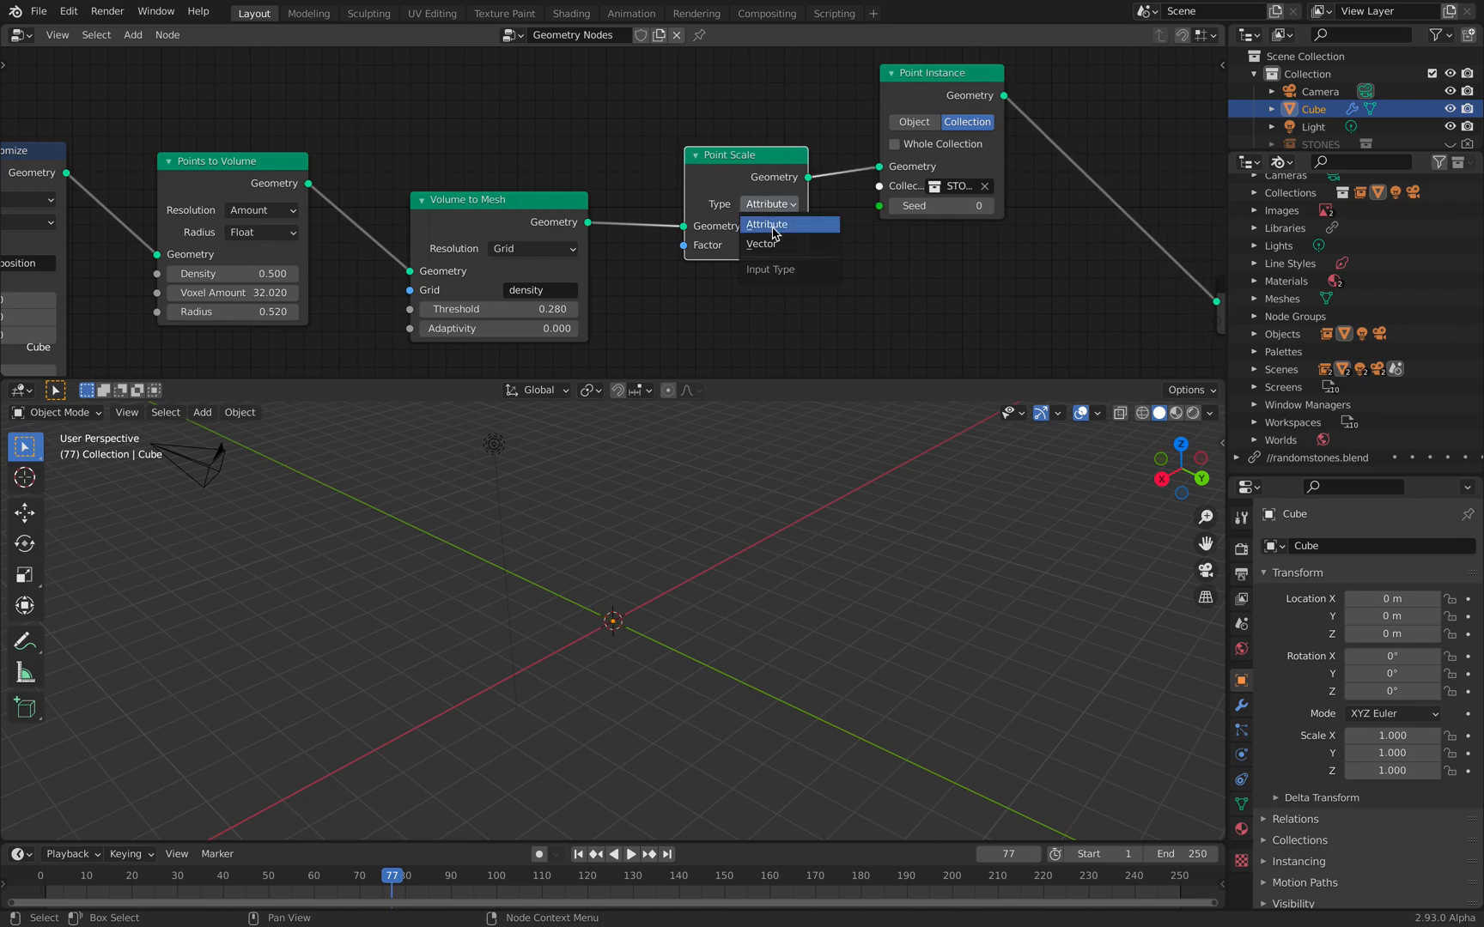
- Swap Point Scale for an Attribute Fill node setting 'scale' to 0.120
click(767, 224)
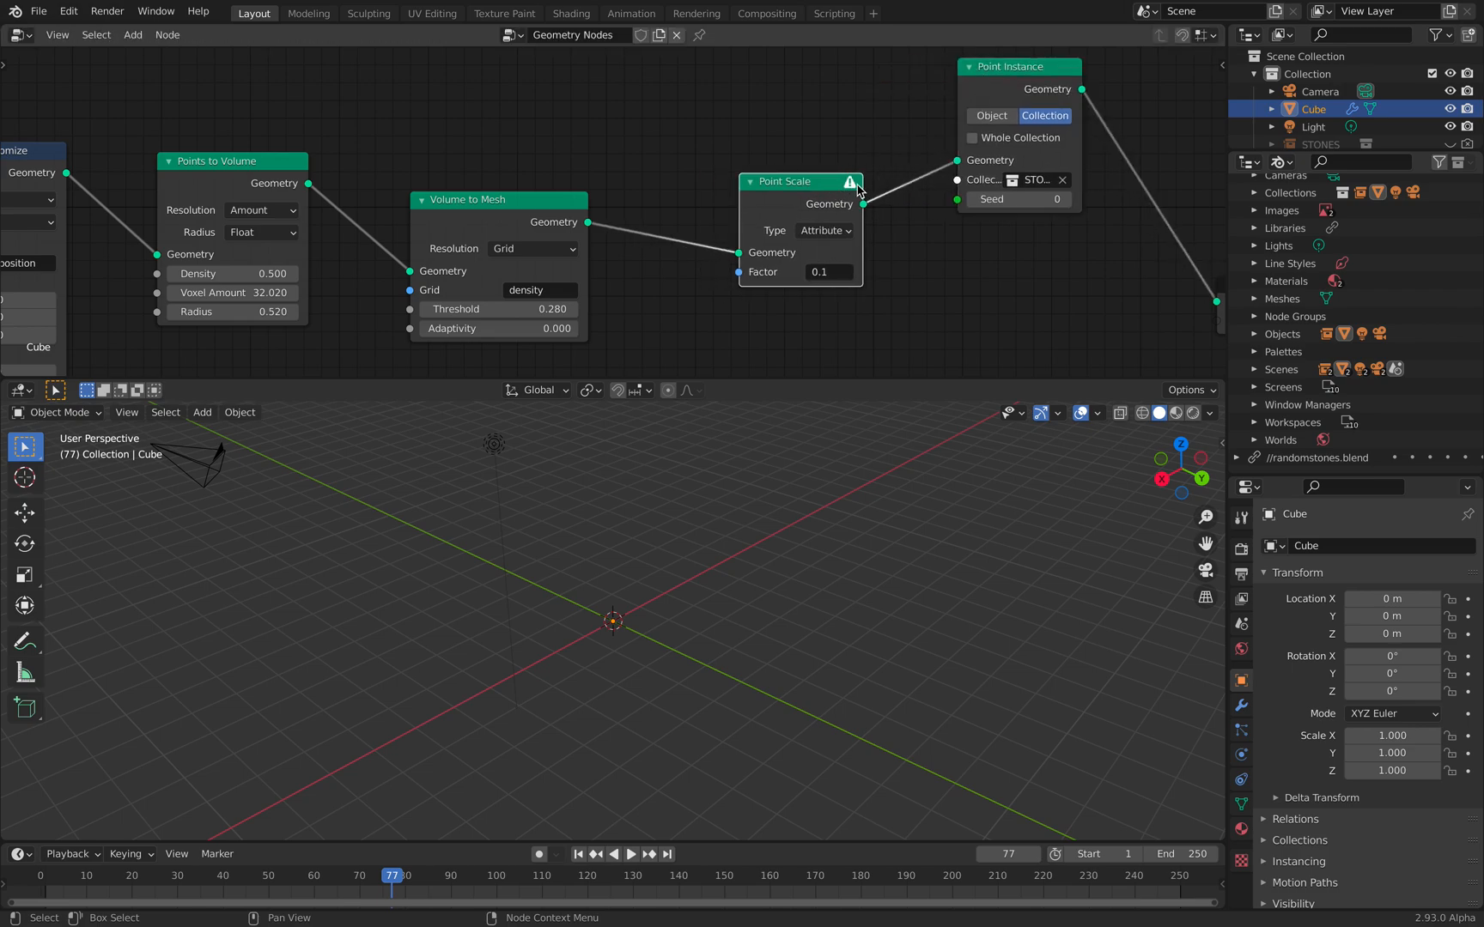
mouse_move(841, 270)
text(point)
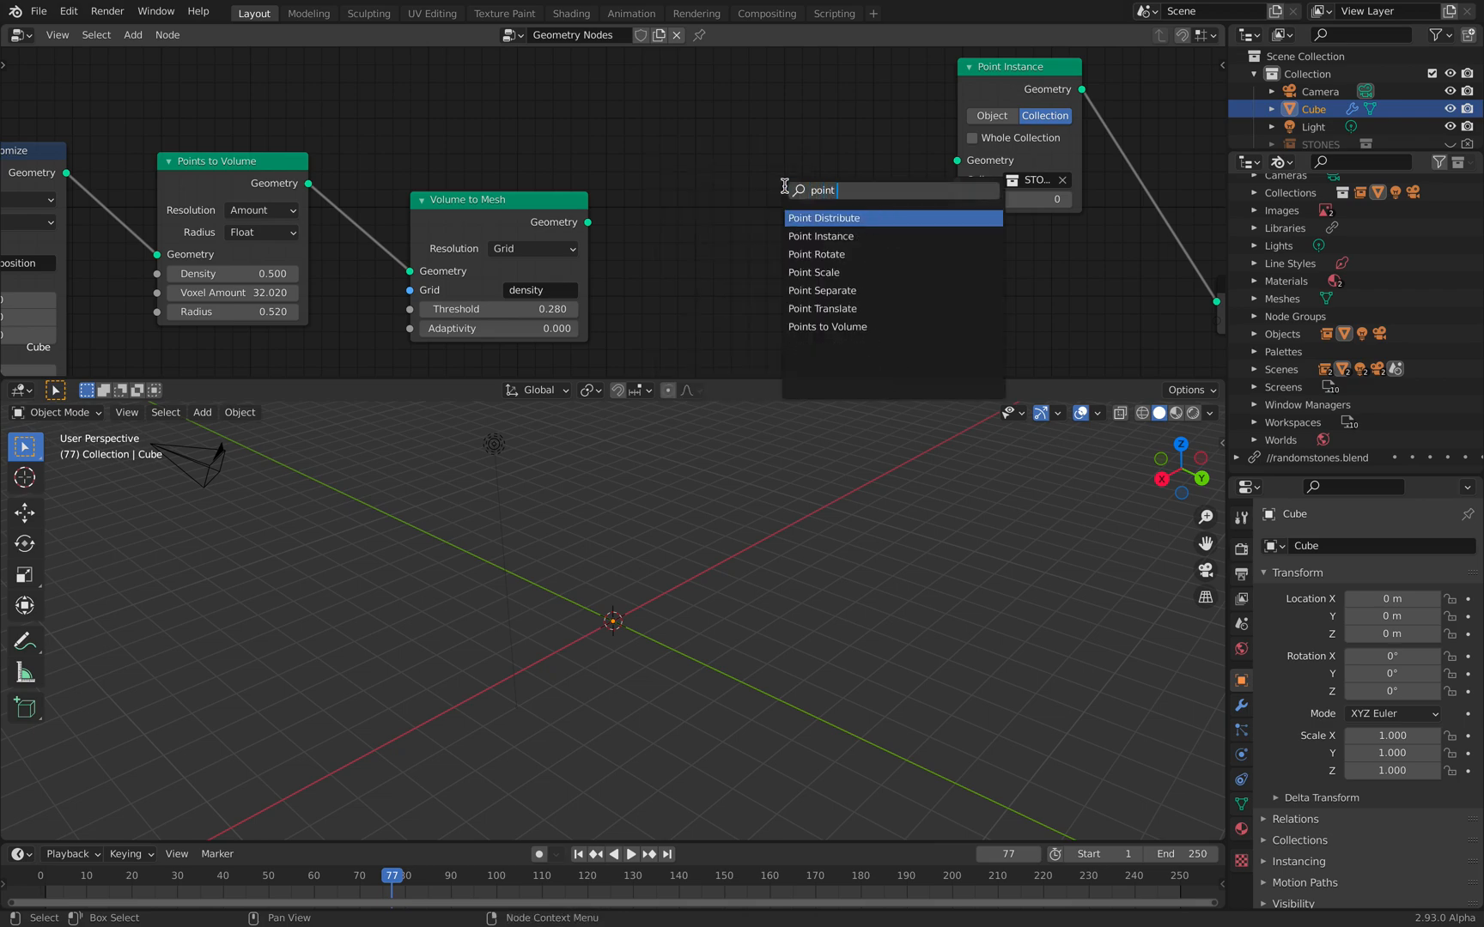
click(822, 218)
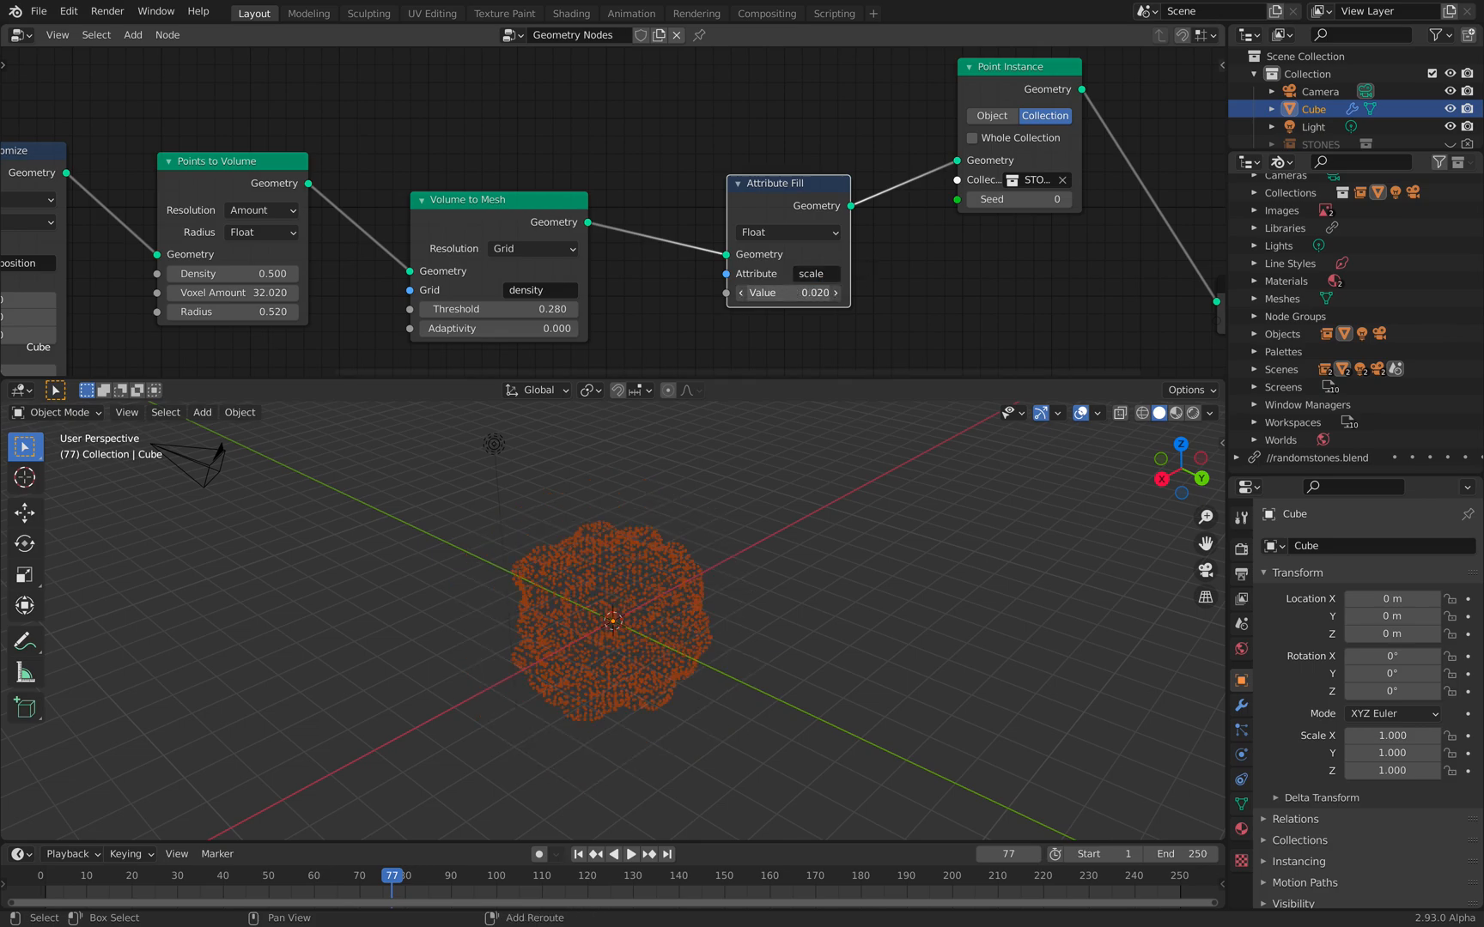
click(787, 293)
text(0.120)
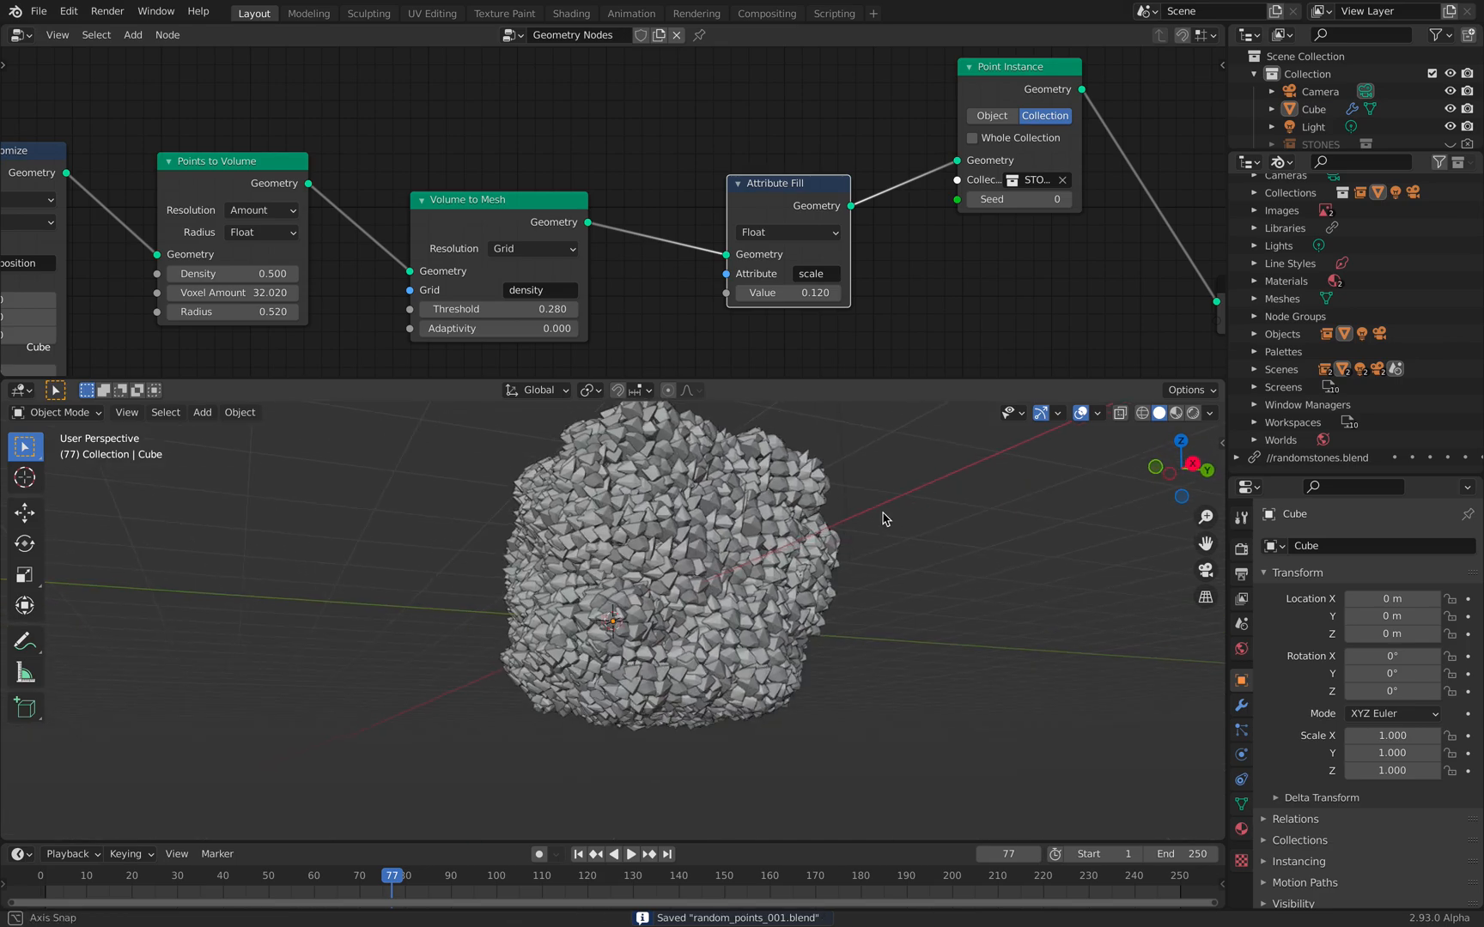
click(629, 854)
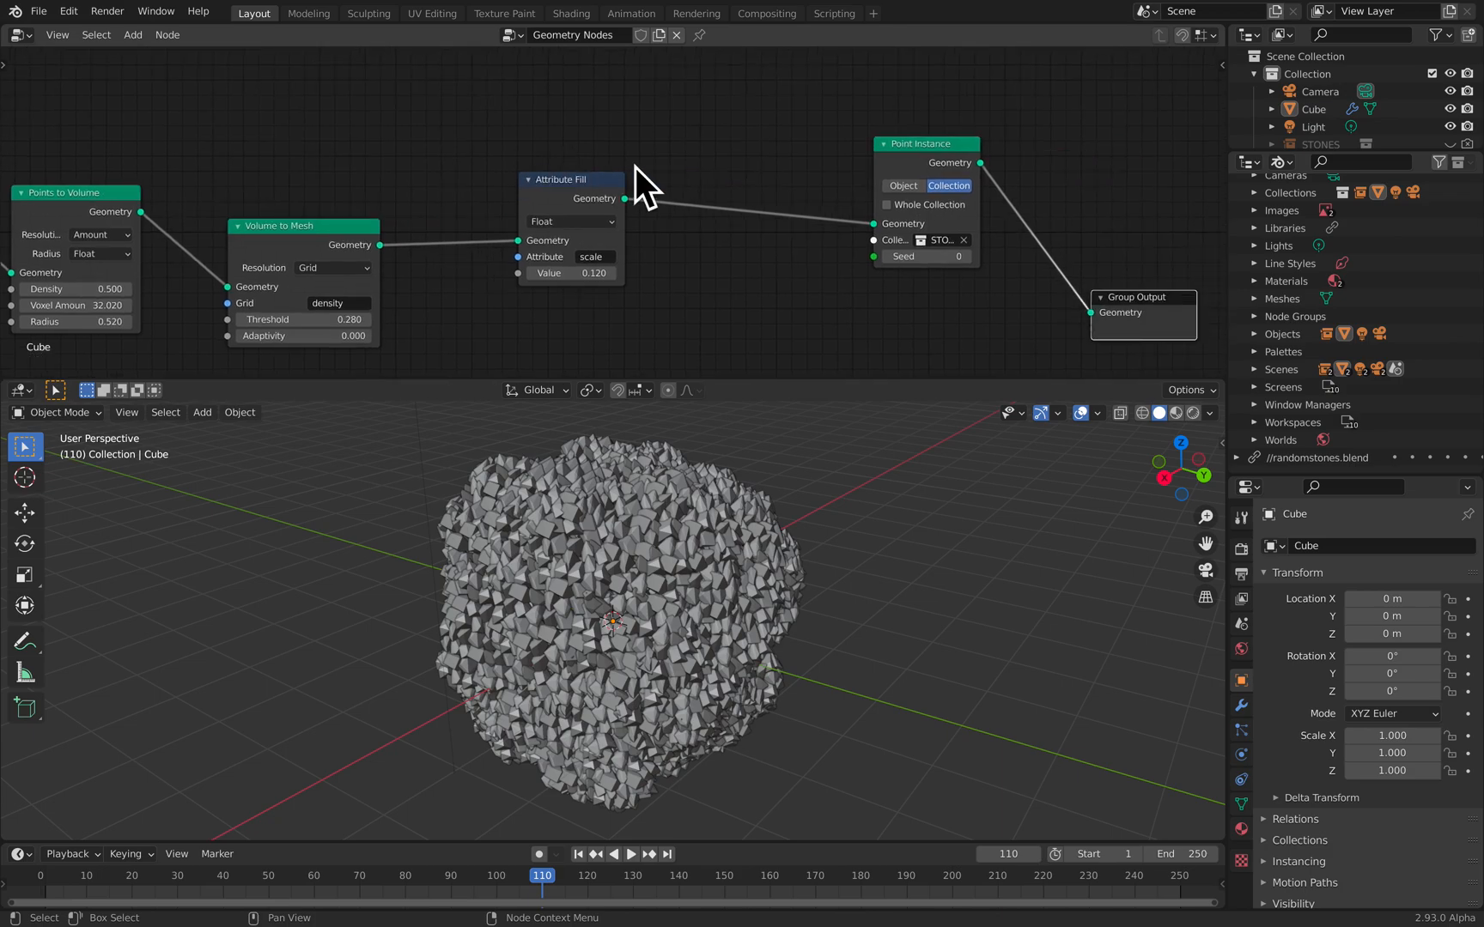
- Insert an Attribute Randomize node for 'rotation' before the Point Instance node
text(att)
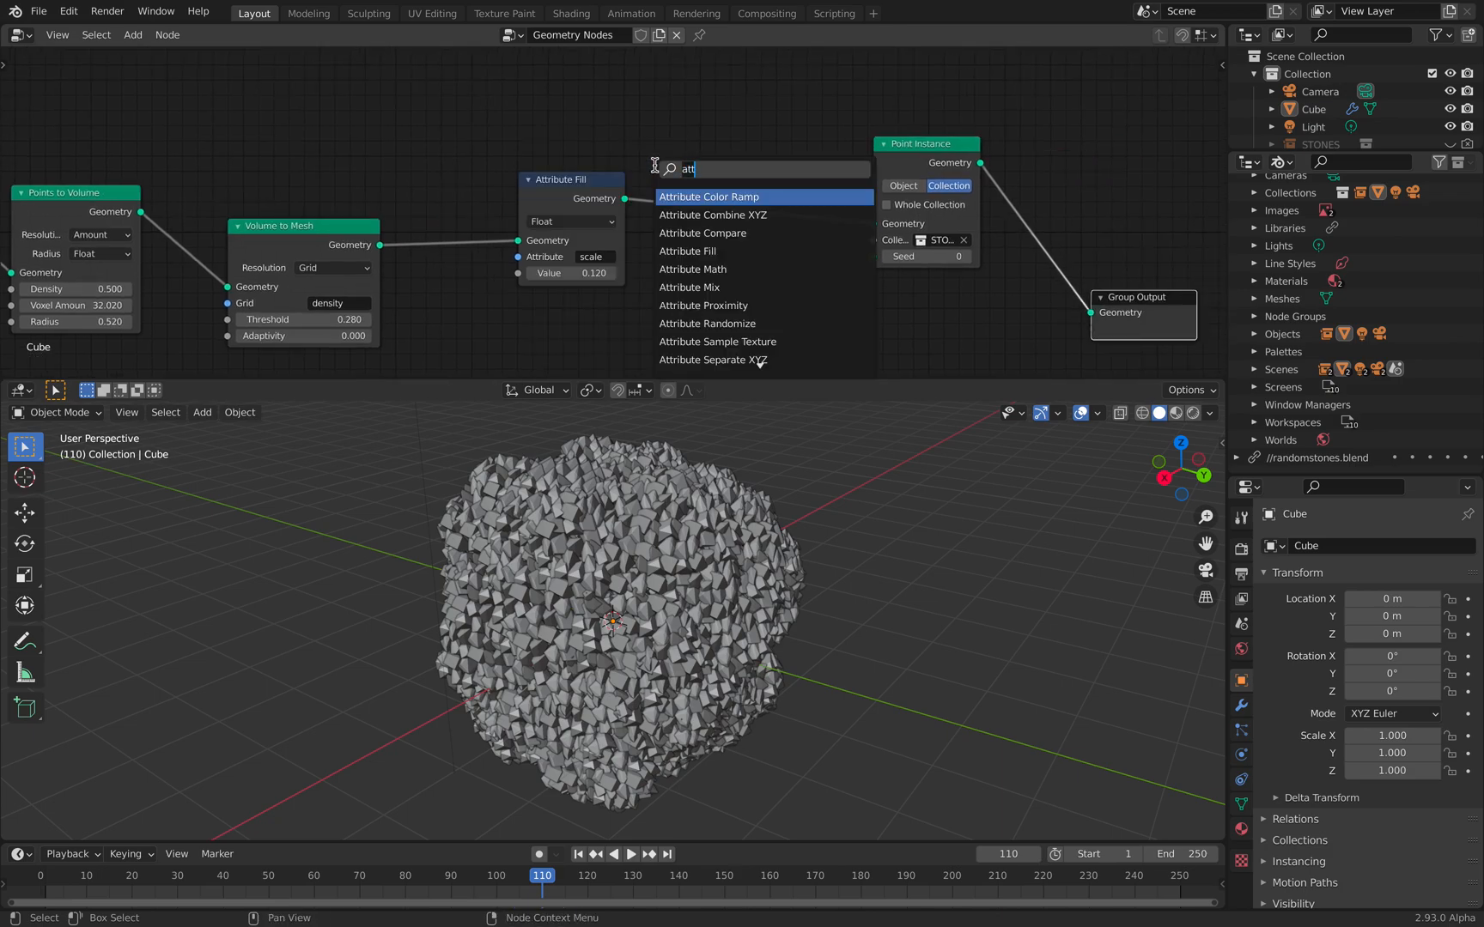
click(711, 323)
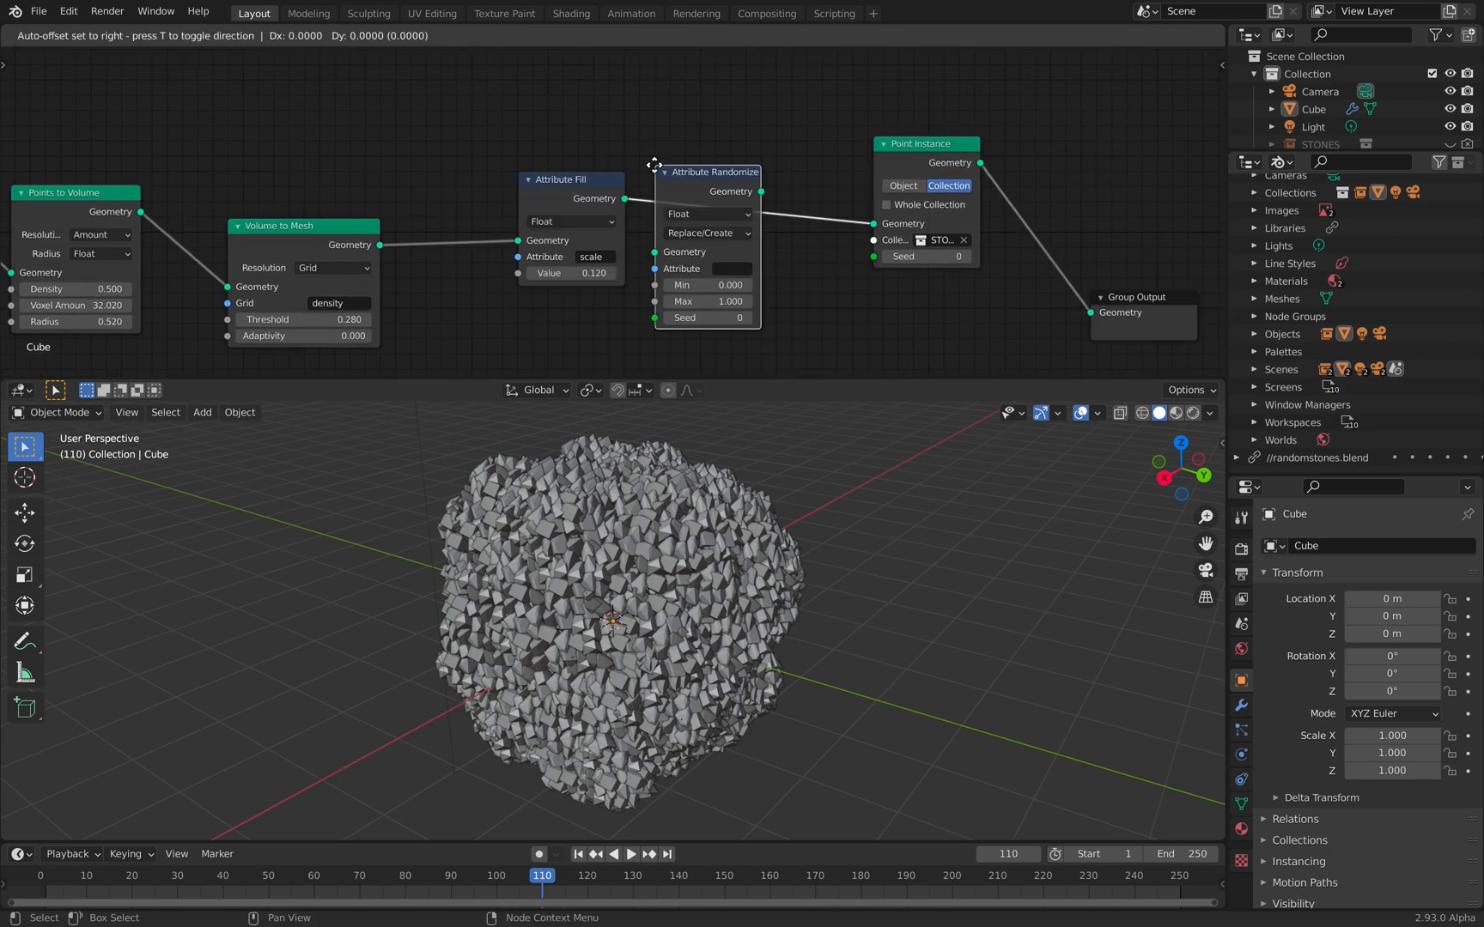
click(764, 213)
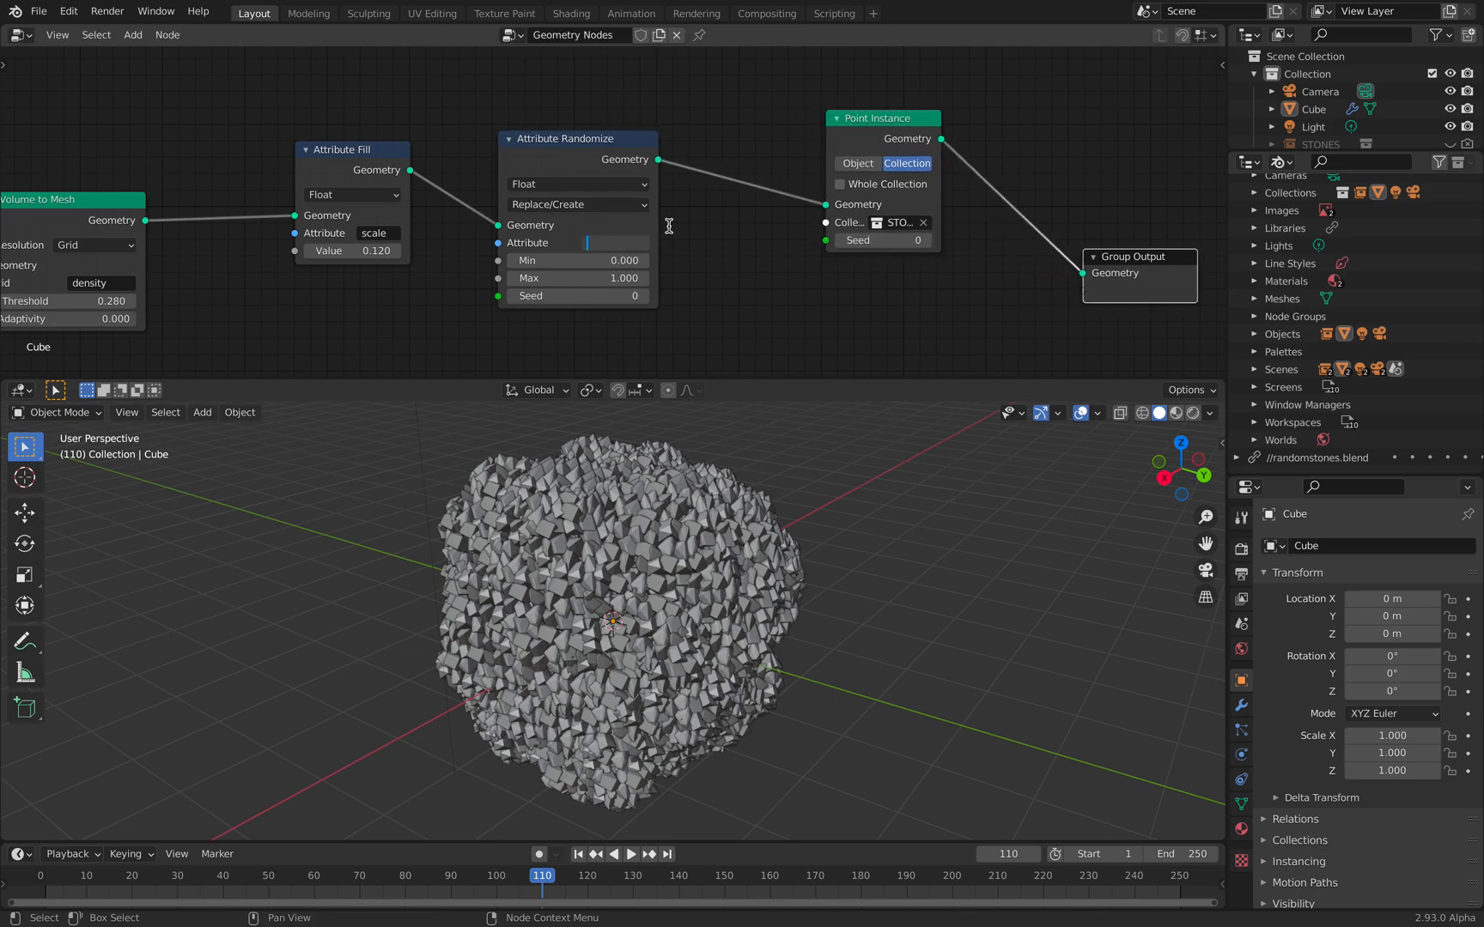
text(rotation)
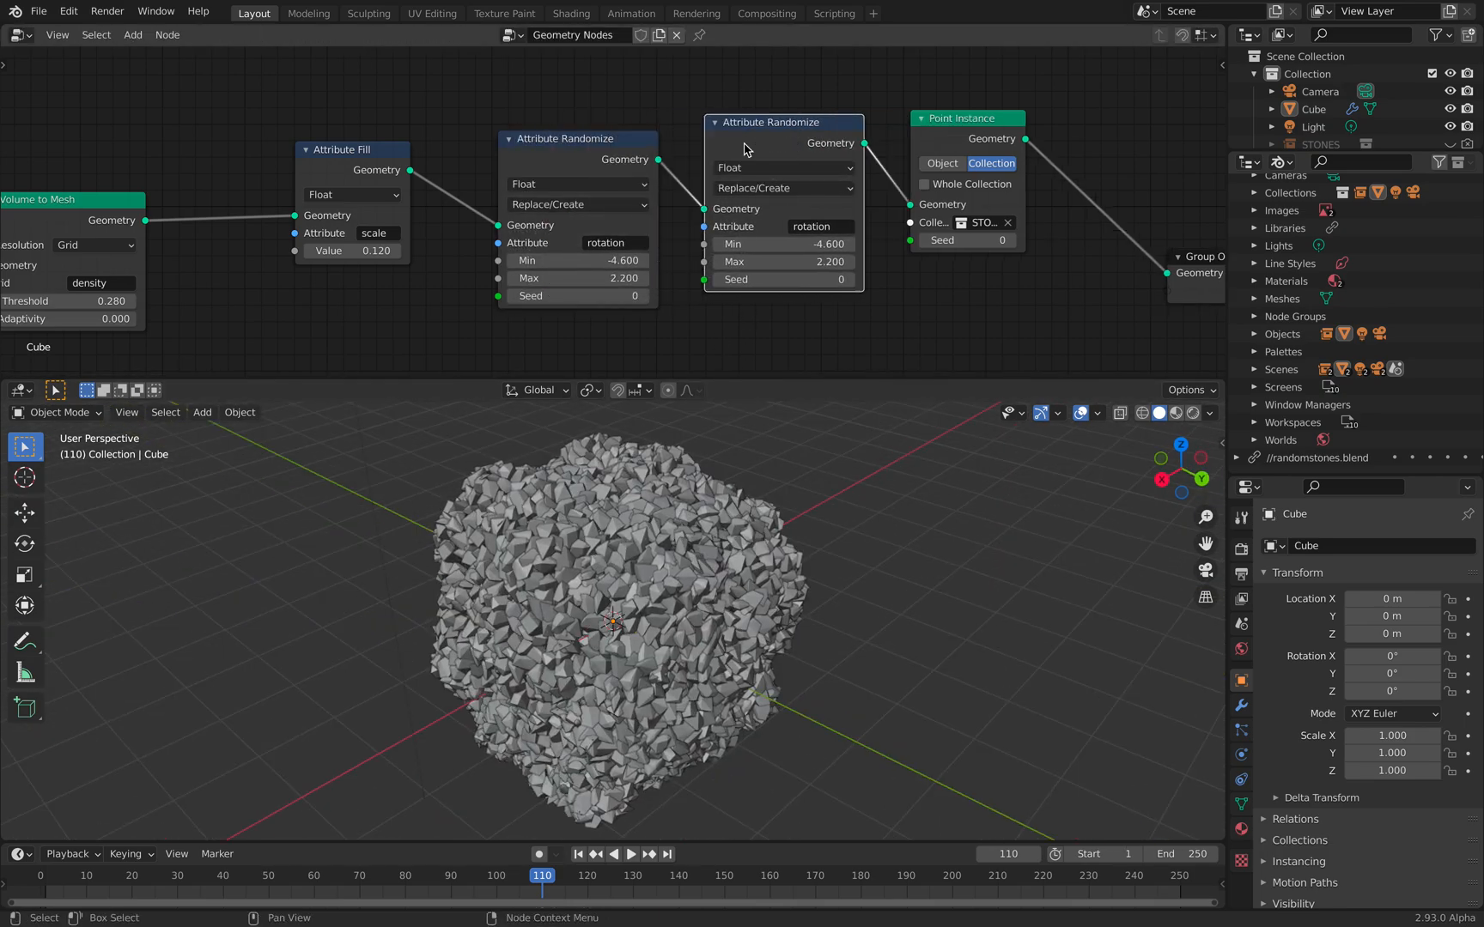
- Randomize scale additively from -0.2 to 0.2 with seed 80, viewed in Material Preview
click(780, 167)
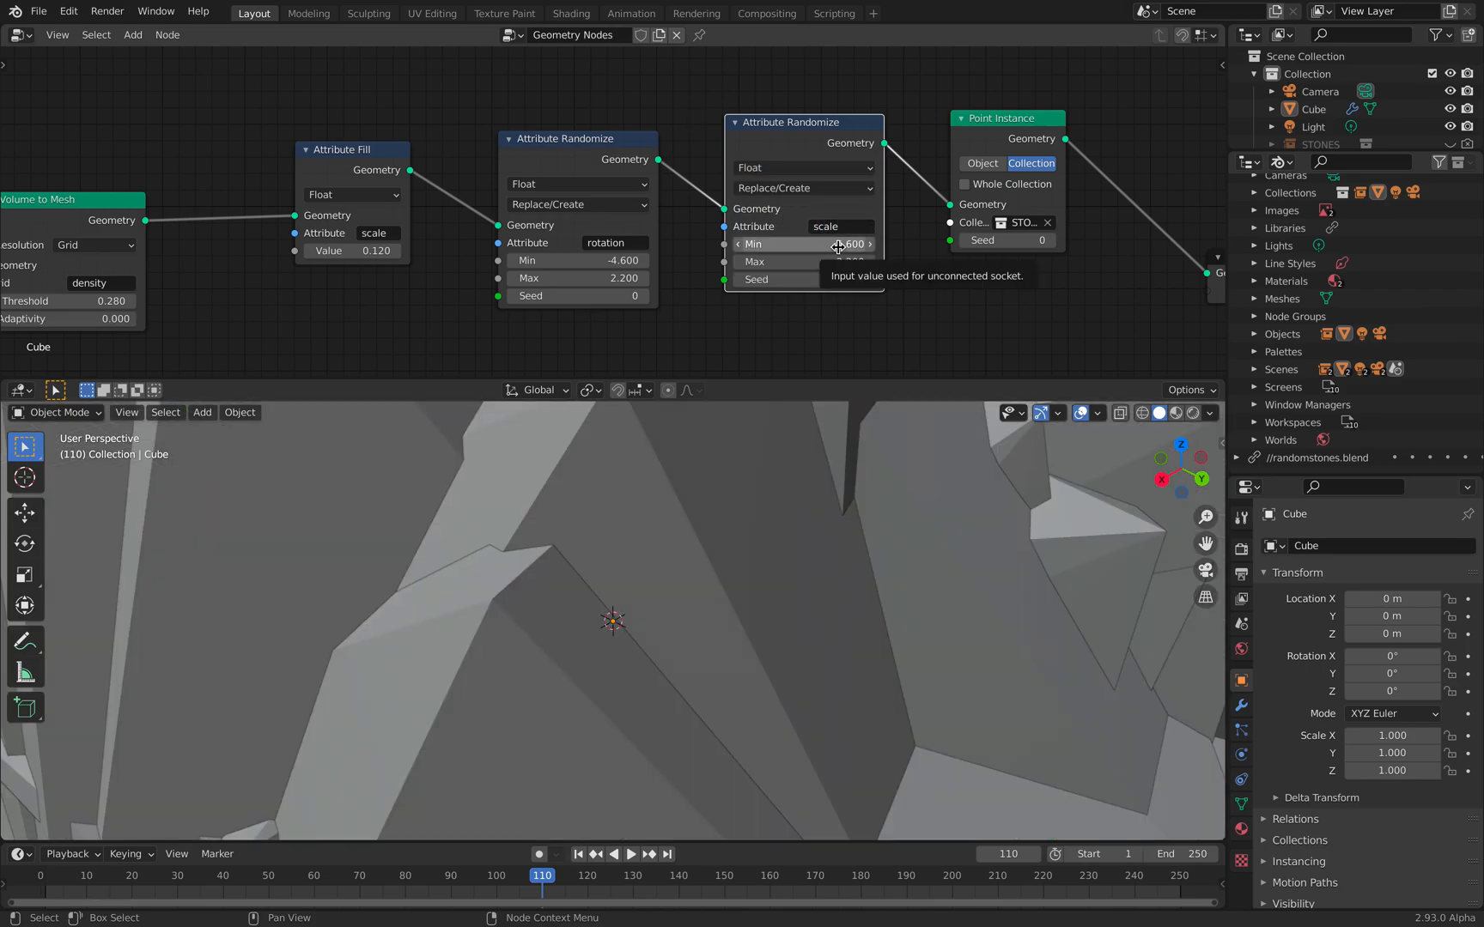
click(803, 187)
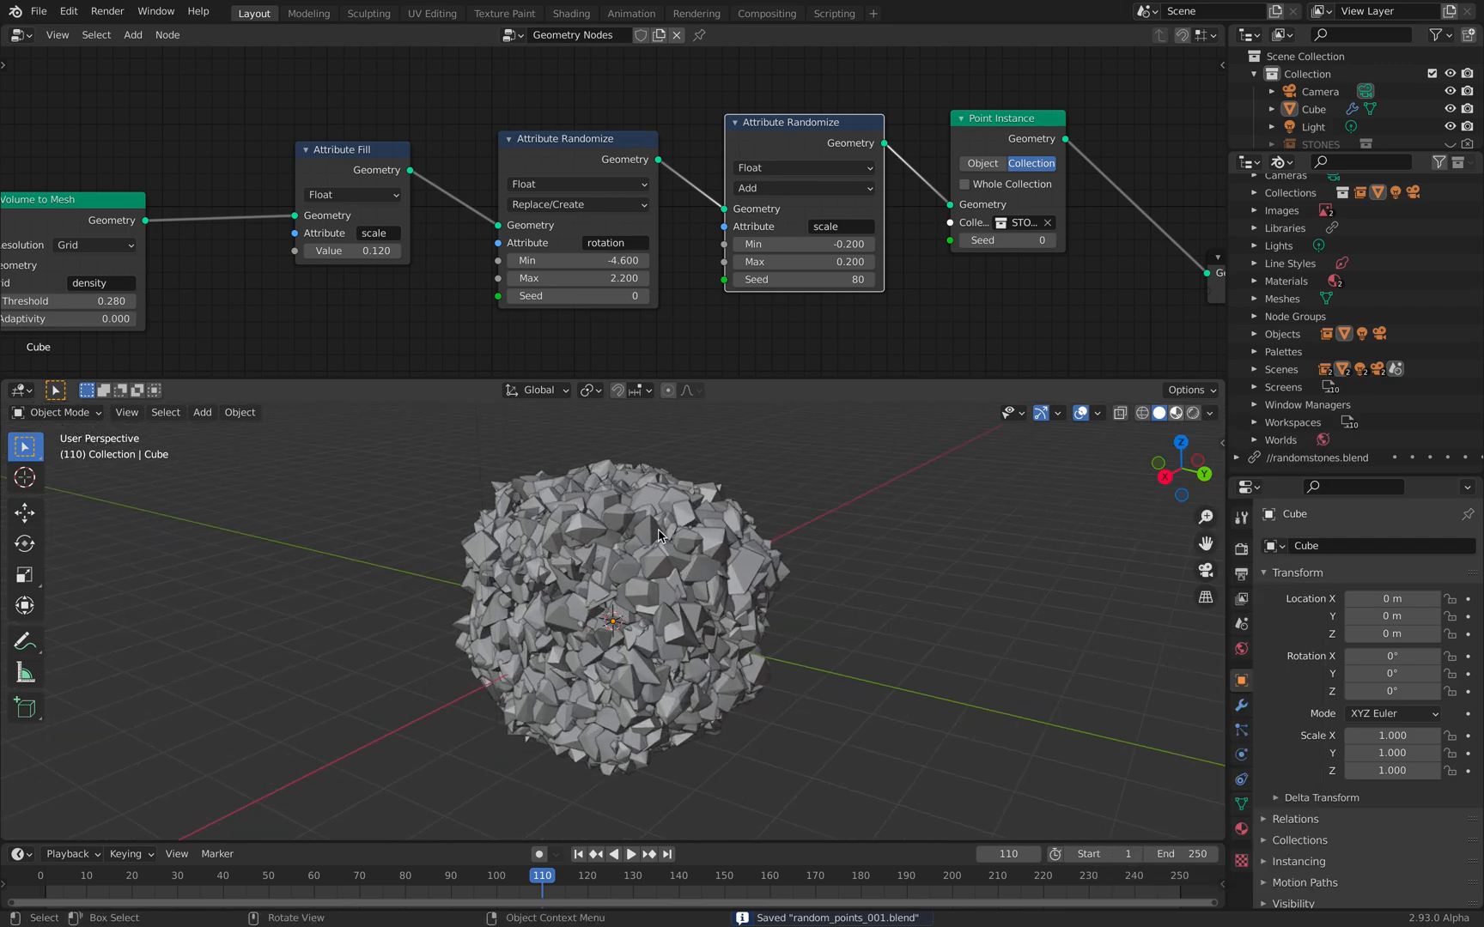
click(1175, 412)
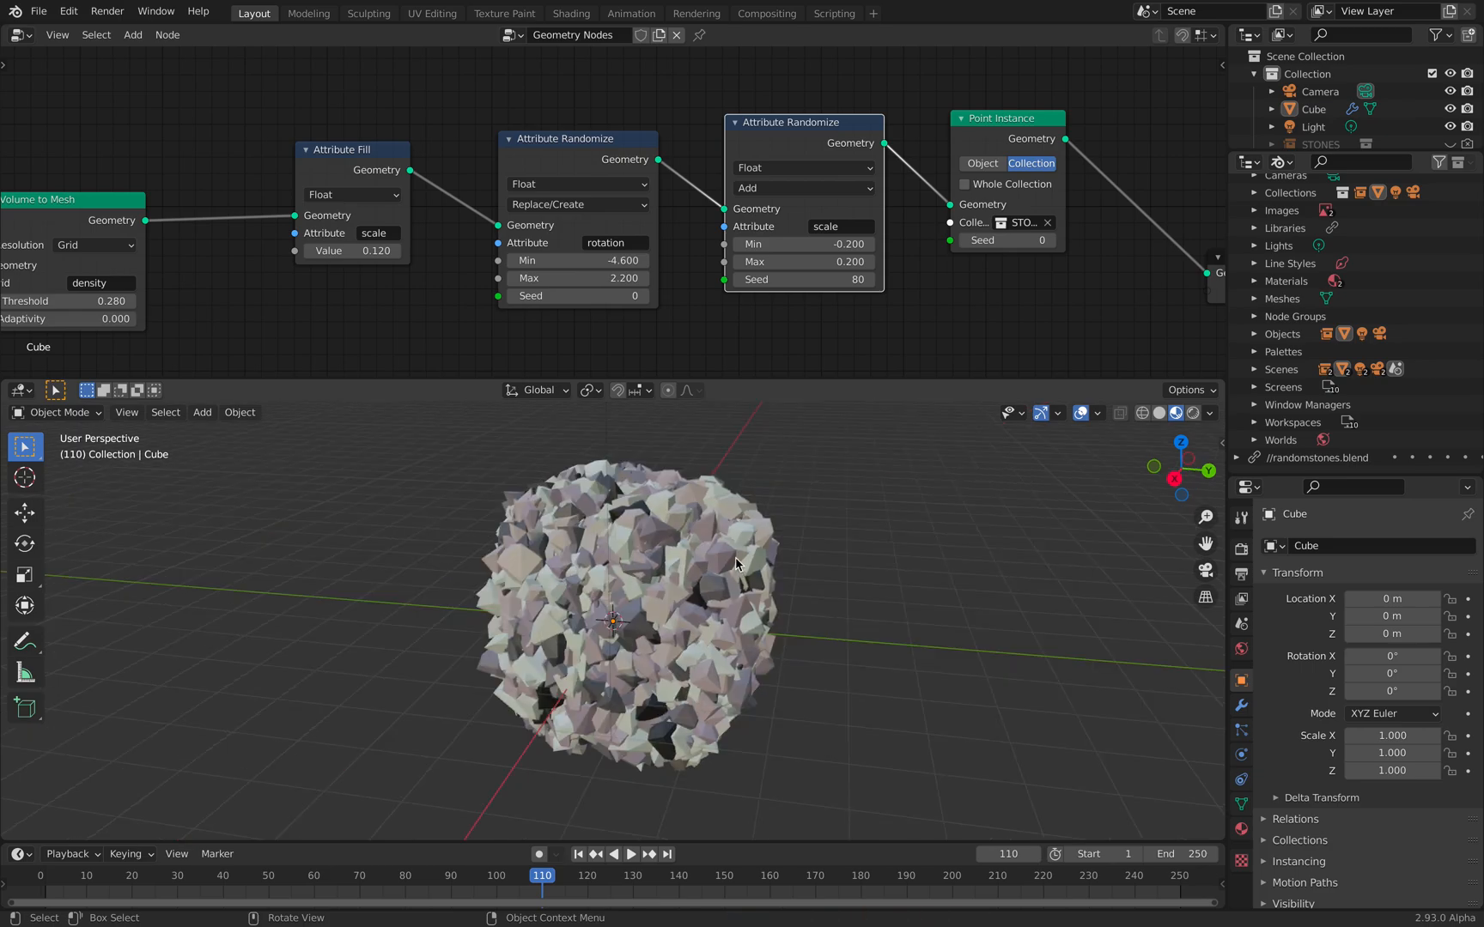
click(1241, 706)
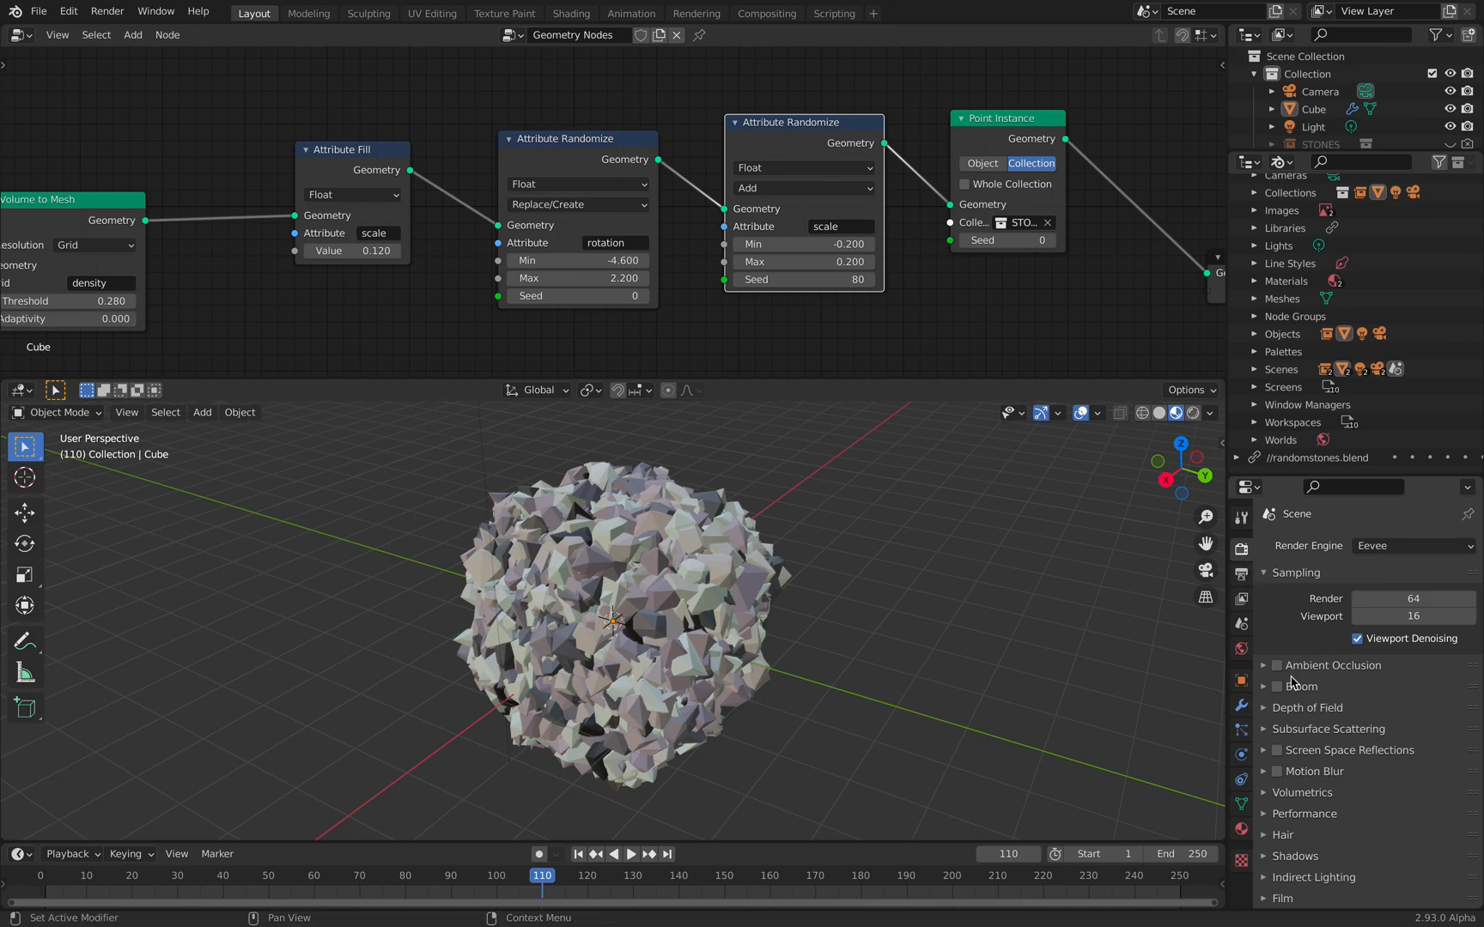
- Tick Ambient Occlusion in the Eevee render properties
click(1276, 666)
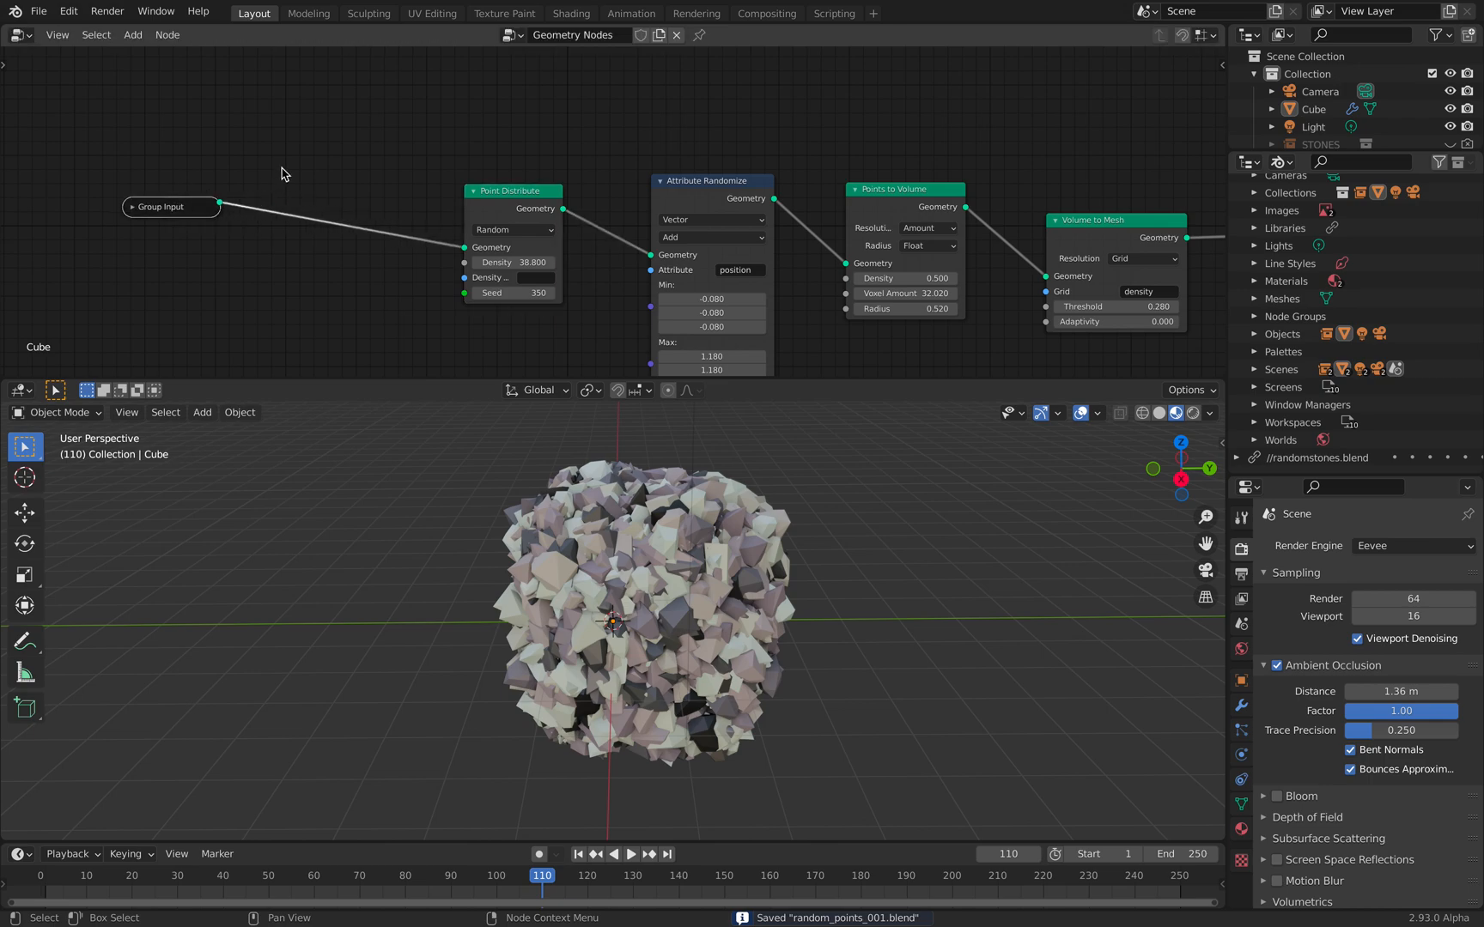
- Add a Transform scaling by 3.56, randomize positions -10 to 11.38, and change the distribute seed
text(tran)
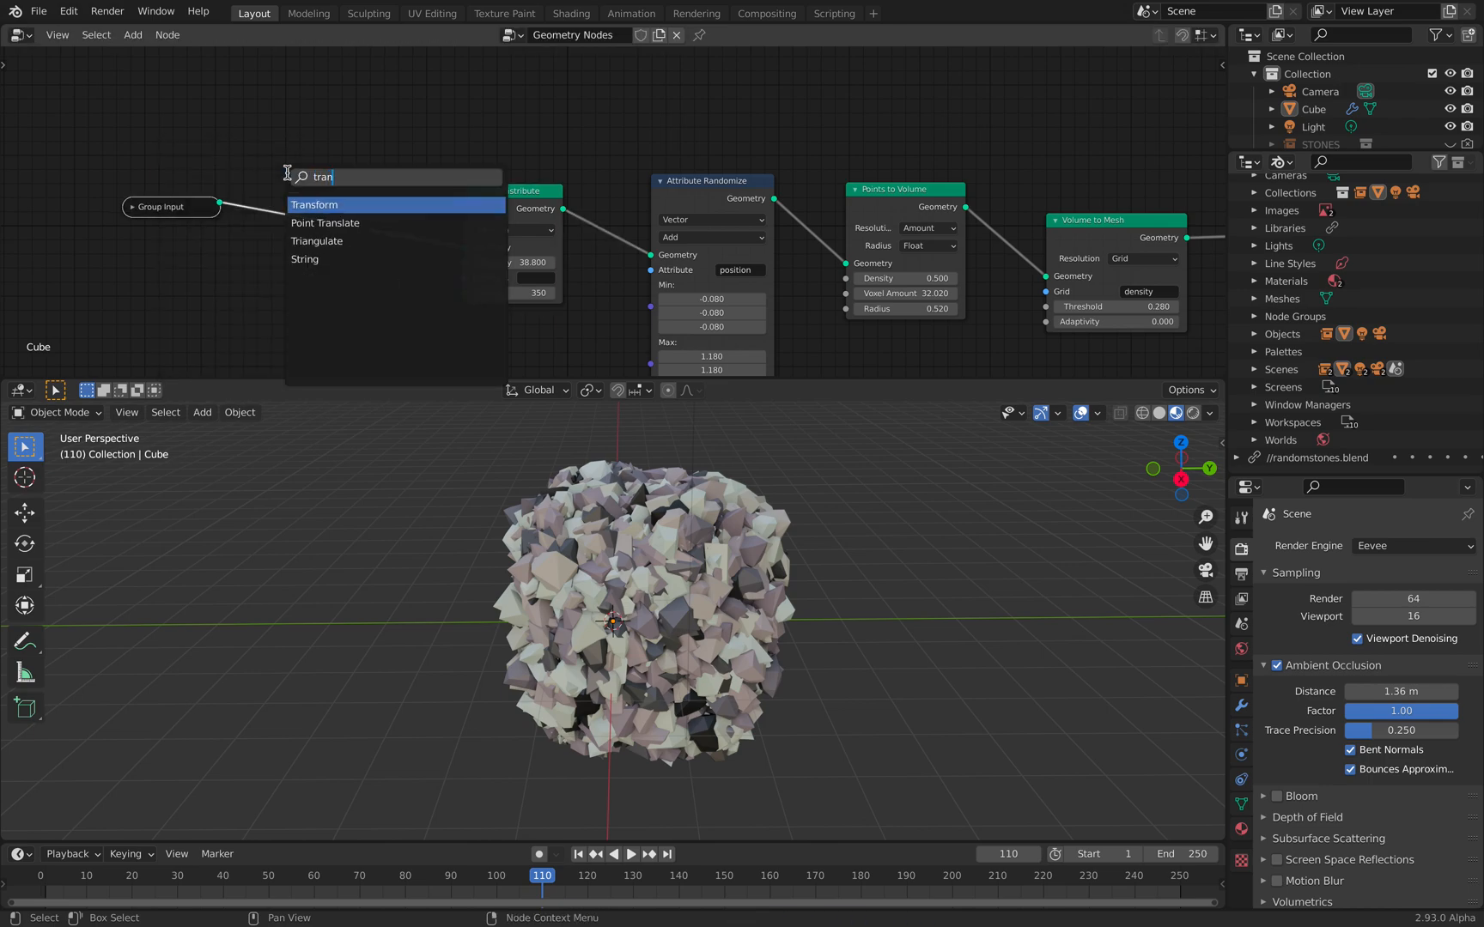
click(314, 204)
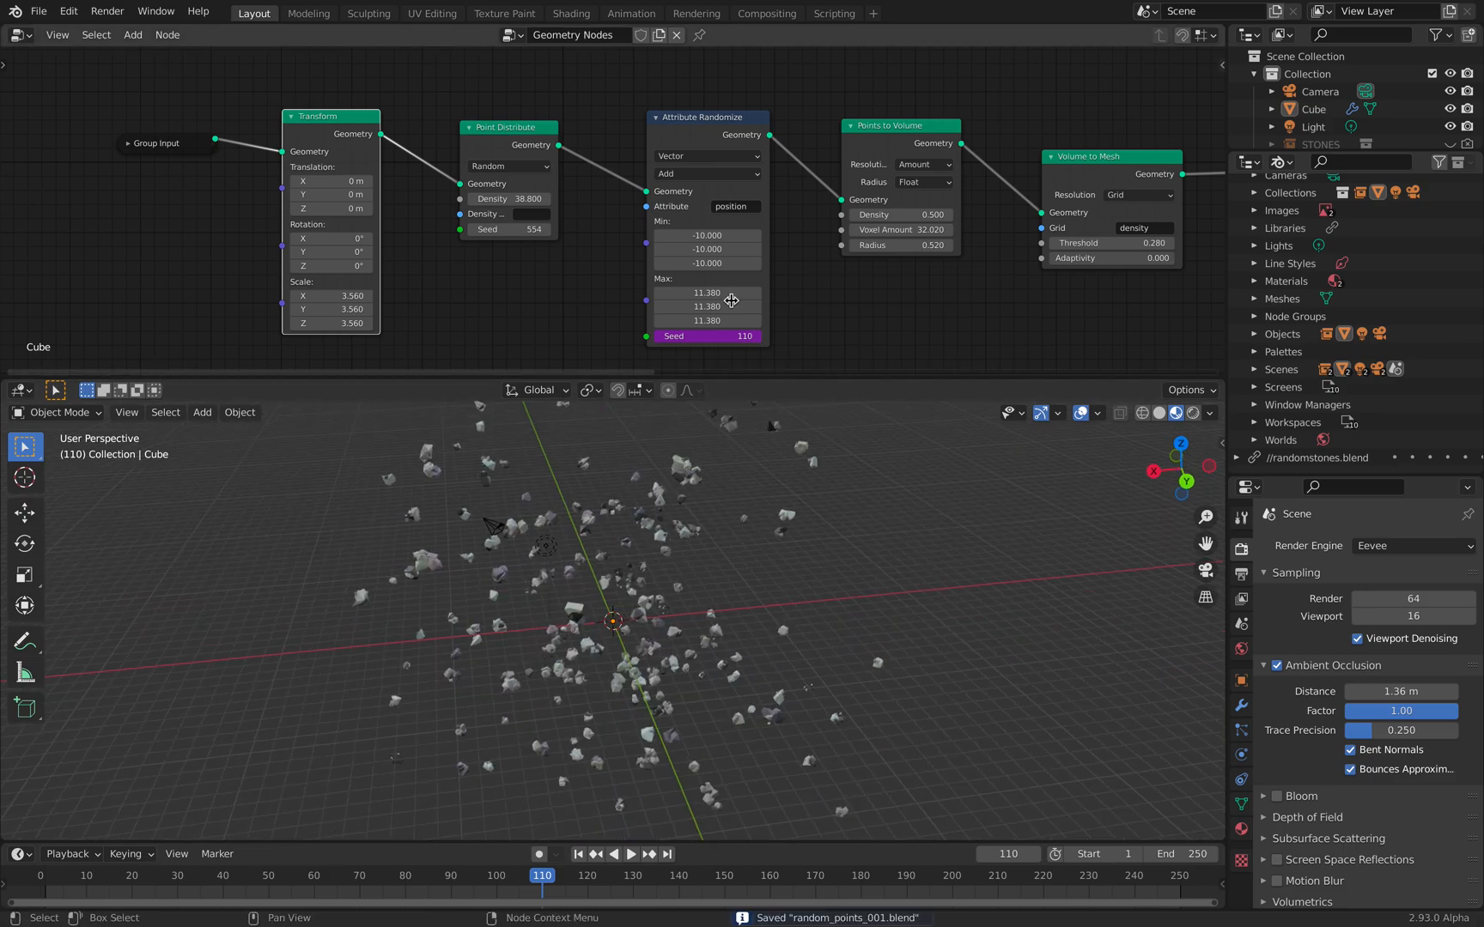
click(631, 854)
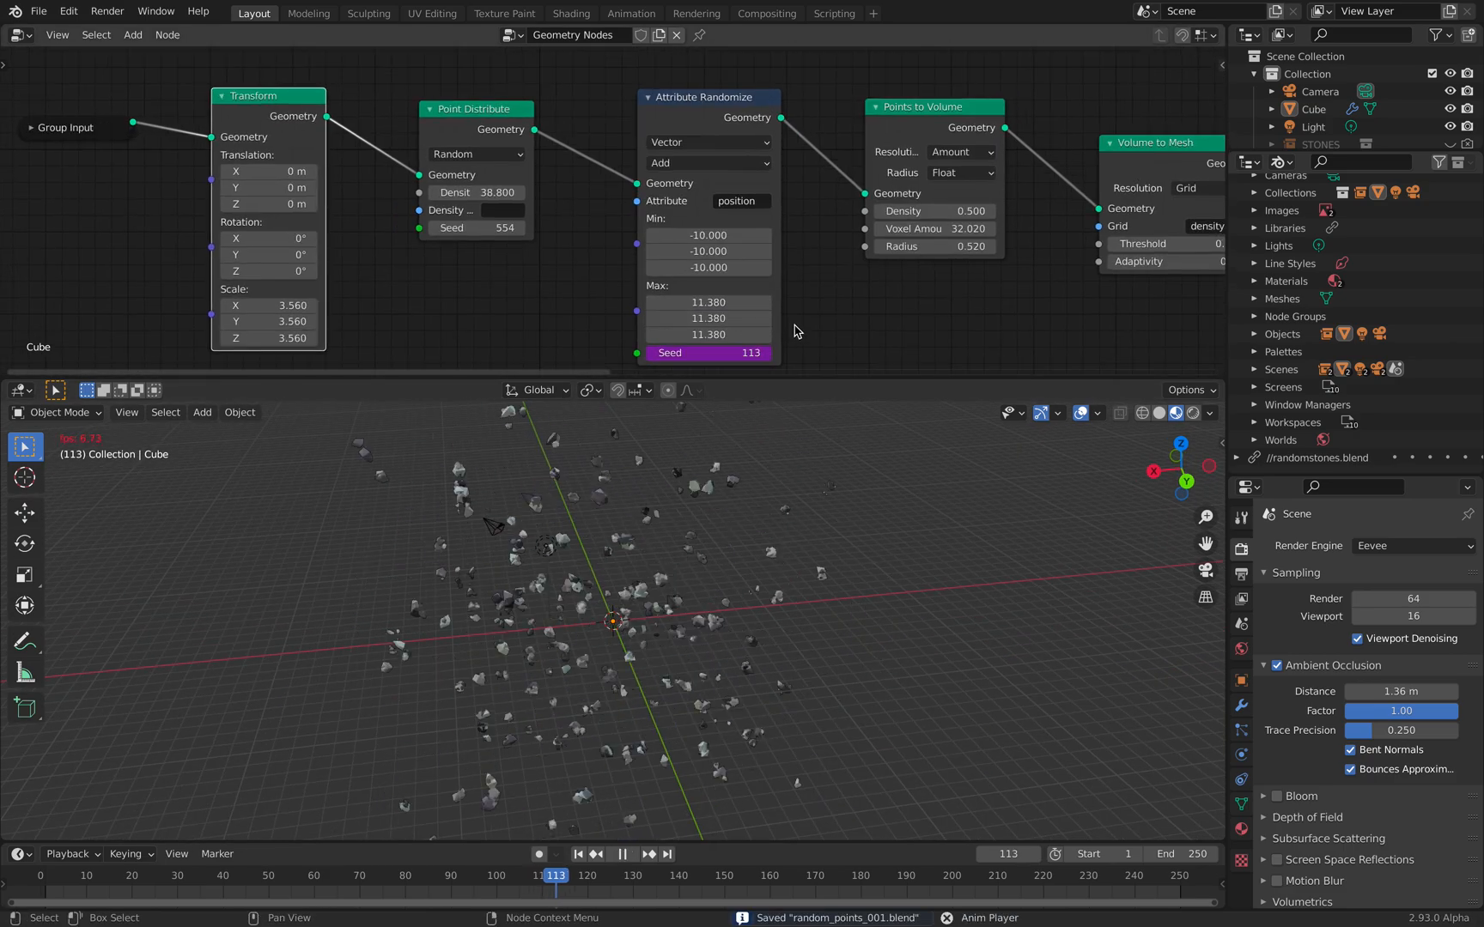
click(629, 853)
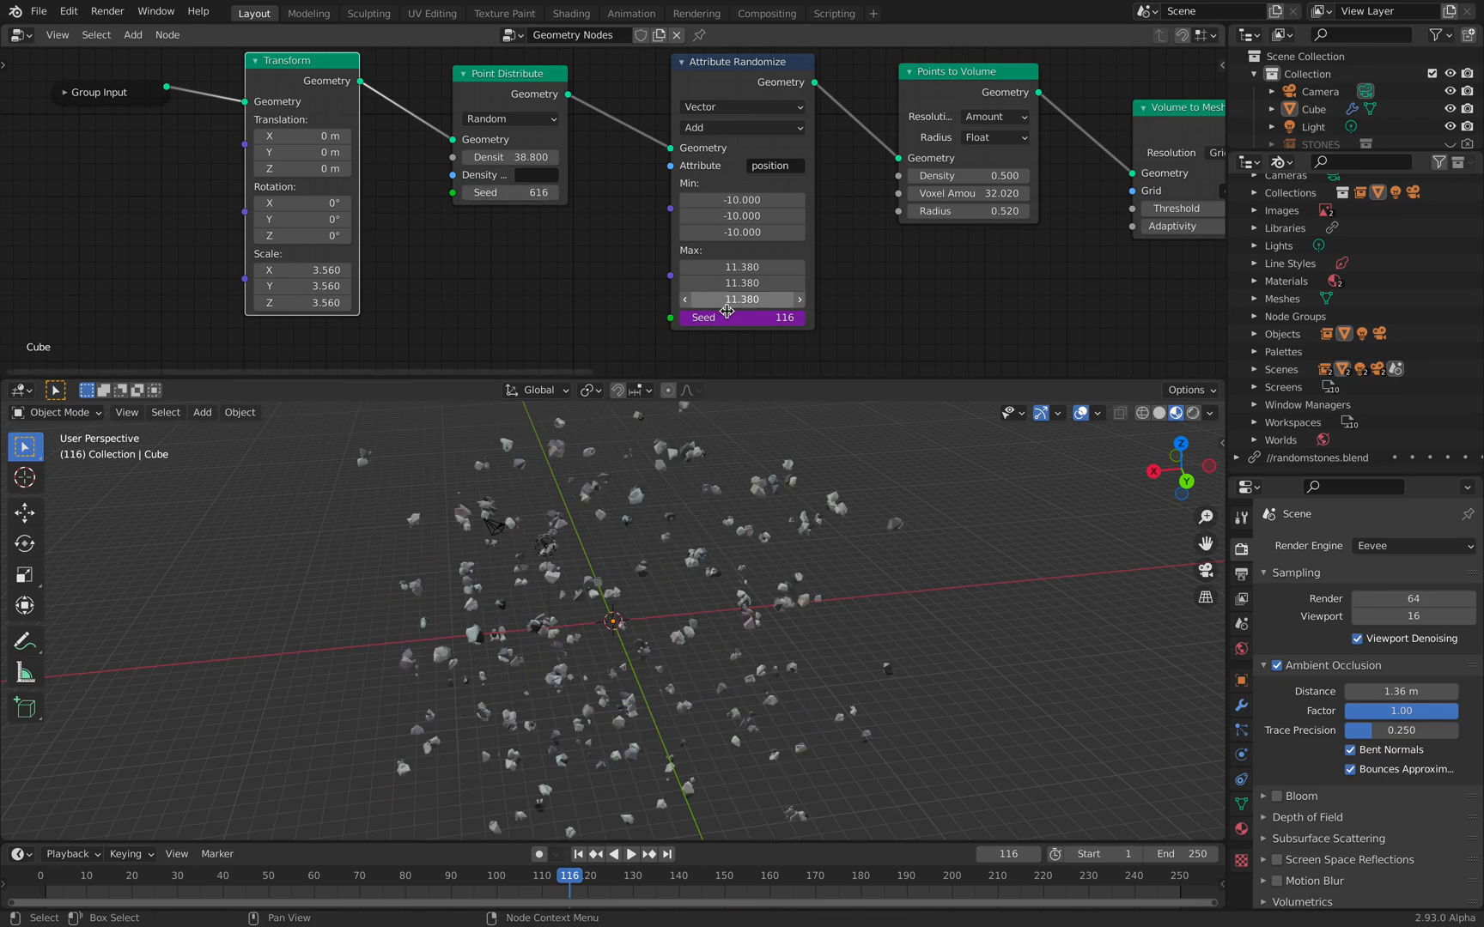
click(507, 193)
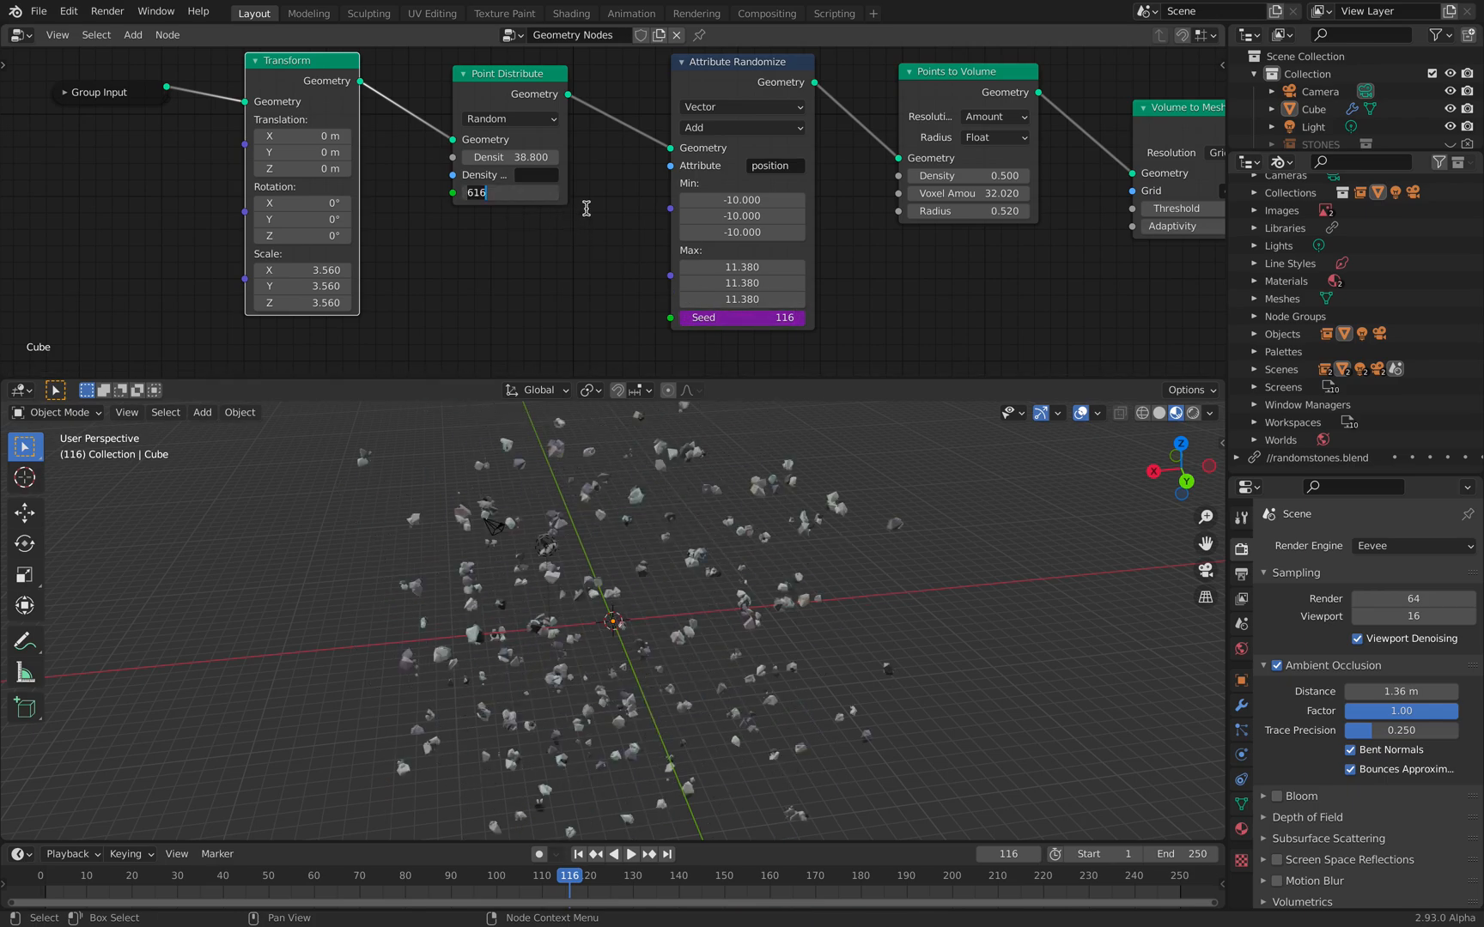
click(630, 853)
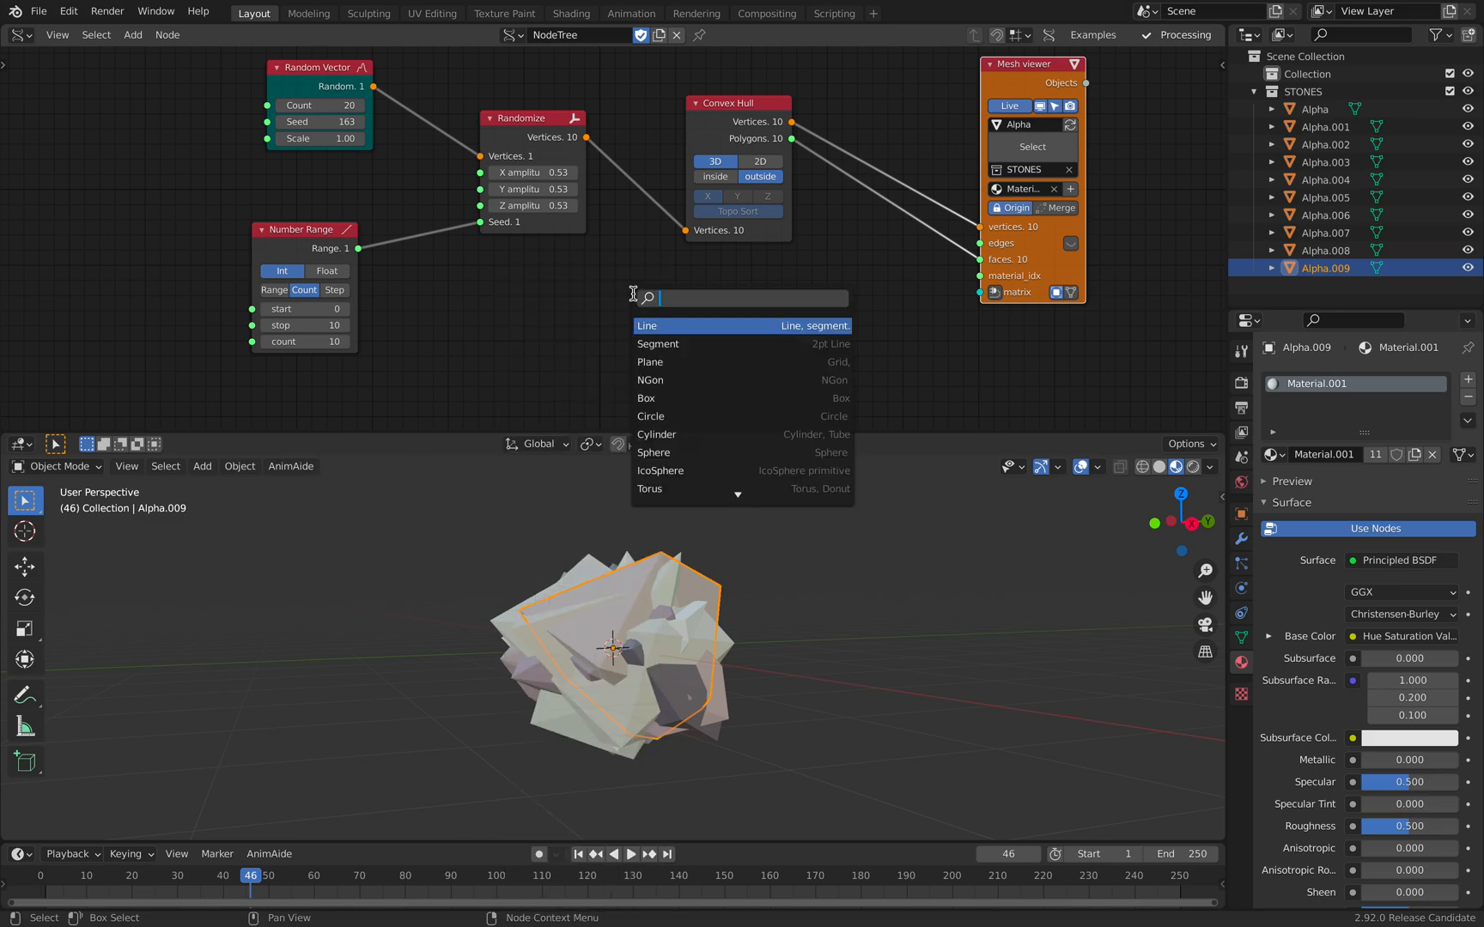
- Build a randomly displaced Sverchok Torus with 10 radii ranging 0–0.85, and save
text(toru)
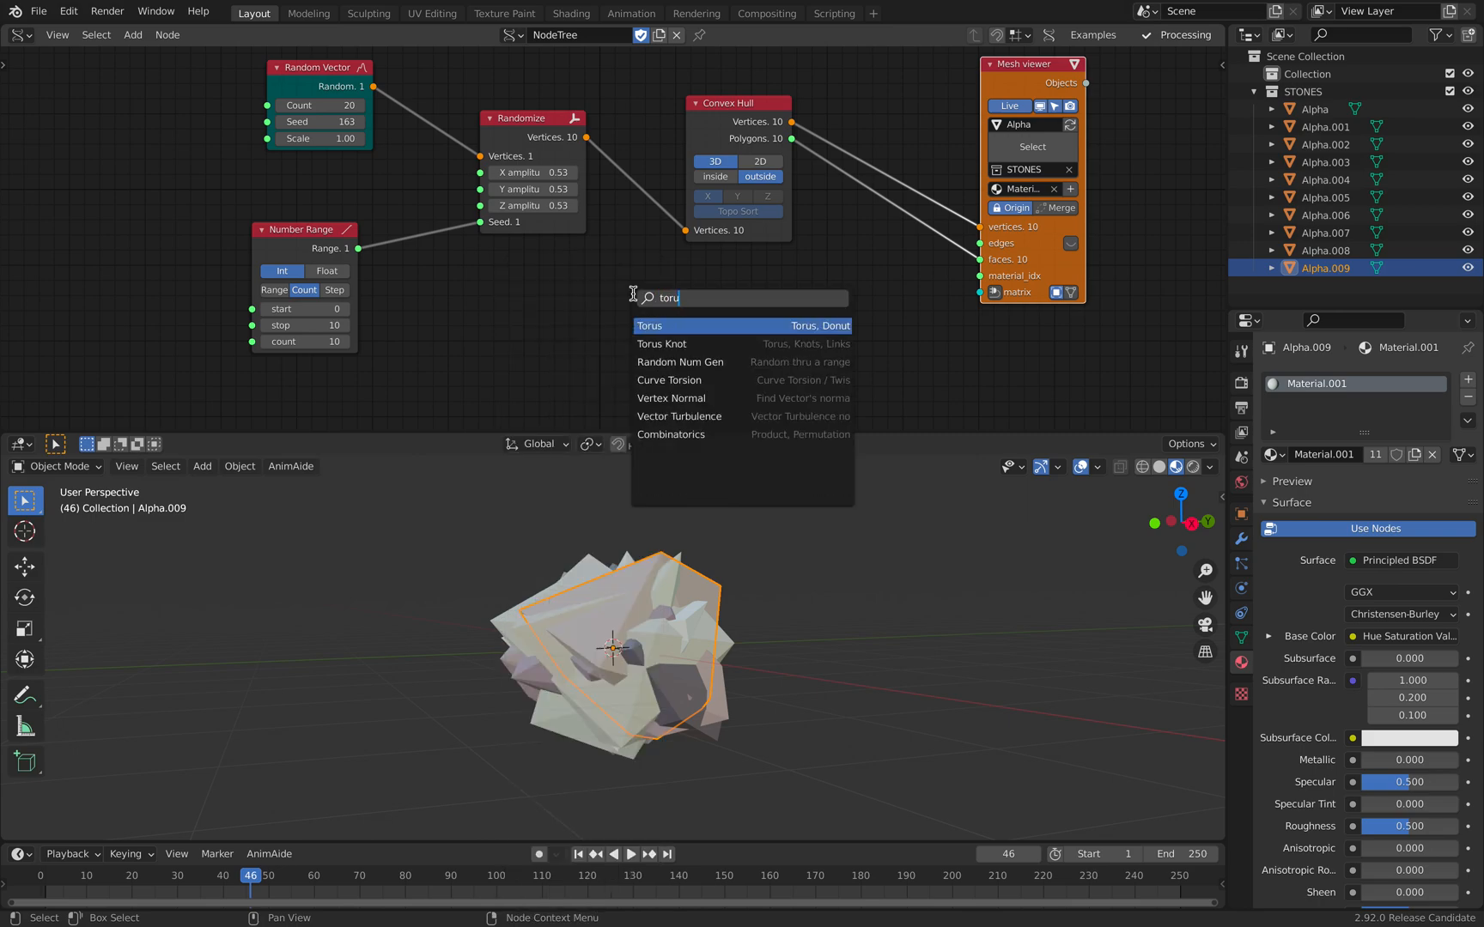
click(648, 326)
text(randomize)
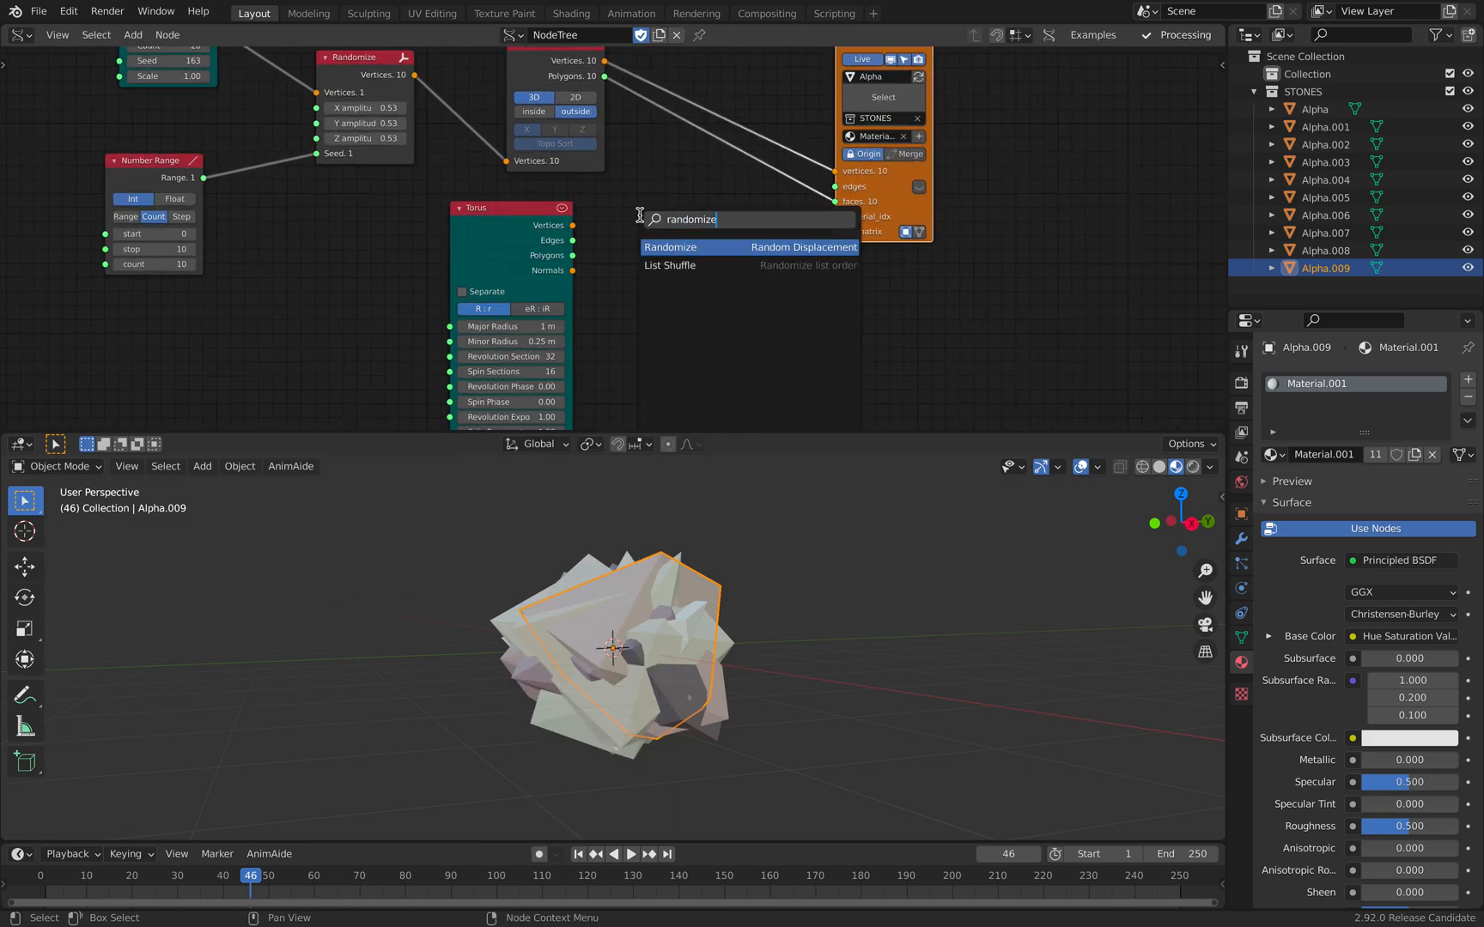
click(669, 247)
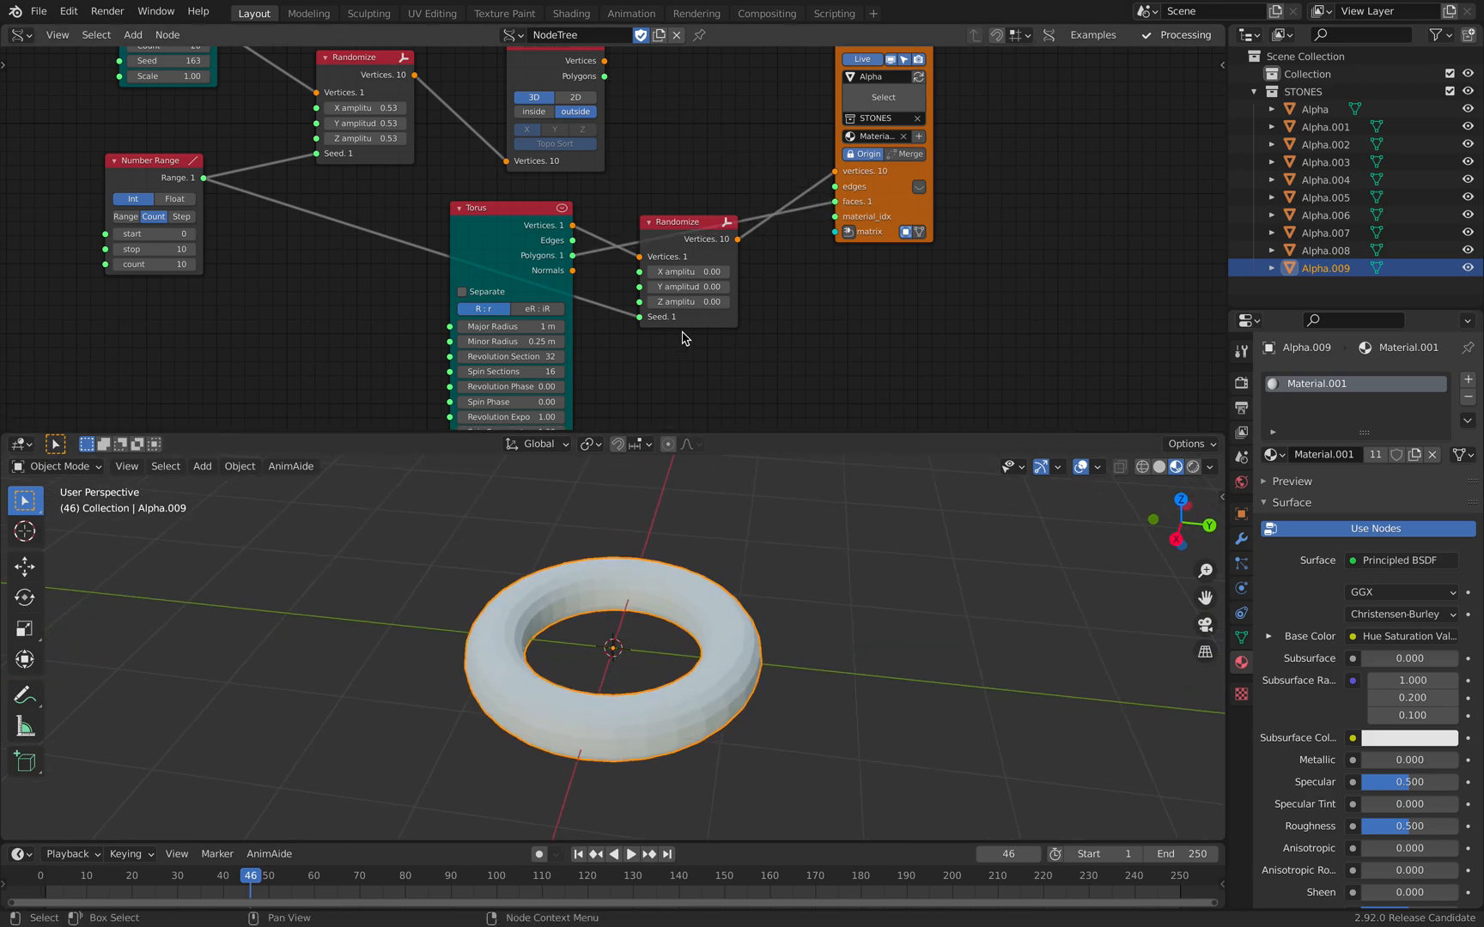
click(686, 271)
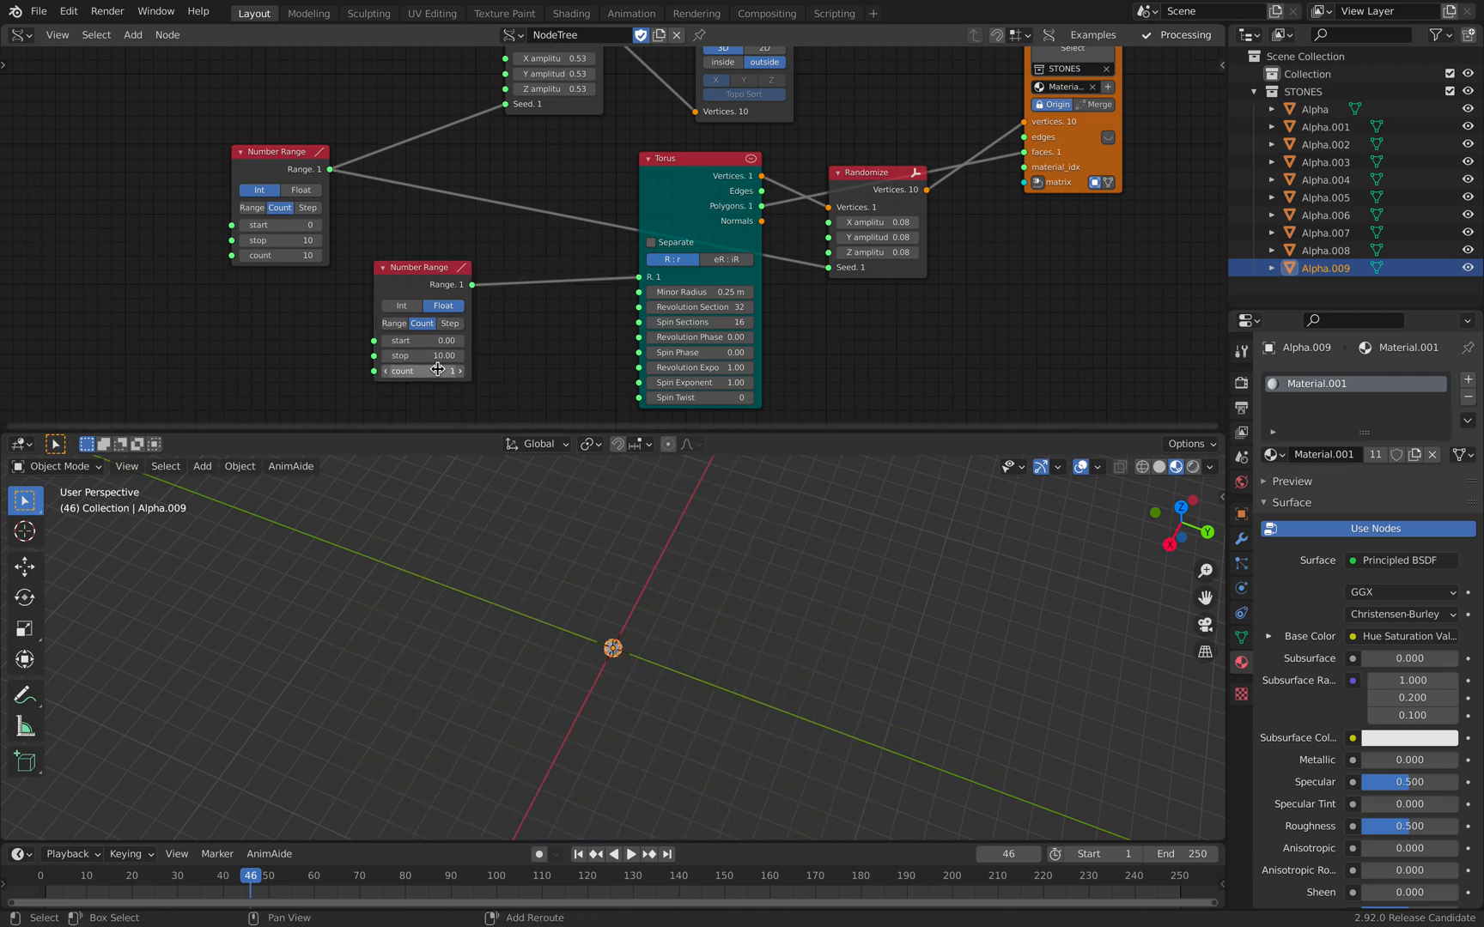
click(457, 371)
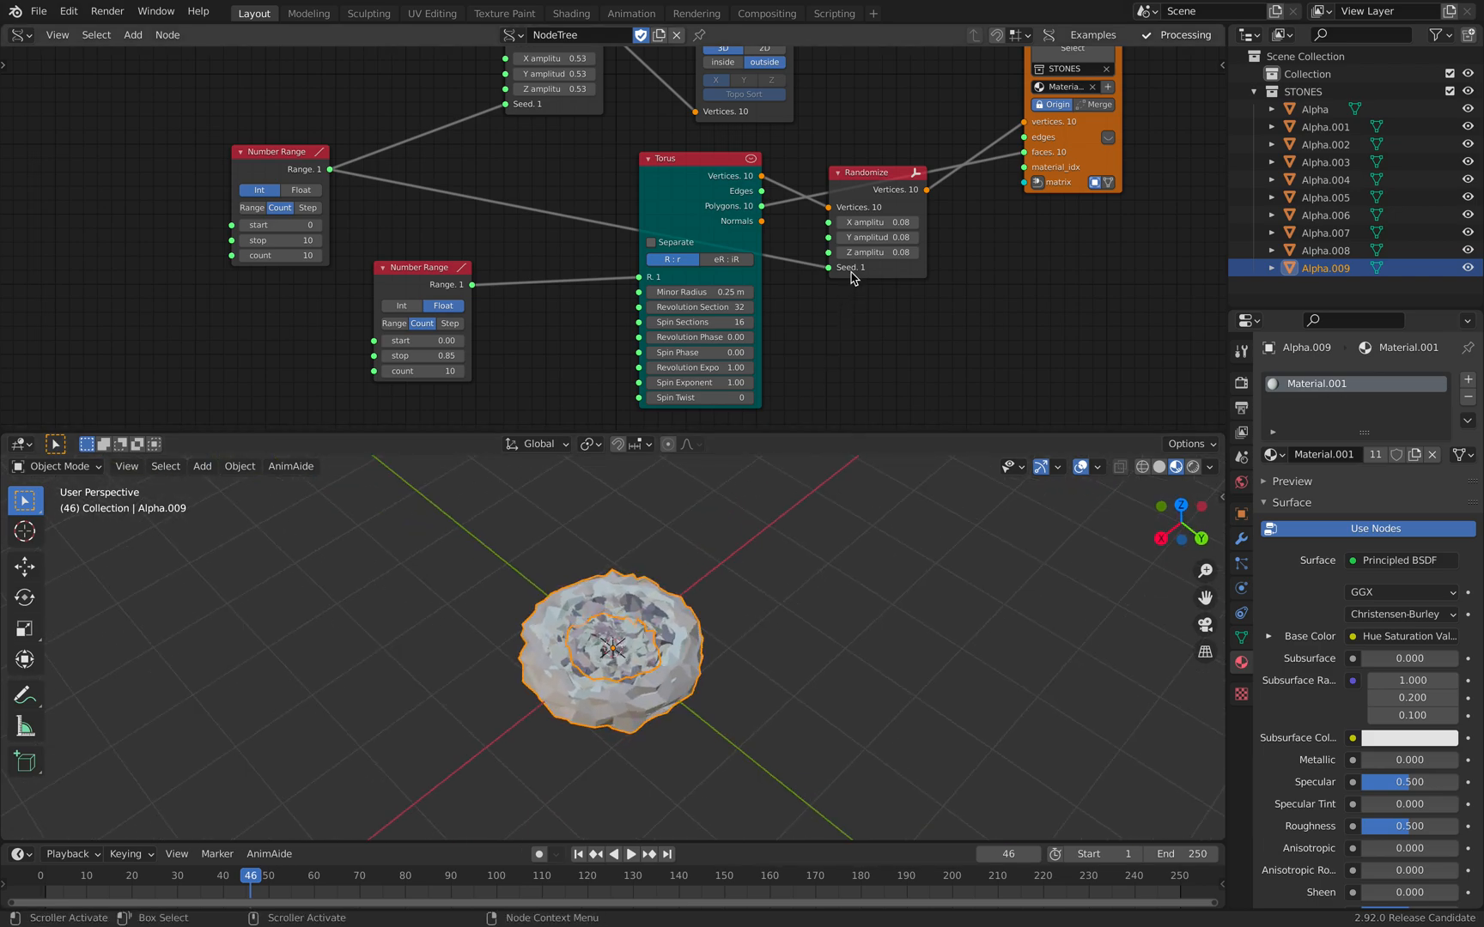
mouse_move(920, 371)
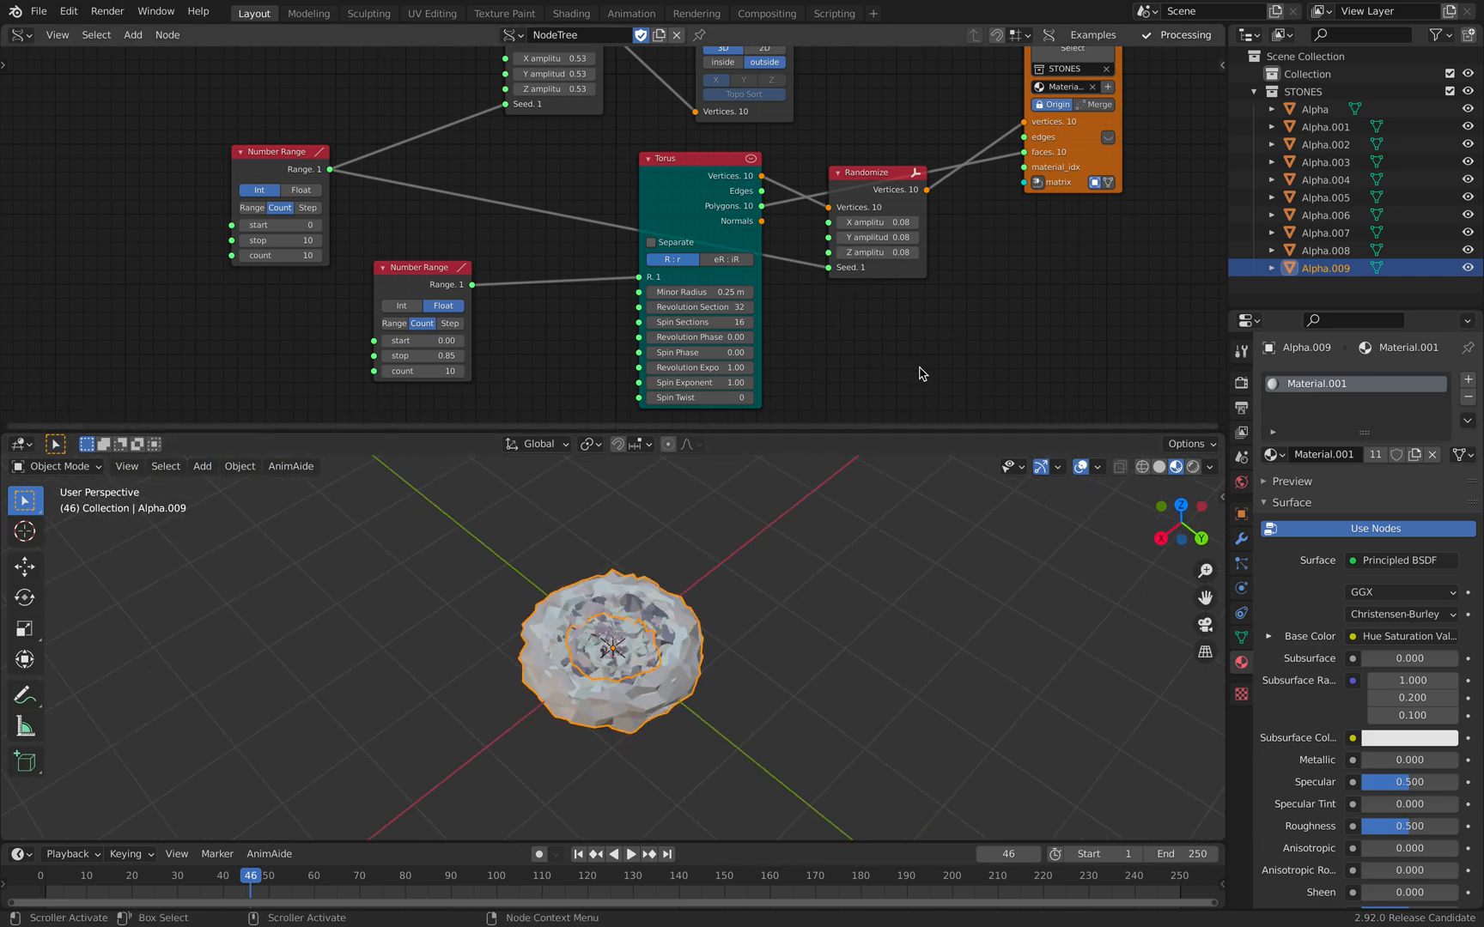
key(ctrl+s)
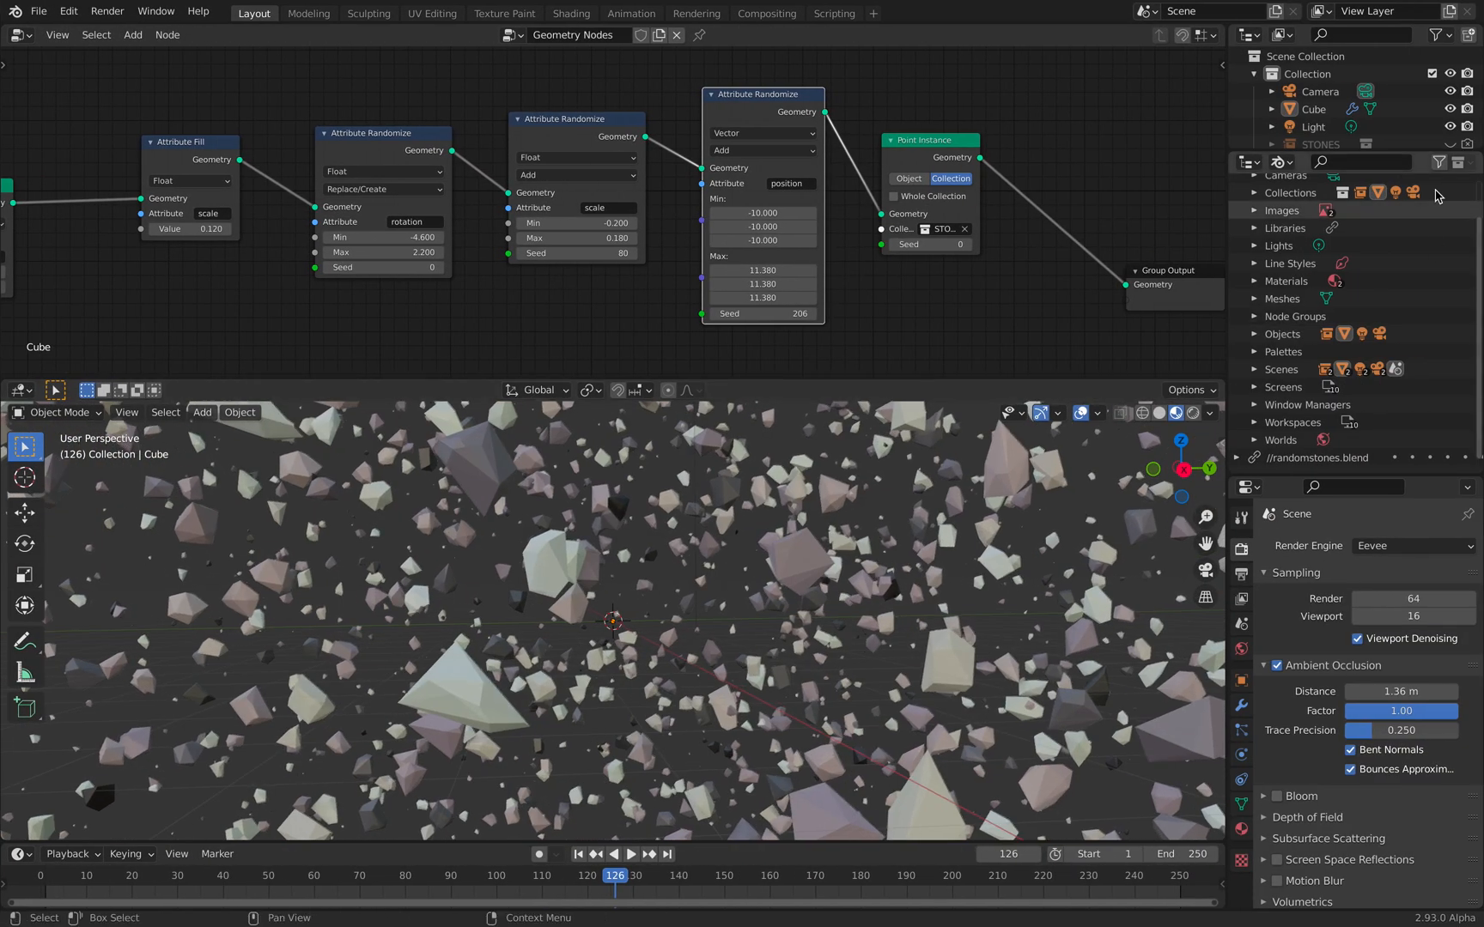
- Scroll the Blender File outliner and reload the linked randomstones library
scroll(up, 3)
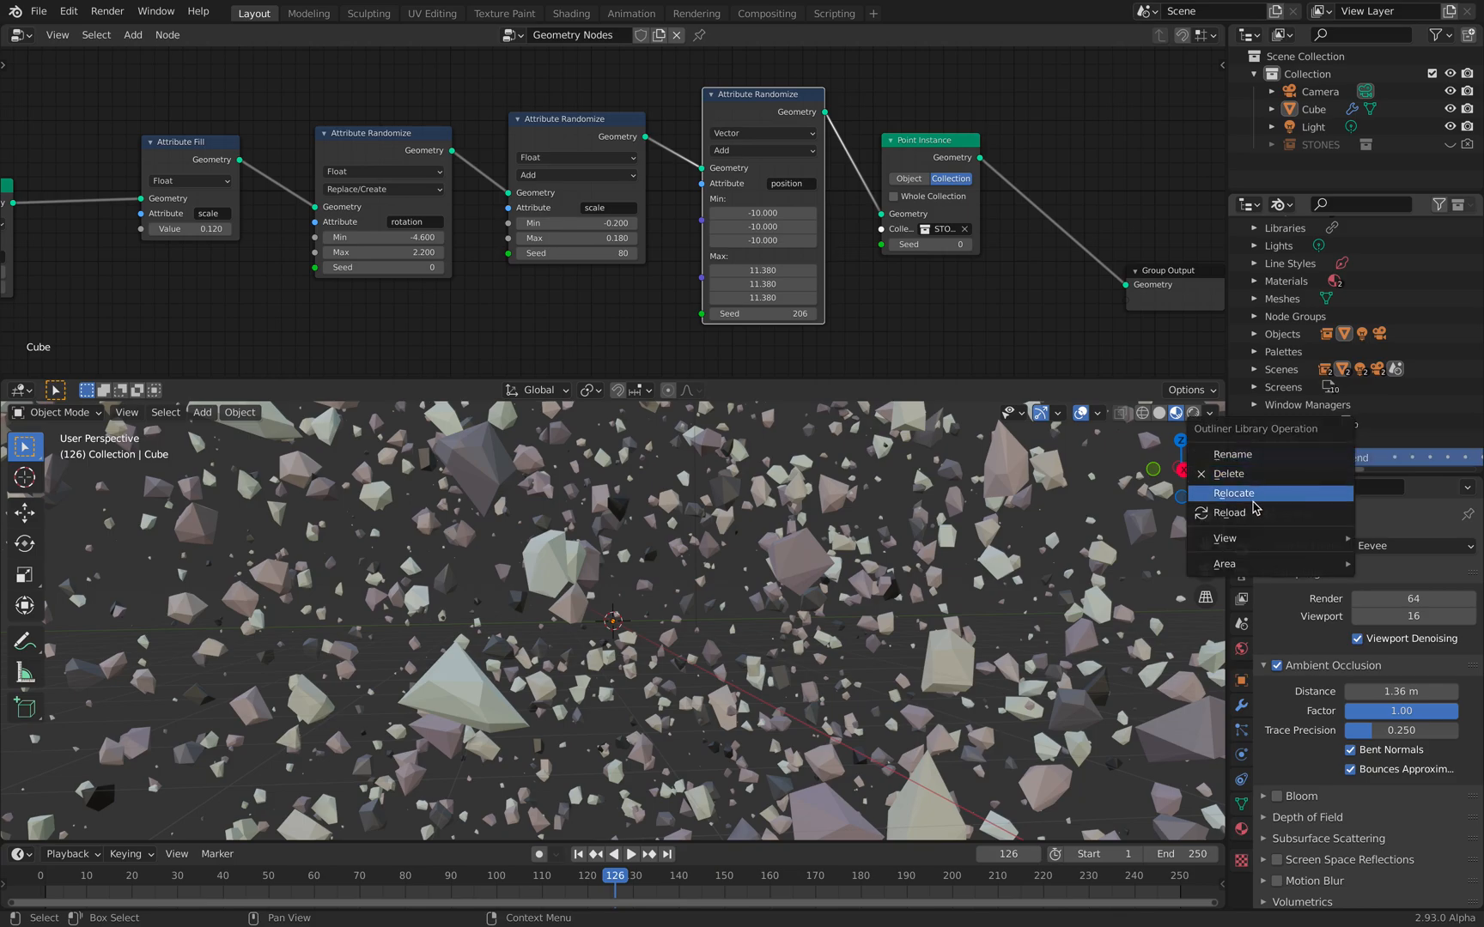
click(1233, 511)
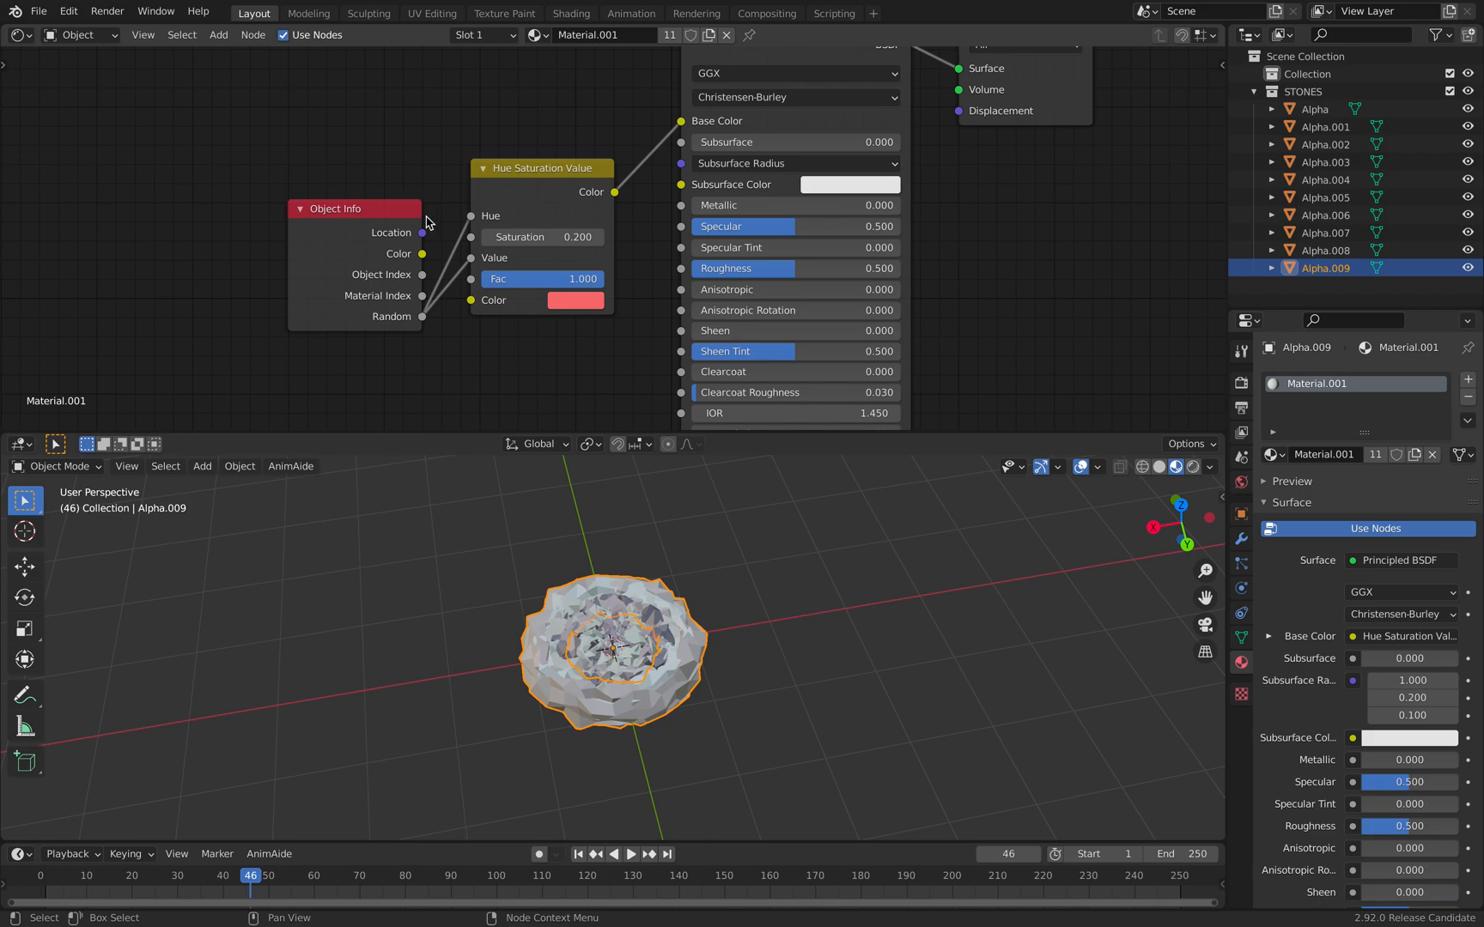
- Set the Hue Saturation Value node to value 1.000 and saturation 0.760
click(541, 257)
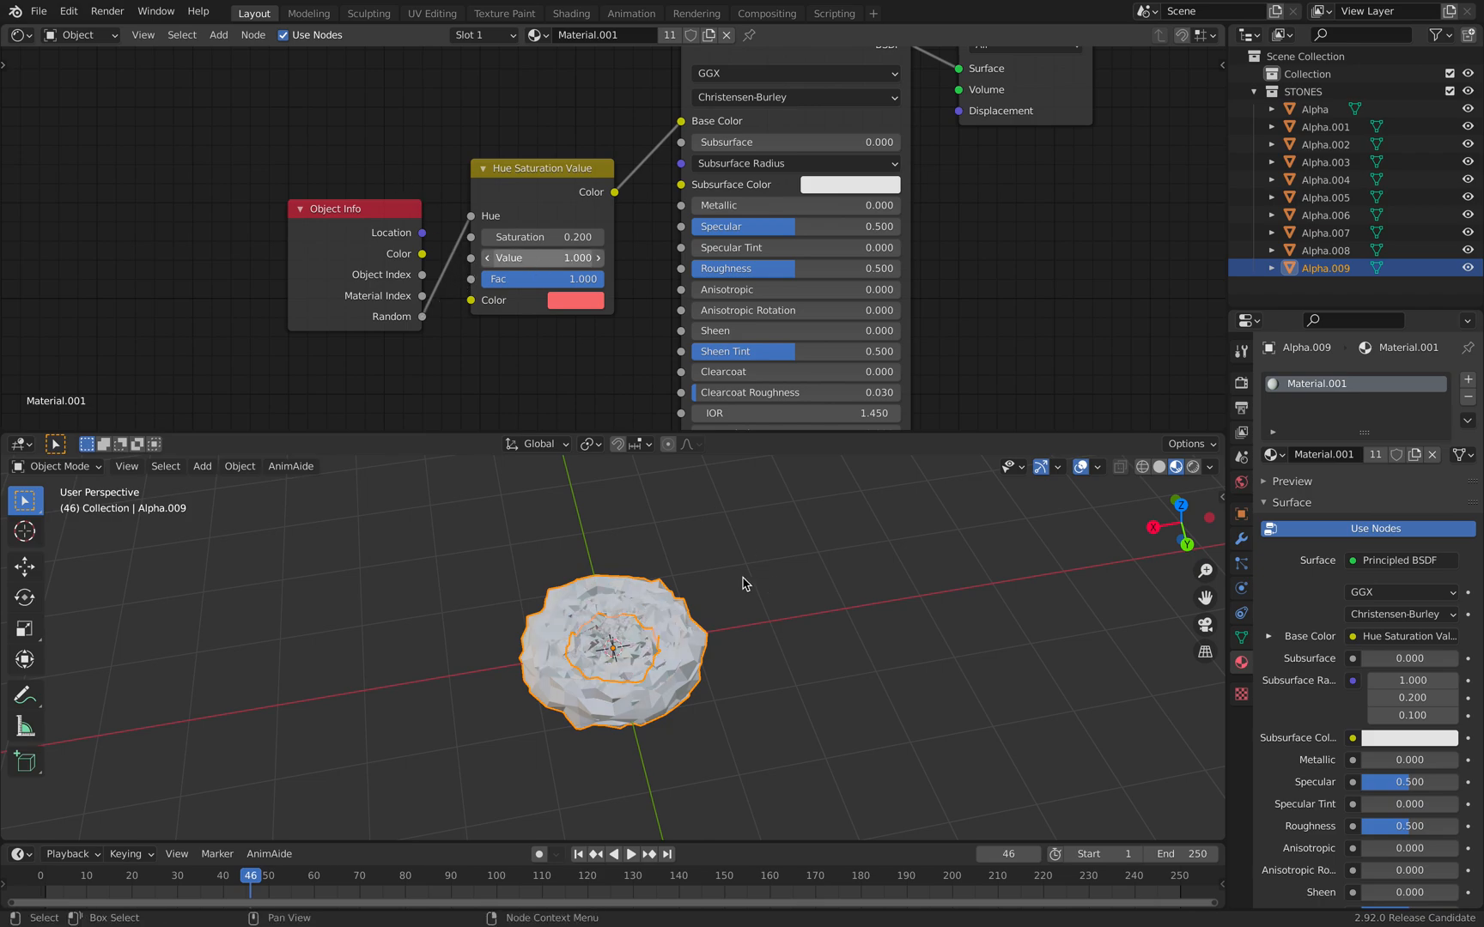
click(1174, 466)
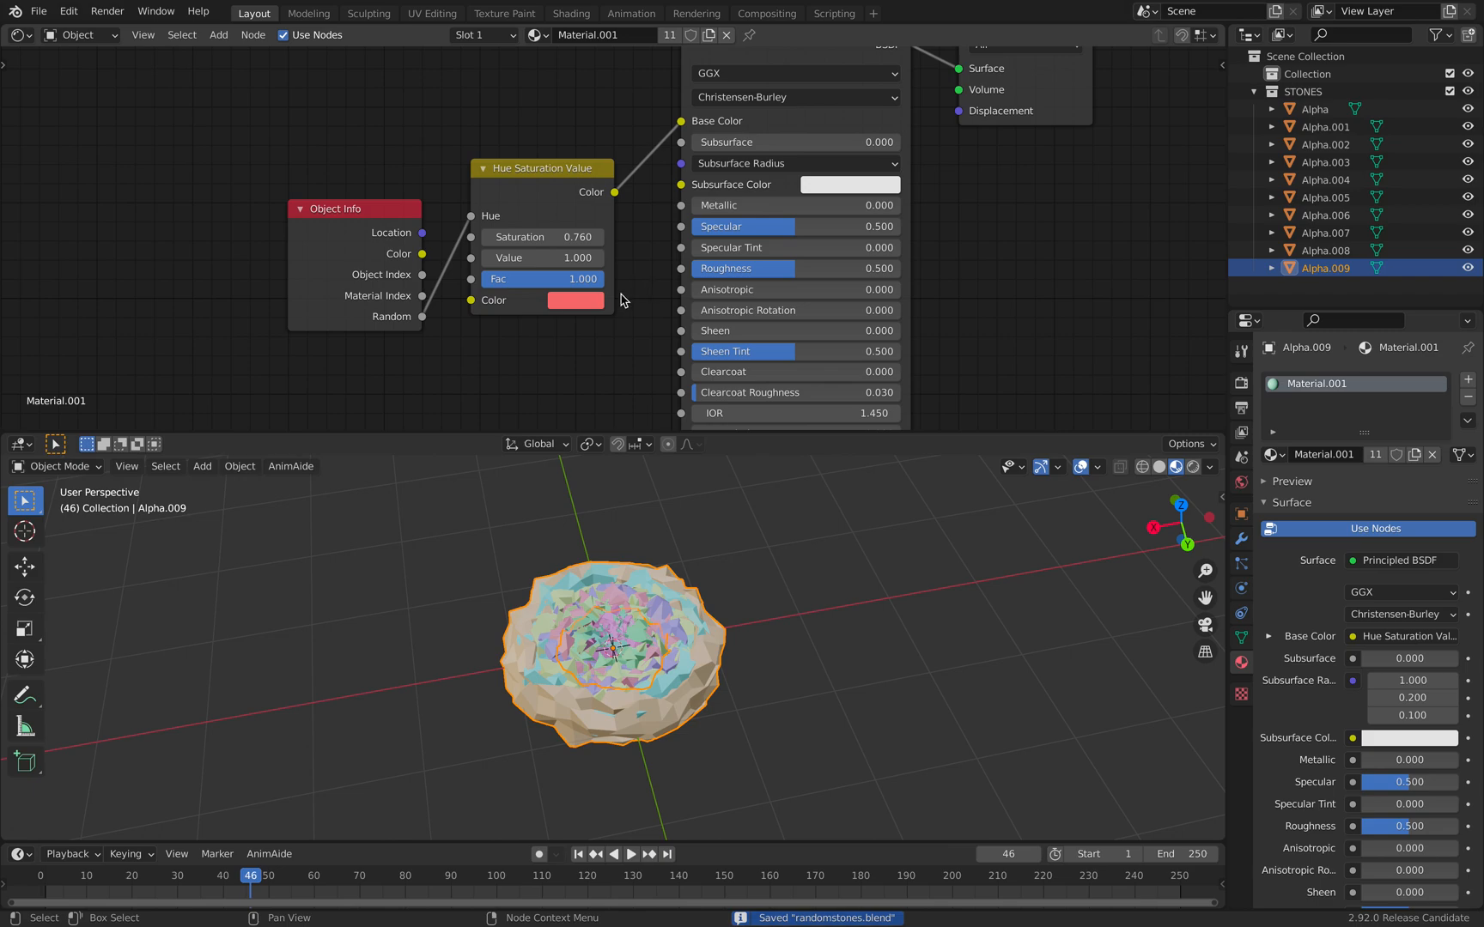
click(574, 300)
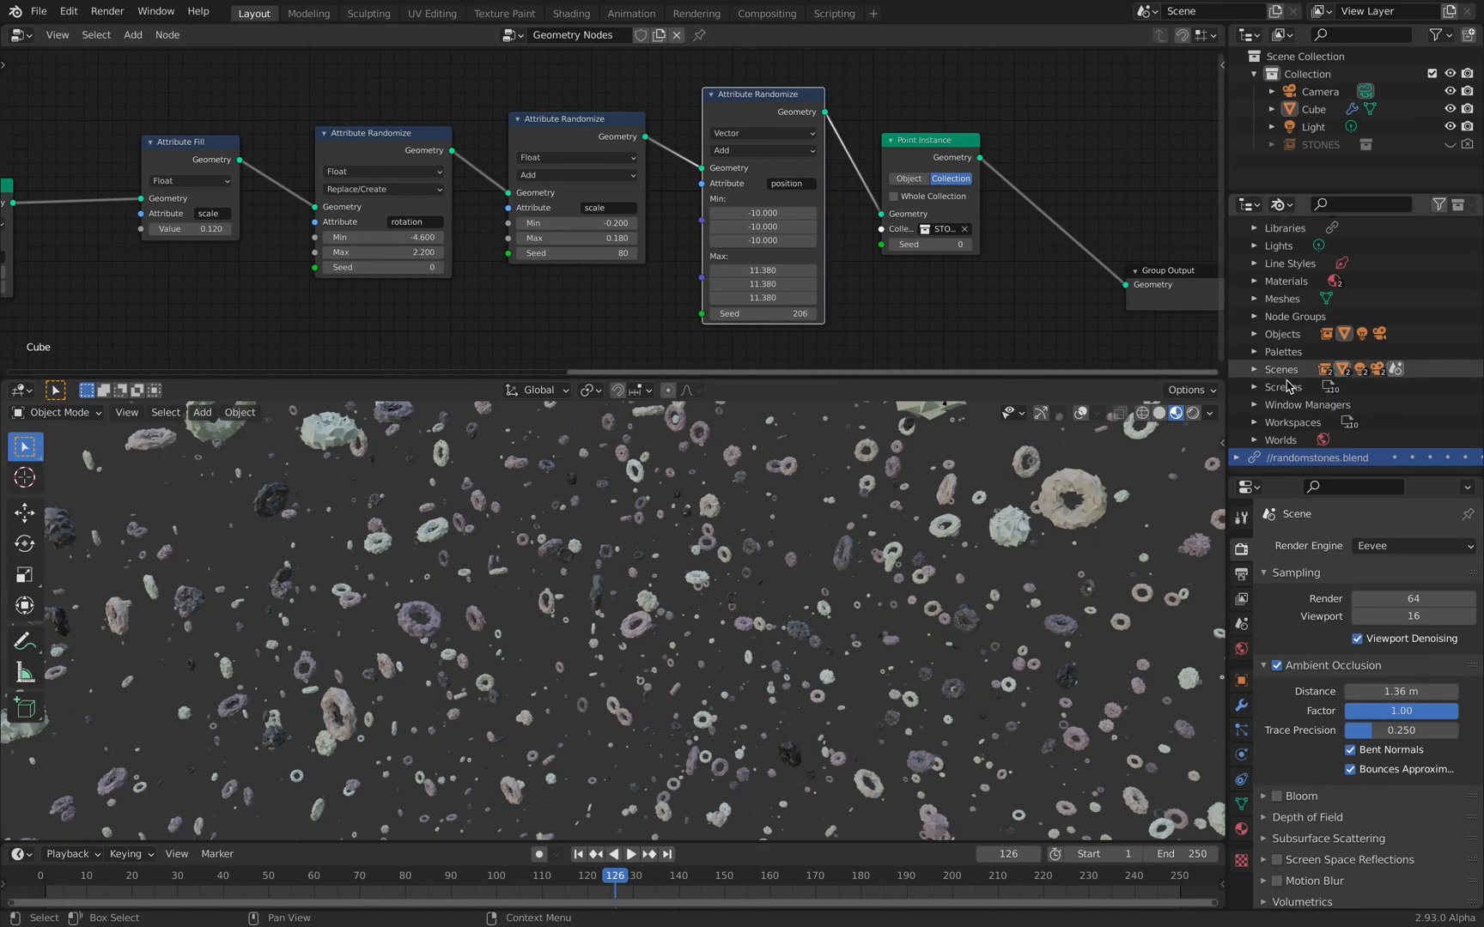
- Reload the linked randomstones.blend library and save random_points_001.blend
right_click(1316, 457)
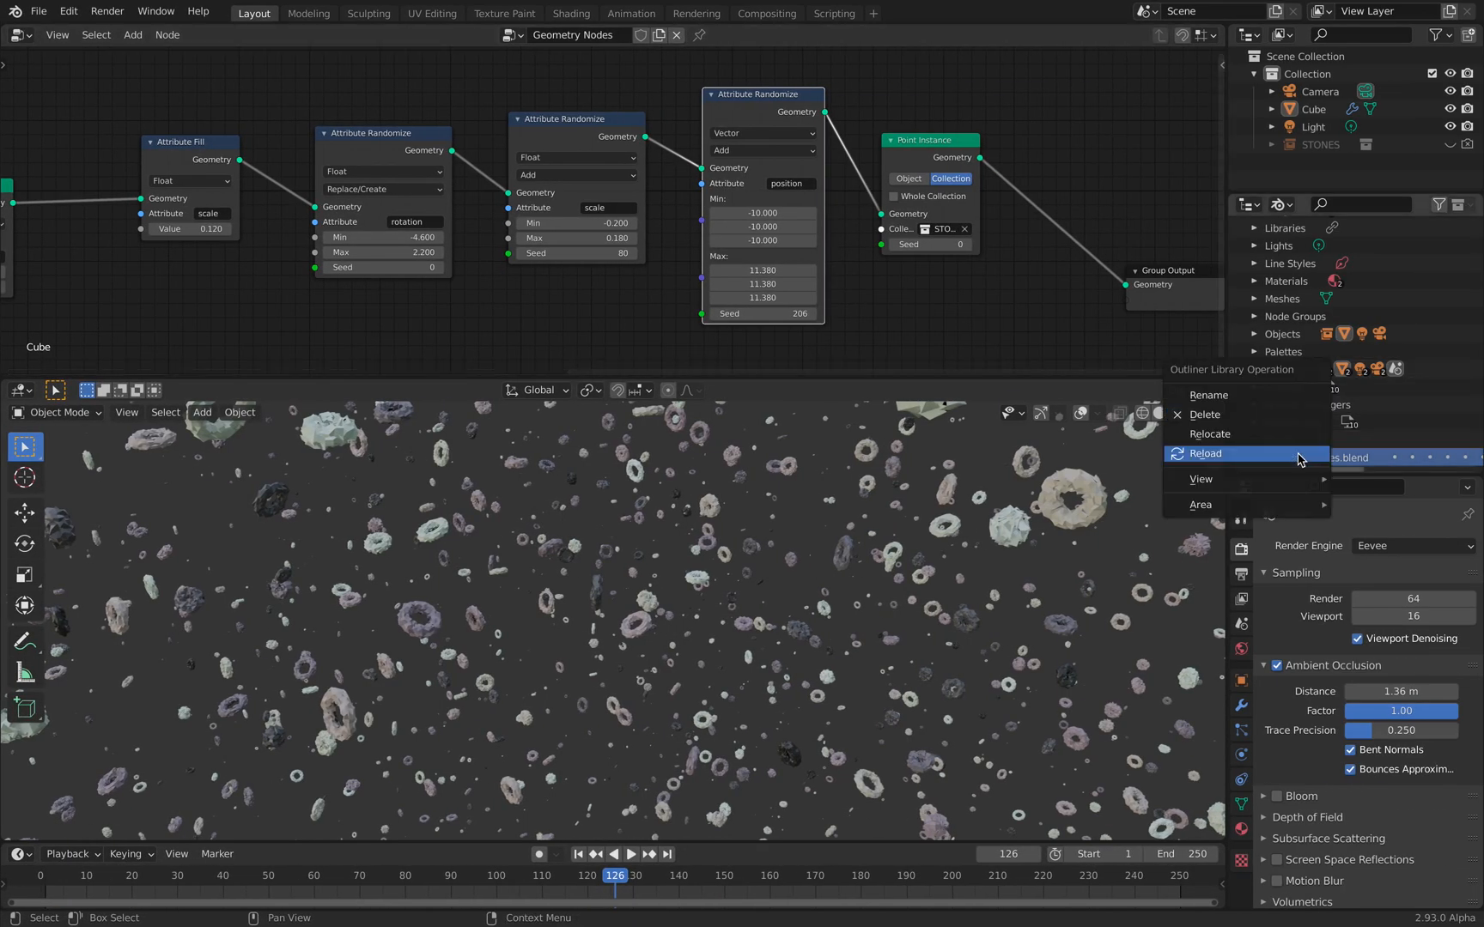
click(1206, 453)
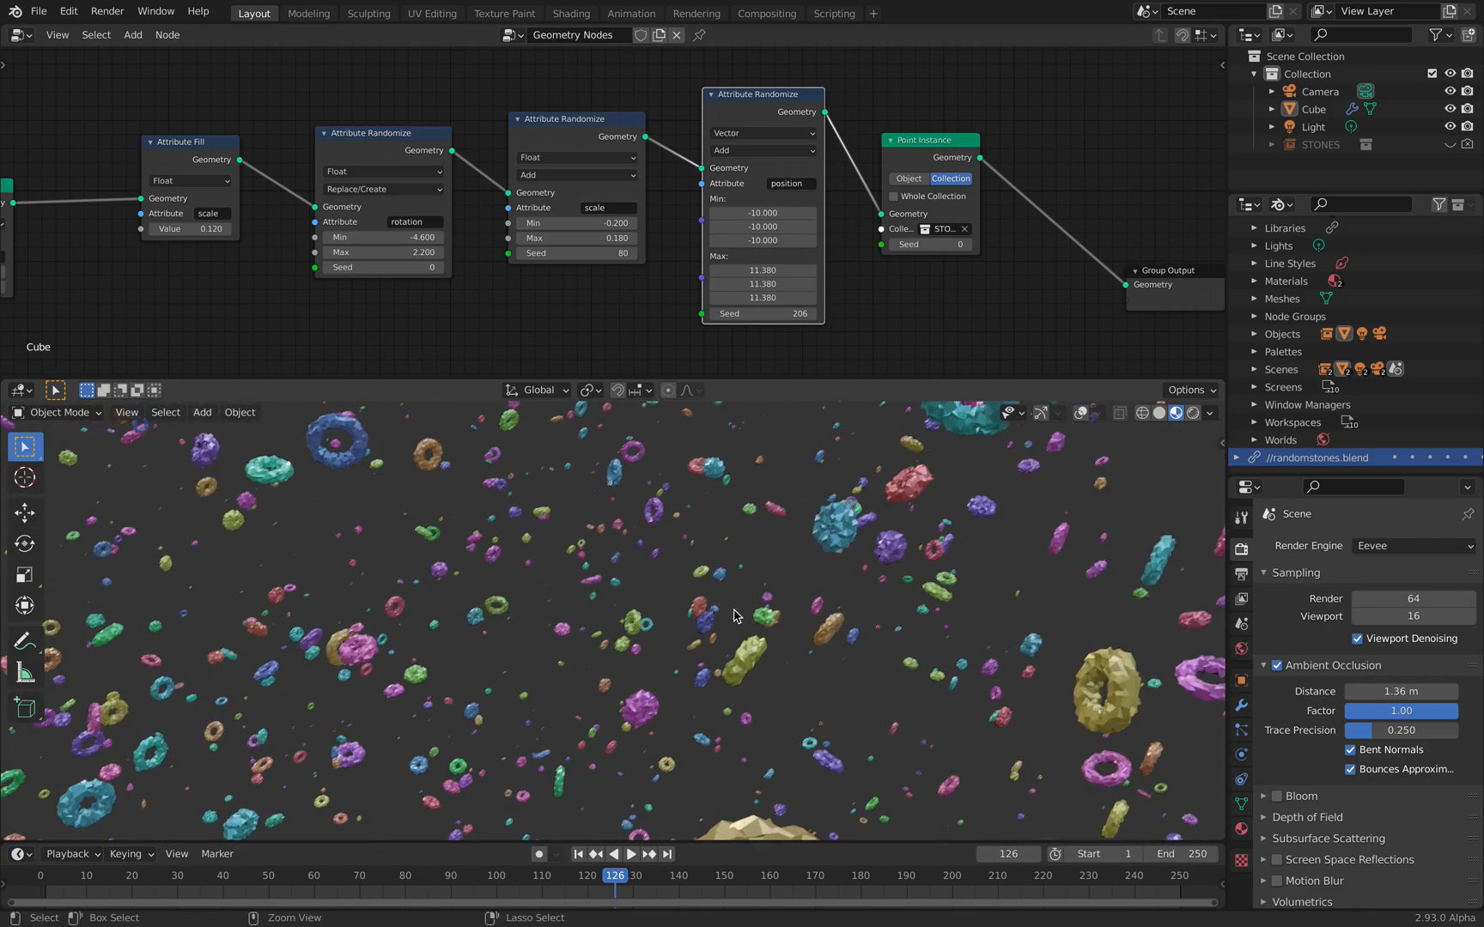
key(ctrl+s)
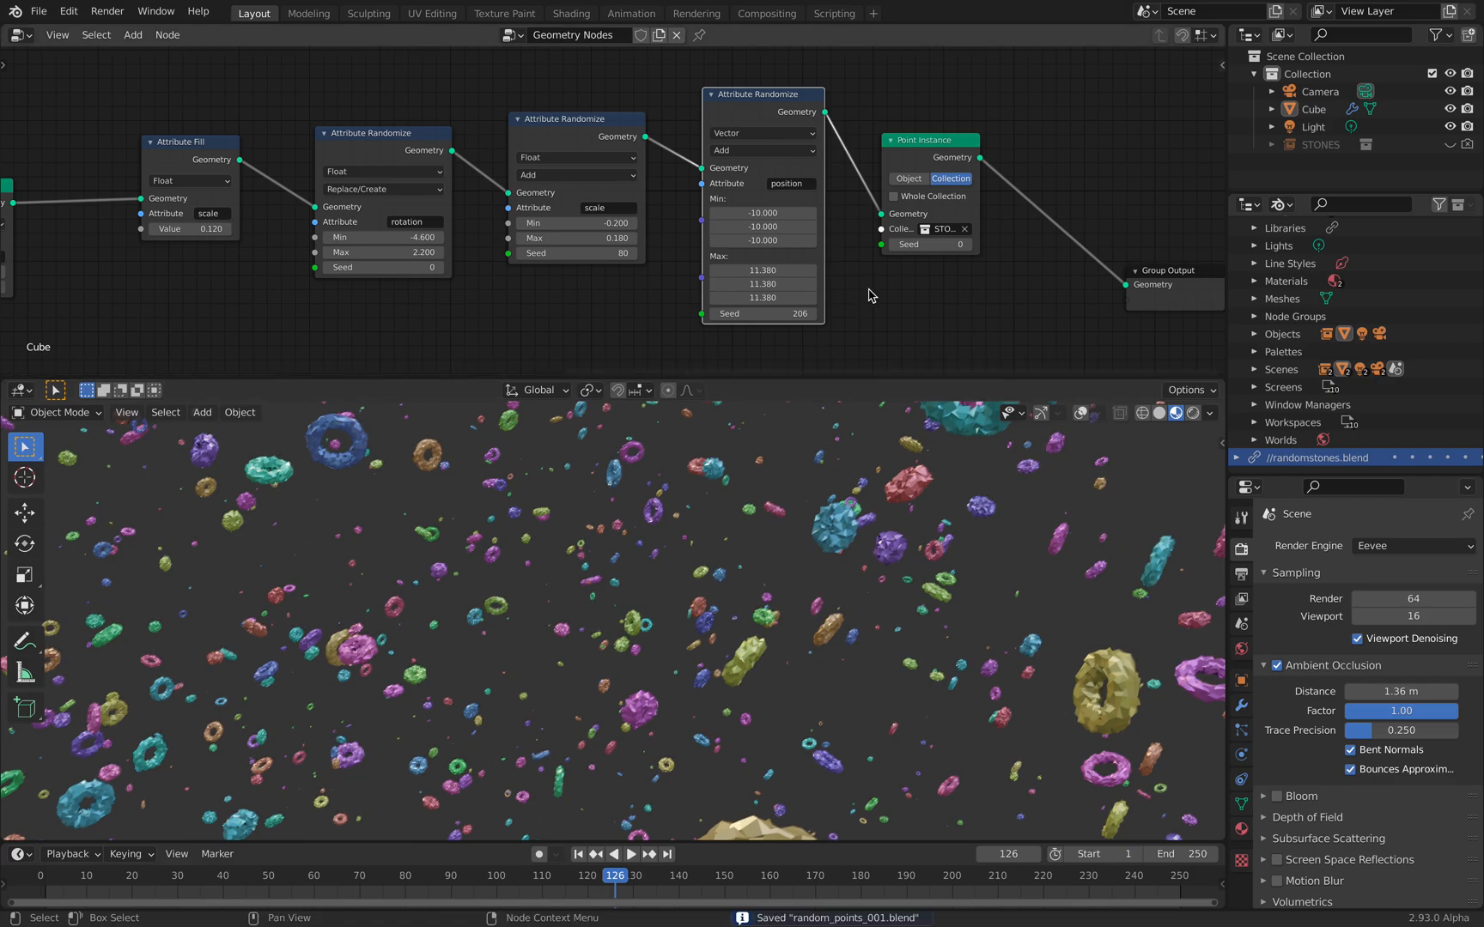